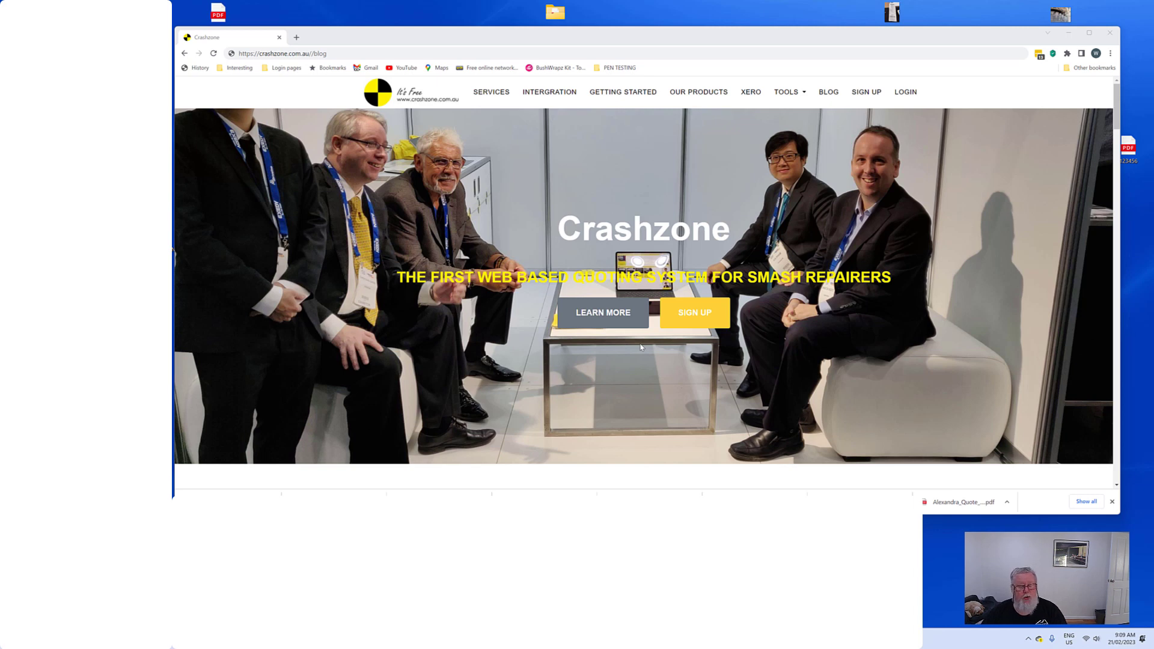
pyautogui.moveTo(333, 65)
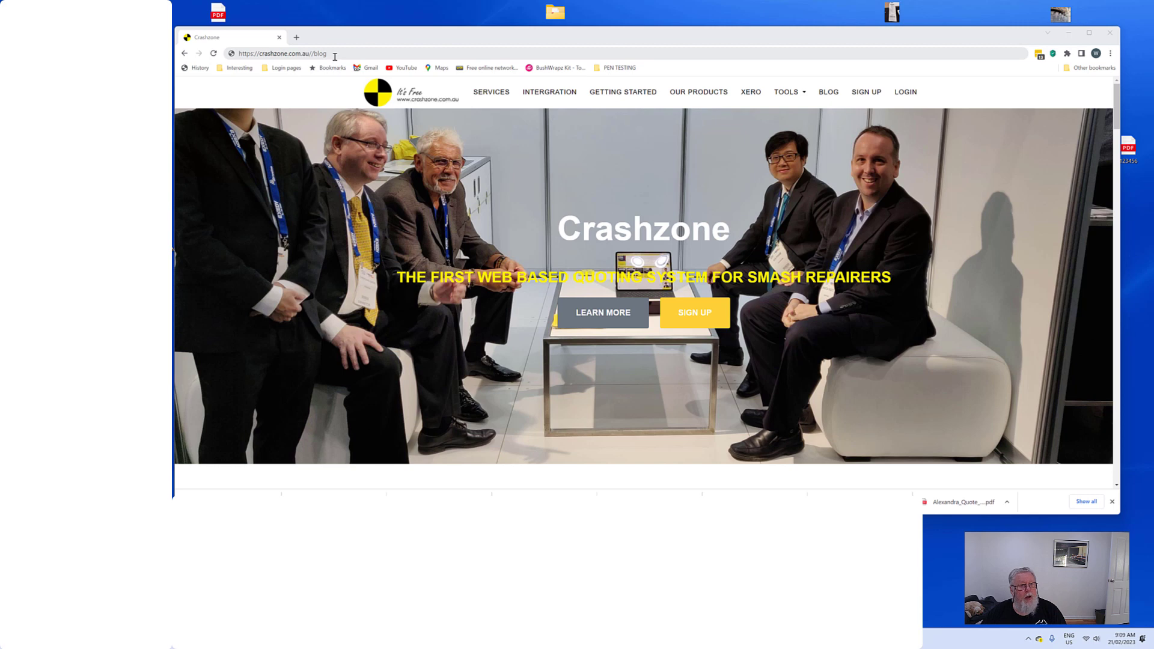
pyautogui.moveTo(354, 77)
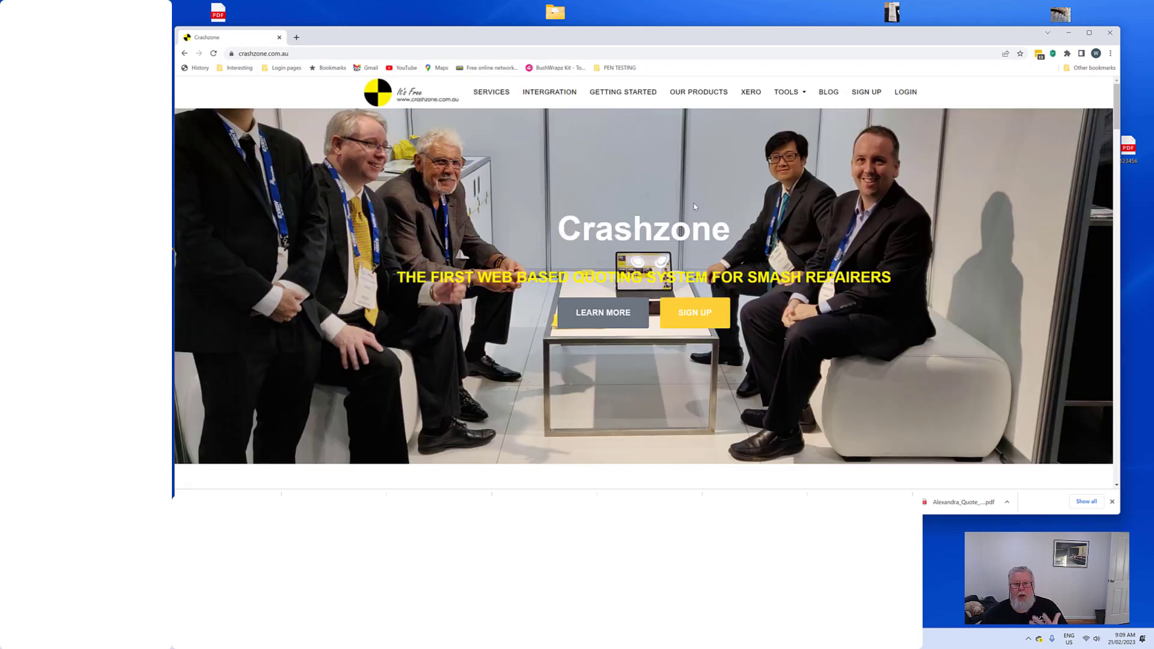
pyautogui.moveTo(716, 178)
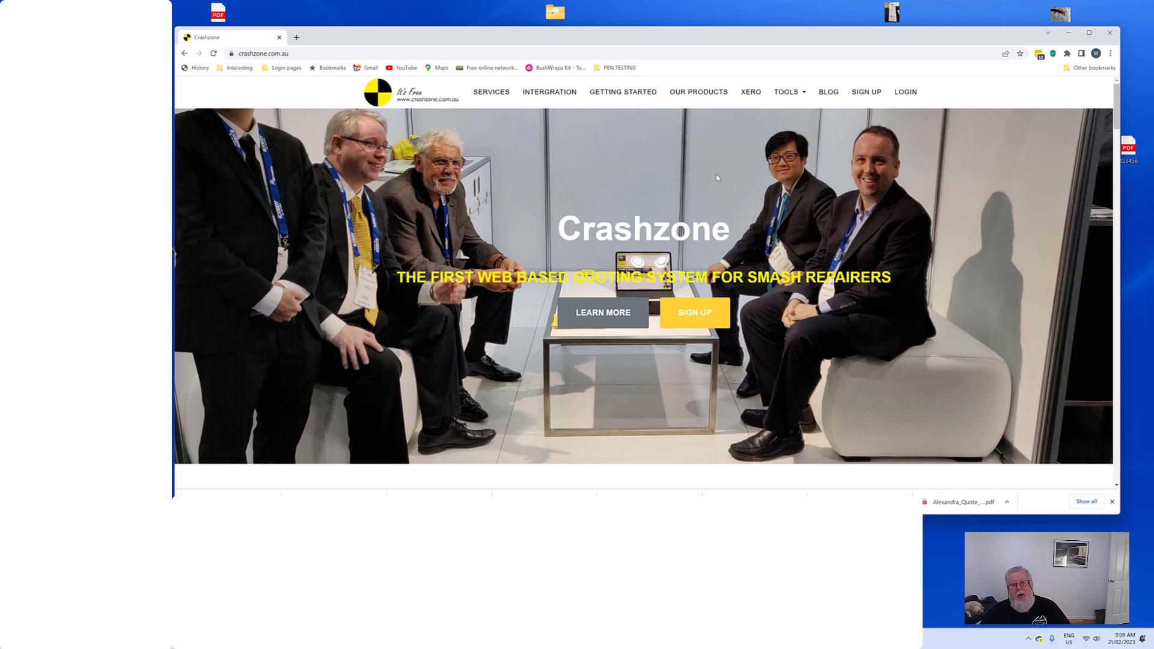
pyautogui.moveTo(550, 93)
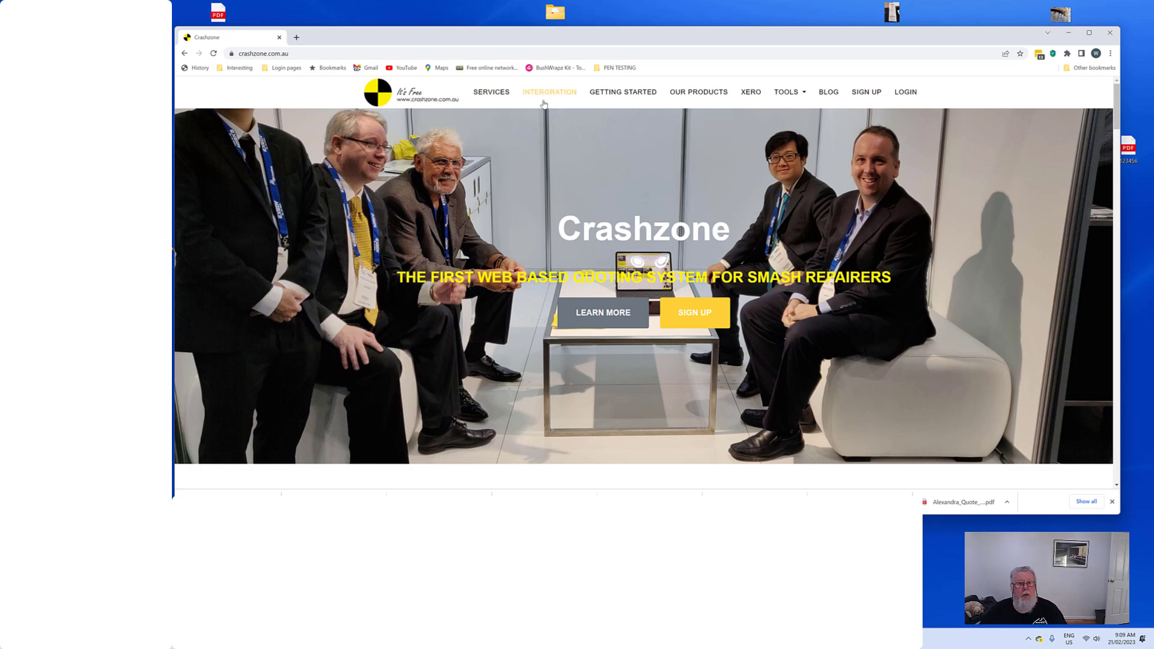
# - Enter the username 'cz' and the password in the login form
pyautogui.click(906, 91)
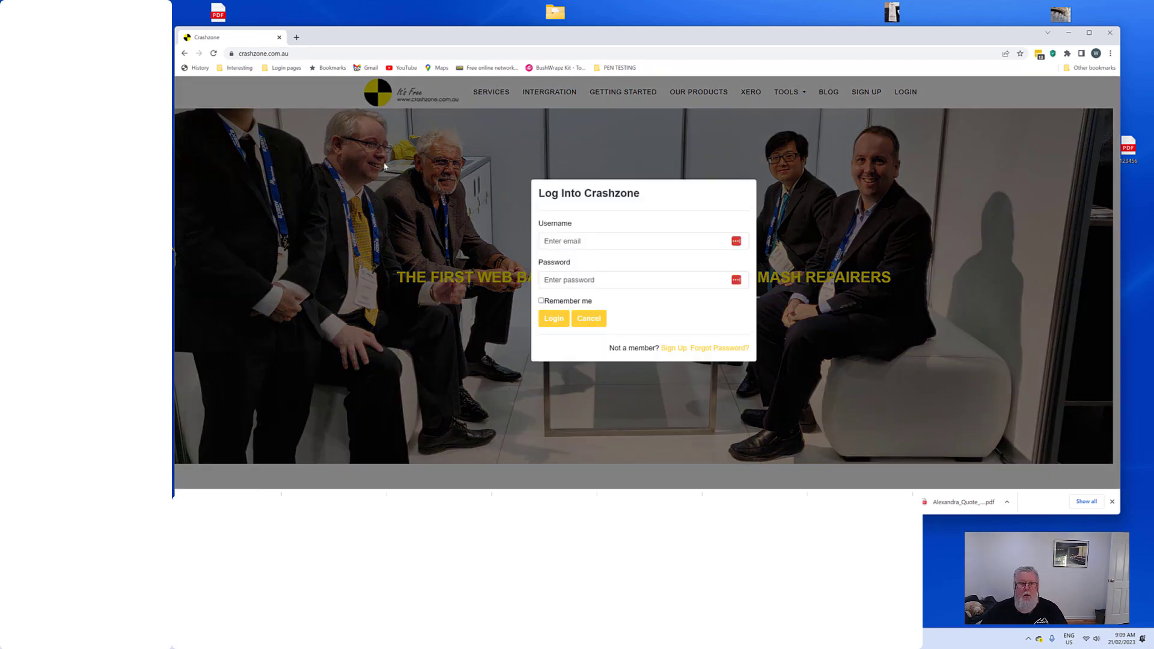
pyautogui.click(633, 240)
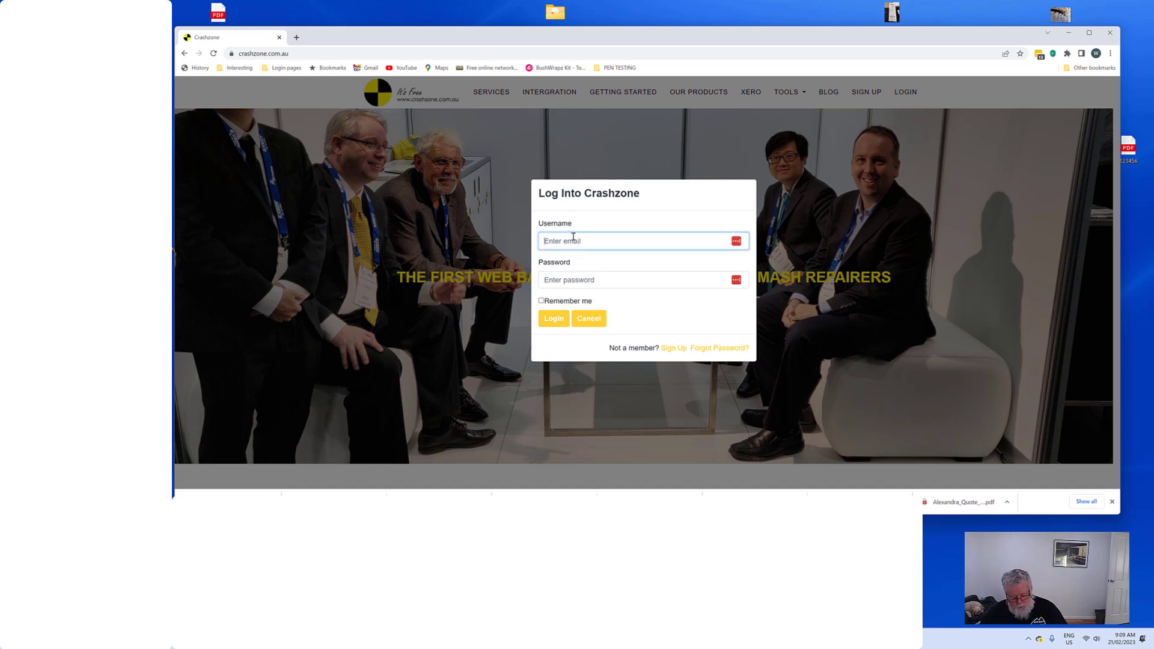
pyautogui.write('cz')
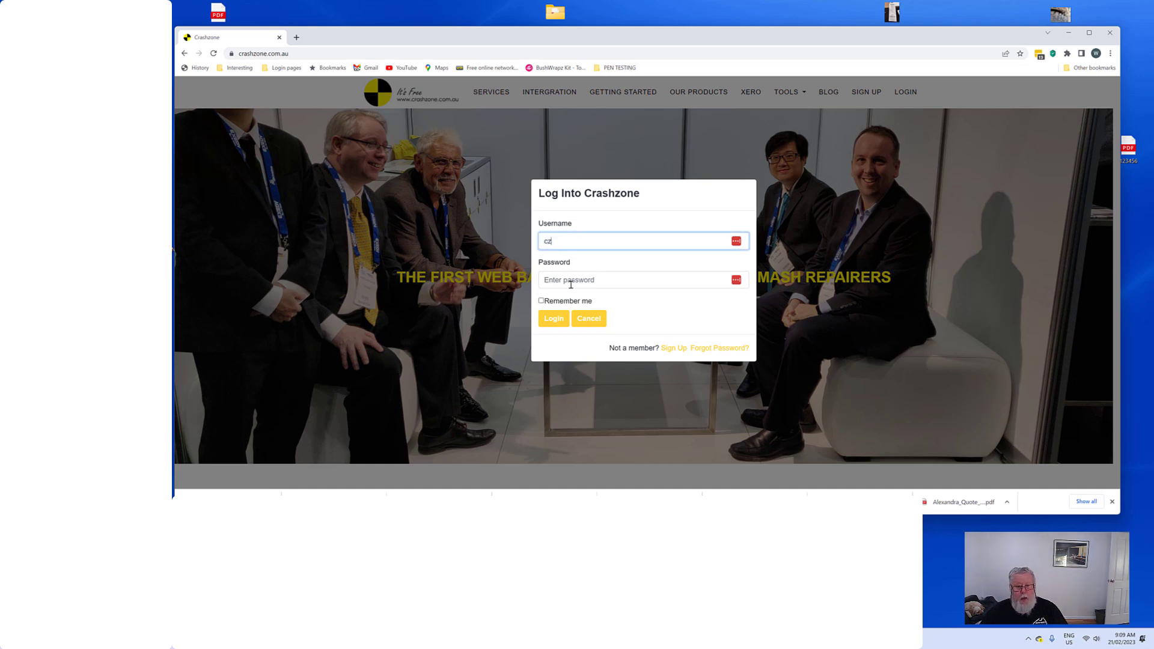
pyautogui.click(633, 281)
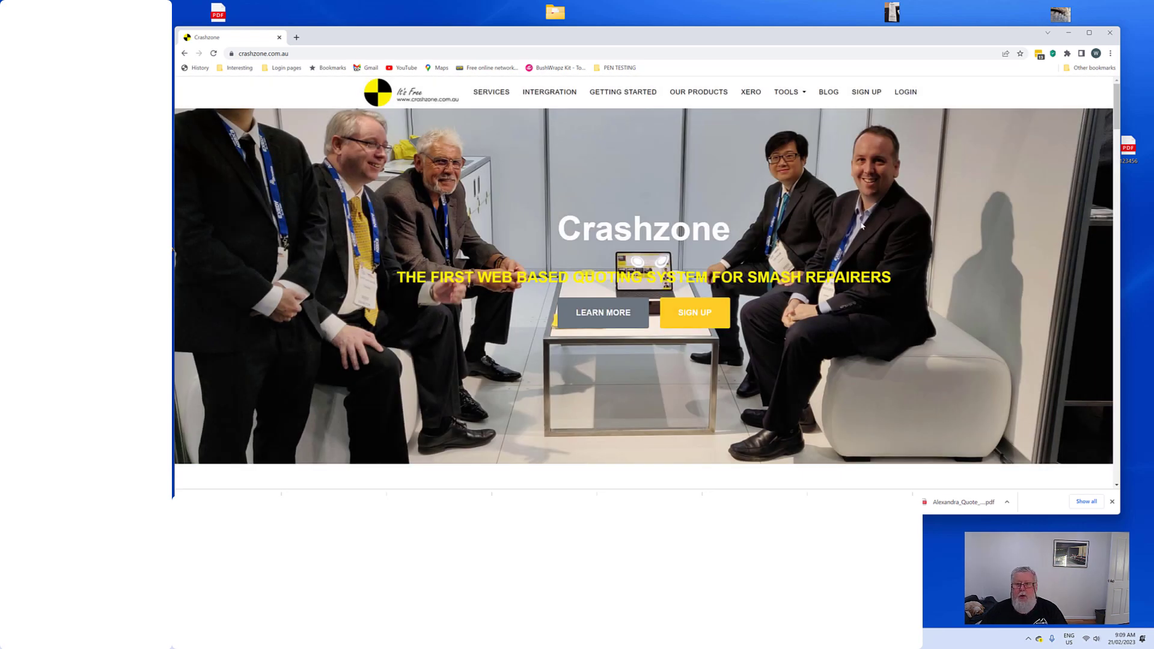
pyautogui.click(906, 93)
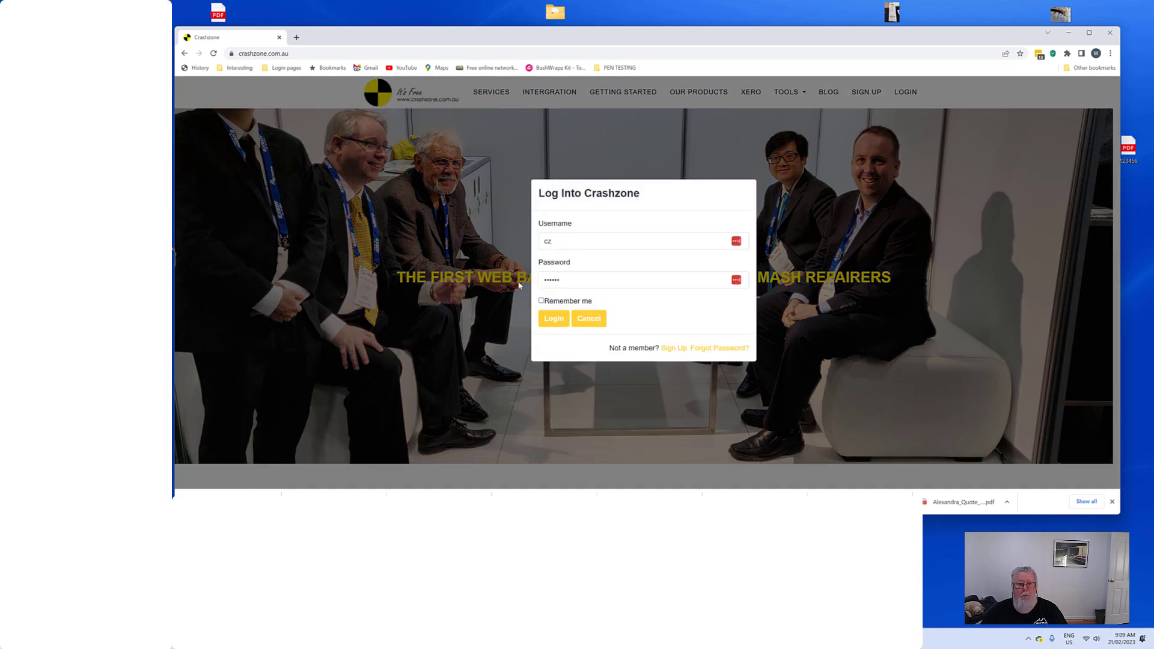
# - Tick Remember me and submit the login to reach the CZ 1 / CZ 2 choice
pyautogui.click(542, 301)
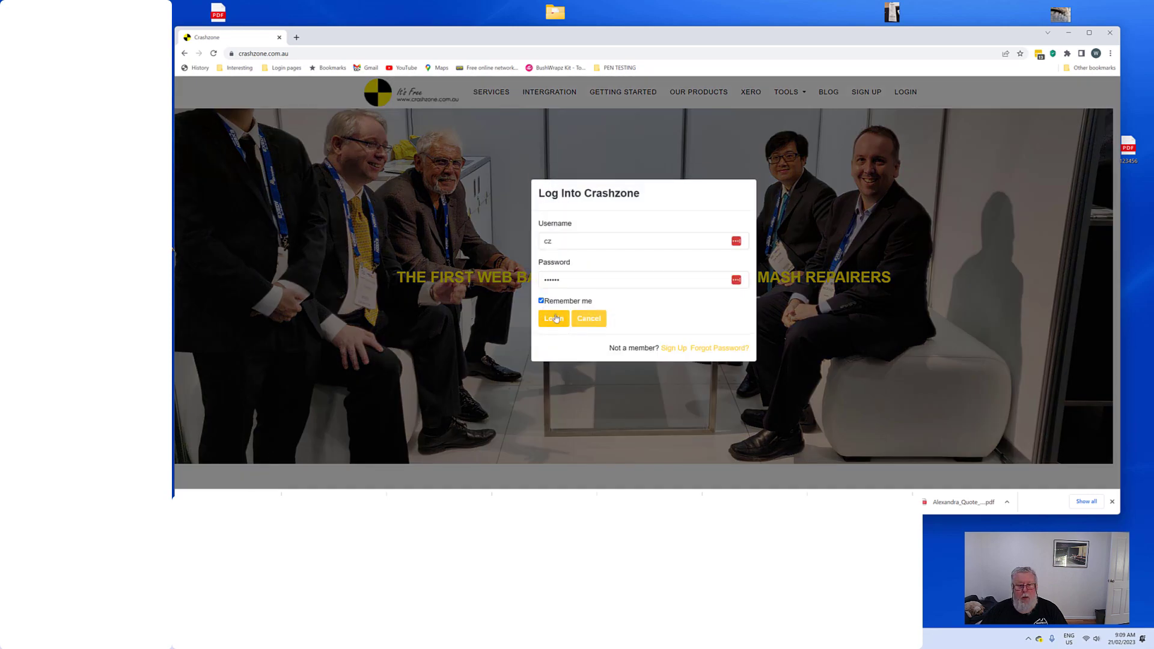
pyautogui.click(554, 318)
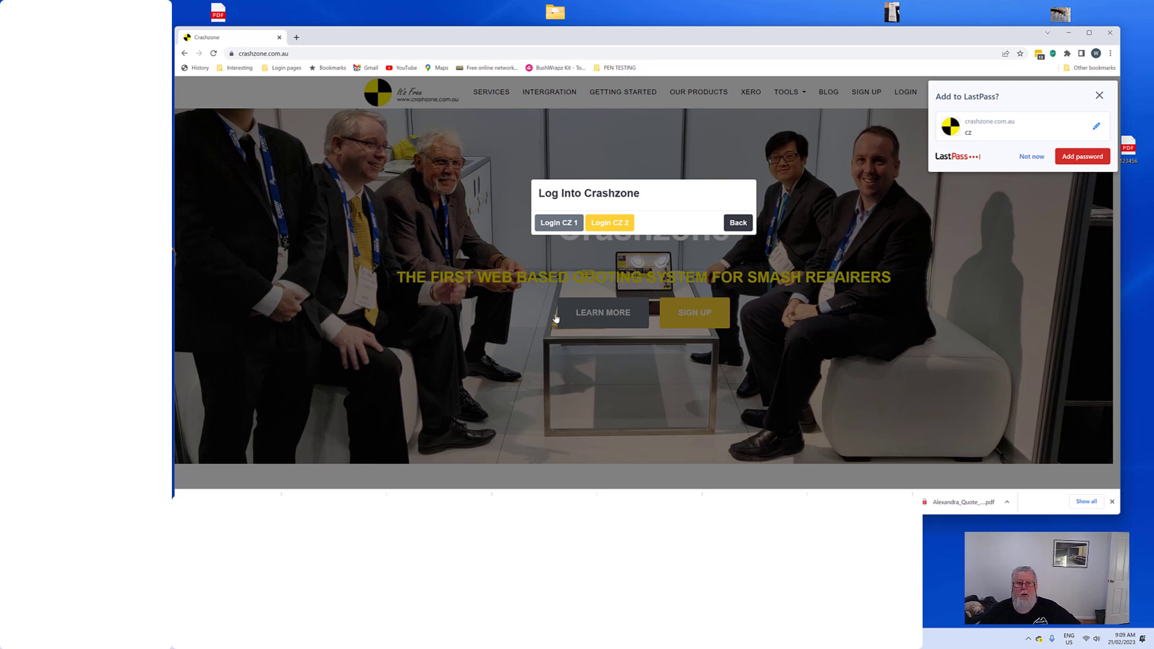
pyautogui.moveTo(565, 251)
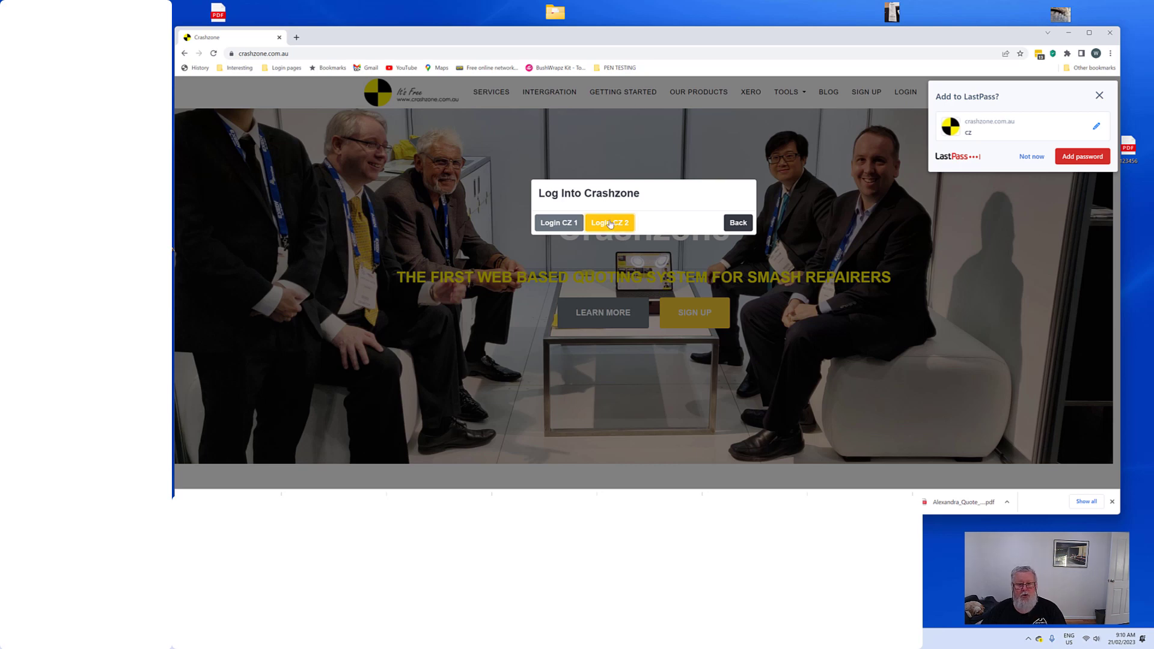
# - Enter Crashzone 2, dismiss the password popup, view quotes as photo tiles, then return to the table
pyautogui.click(610, 222)
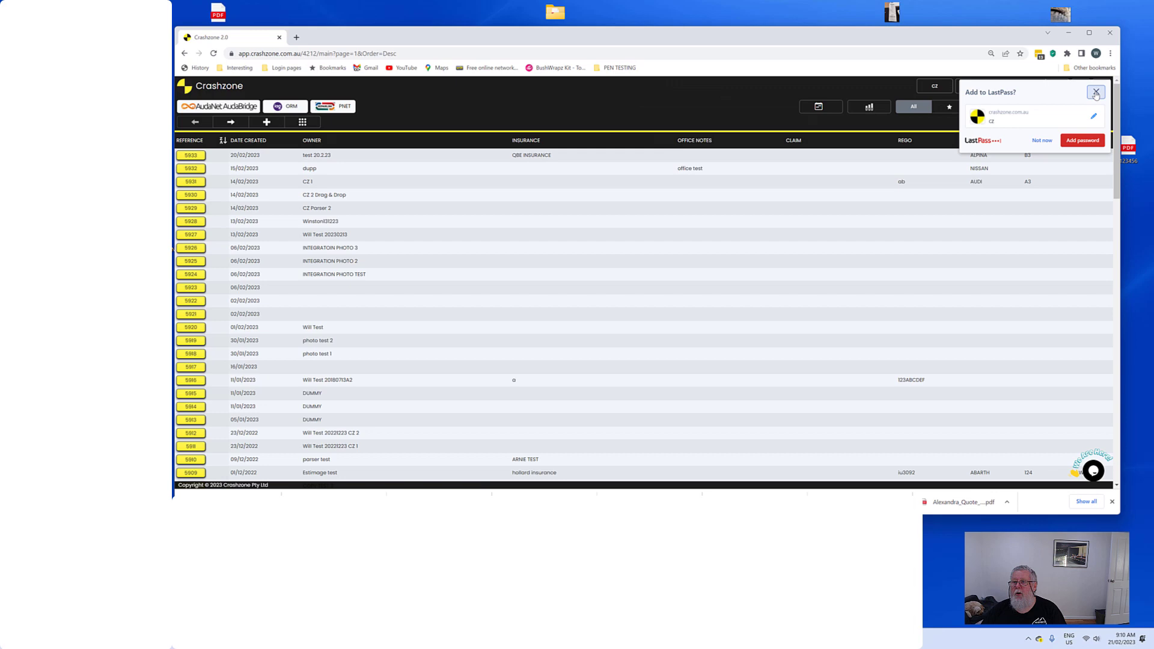
pyautogui.click(1097, 92)
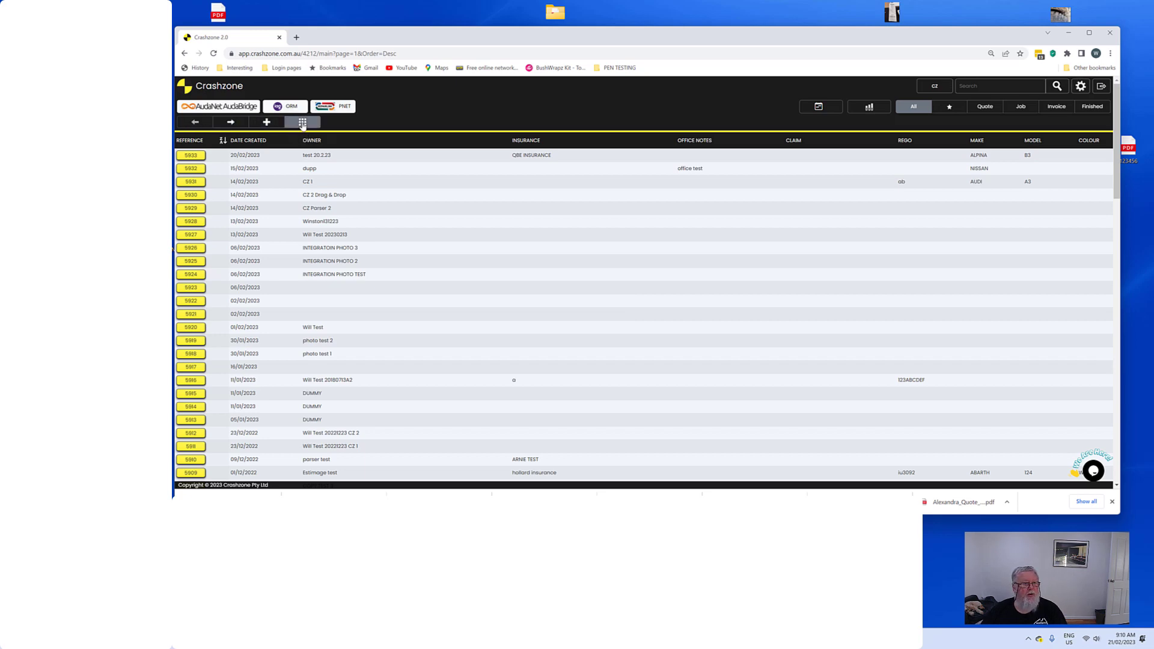
pyautogui.click(302, 122)
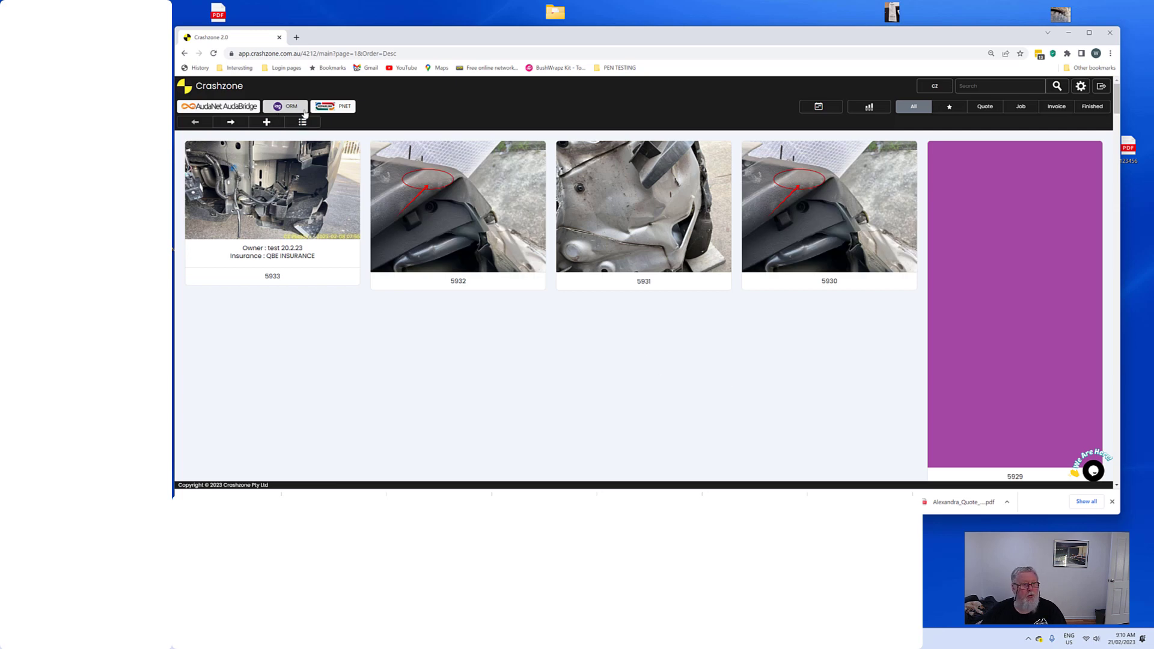
pyautogui.click(302, 121)
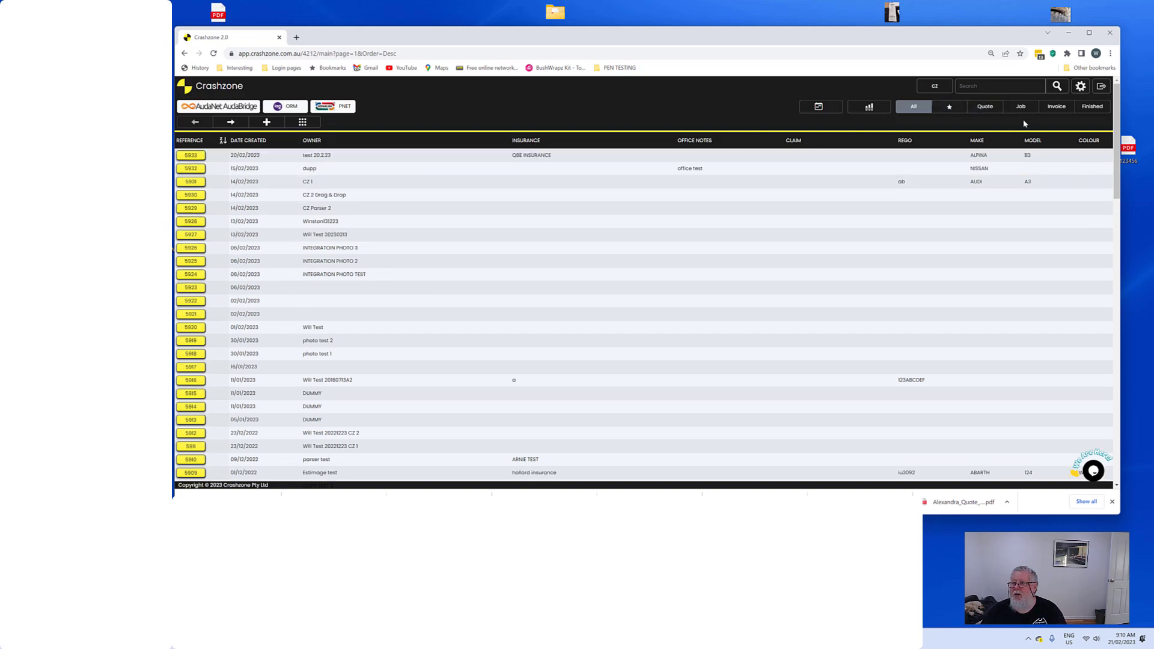
pyautogui.moveTo(982, 117)
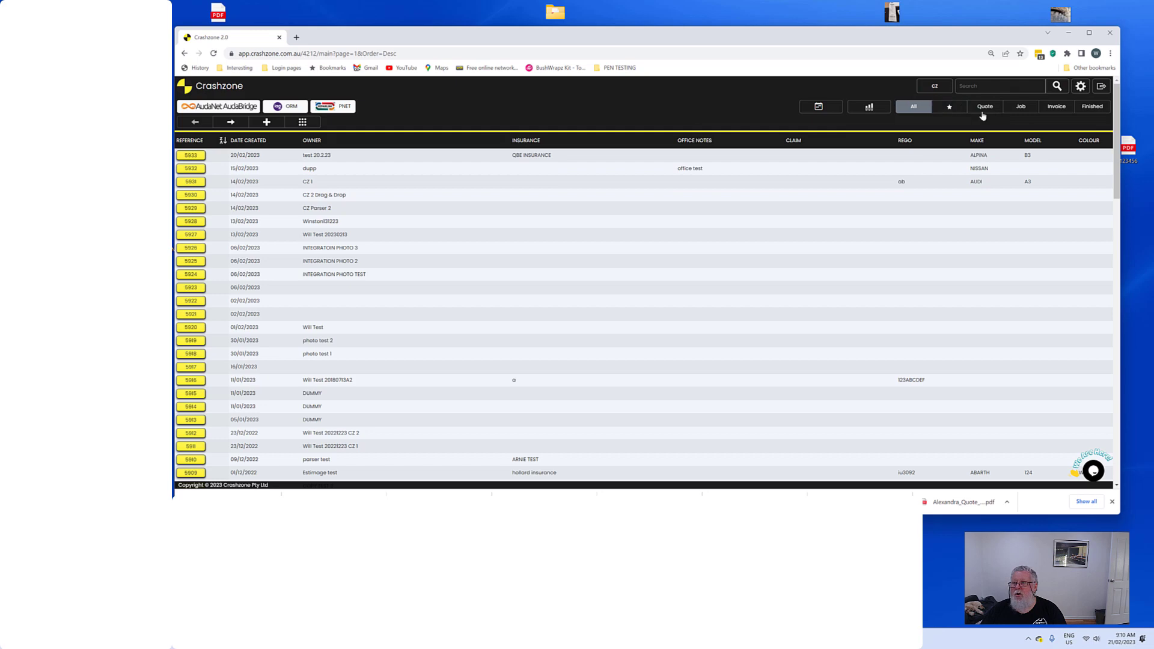
pyautogui.moveTo(871, 90)
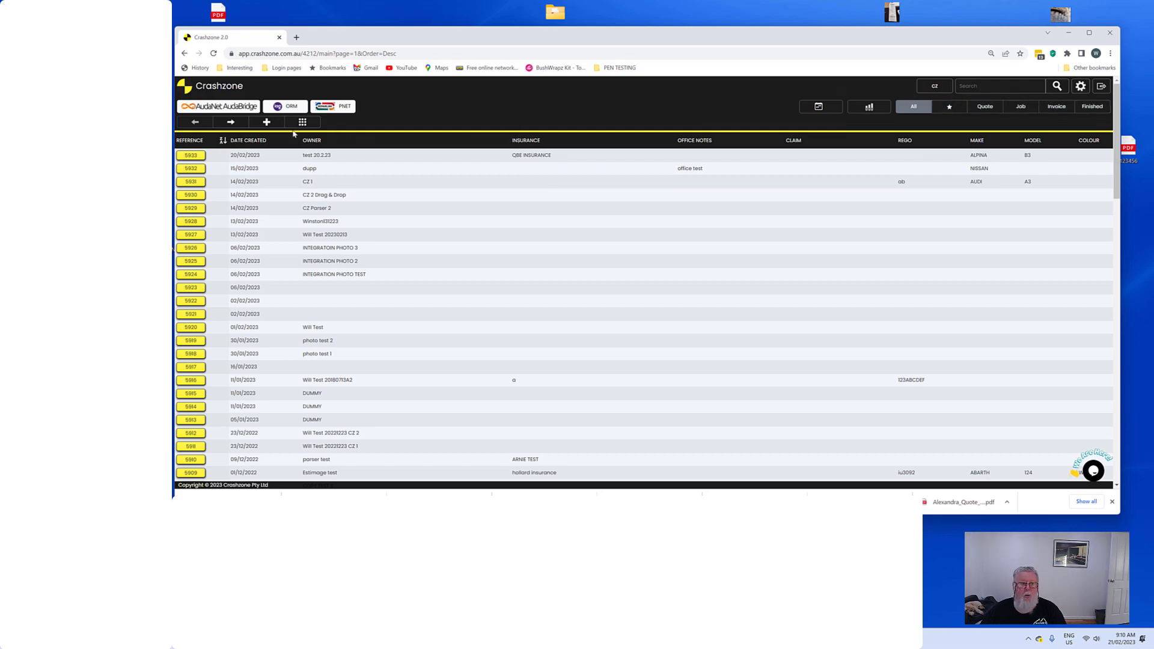
pyautogui.moveTo(690, 149)
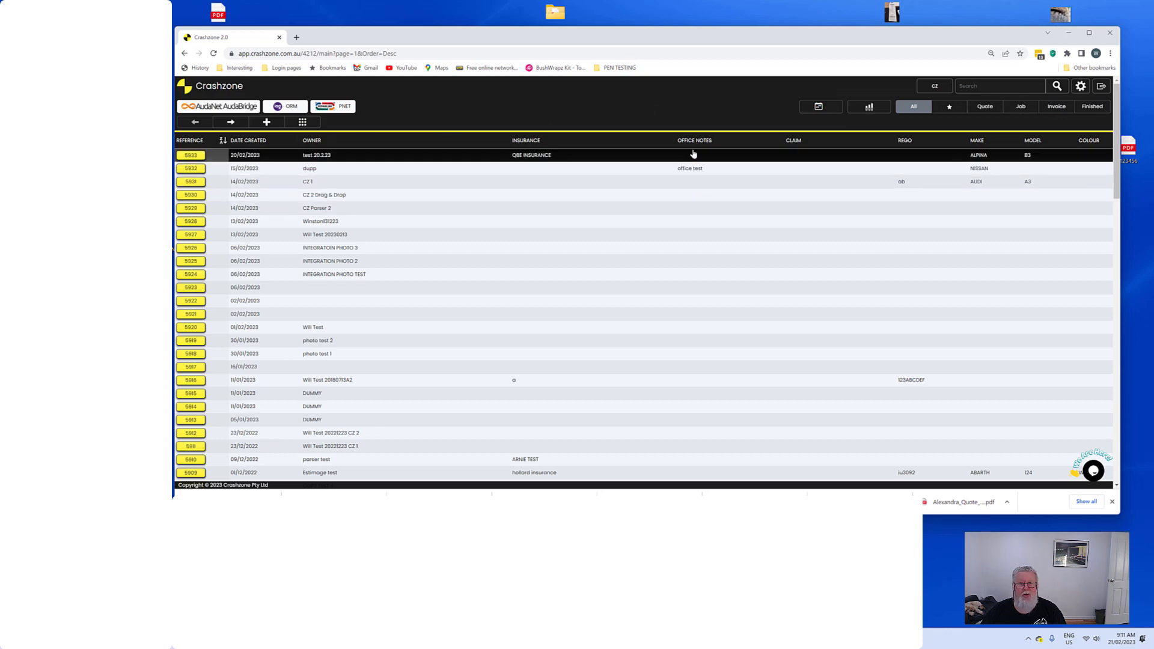
pyautogui.moveTo(396, 155)
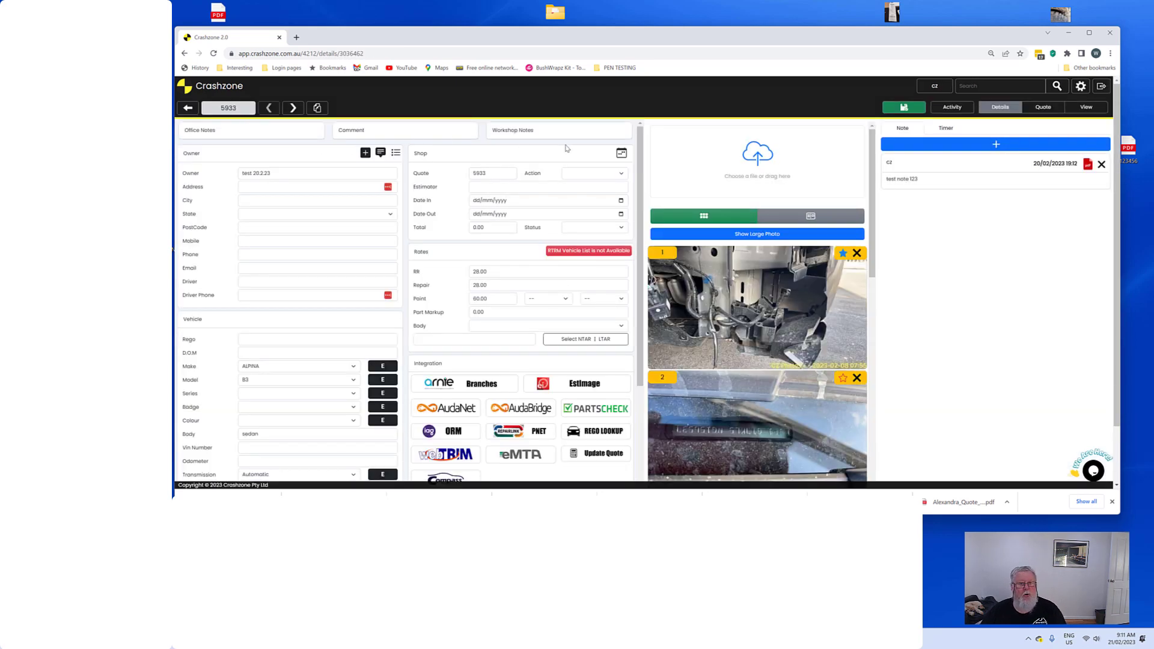
# - Scroll through quote 5933's details and photos, then back to the top
pyautogui.scroll(-3)
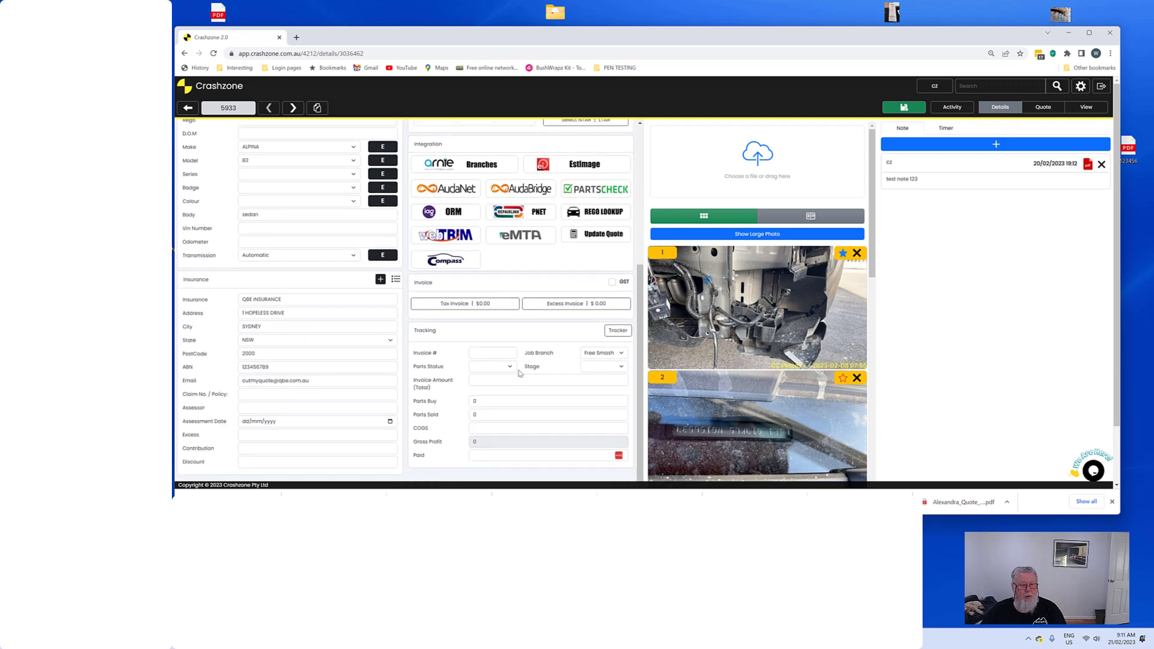
pyautogui.scroll(3)
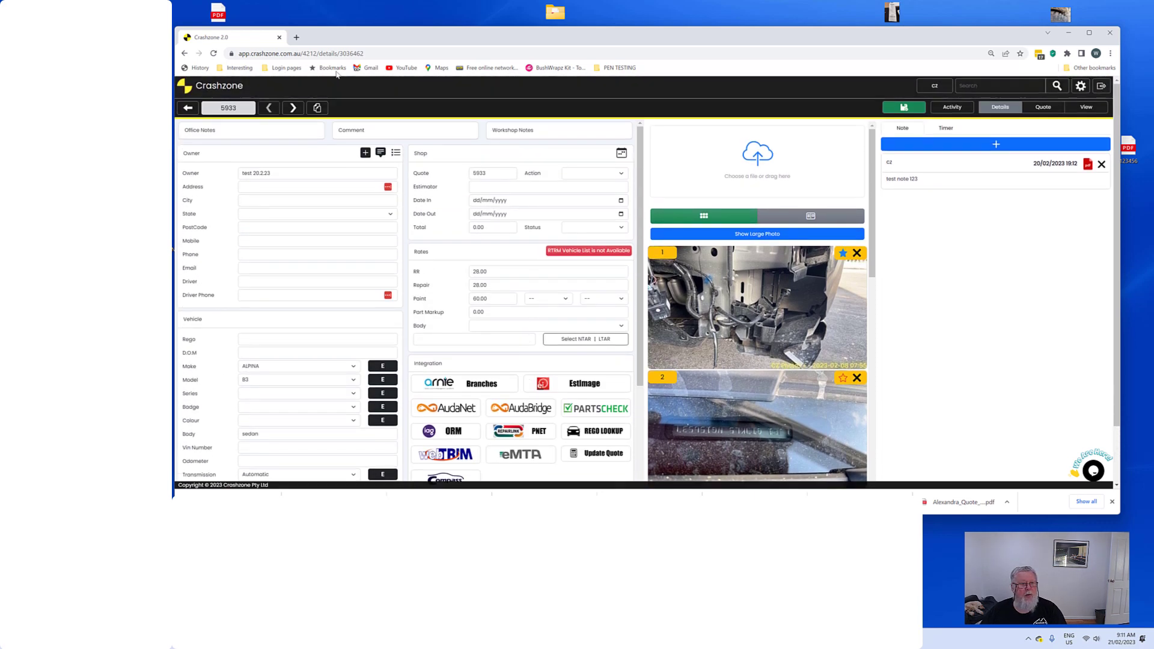
pyautogui.moveTo(382, 128)
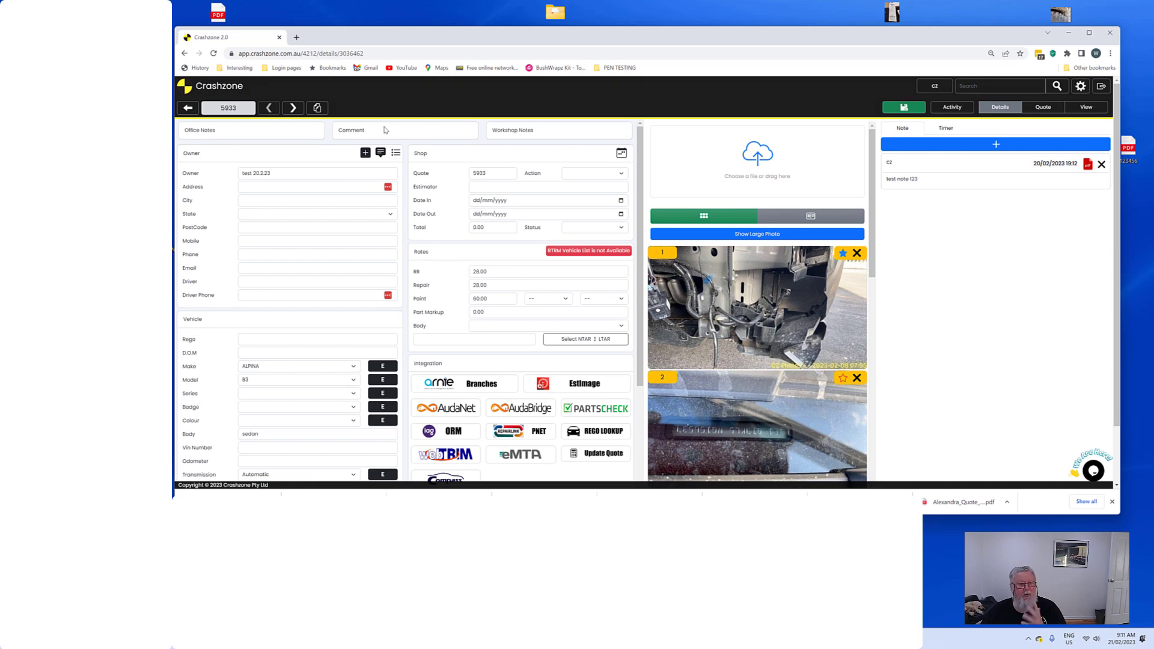
pyautogui.moveTo(555, 134)
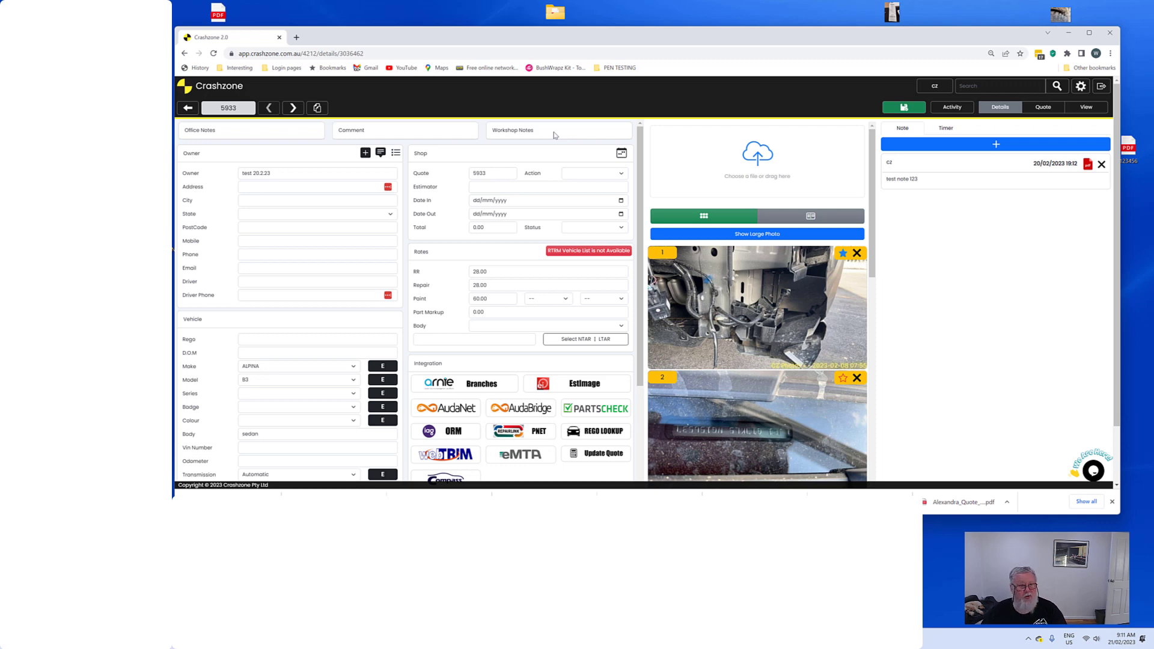
pyautogui.moveTo(225, 132)
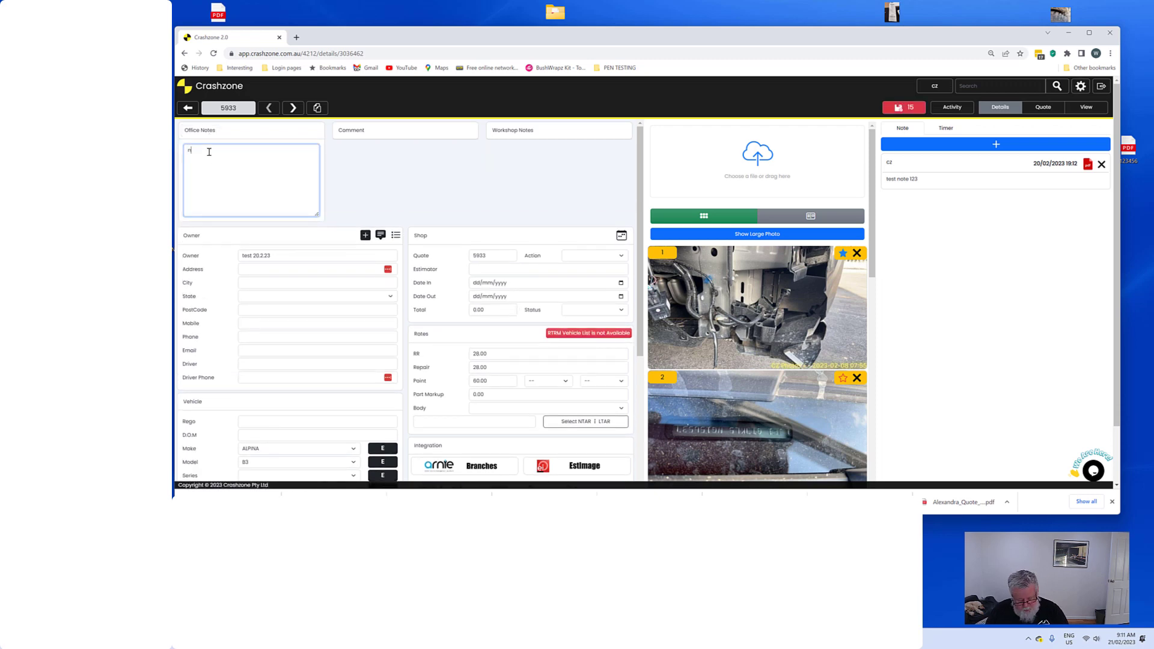
# - Save the office note 'need coffee' on quote 5933 and return to the quote list
pyautogui.write('eed')
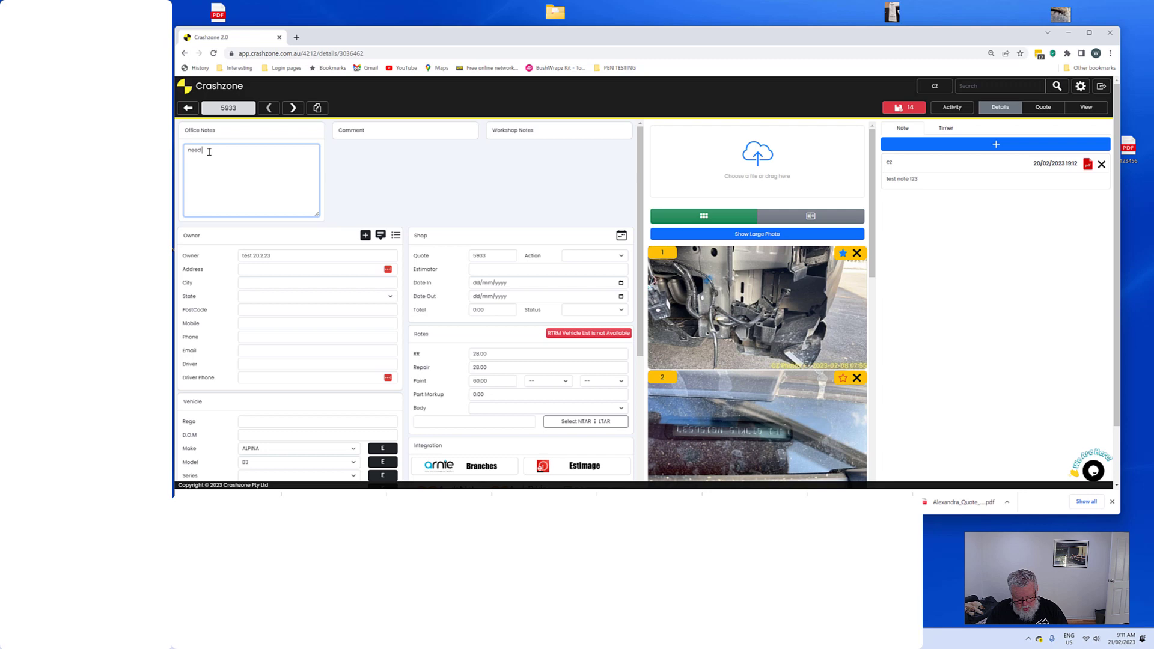
pyautogui.write('coffee')
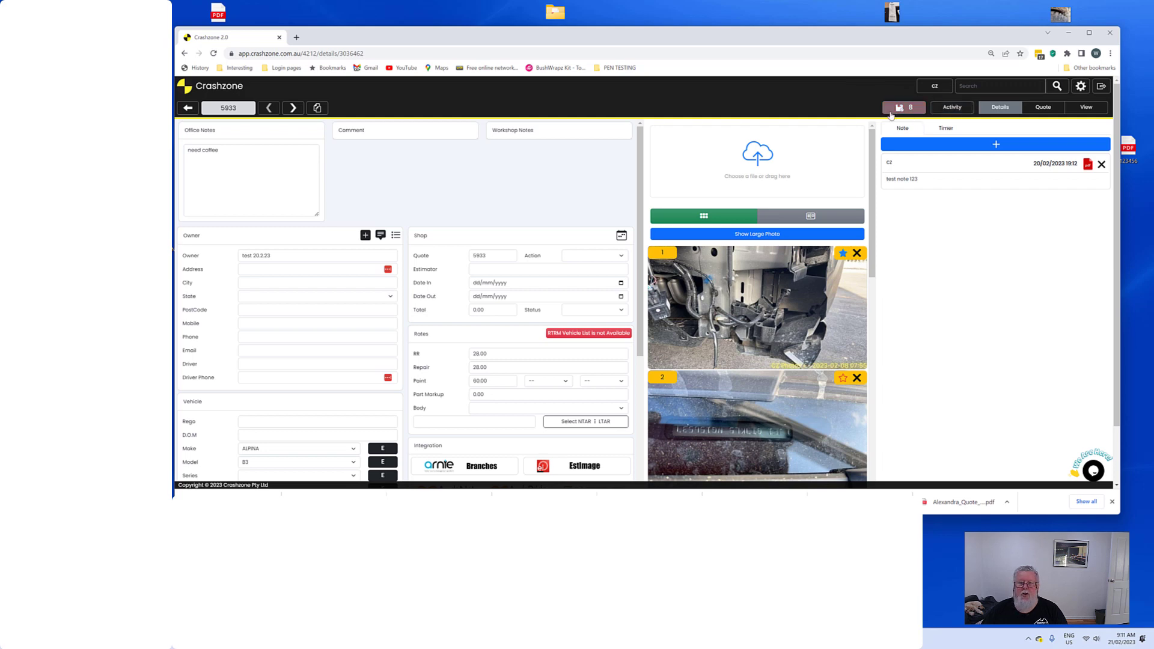
pyautogui.click(316, 268)
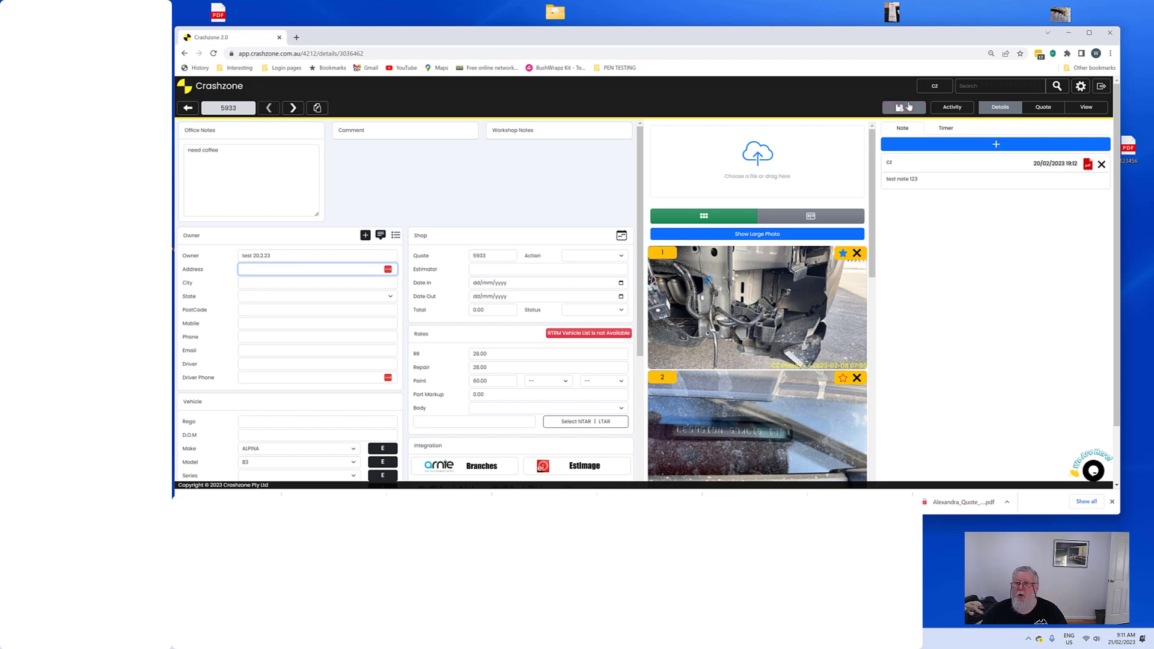
pyautogui.click(903, 107)
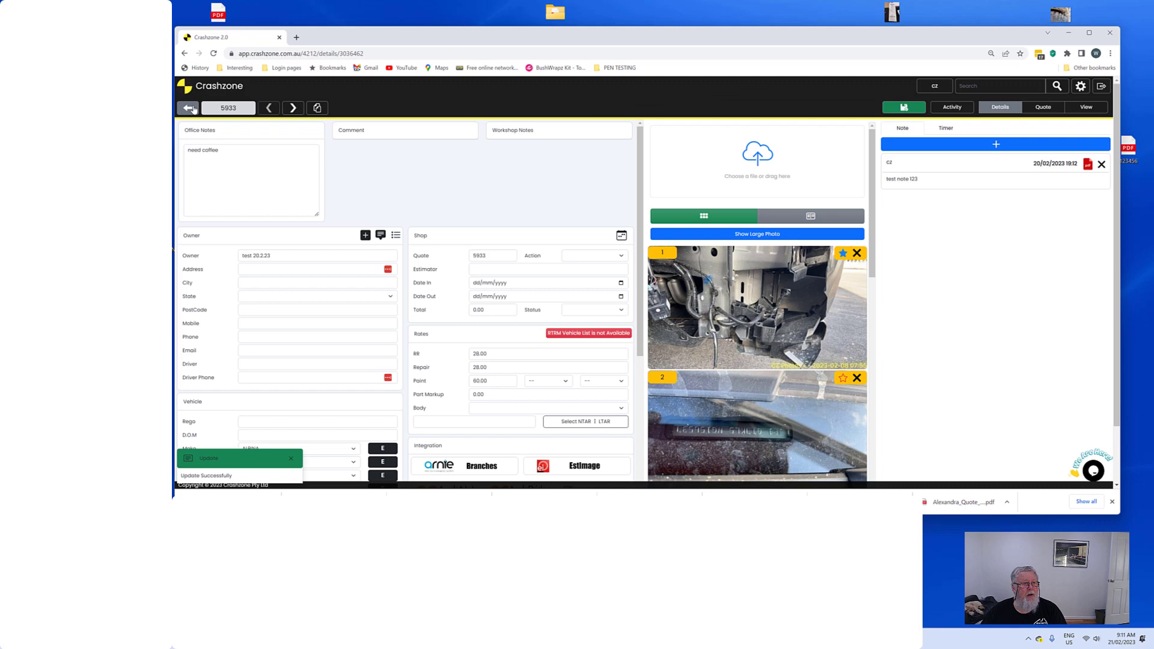
pyautogui.click(188, 107)
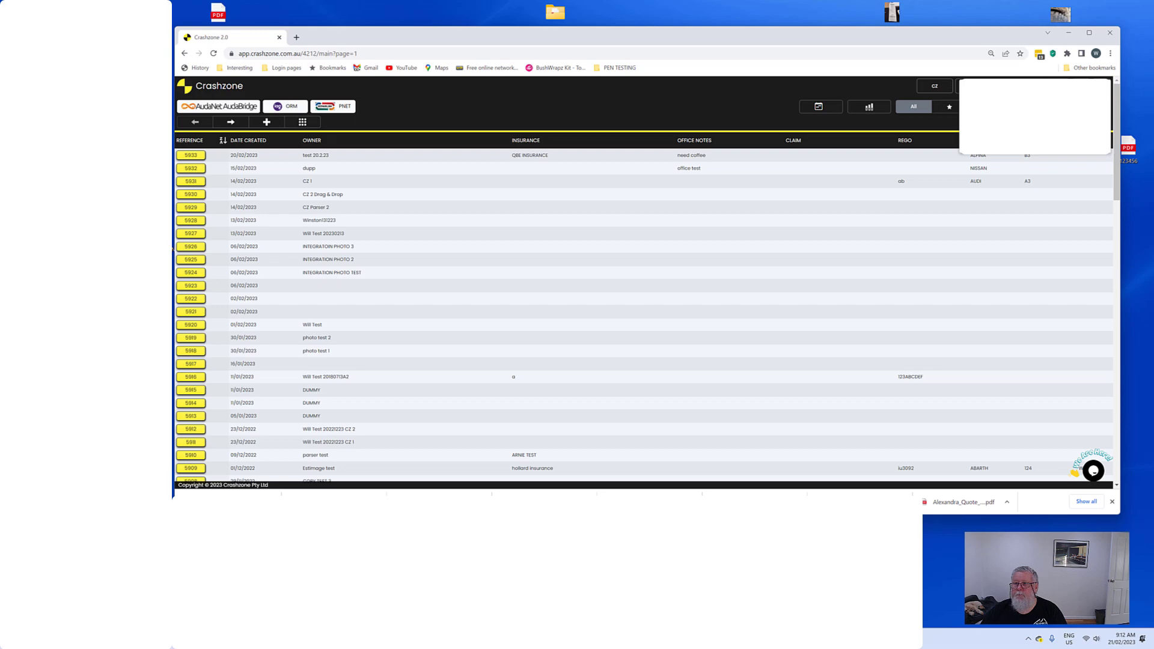
pyautogui.click(192, 155)
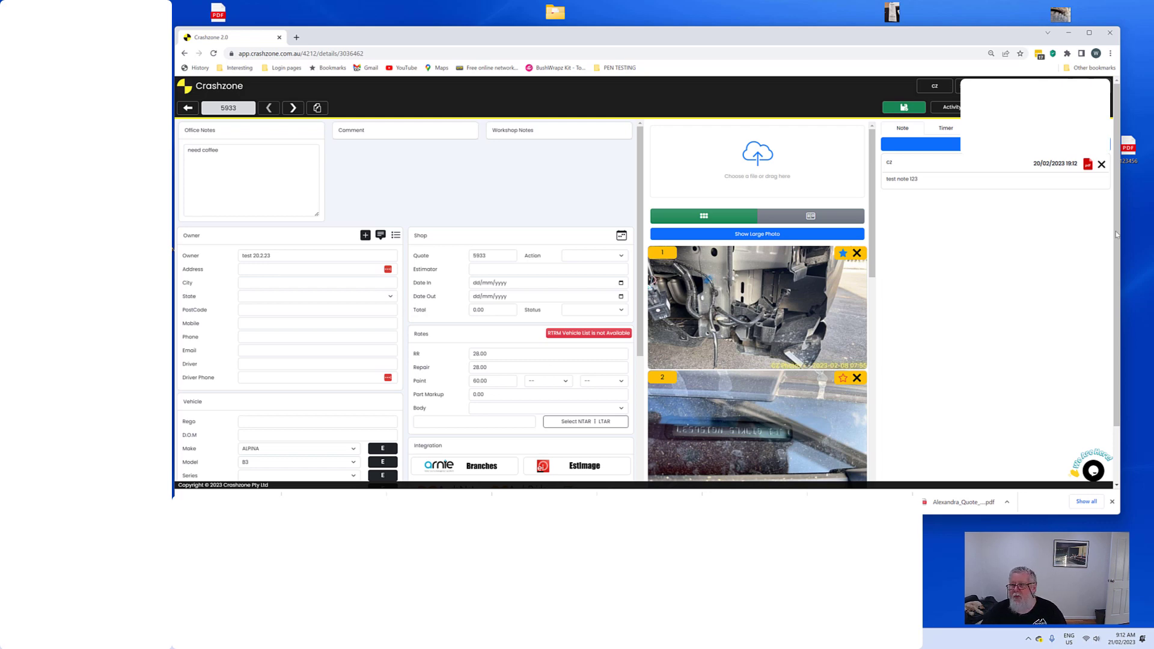
pyautogui.moveTo(335, 460)
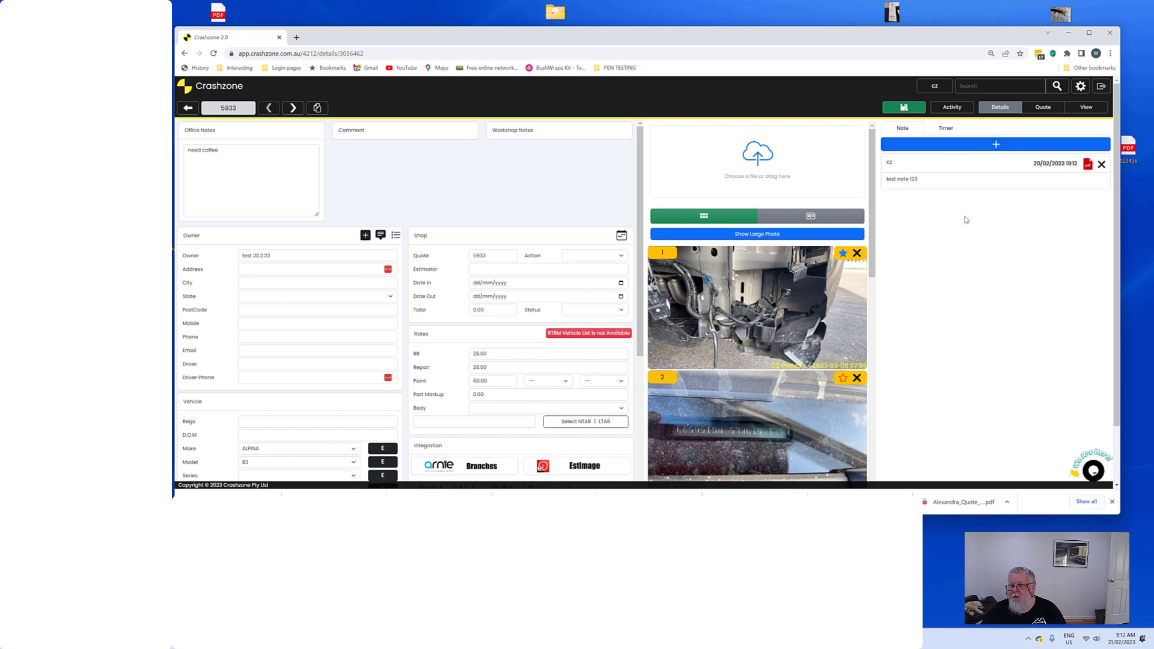
pyautogui.moveTo(979, 424)
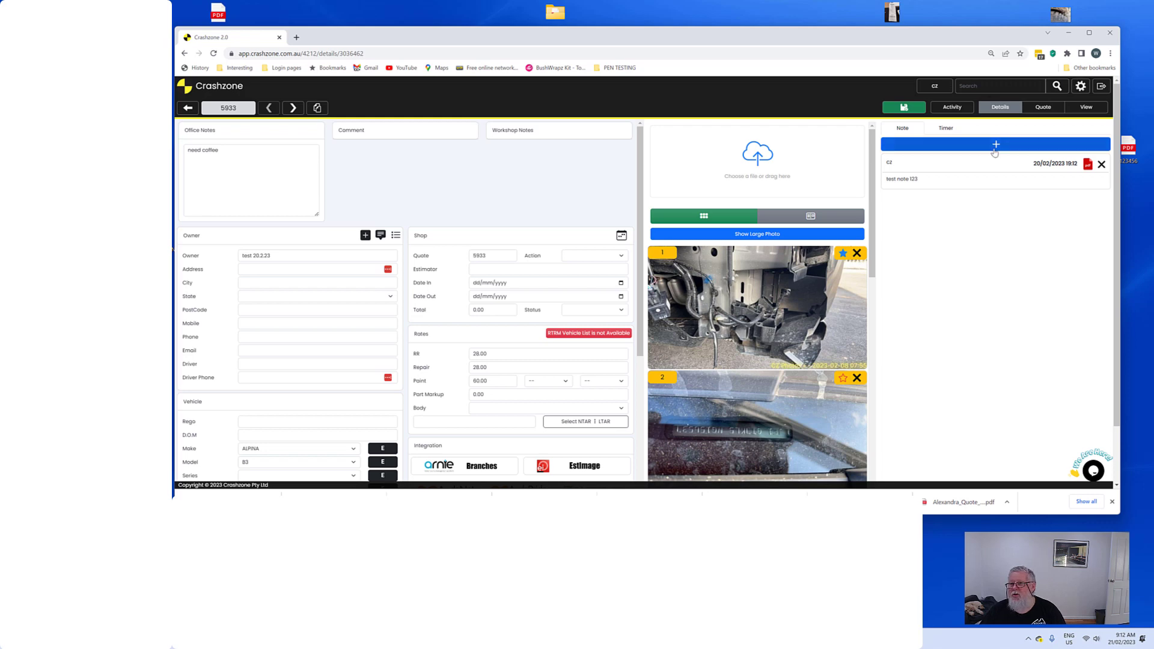
# - Create a second test note on quote 5933 from the Note panel
pyautogui.click(996, 143)
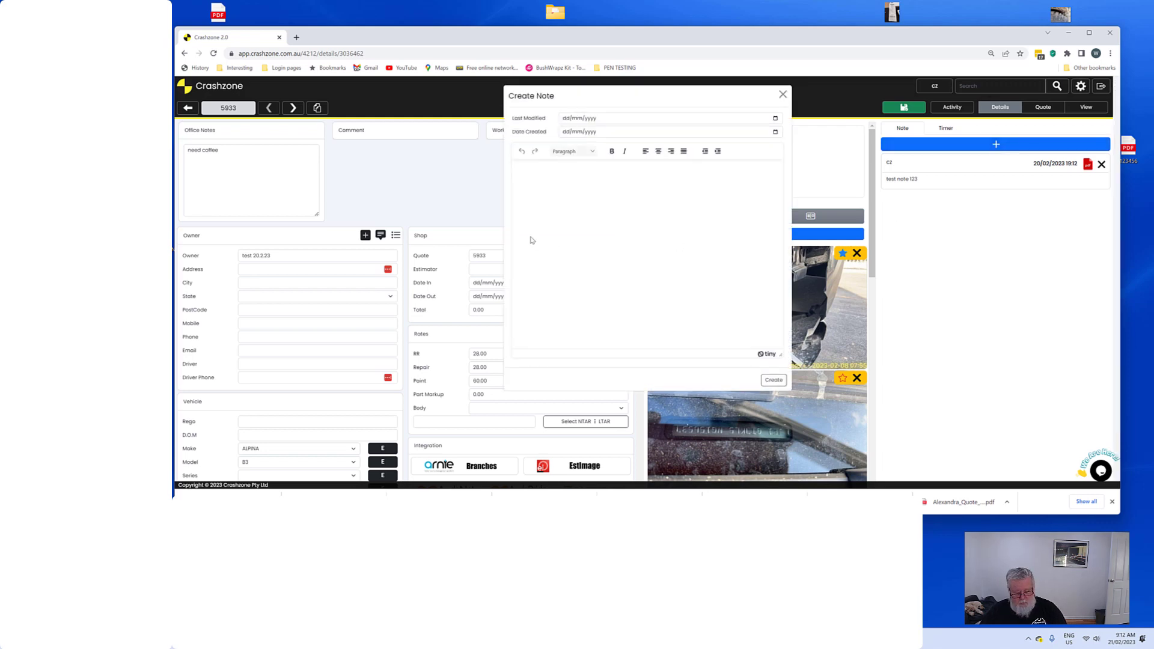
pyautogui.moveTo(555, 183)
pyautogui.write('hefdsfdgfuhjer5ejyfu')
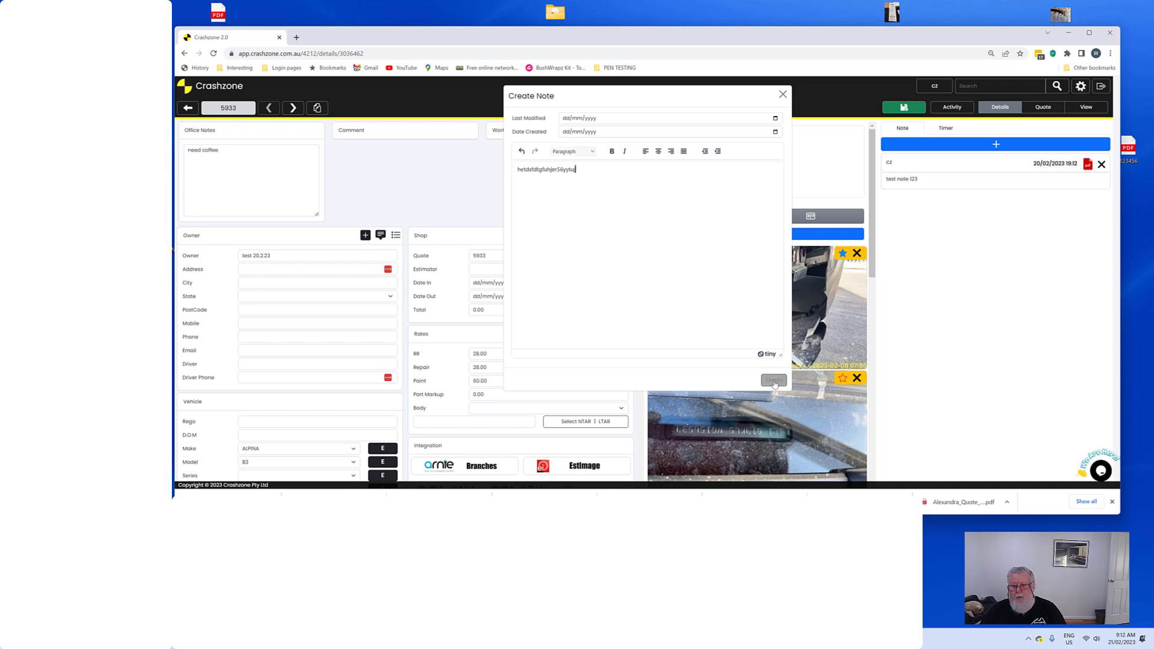
pyautogui.click(773, 381)
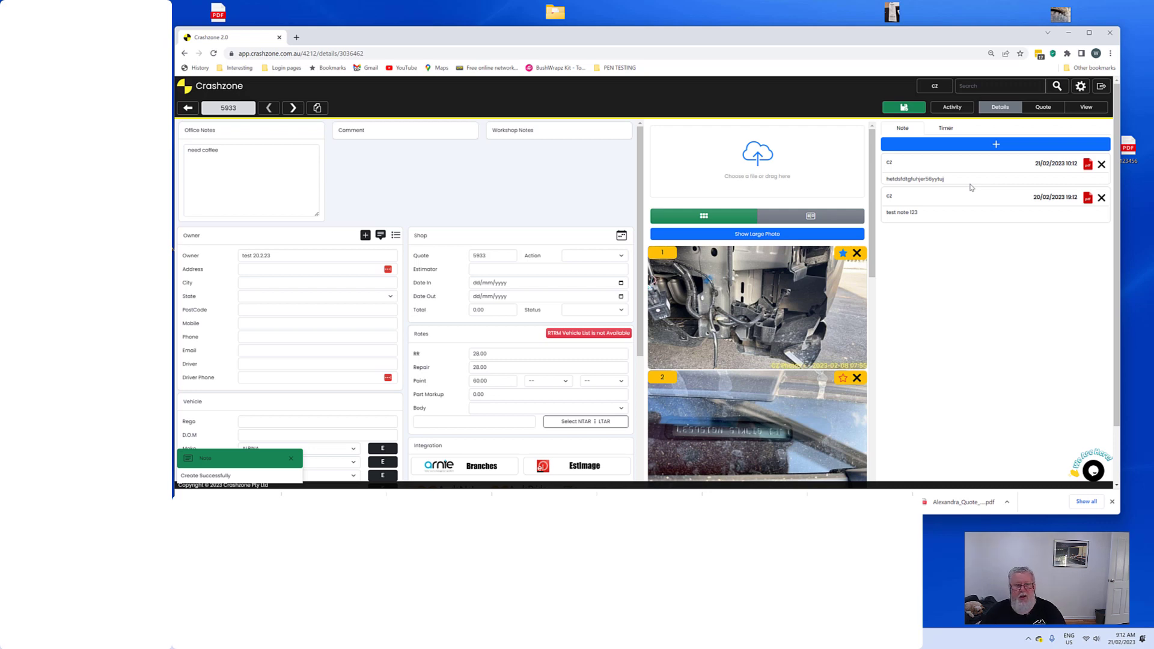
pyautogui.moveTo(557, 322)
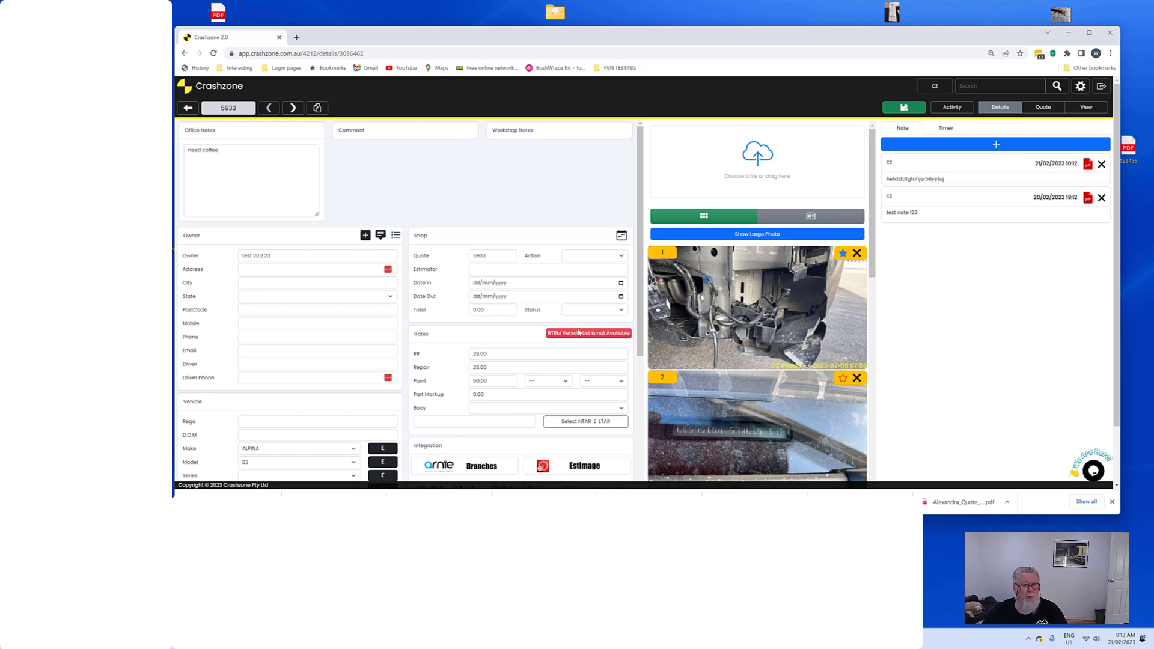
pyautogui.moveTo(629, 320)
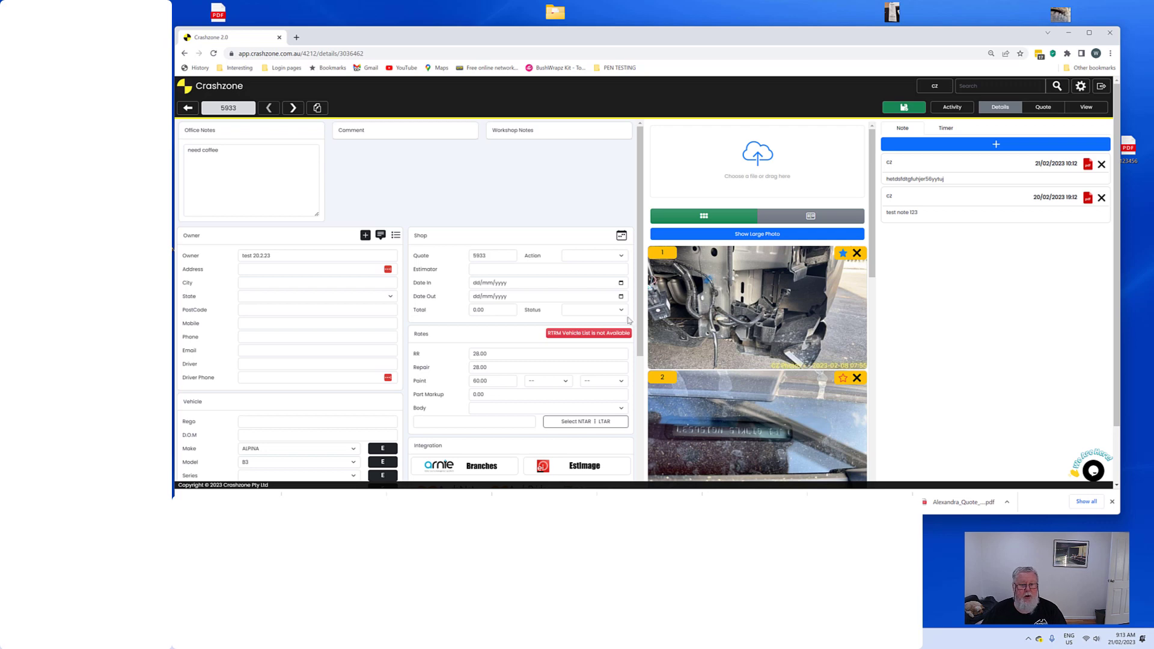
pyautogui.scroll(-3)
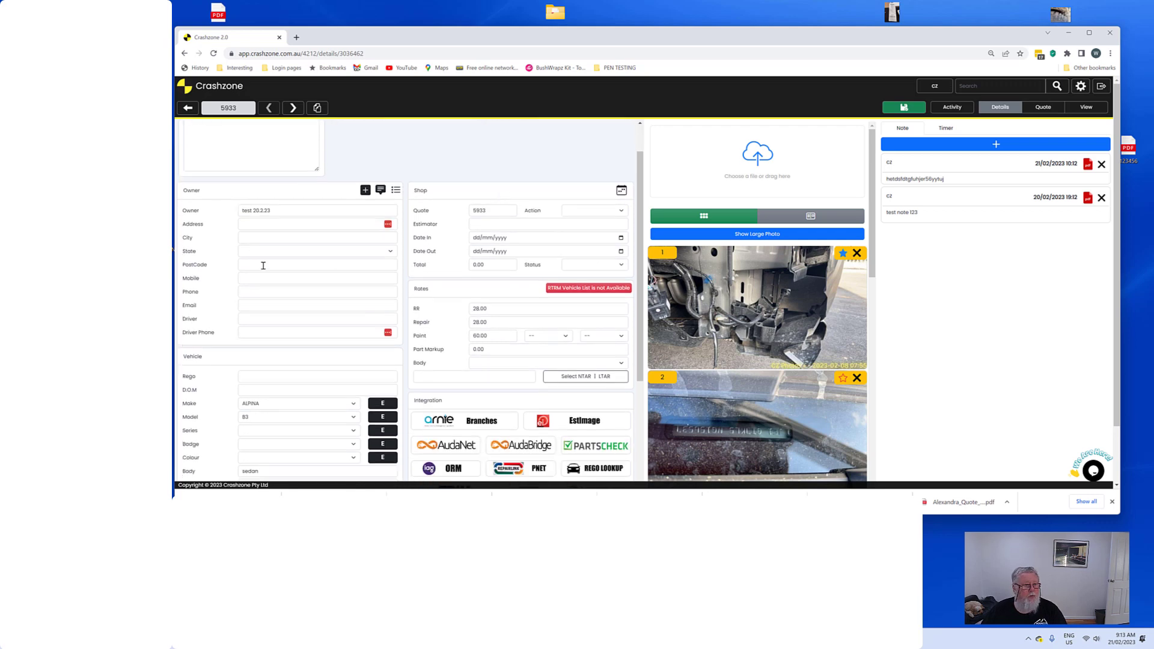
pyautogui.moveTo(309, 316)
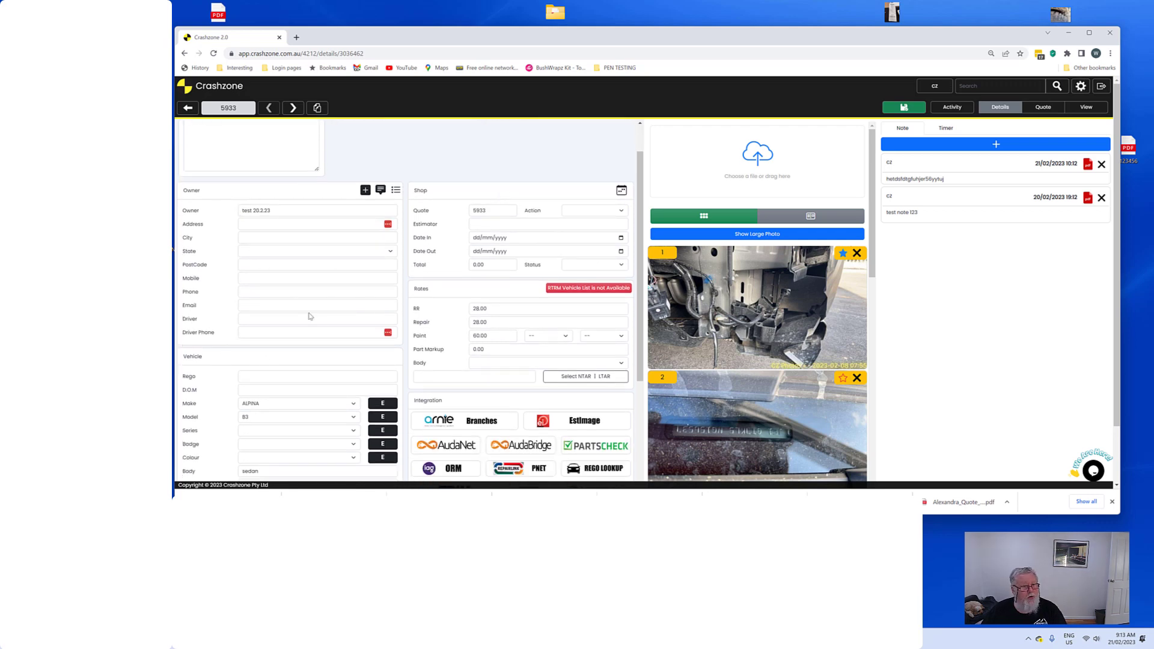
pyautogui.click(187, 107)
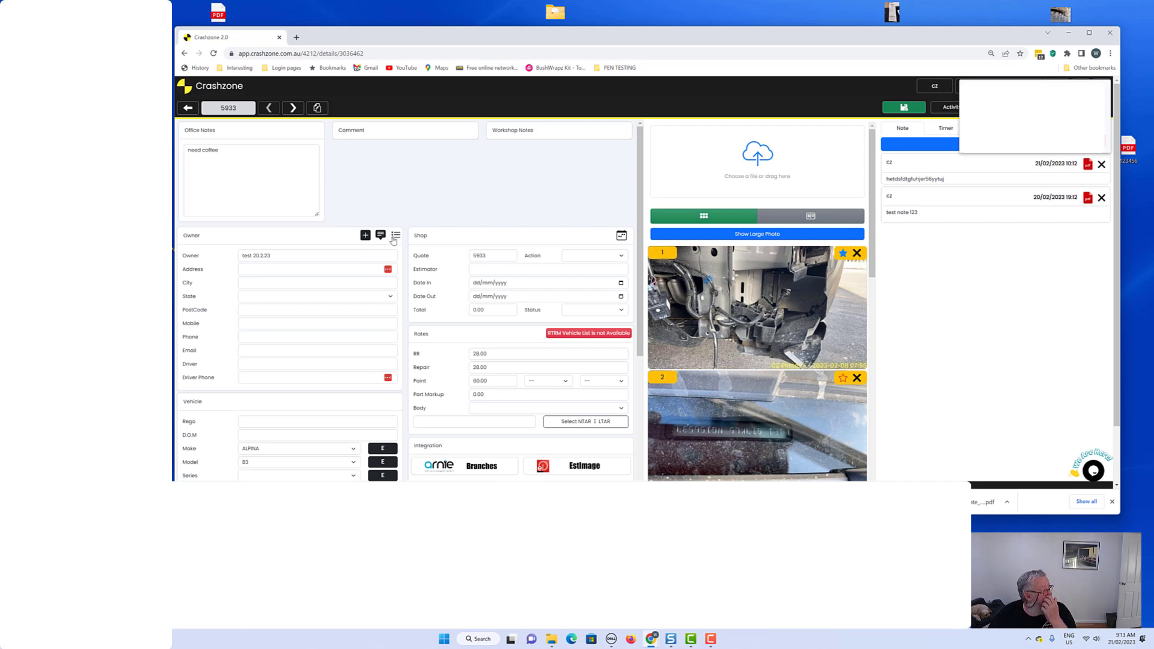
pyautogui.moveTo(404, 236)
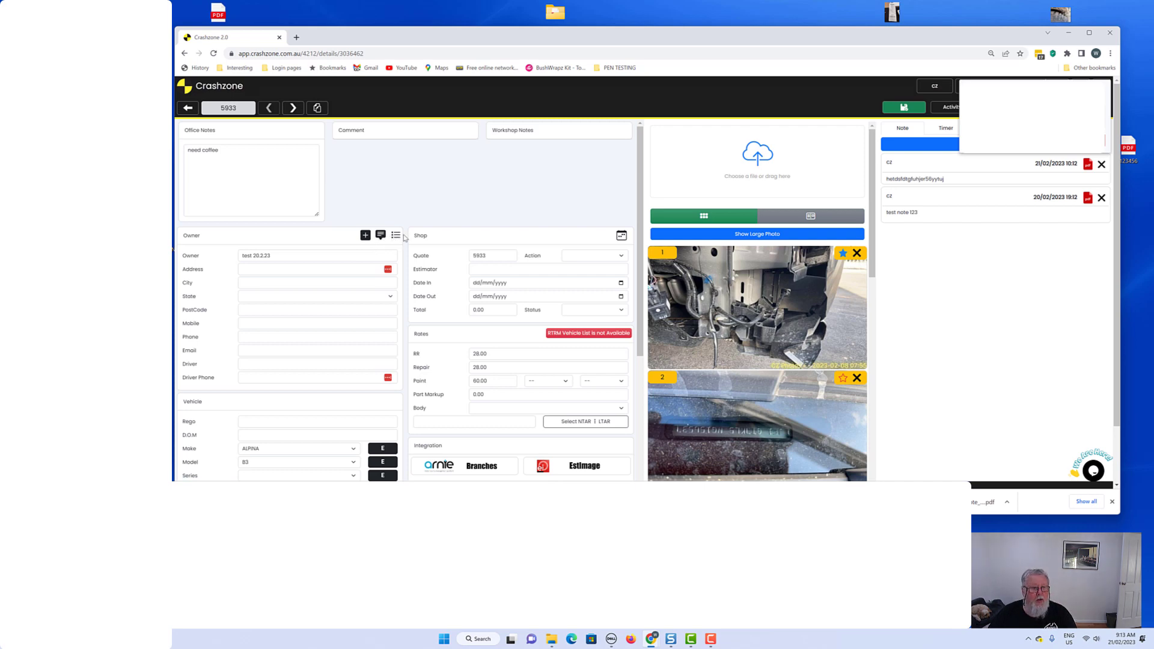
pyautogui.click(395, 235)
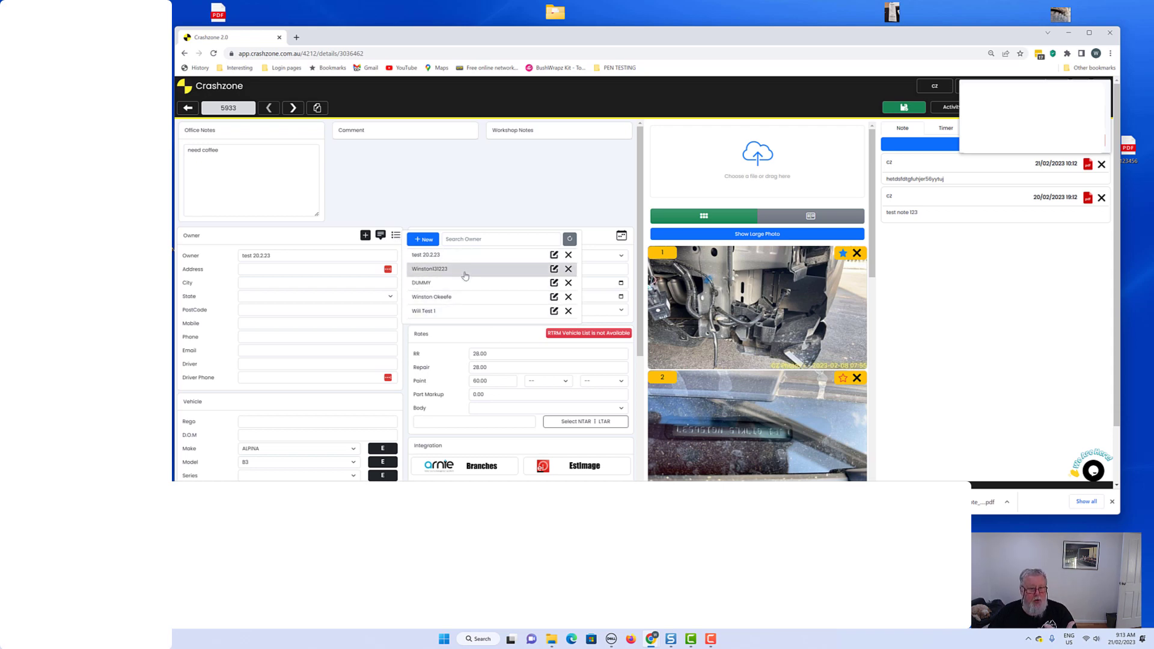
pyautogui.moveTo(464, 255)
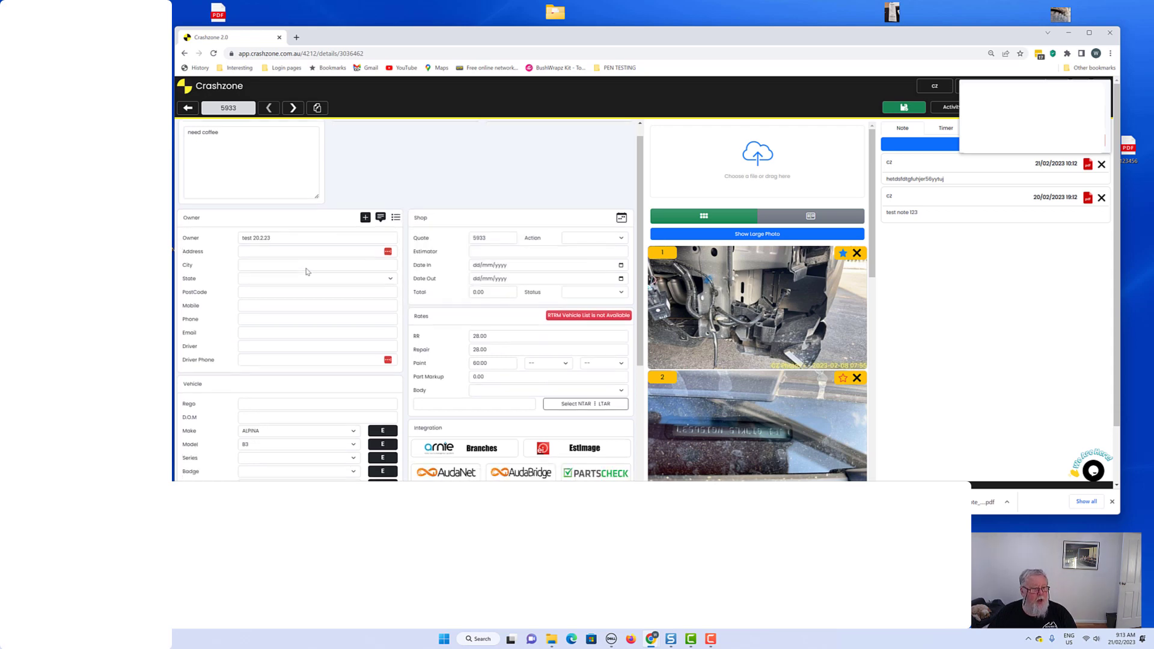
pyautogui.scroll(-3)
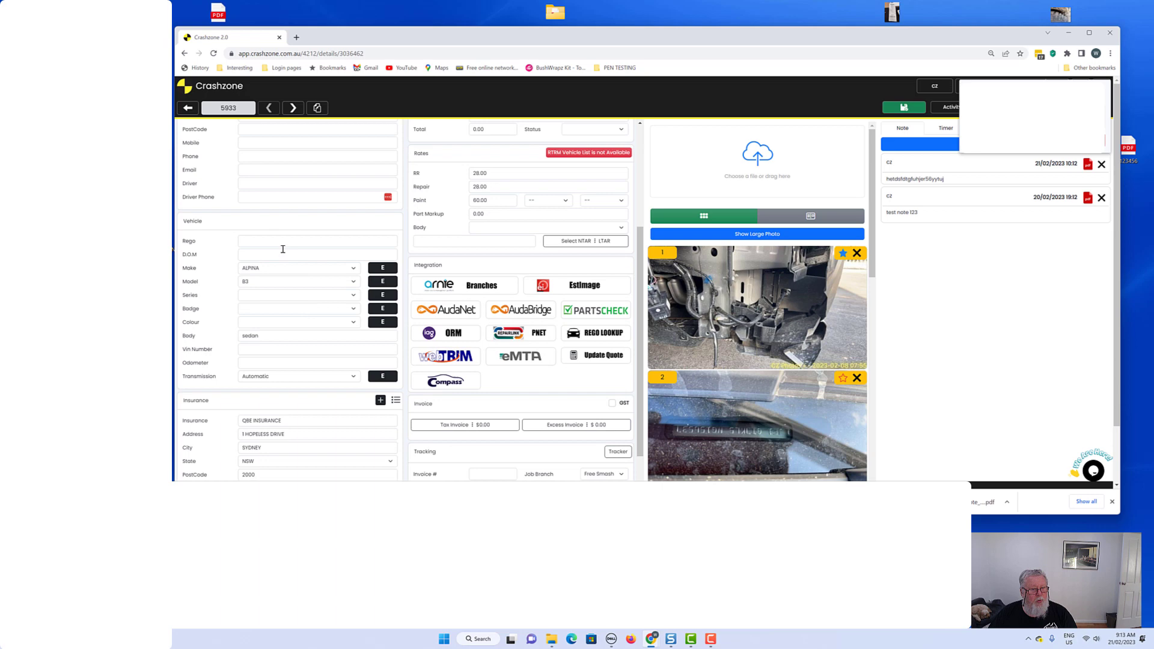
pyautogui.moveTo(326, 299)
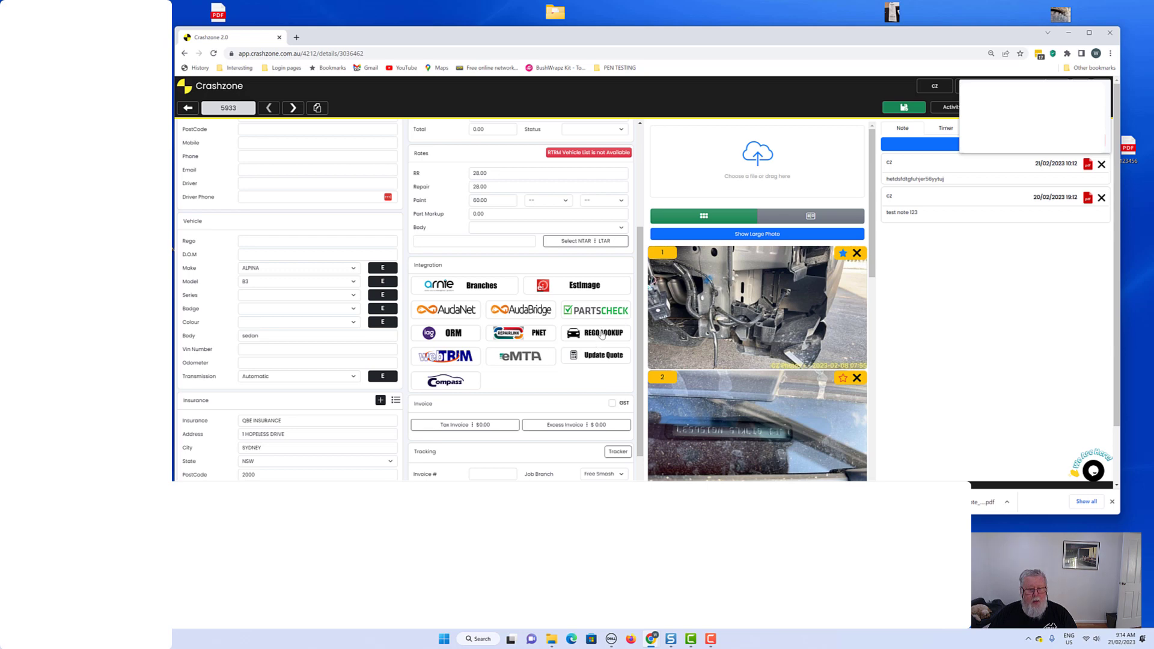
# - Run a QLD rego lookup for 'russ' and apply the 2021 Toyota RAV4 GXL Hybrid details
pyautogui.click(594, 333)
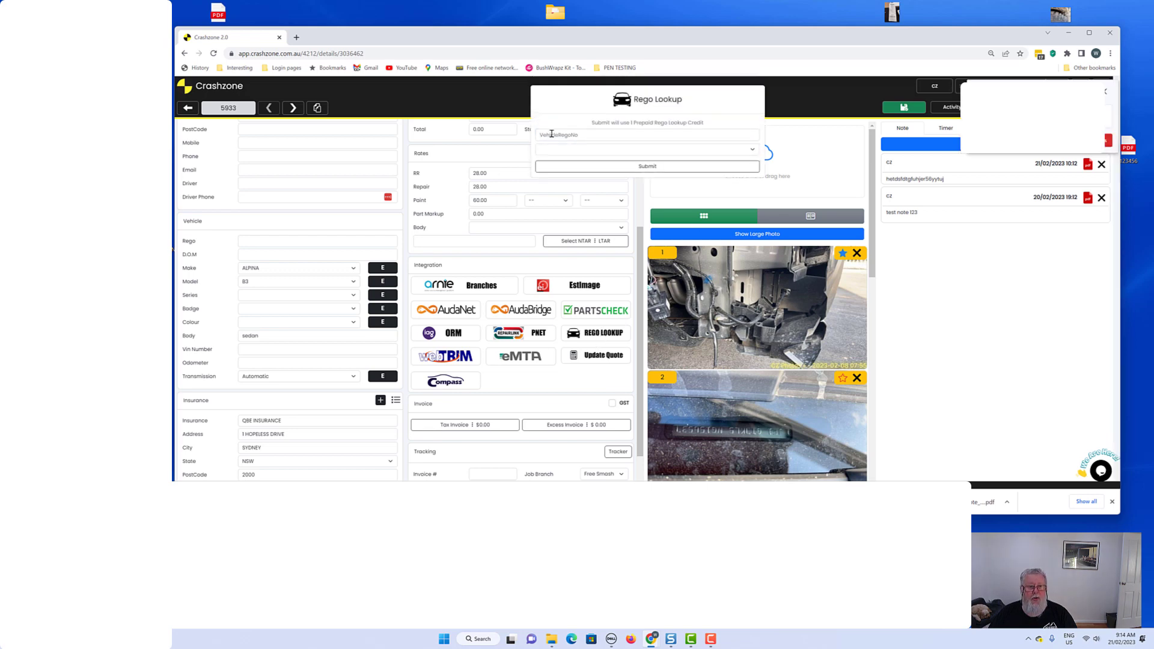
pyautogui.click(647, 134)
pyautogui.write('rus')
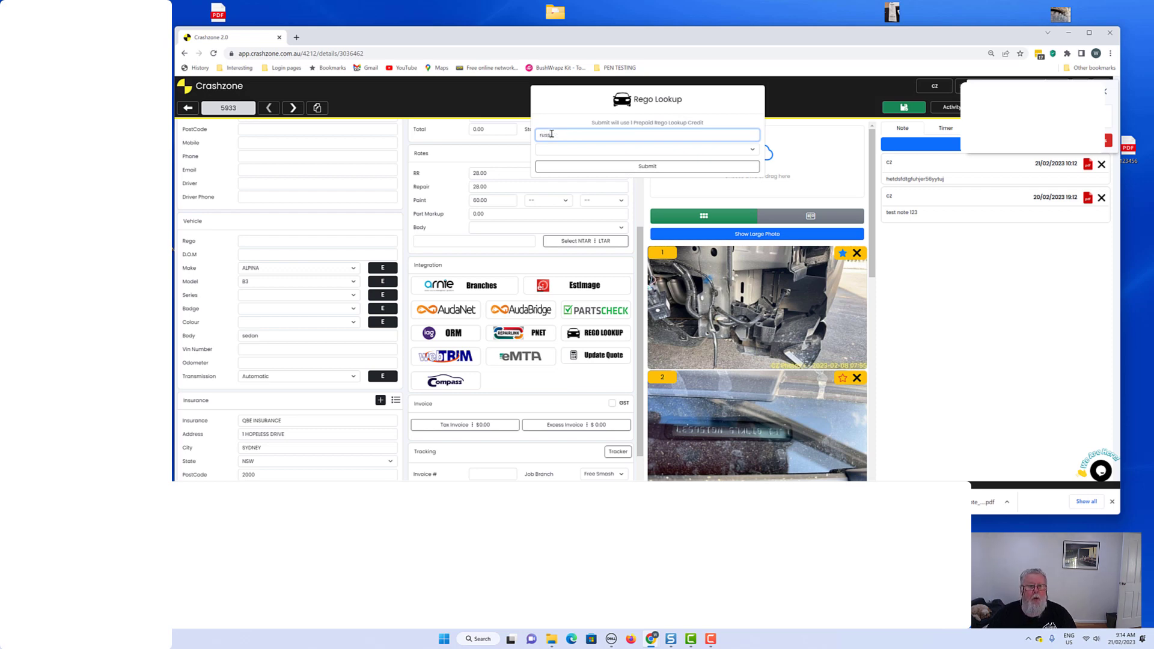
pyautogui.click(752, 150)
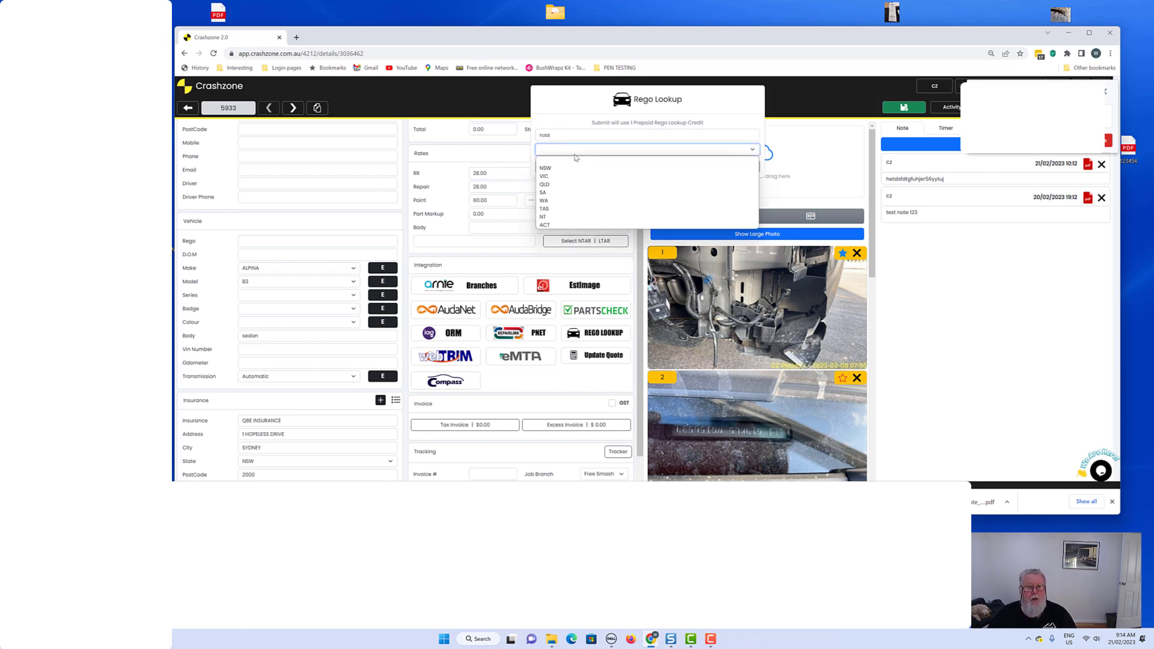
pyautogui.click(545, 184)
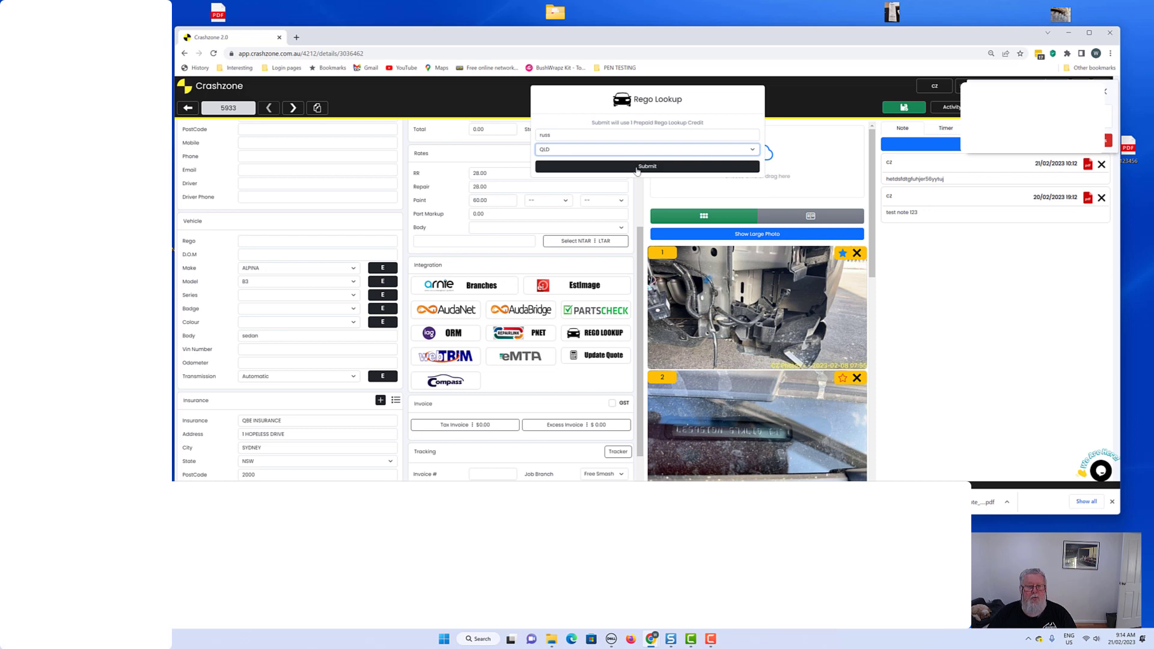
pyautogui.click(647, 166)
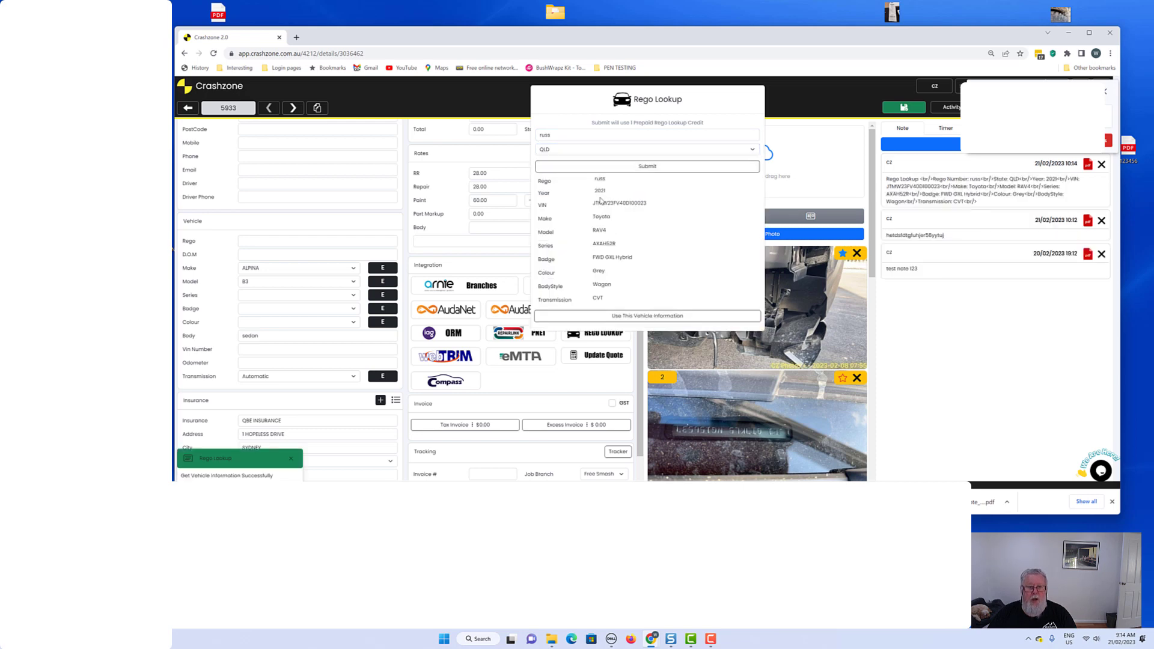
pyautogui.moveTo(615, 310)
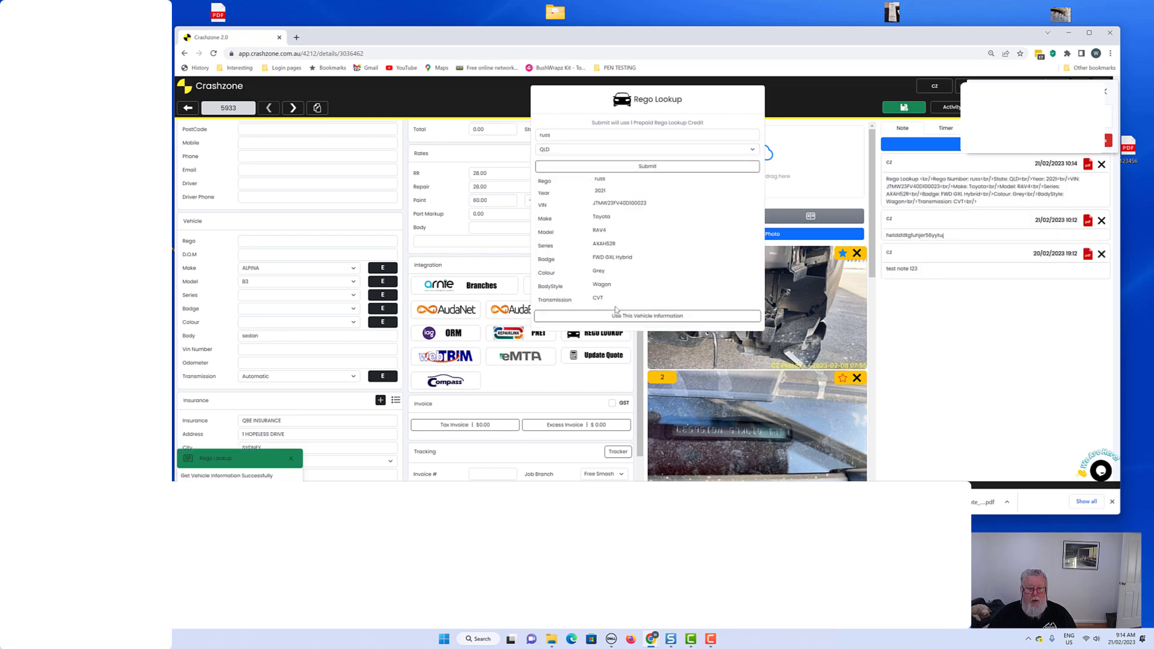
pyautogui.click(647, 315)
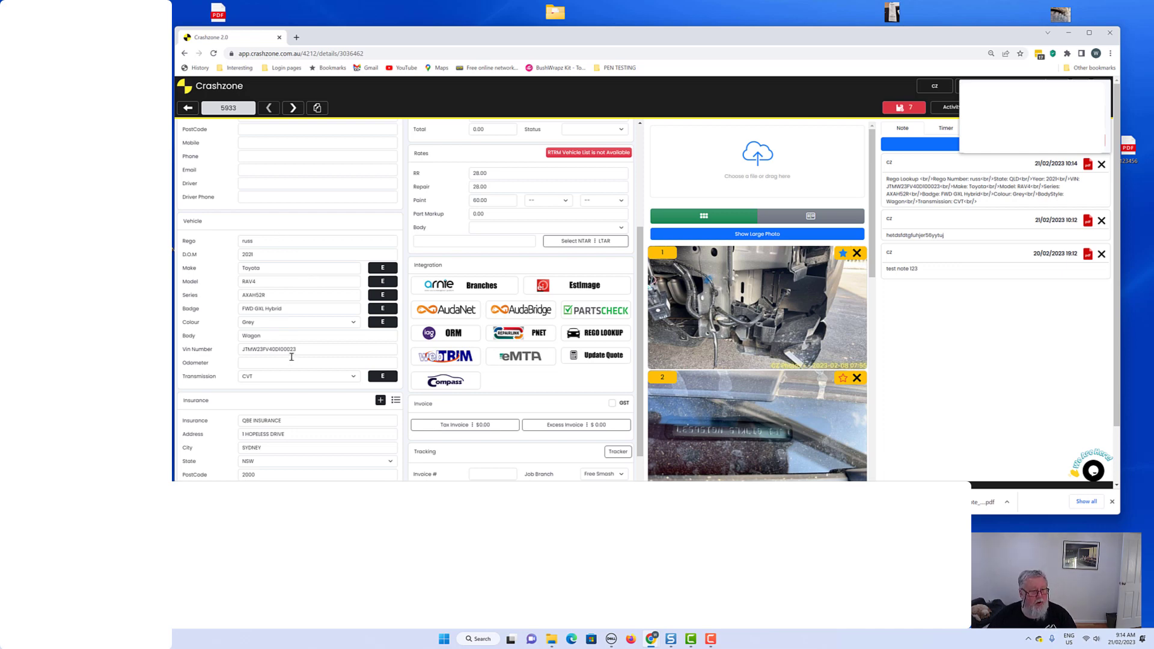
# - Scroll to the Insurance section and let the quote save with the RAV4 details in capitals
pyautogui.scroll(-3)
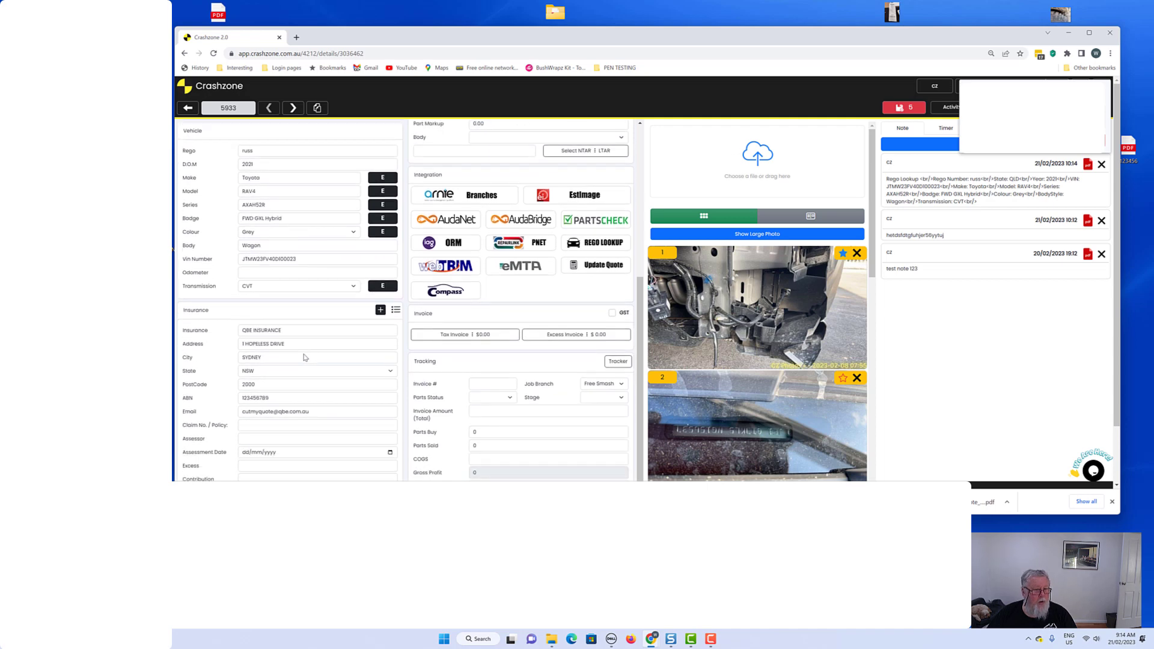
pyautogui.scroll(-3)
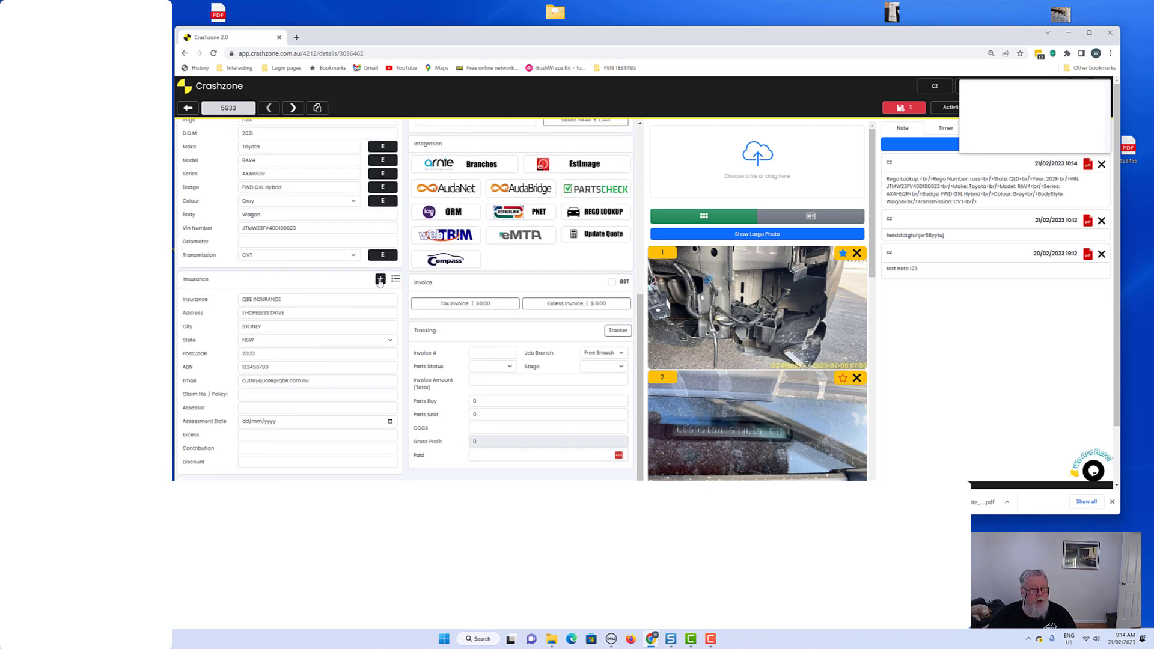
pyautogui.click(380, 283)
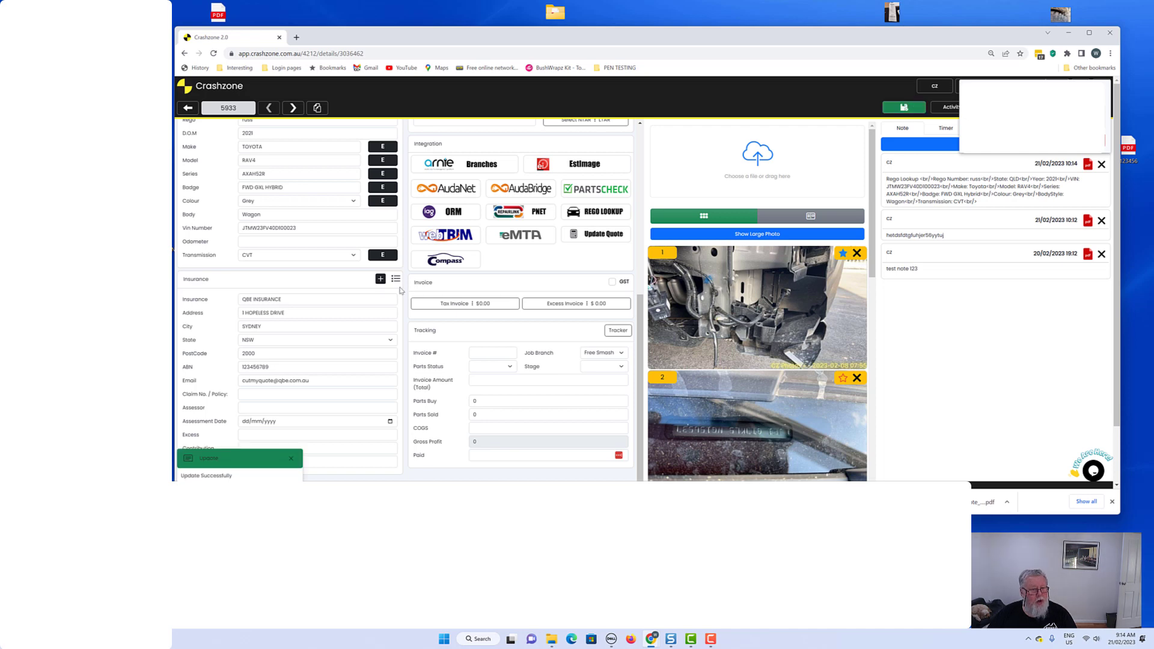
pyautogui.moveTo(290, 322)
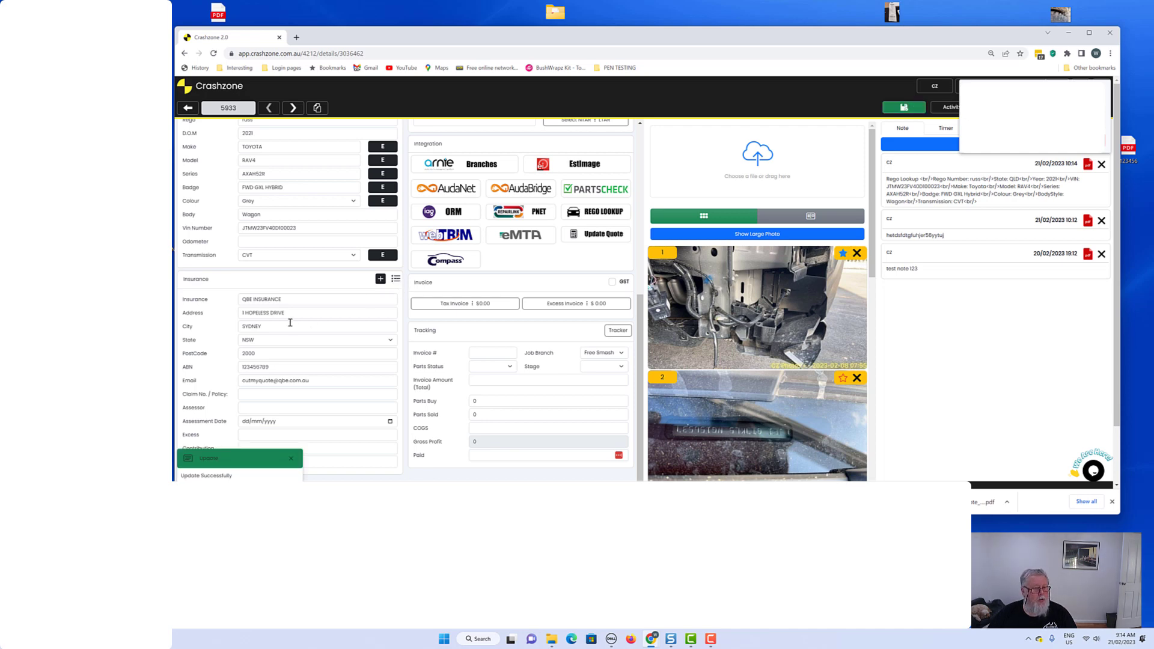
pyautogui.moveTo(333, 338)
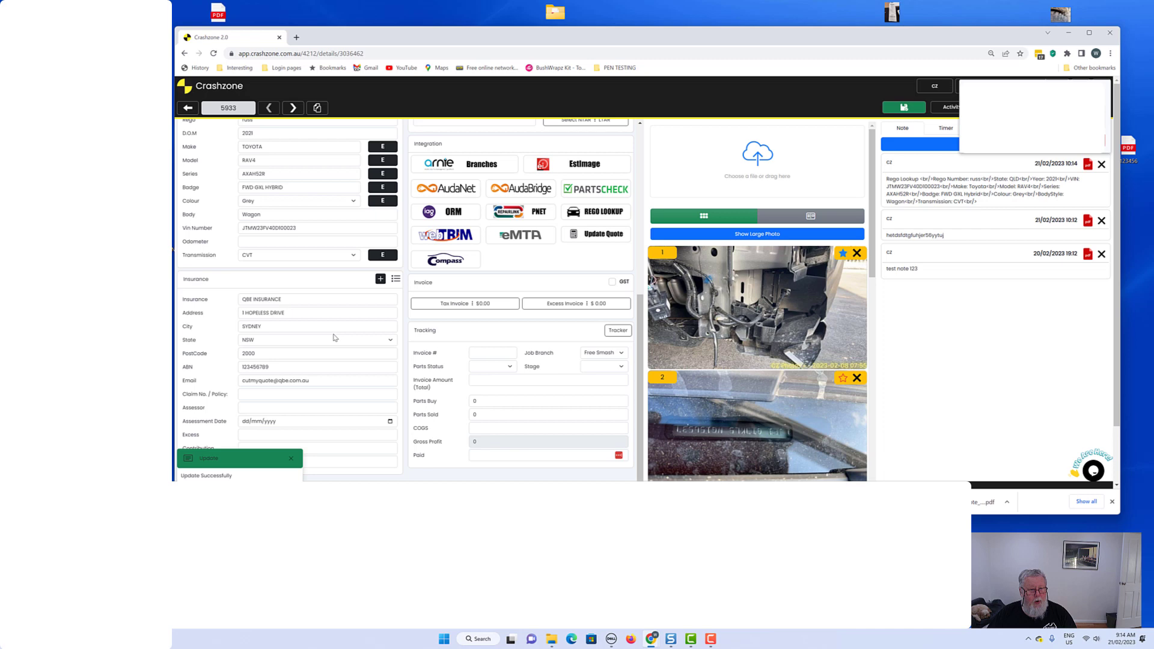
pyautogui.scroll(-3)
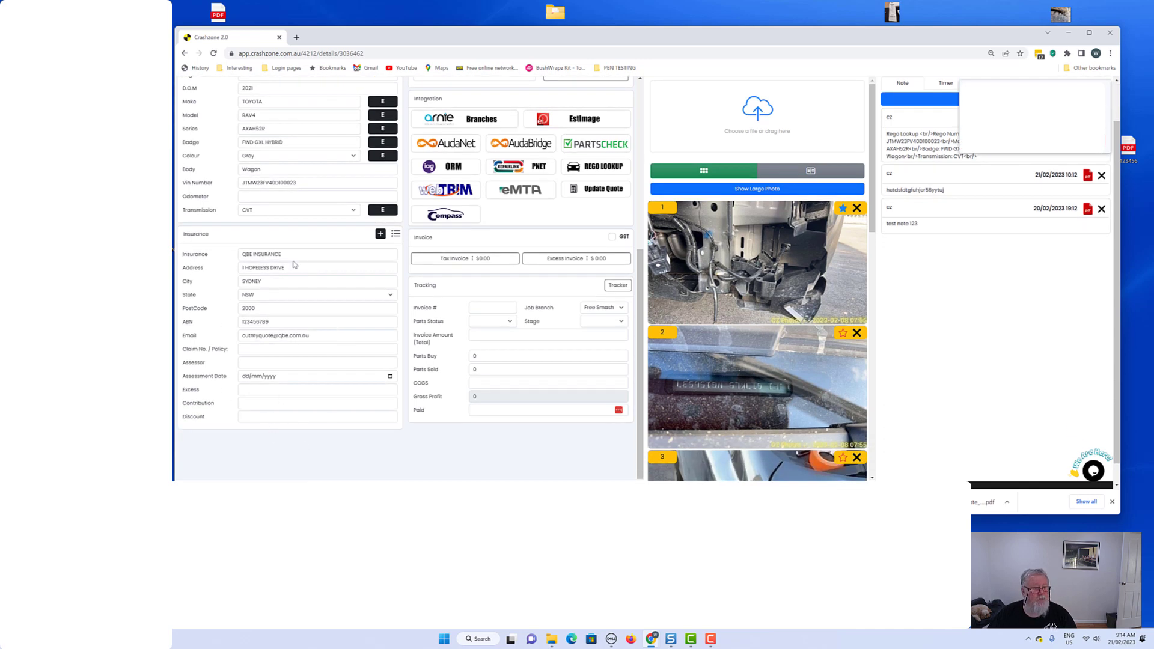
pyautogui.scroll(3)
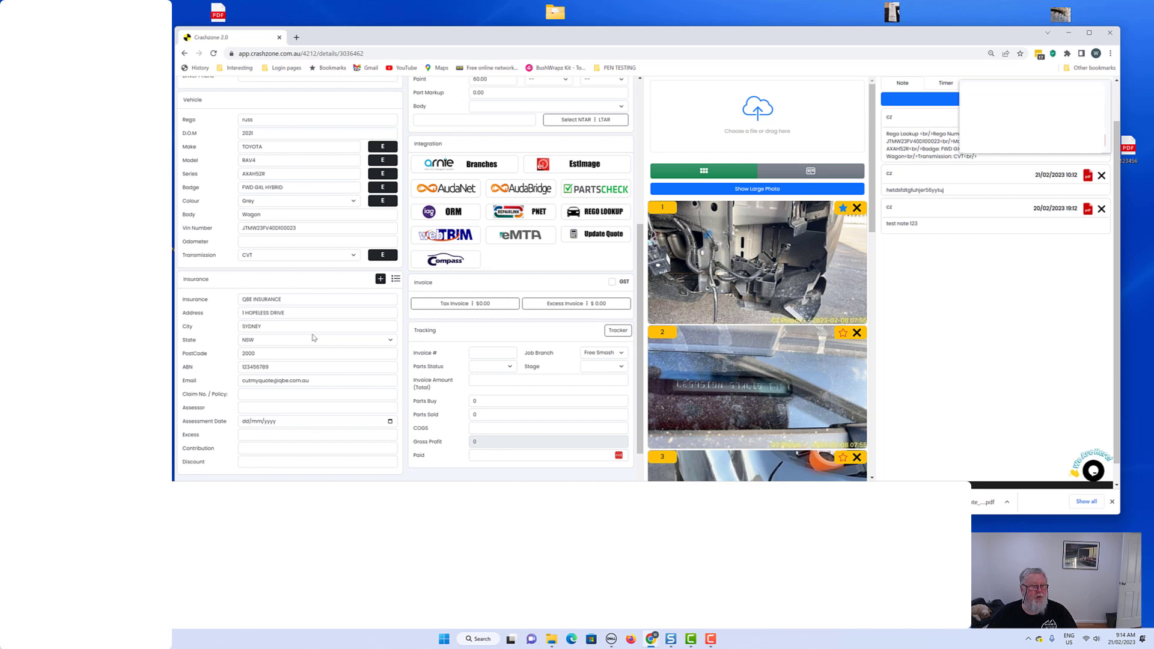
pyautogui.scroll(-3)
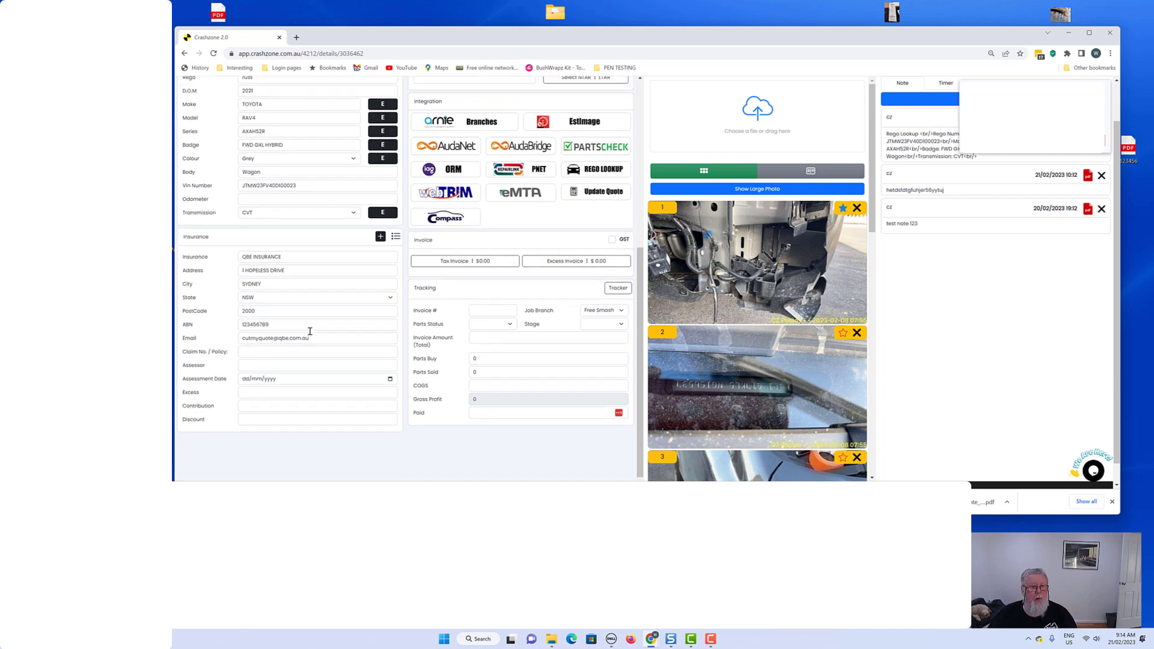
pyautogui.scroll(3)
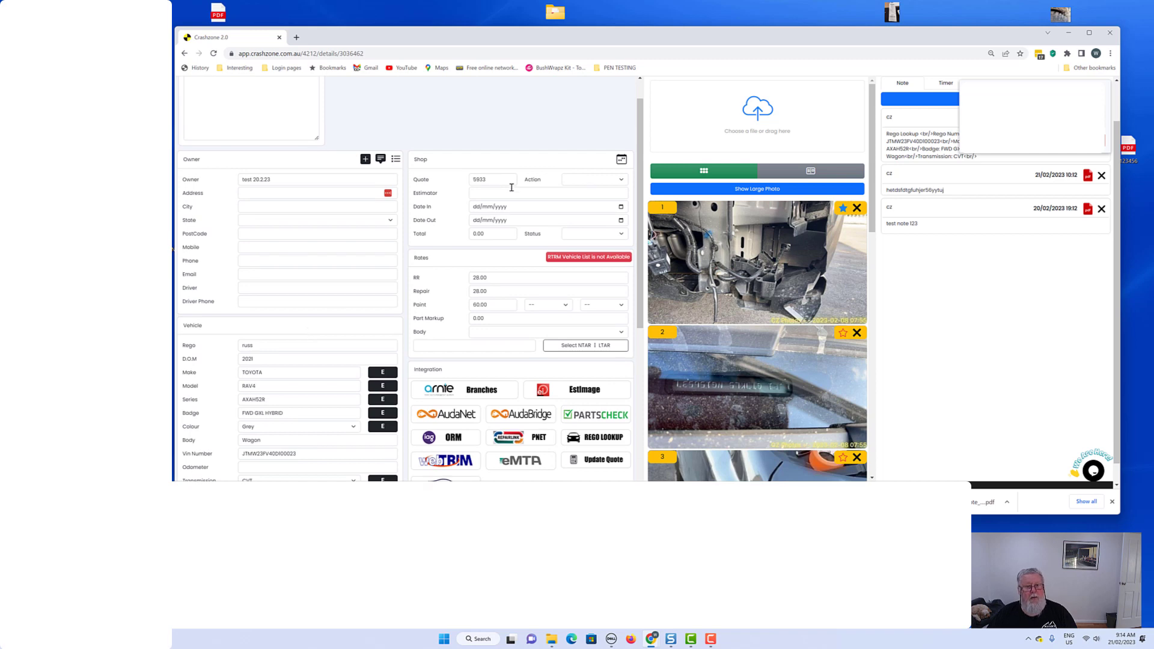
pyautogui.moveTo(439, 223)
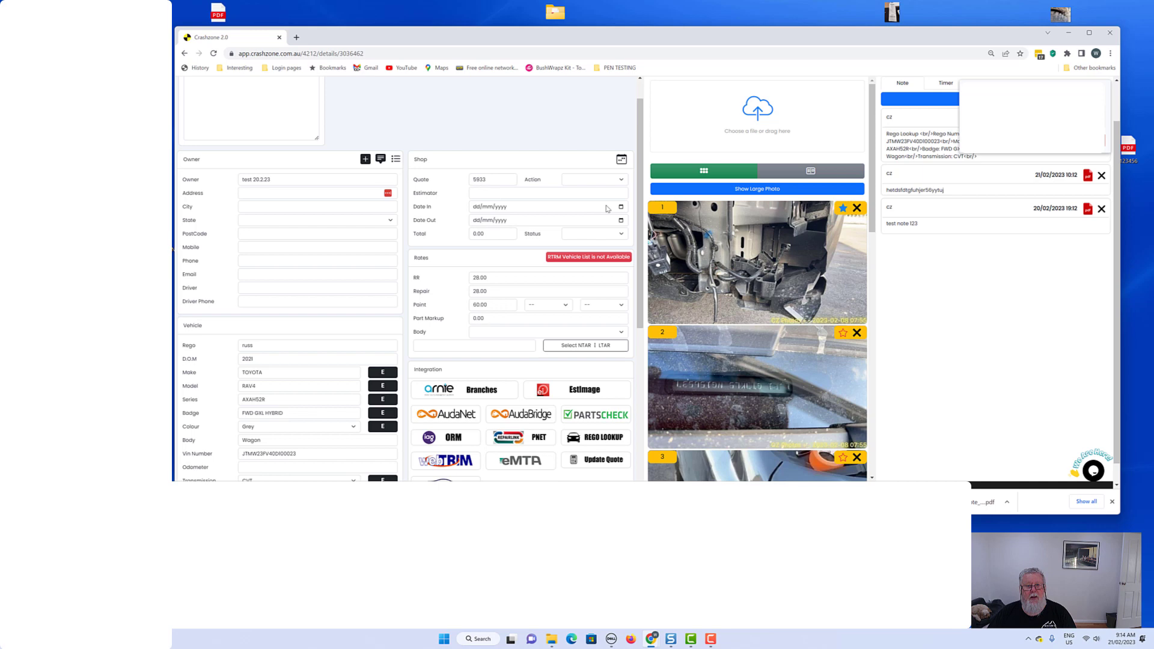
pyautogui.moveTo(618, 230)
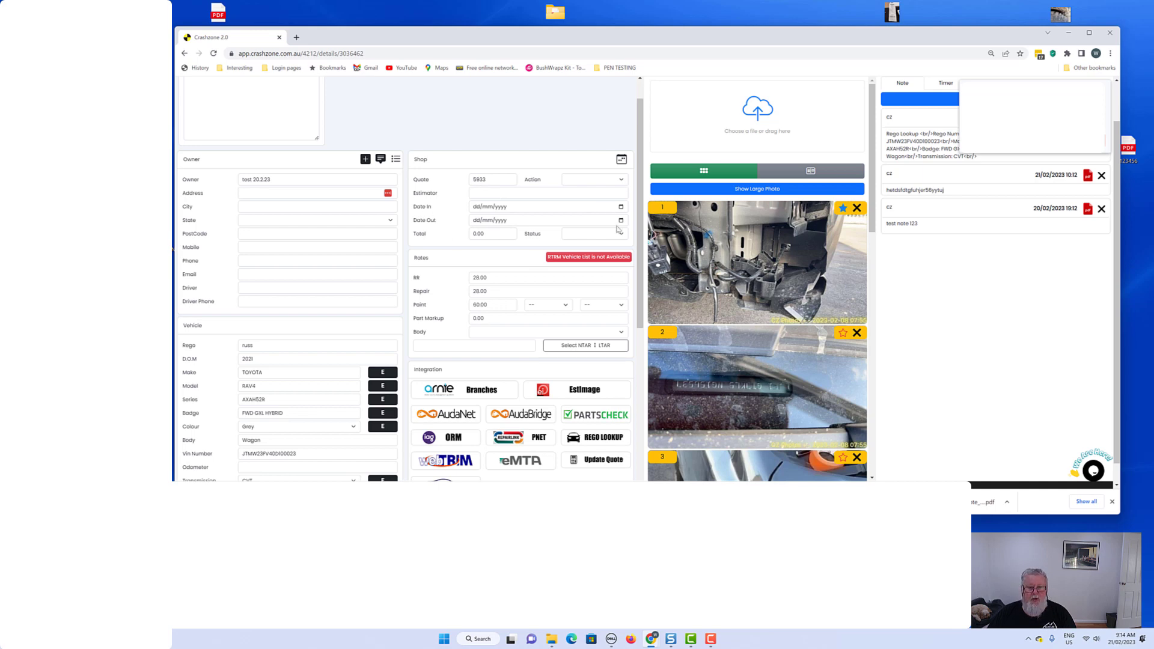
# - Choose Dismantle under Job in the Shop section's Status dropdown
pyautogui.click(592, 235)
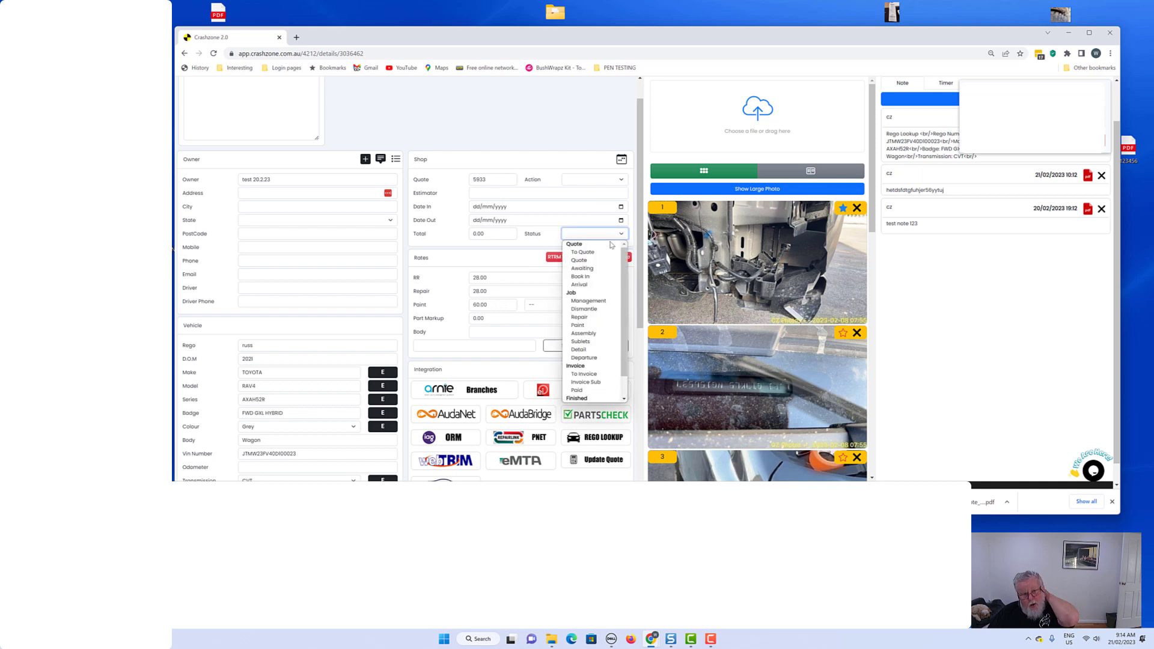
pyautogui.moveTo(588, 301)
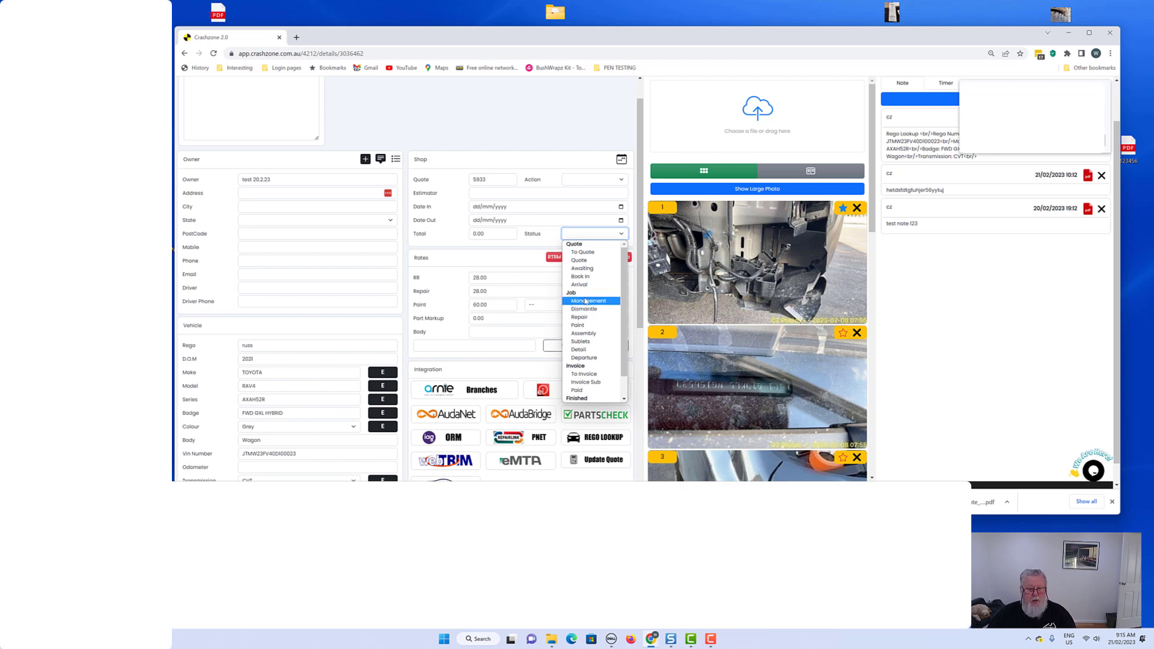
pyautogui.moveTo(580, 318)
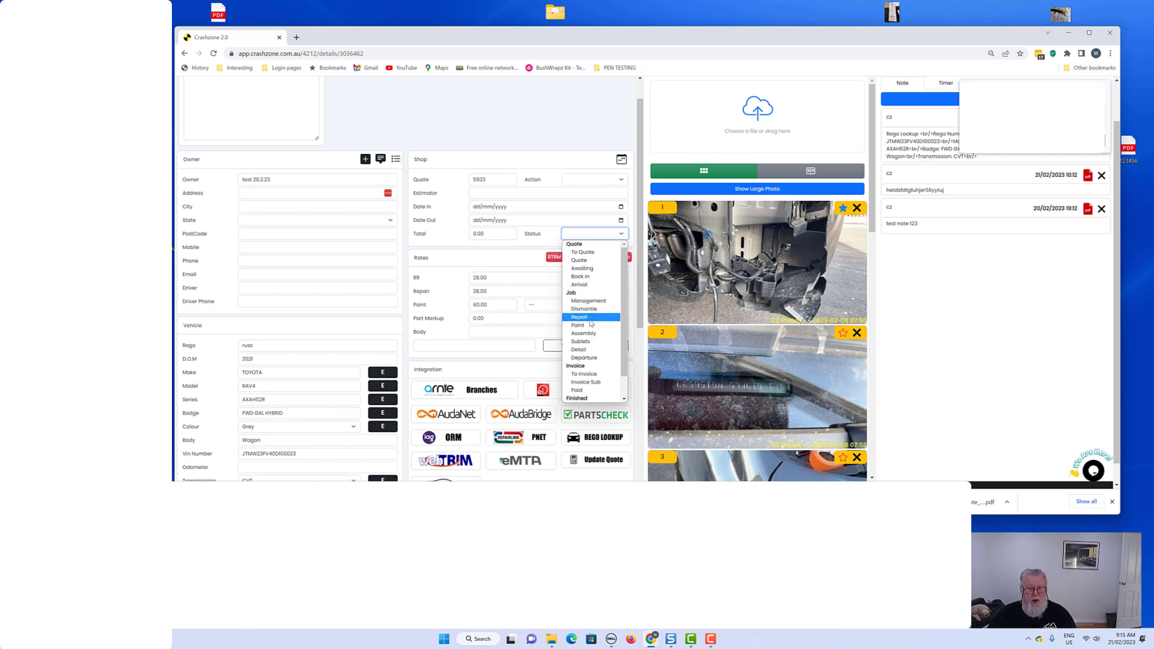
pyautogui.moveTo(579, 284)
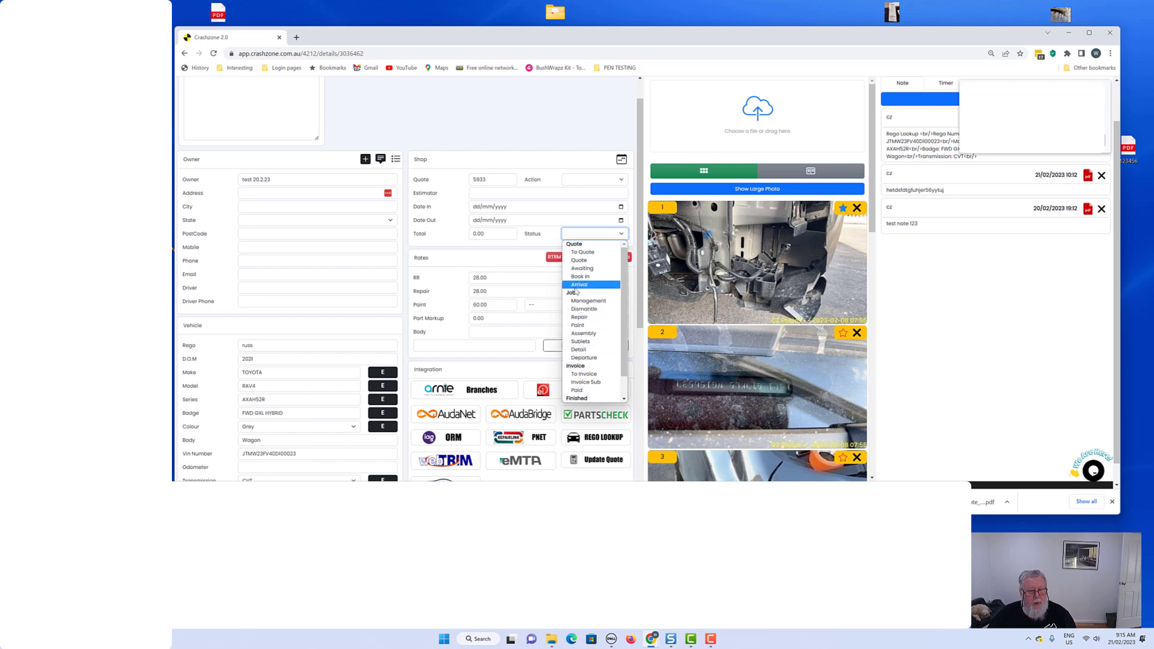
pyautogui.moveTo(588, 301)
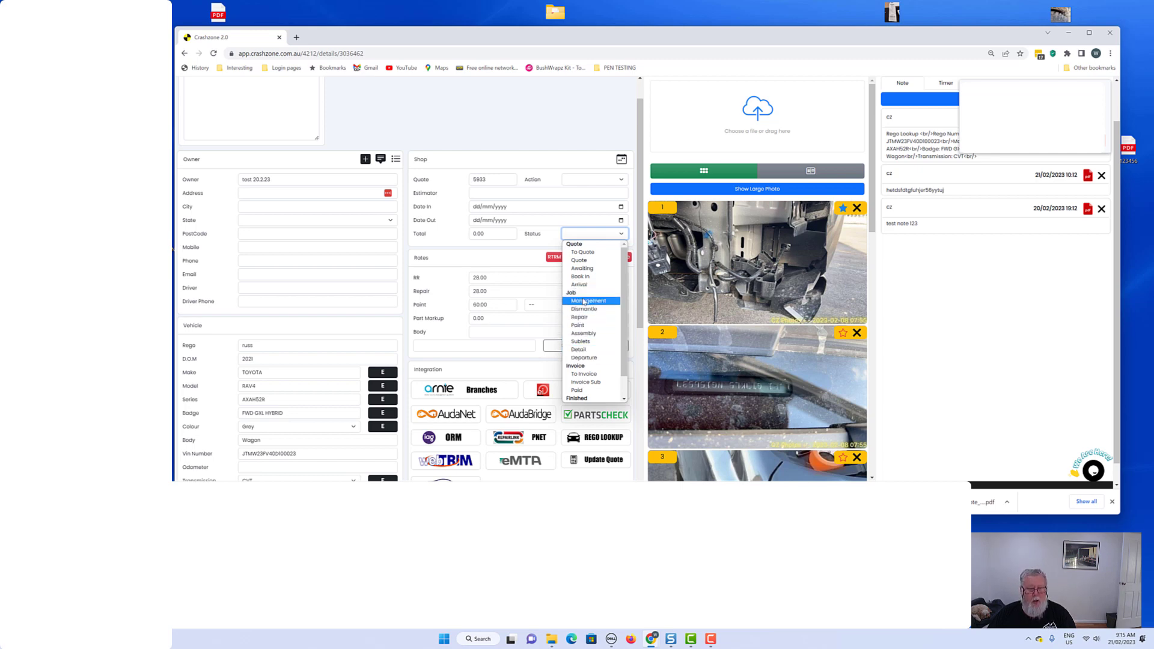
pyautogui.moveTo(584, 309)
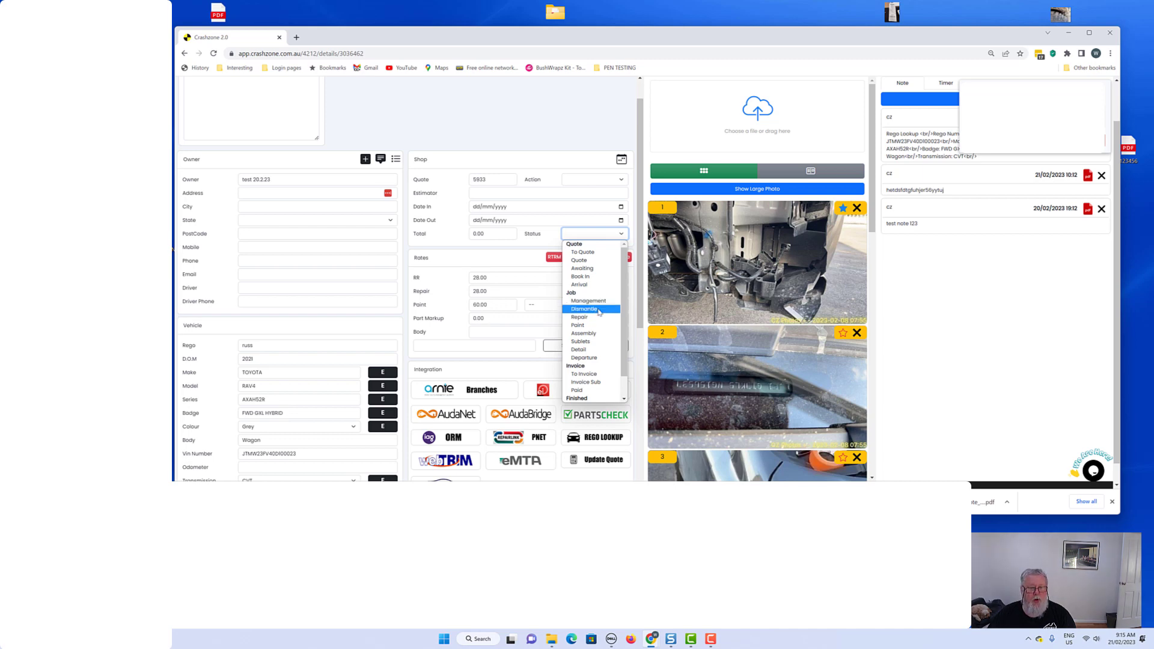
pyautogui.click(584, 309)
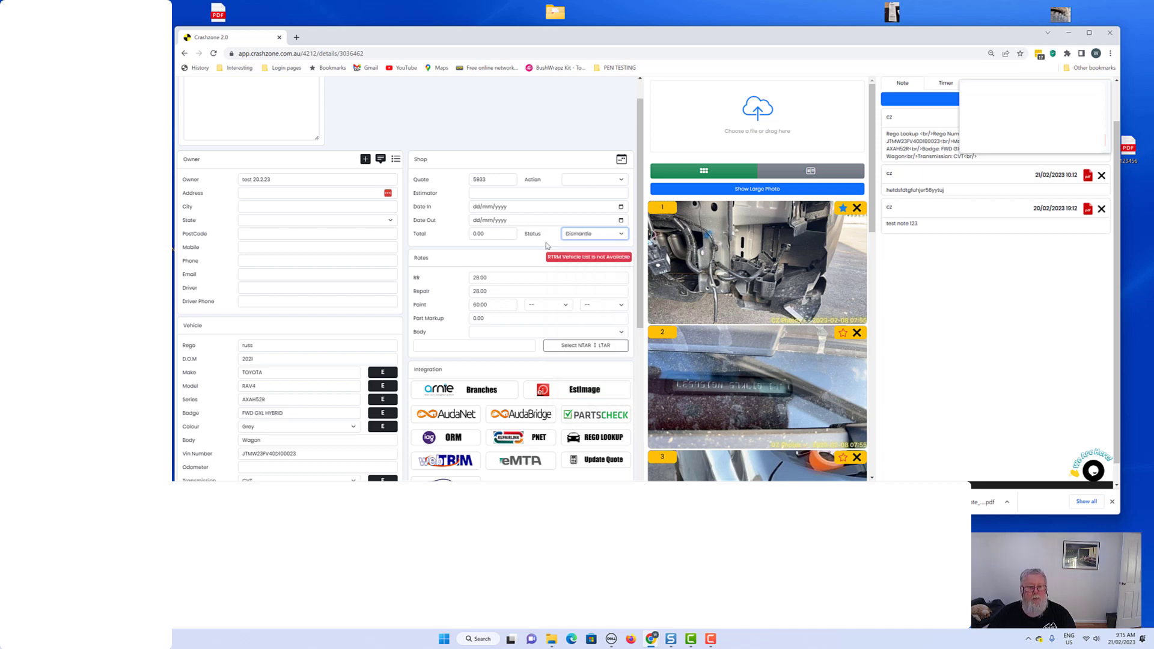
pyautogui.click(548, 278)
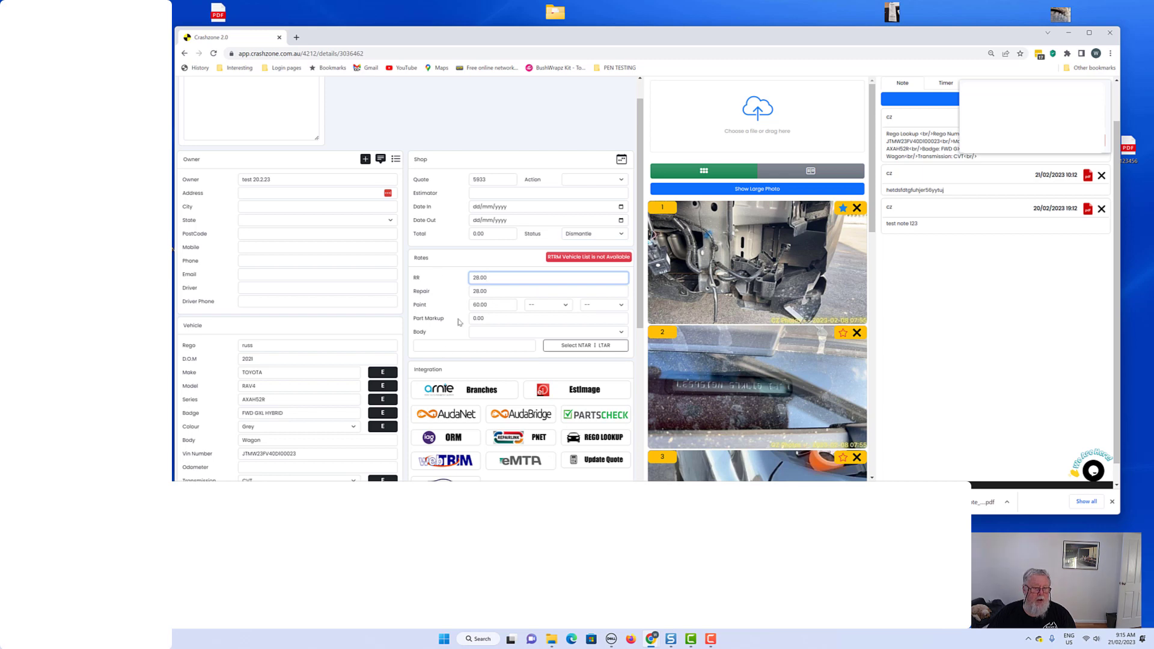
pyautogui.moveTo(511, 330)
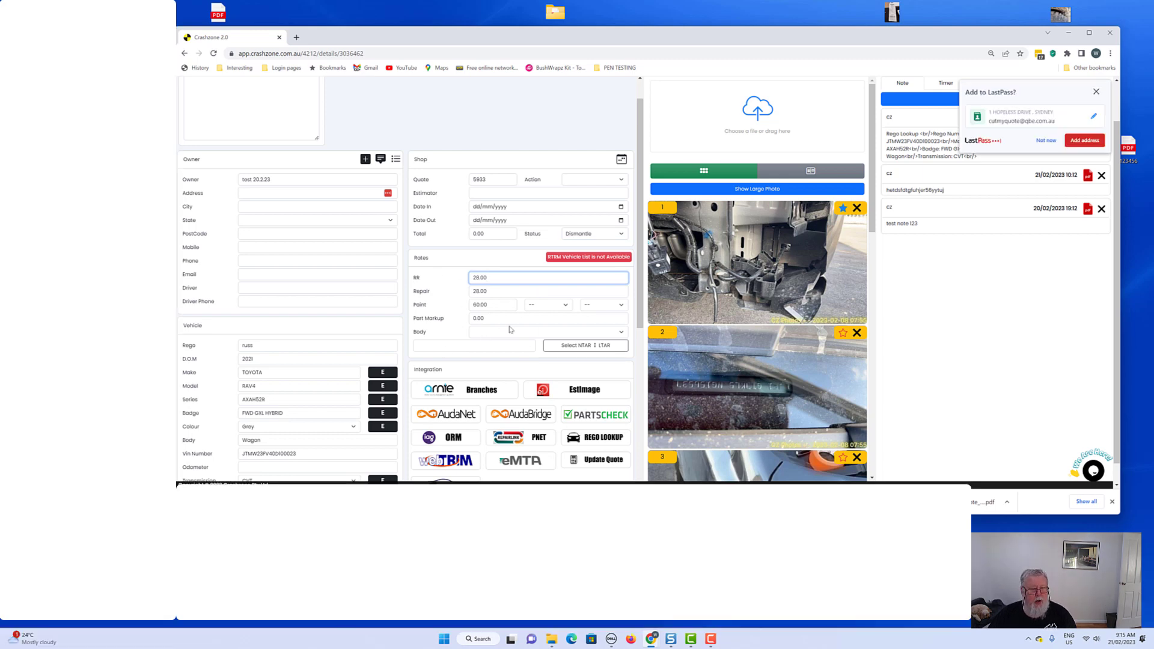
pyautogui.moveTo(497, 285)
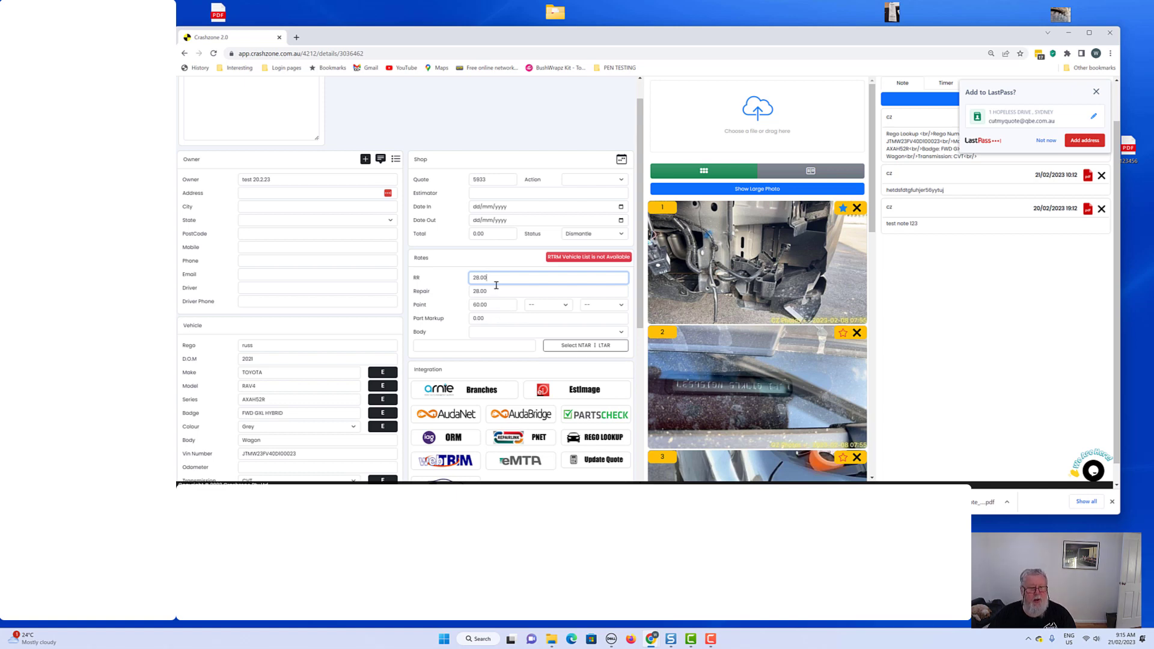
pyautogui.moveTo(497, 277)
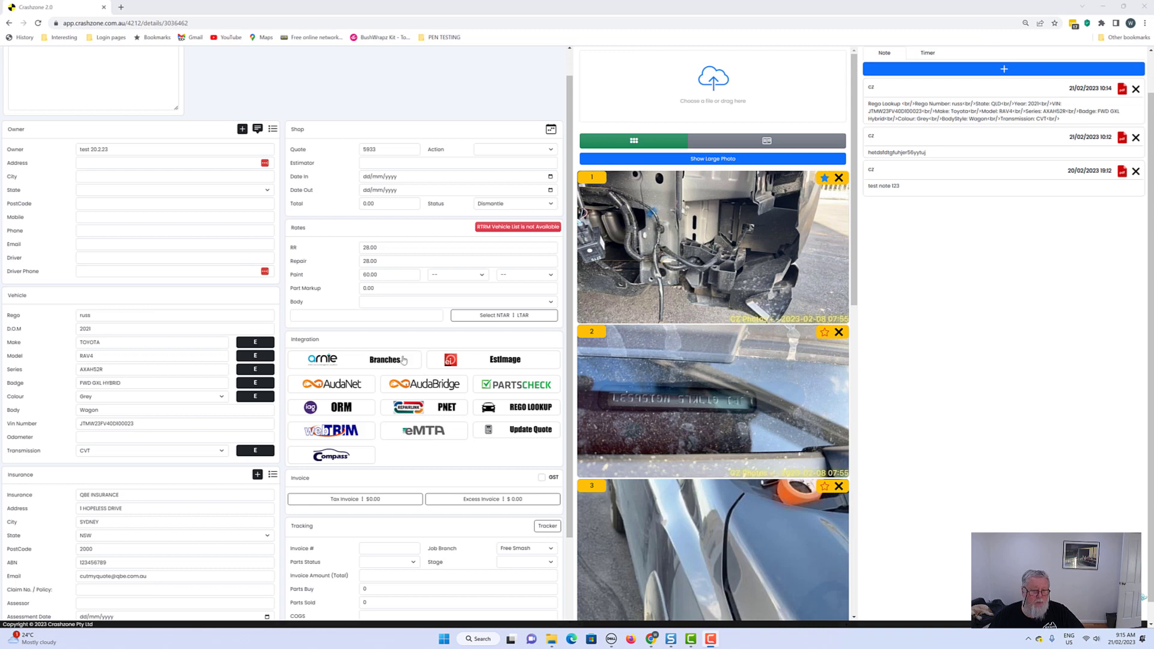
pyautogui.moveTo(499, 472)
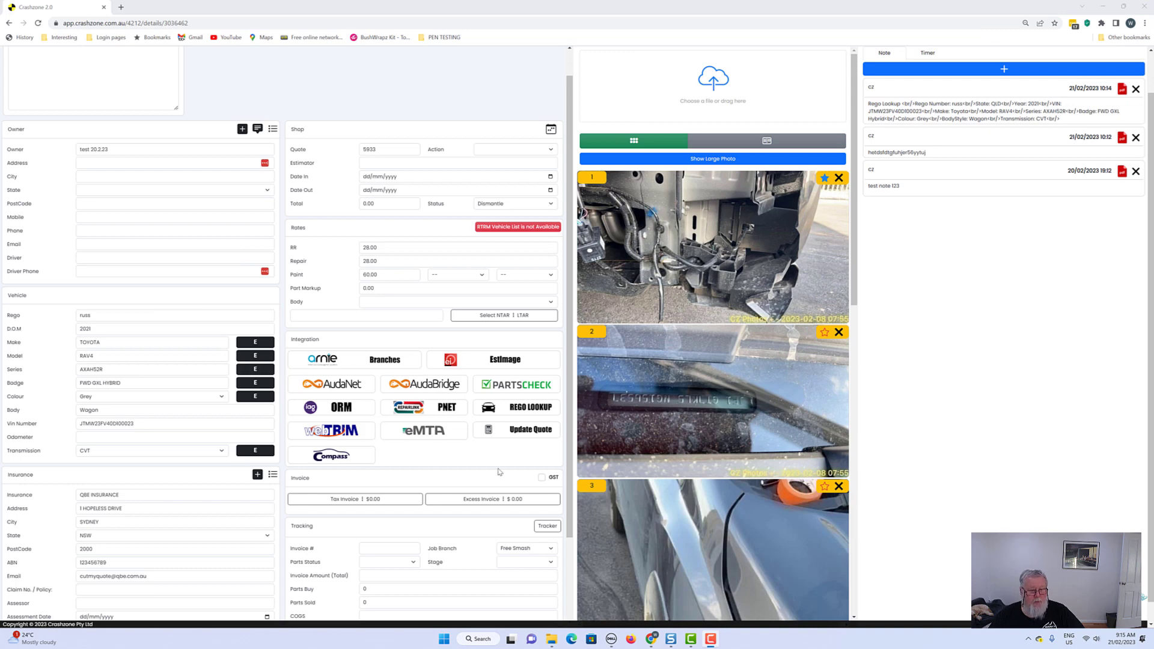
pyautogui.moveTo(432, 462)
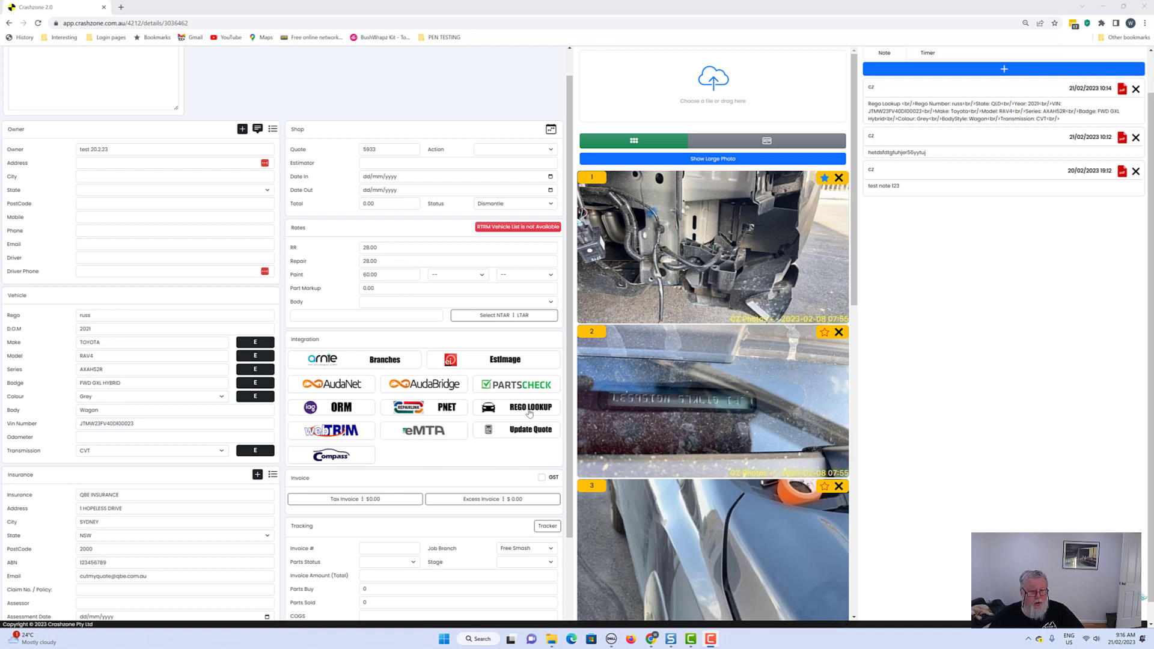
pyautogui.moveTo(304, 463)
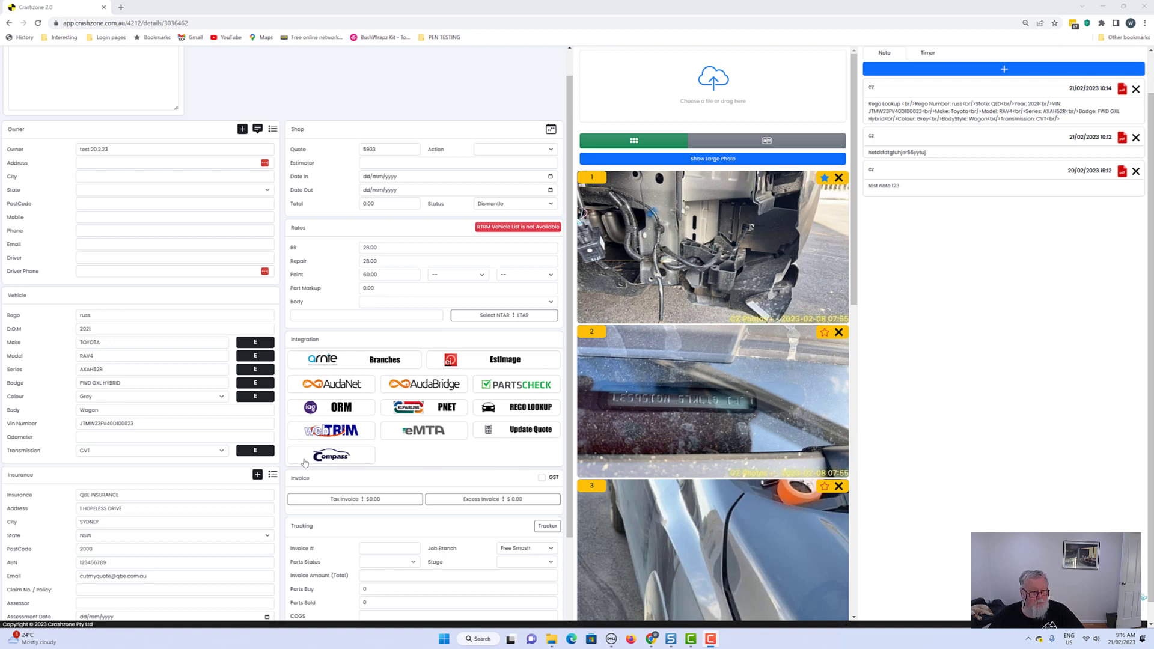
pyautogui.moveTo(398, 462)
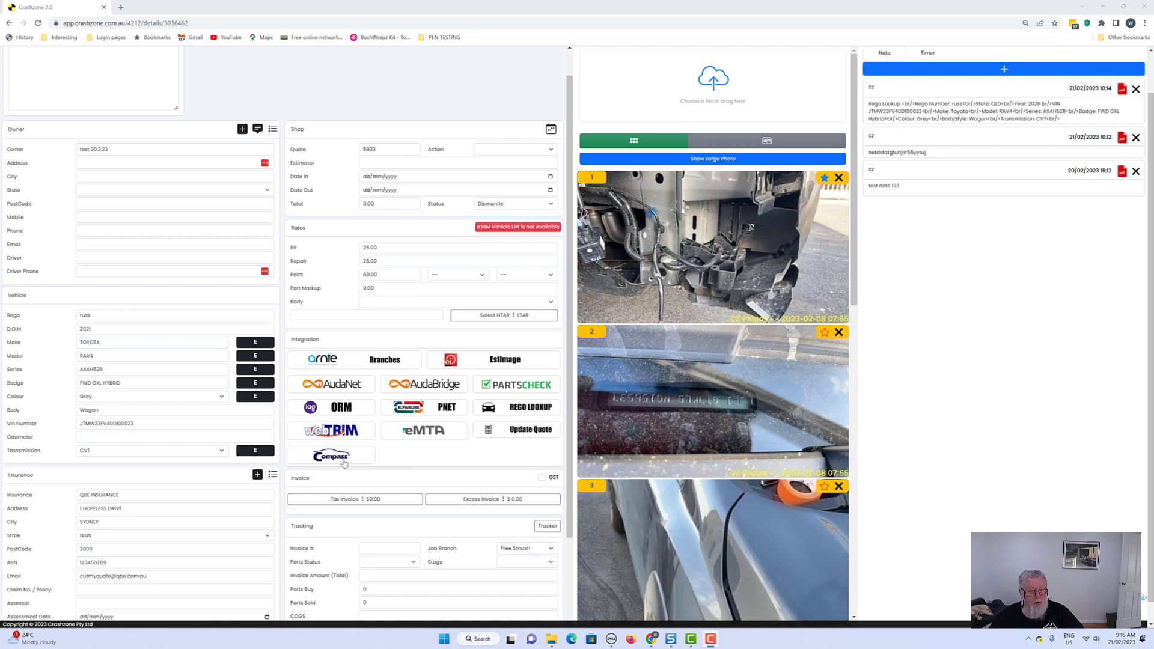
pyautogui.moveTo(521, 354)
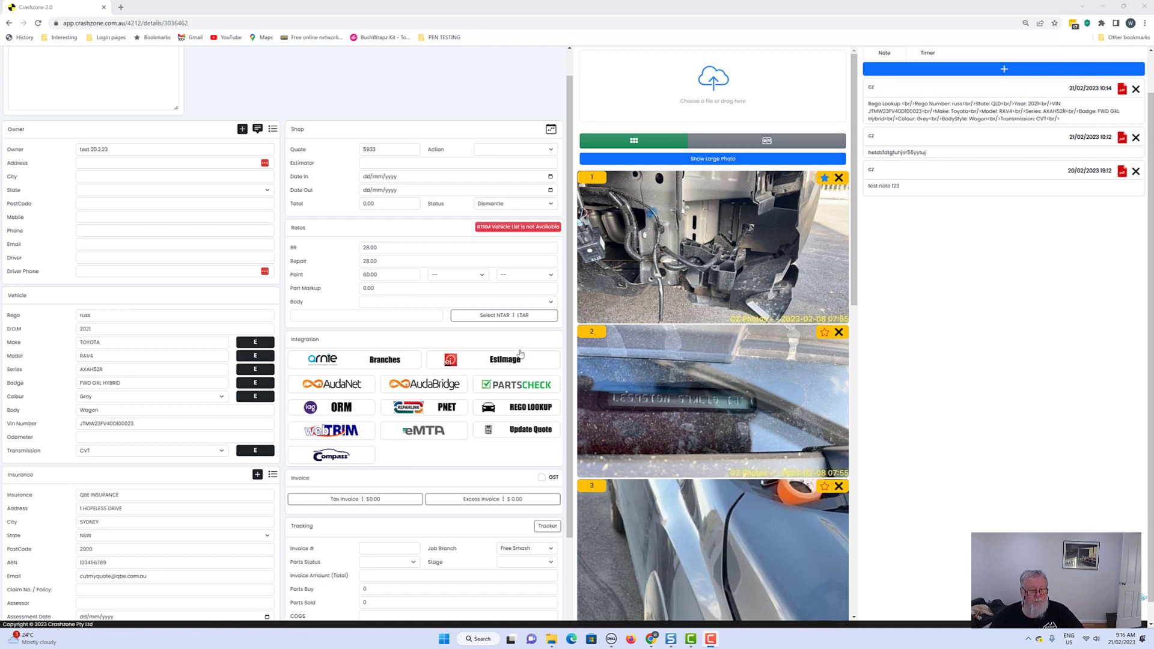
pyautogui.moveTo(451, 458)
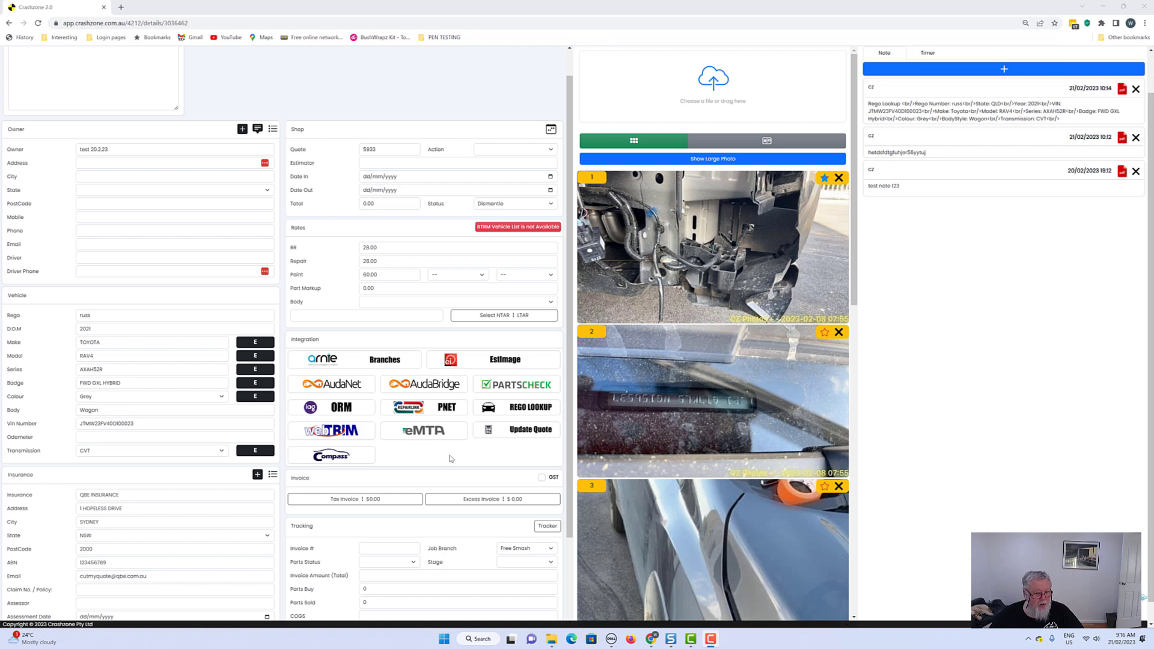
pyautogui.scroll(-3)
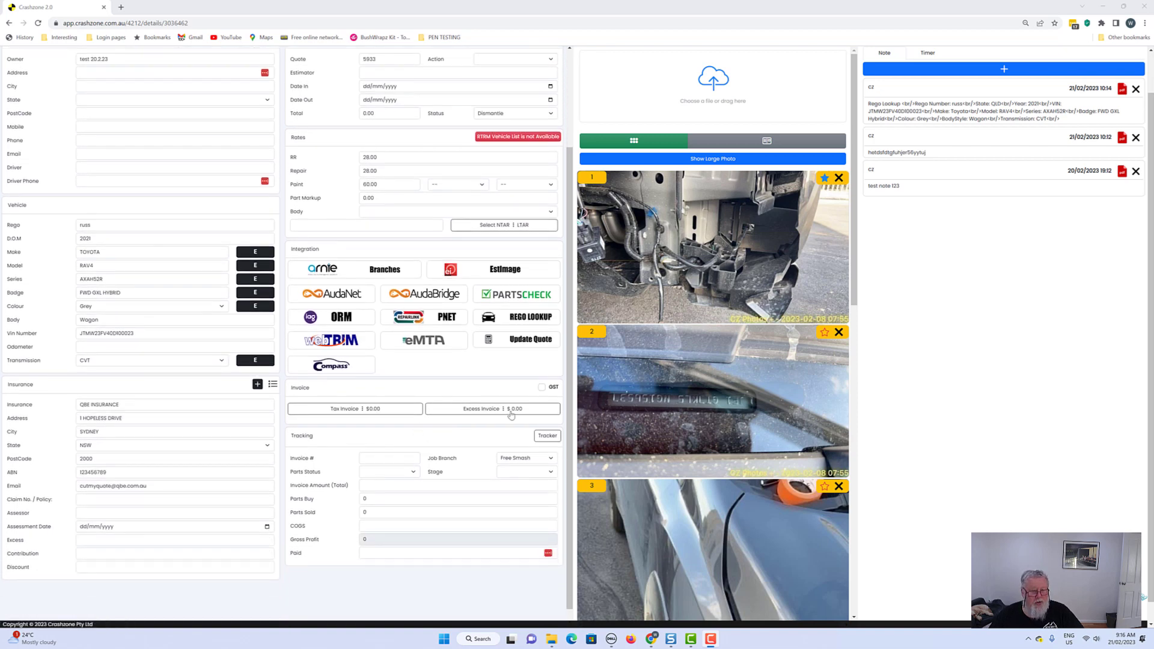
pyautogui.moveTo(333, 398)
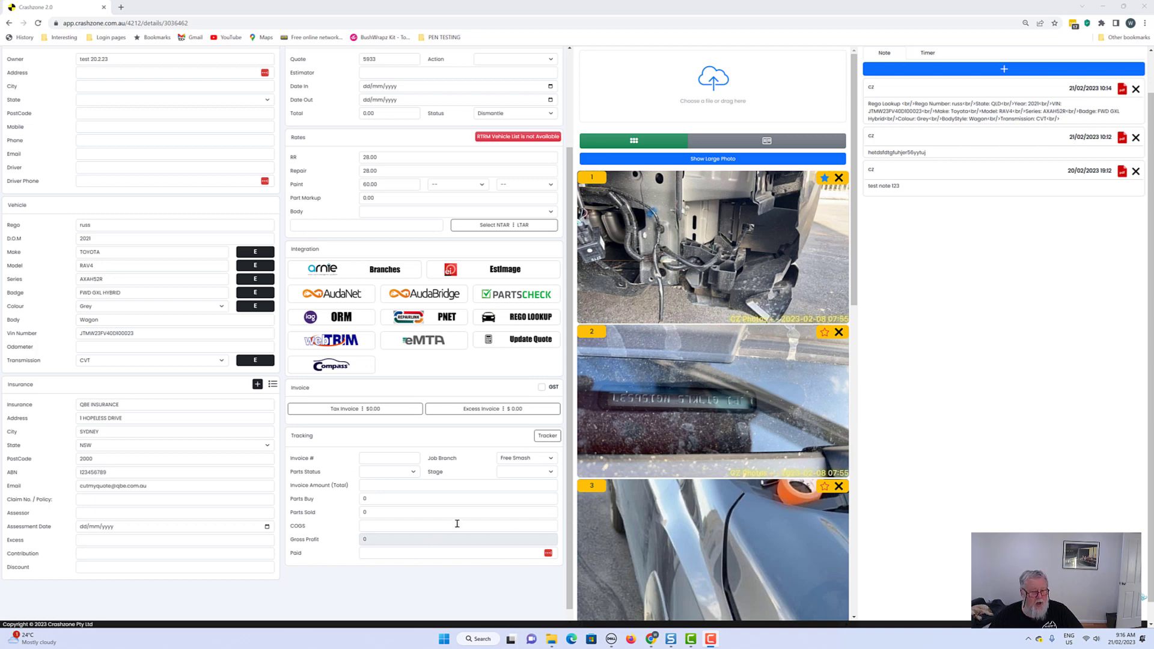
pyautogui.moveTo(394, 484)
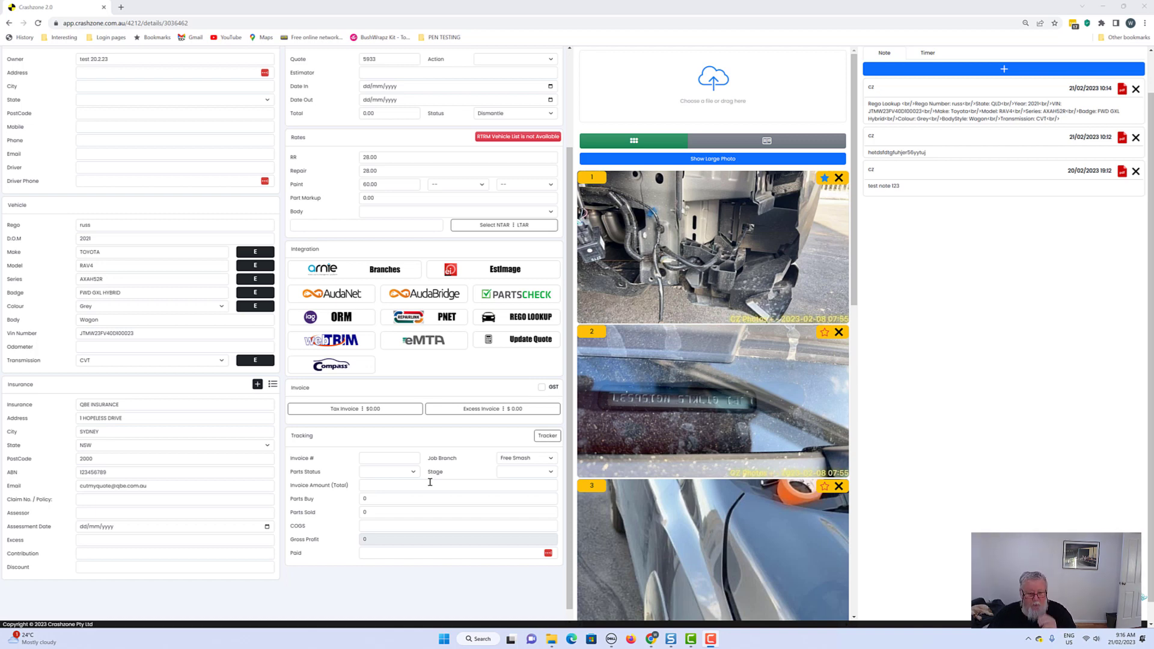
pyautogui.scroll(3)
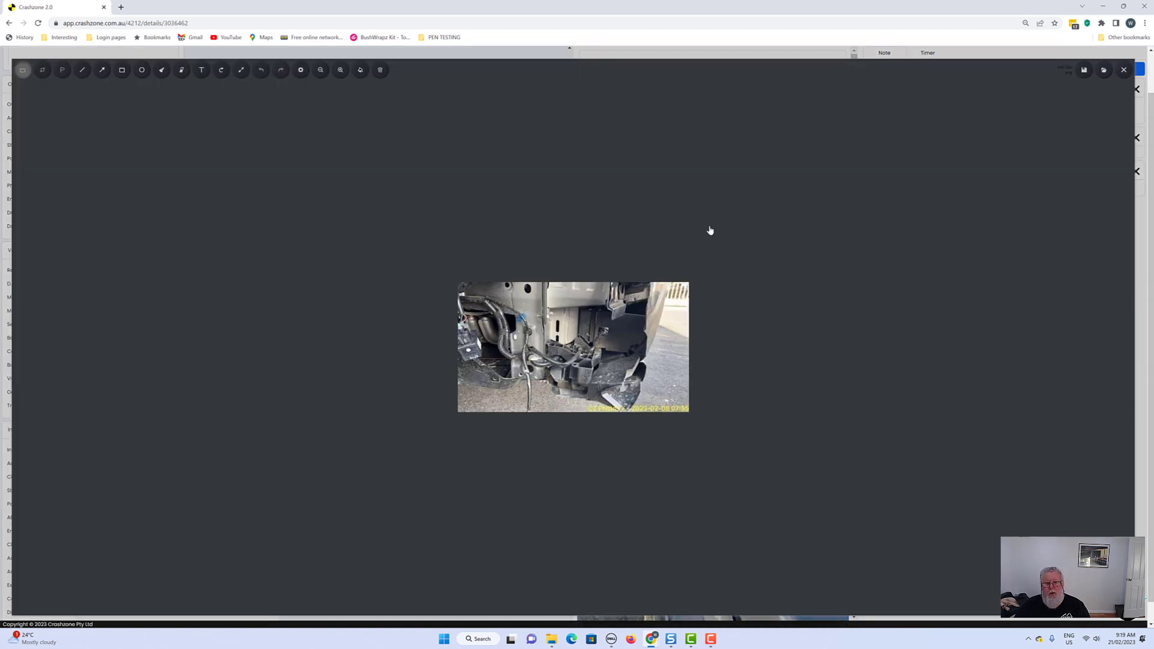
pyautogui.moveTo(214, 88)
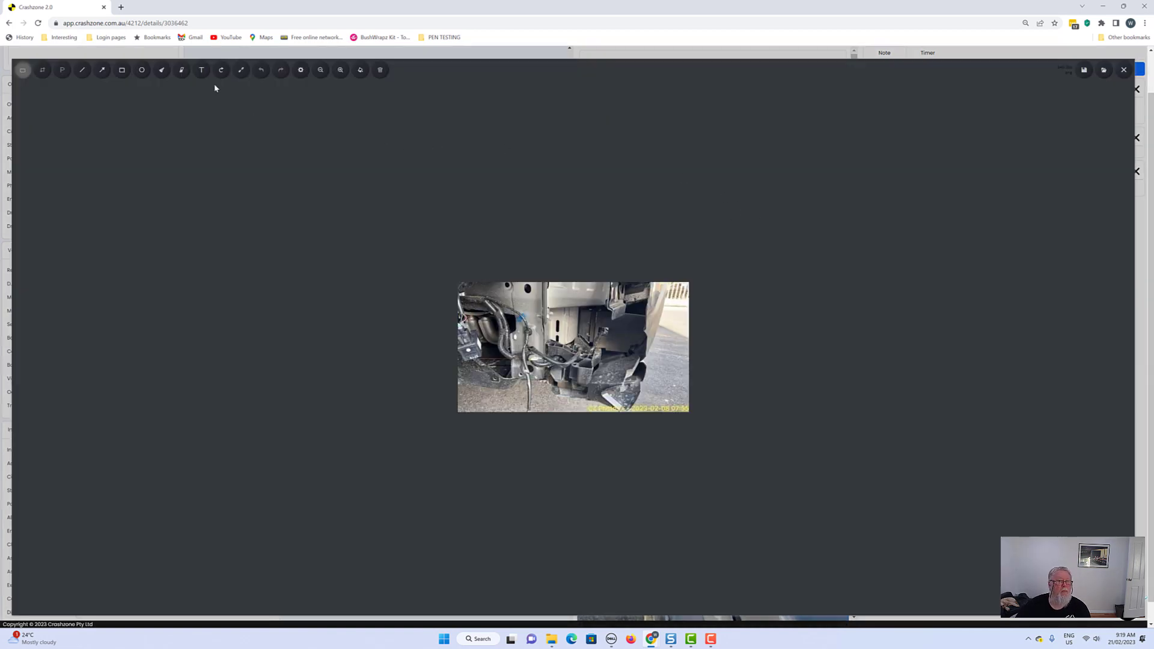
pyautogui.moveTo(103, 69)
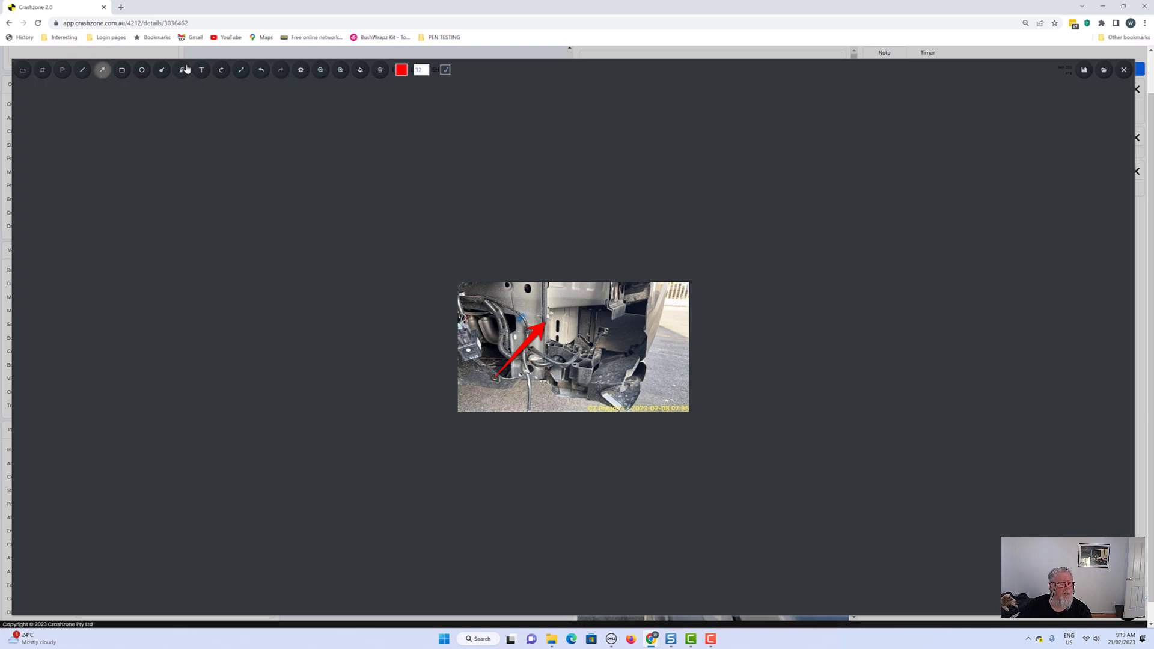
# - Add the red text label 'broken' at the arrow on the first photo and save the edit
pyautogui.click(200, 70)
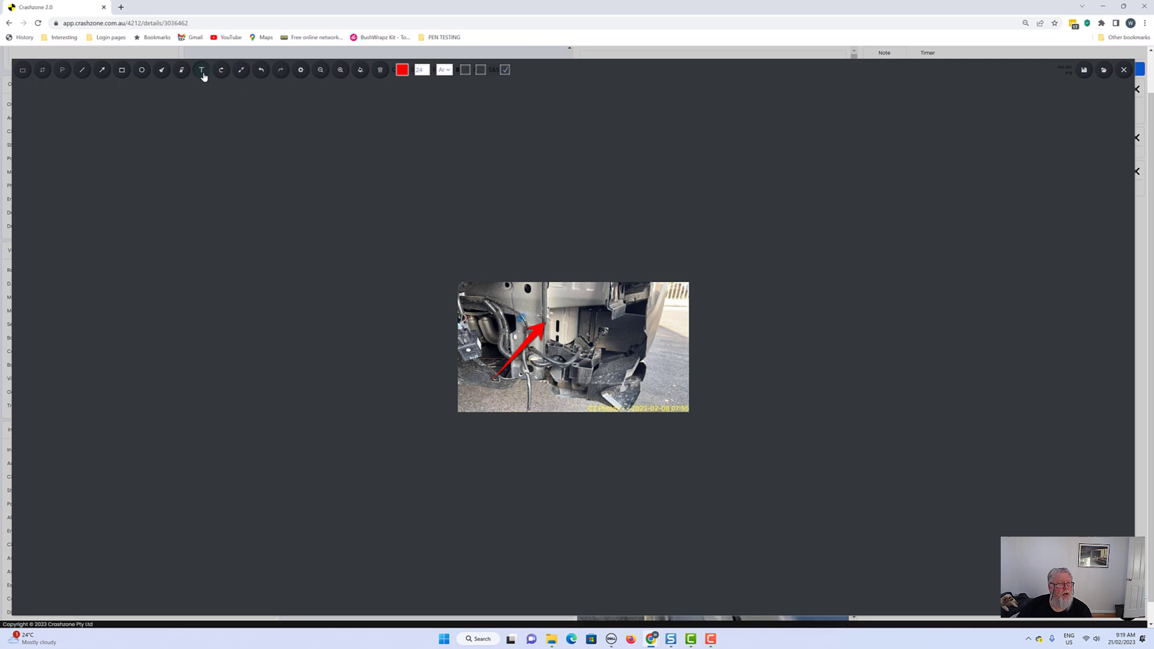
pyautogui.click(201, 70)
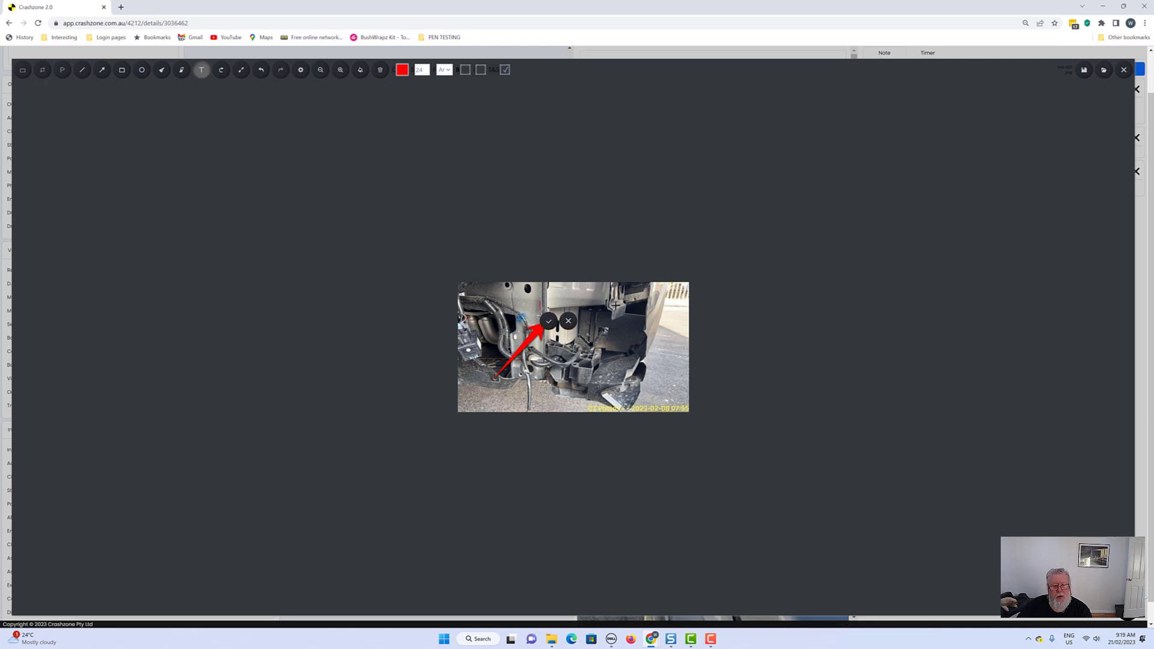
pyautogui.moveTo(613, 304)
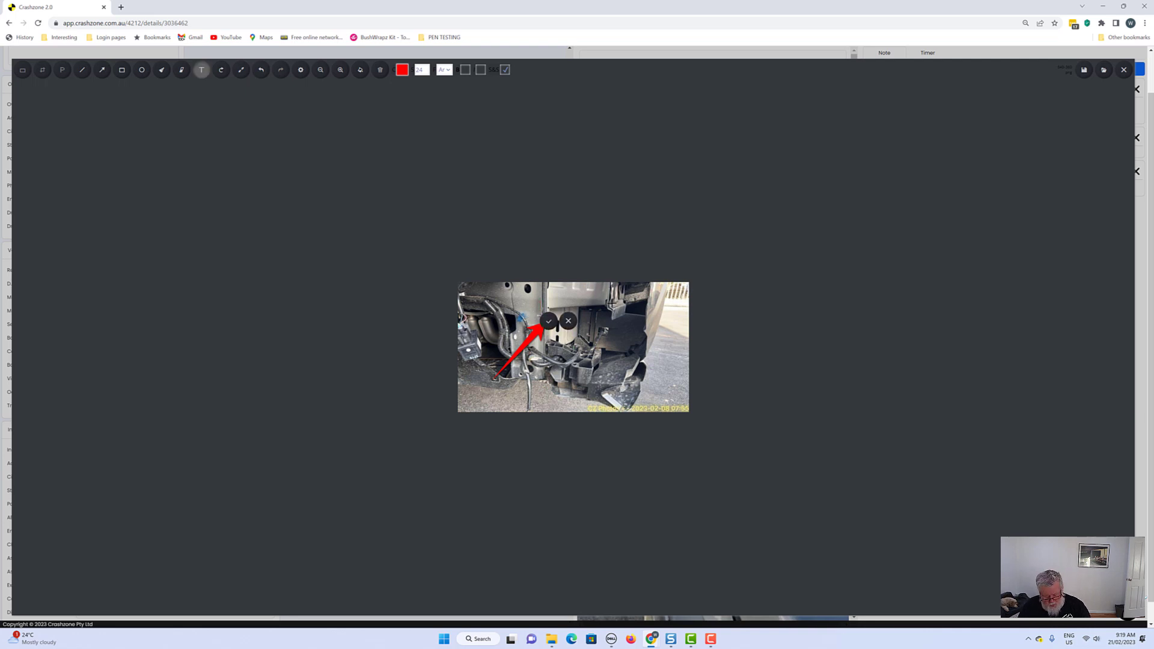
pyautogui.write('broken')
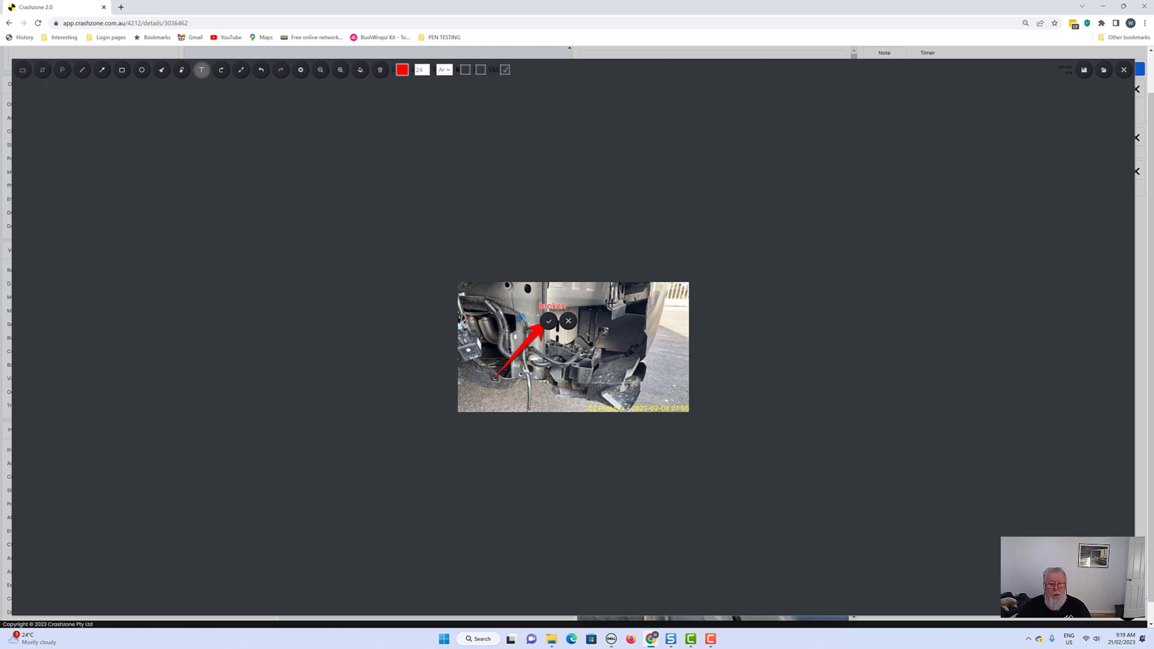
pyautogui.moveTo(549, 321)
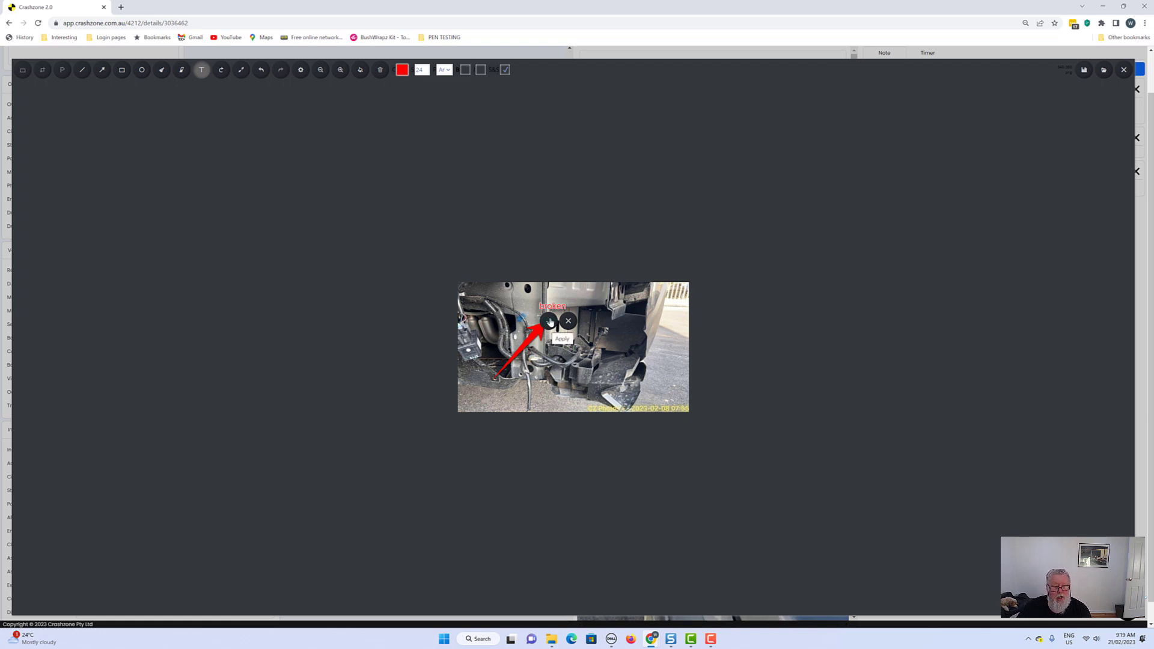
pyautogui.click(561, 339)
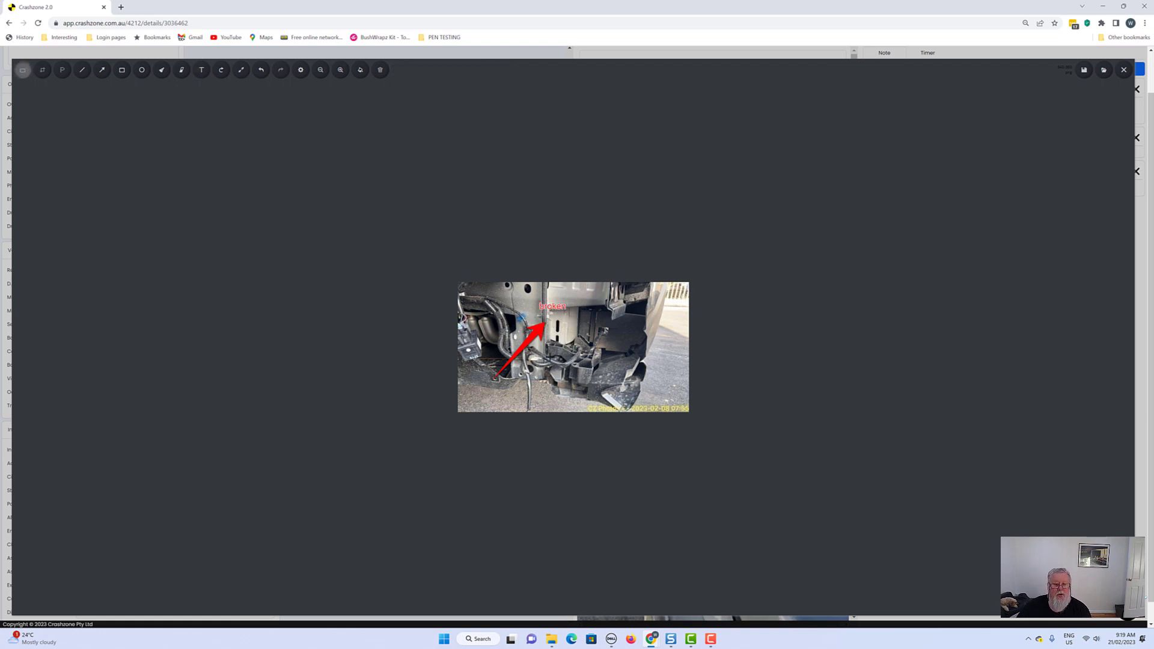
pyautogui.moveTo(467, 179)
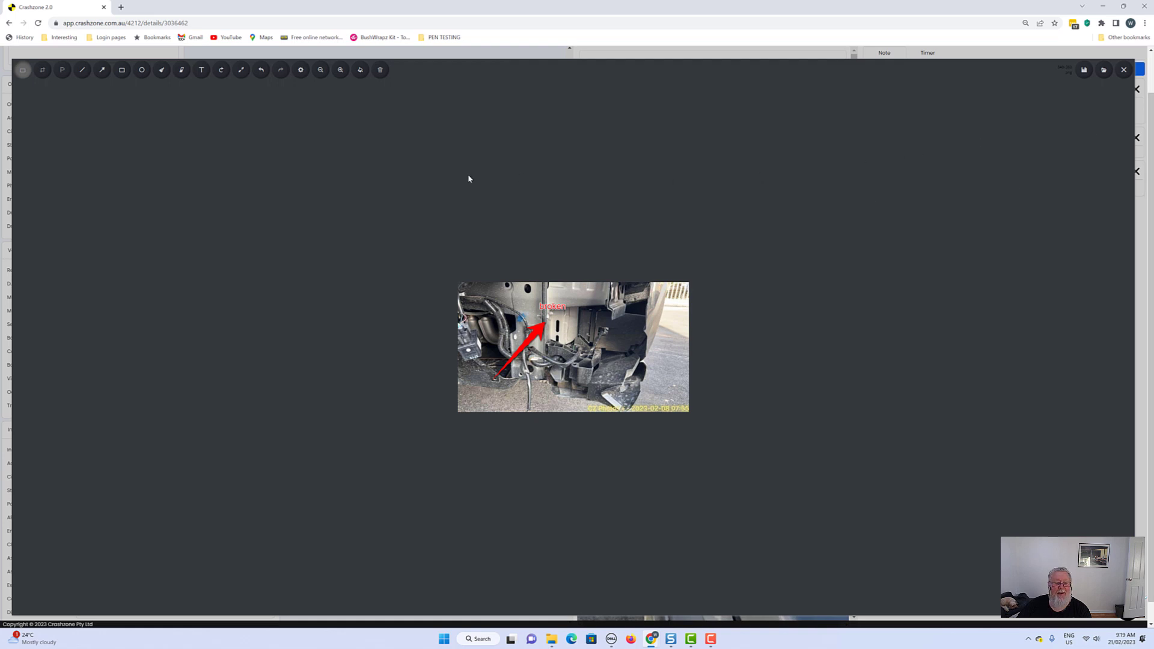
pyautogui.moveTo(405, 103)
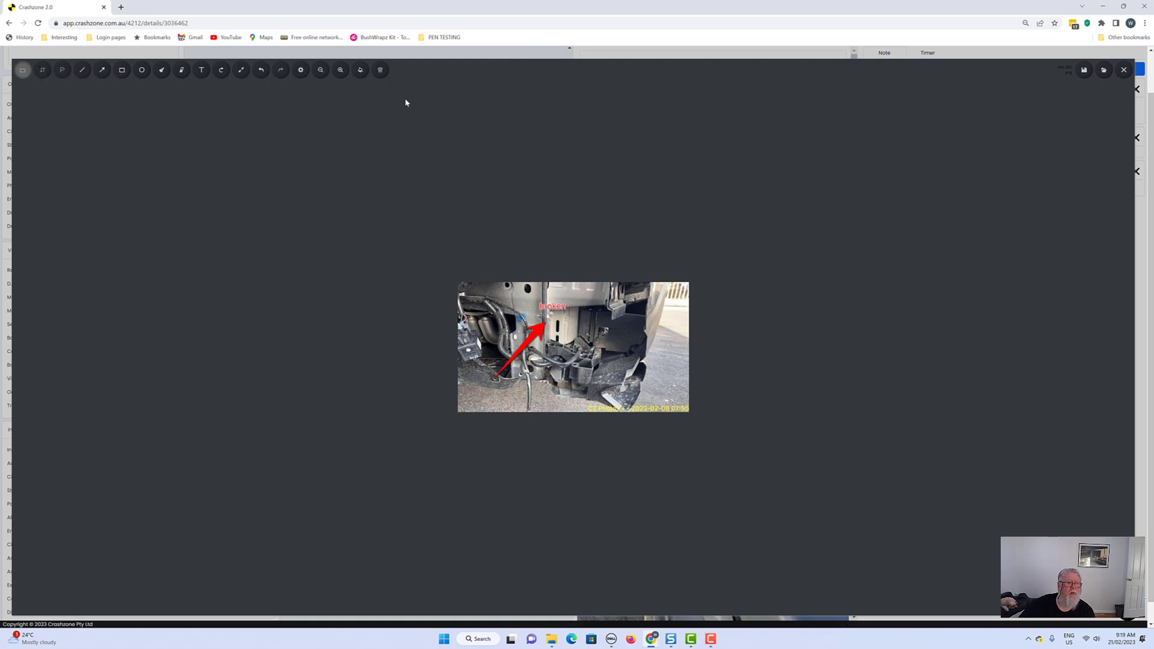
pyautogui.moveTo(1012, 188)
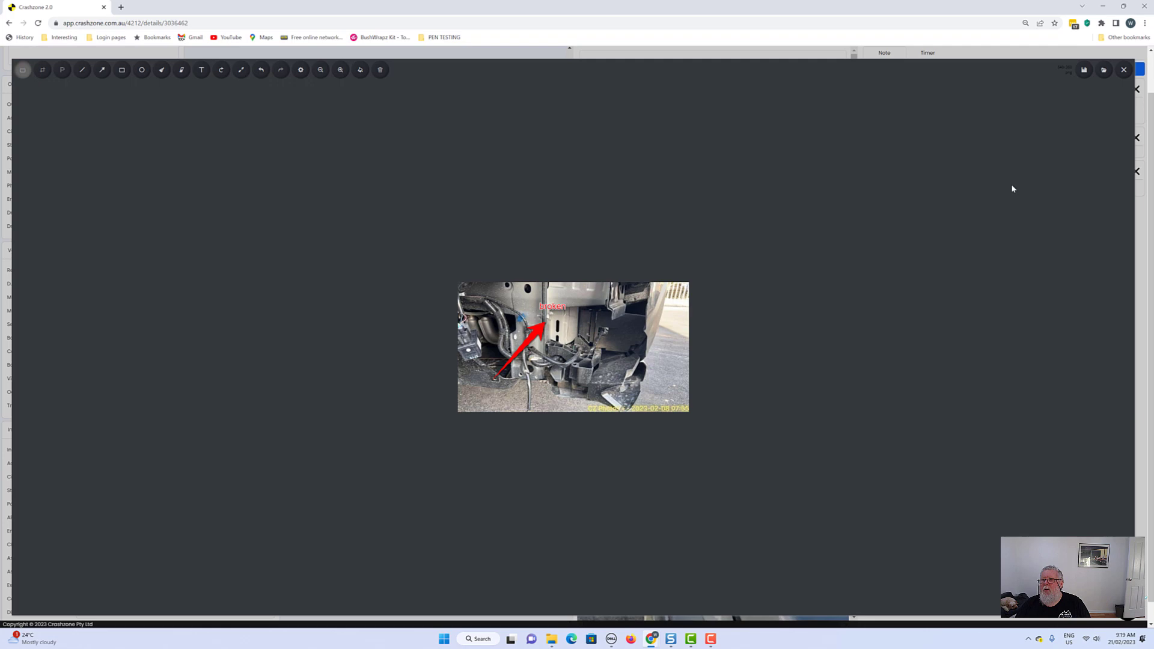
pyautogui.moveTo(1028, 175)
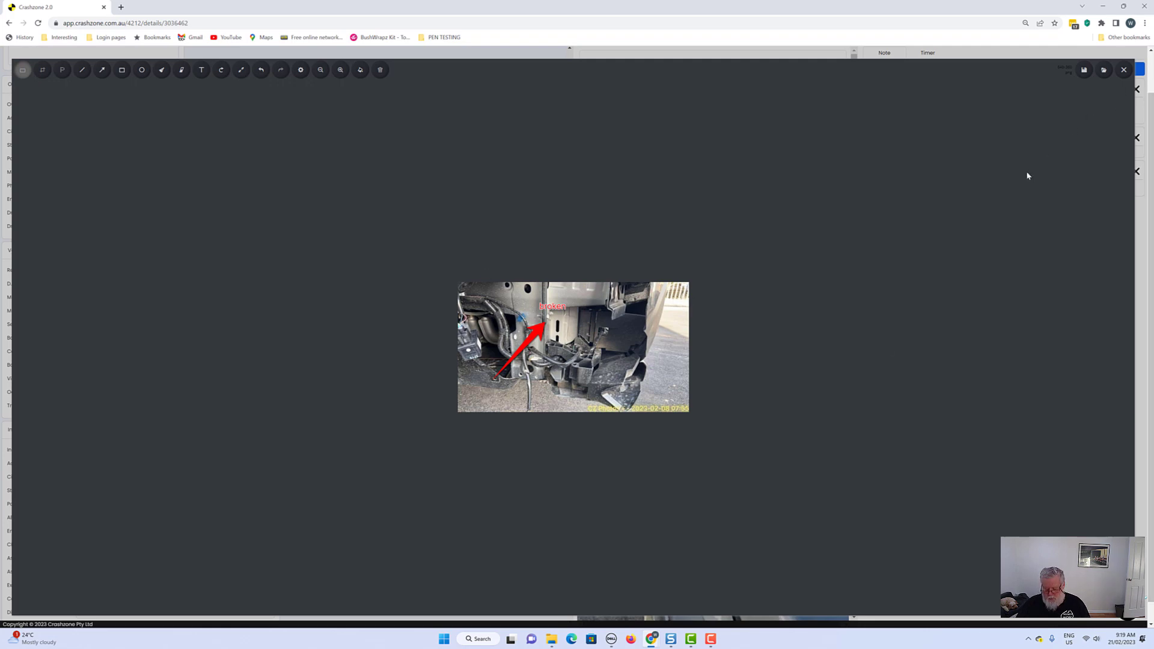
pyautogui.click(1124, 70)
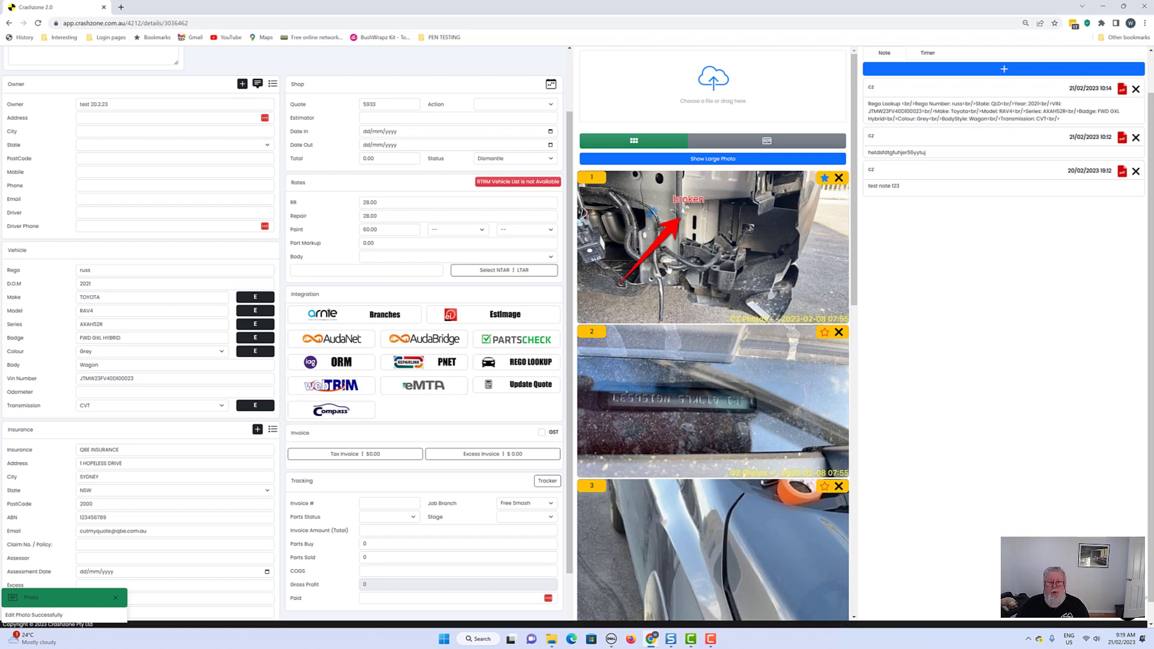
pyautogui.moveTo(704, 417)
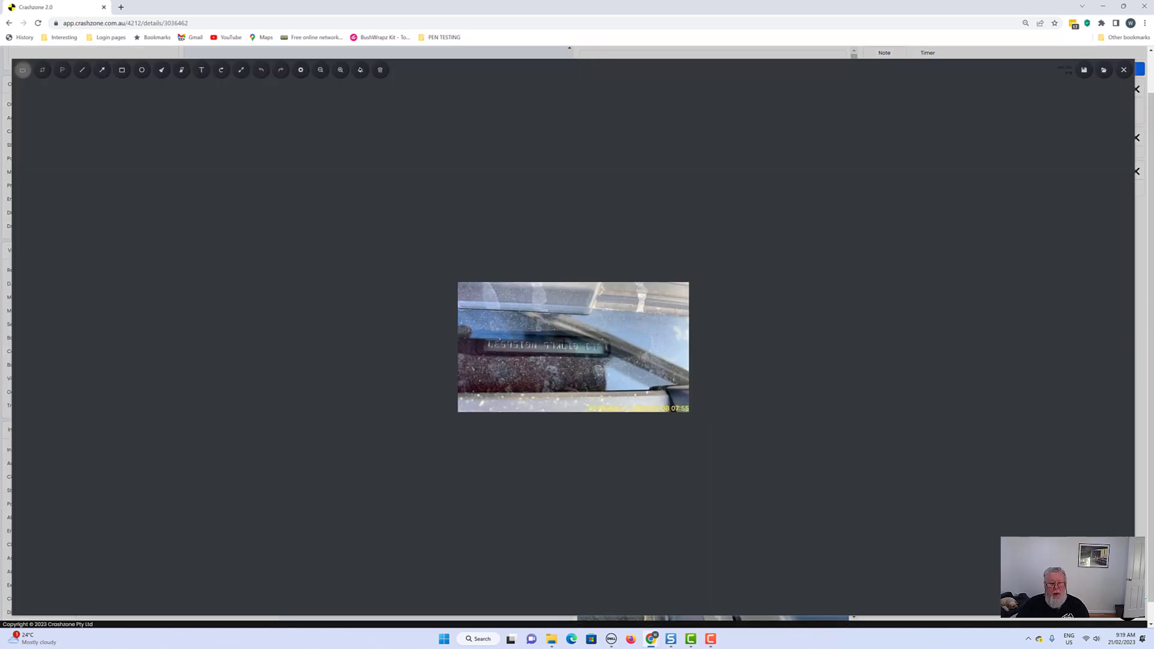
# - Place a red text label on the second photo with the Text tool and save it
pyautogui.click(201, 70)
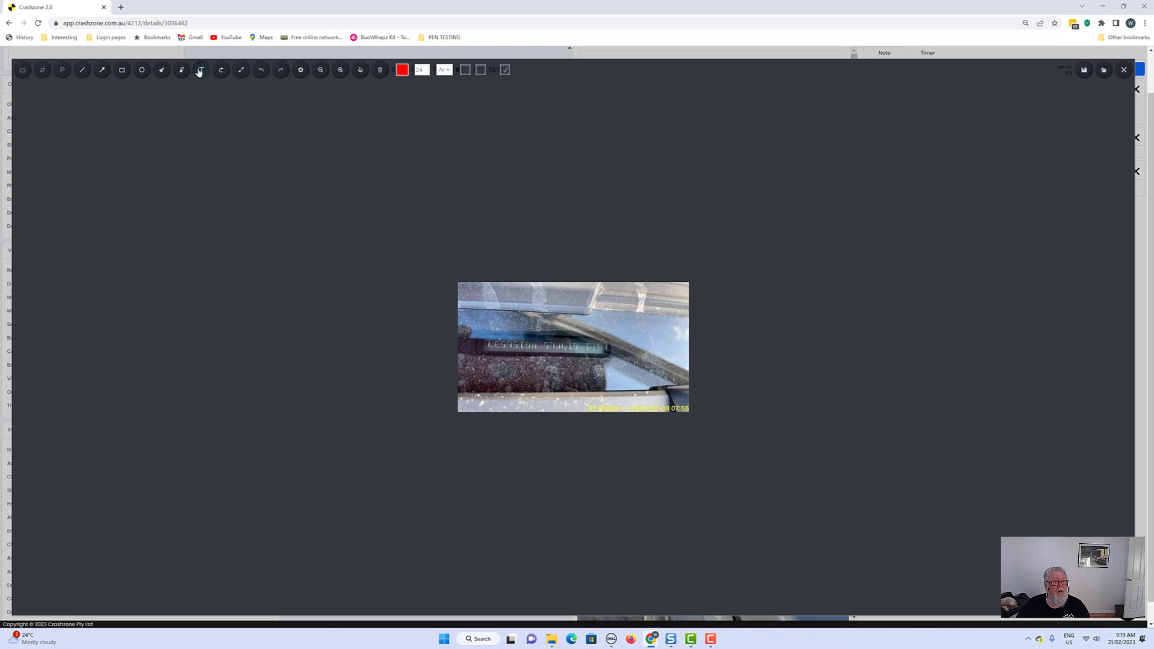
pyautogui.click(201, 70)
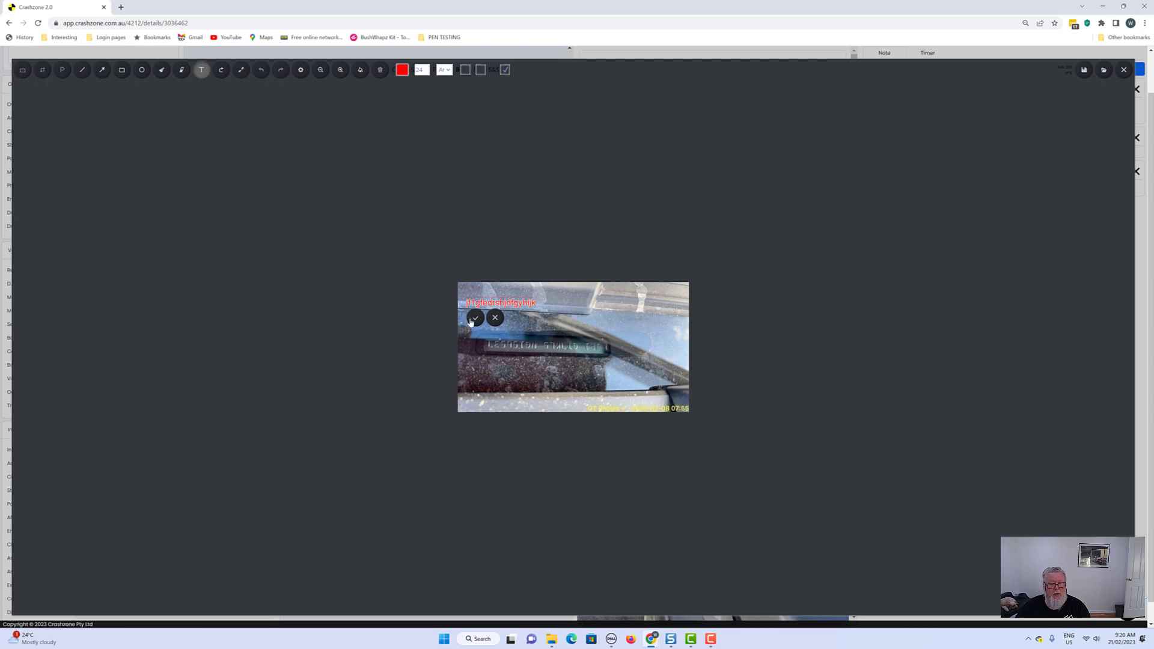
pyautogui.click(475, 317)
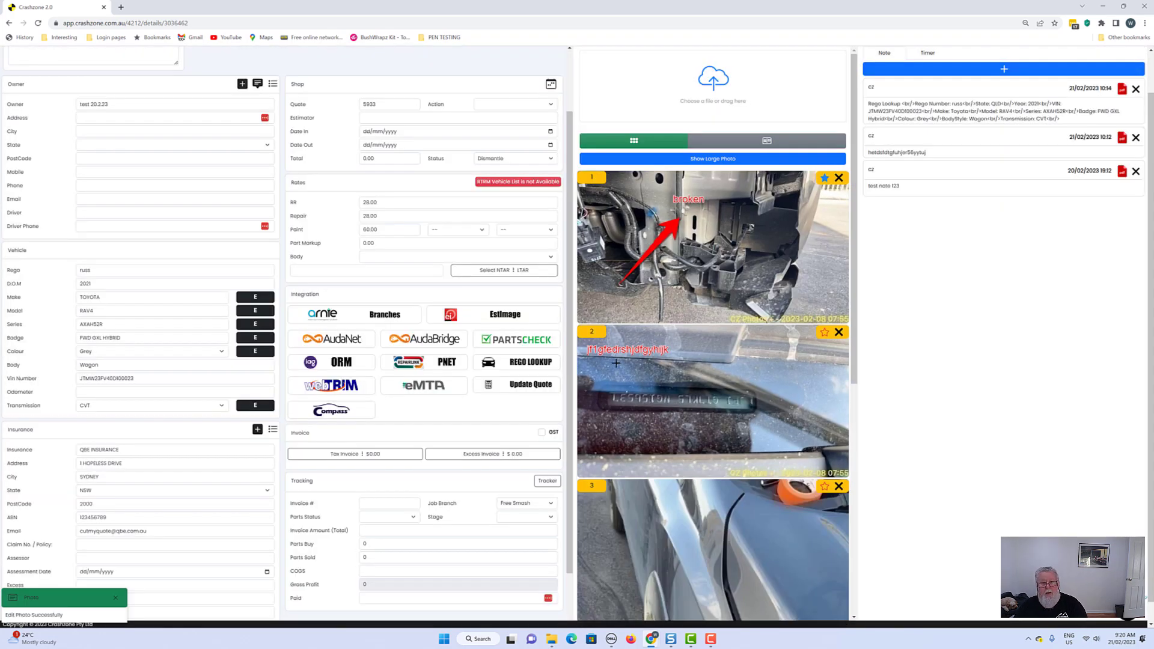
pyautogui.moveTo(707, 375)
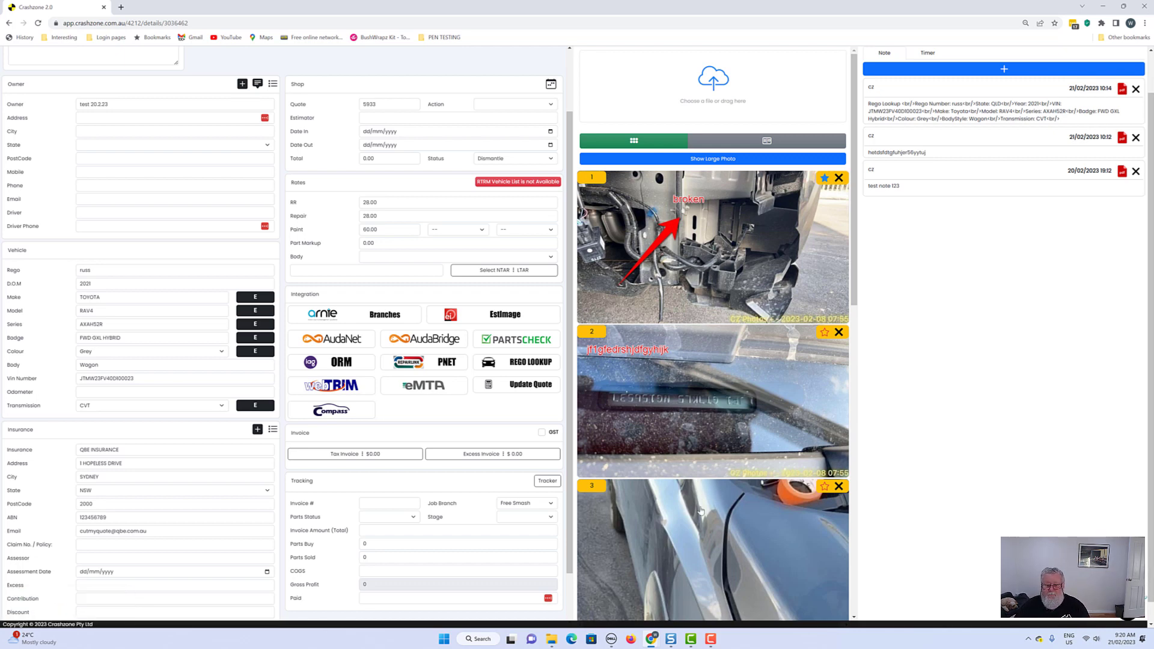
pyautogui.scroll(-3)
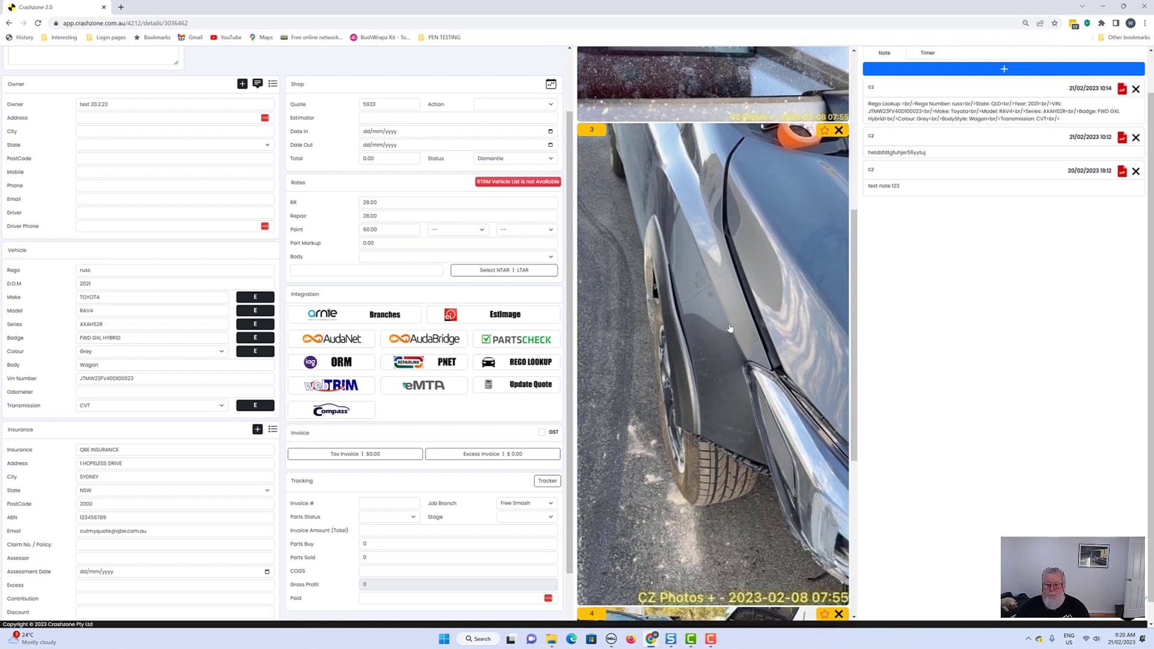
pyautogui.scroll(-3)
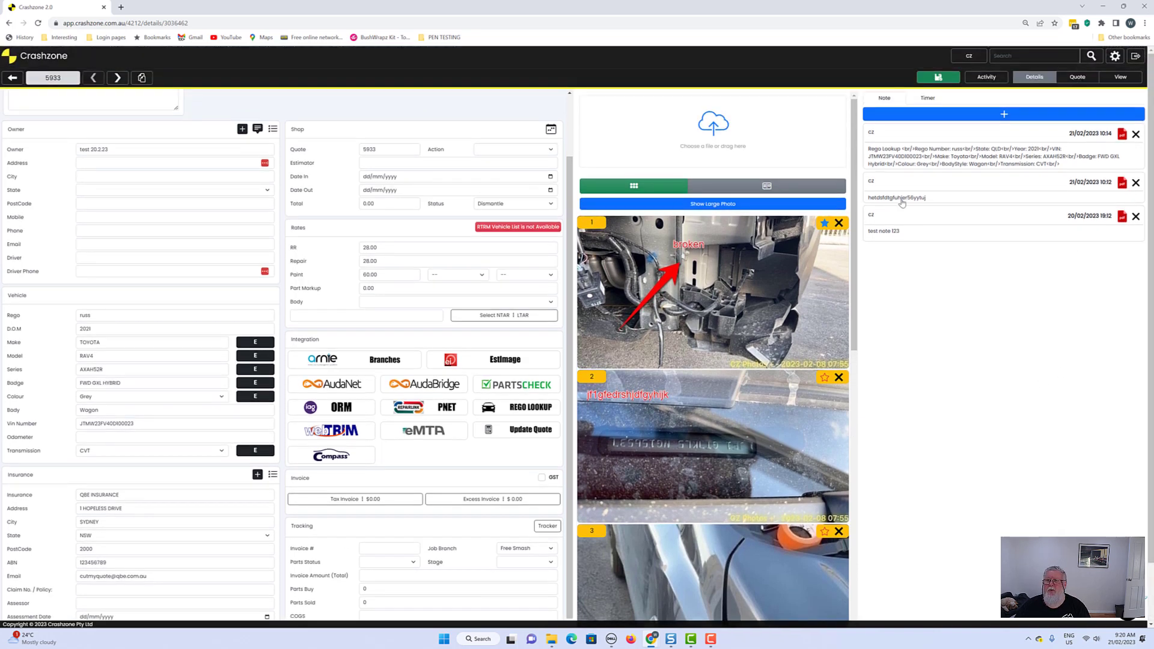
pyautogui.moveTo(1077, 77)
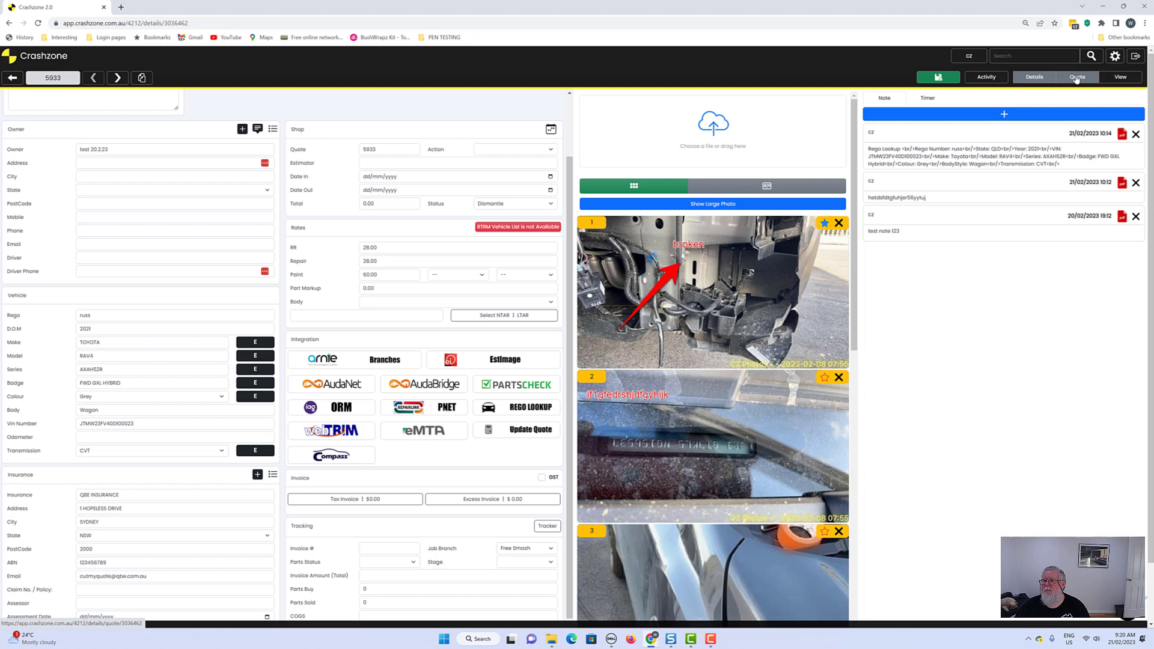
pyautogui.click(1078, 77)
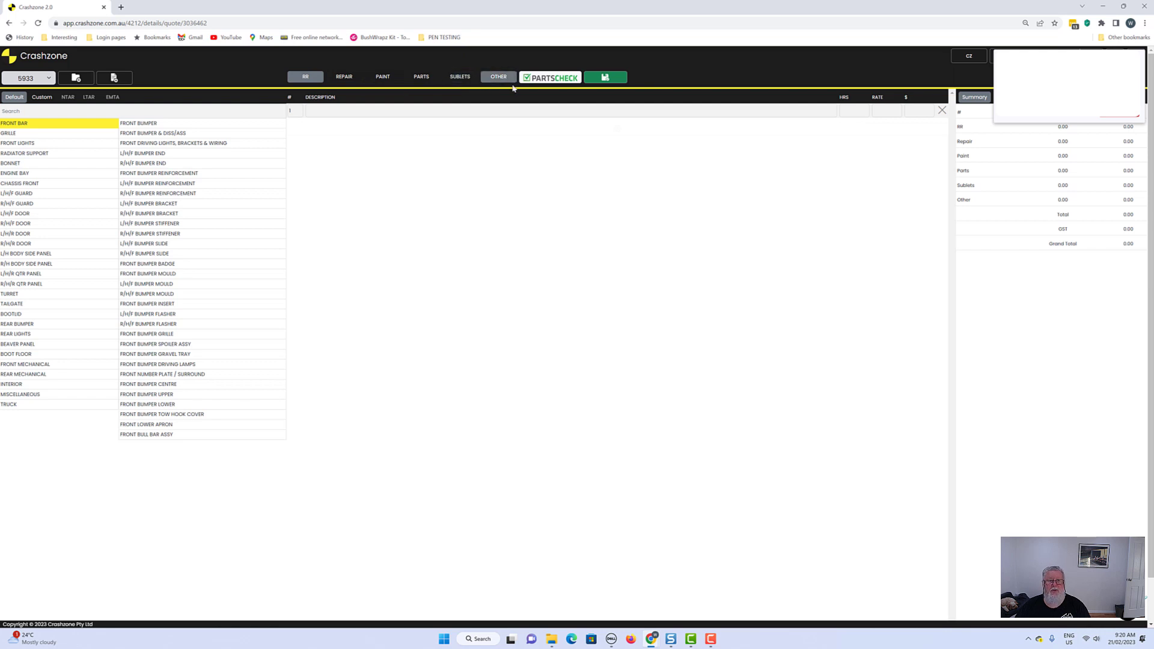
pyautogui.moveTo(594, 81)
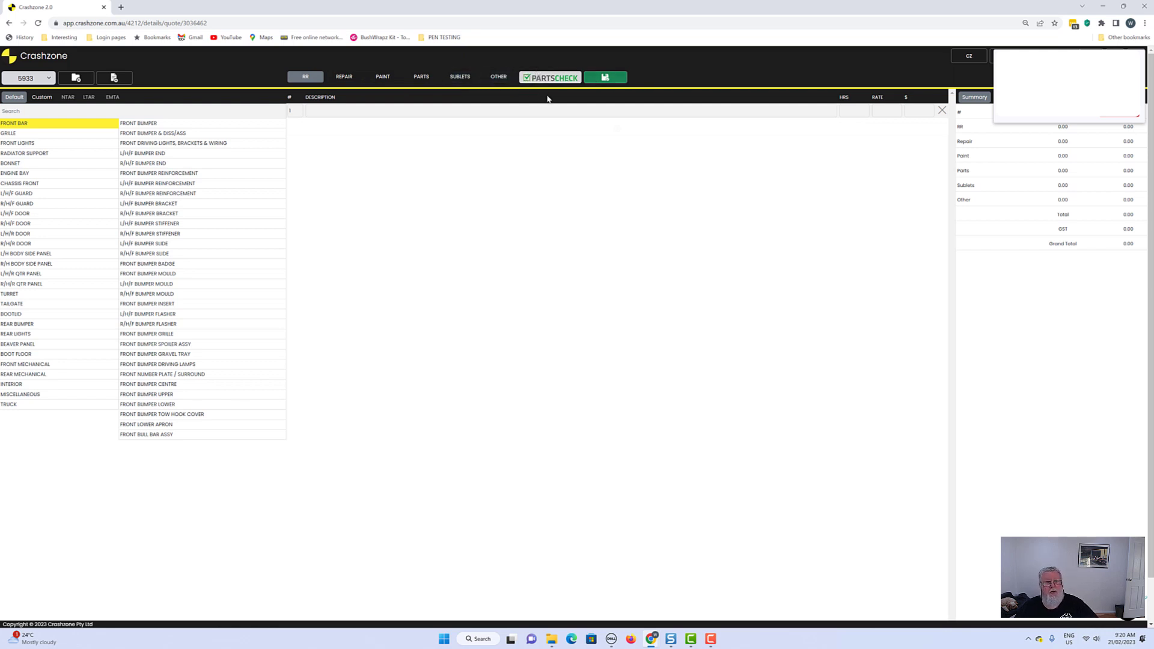
pyautogui.moveTo(54, 409)
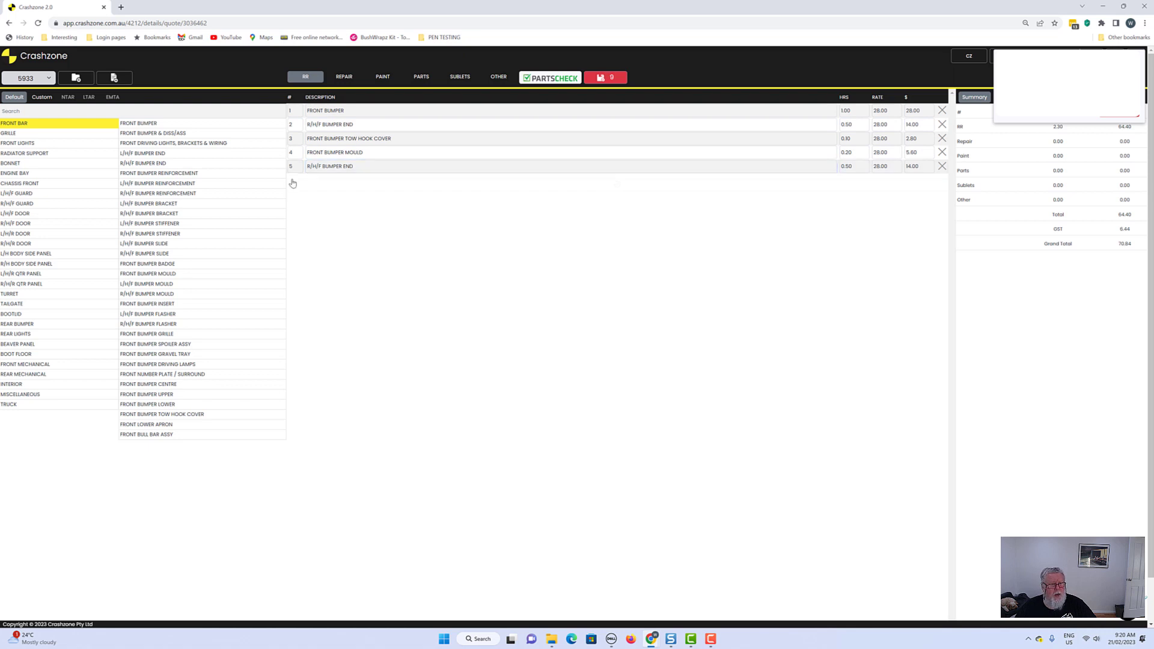
# - Set the Front Bumper R&R line to a flat 50.00 and preview the quote for emailing
pyautogui.click(942, 110)
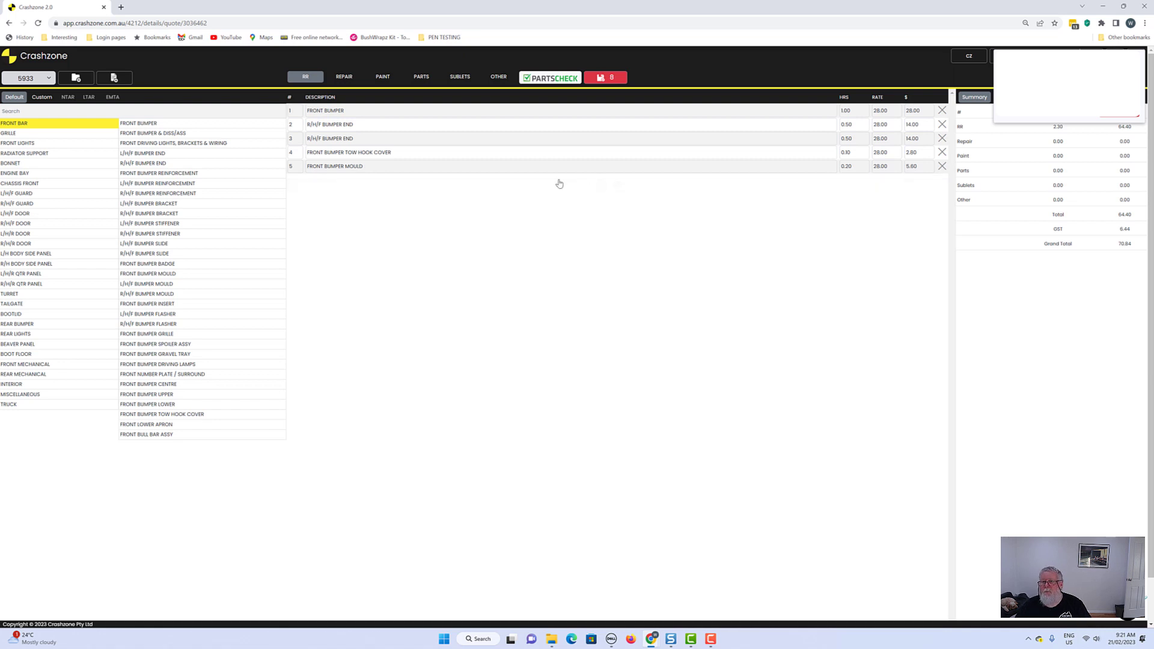
pyautogui.click(845, 110)
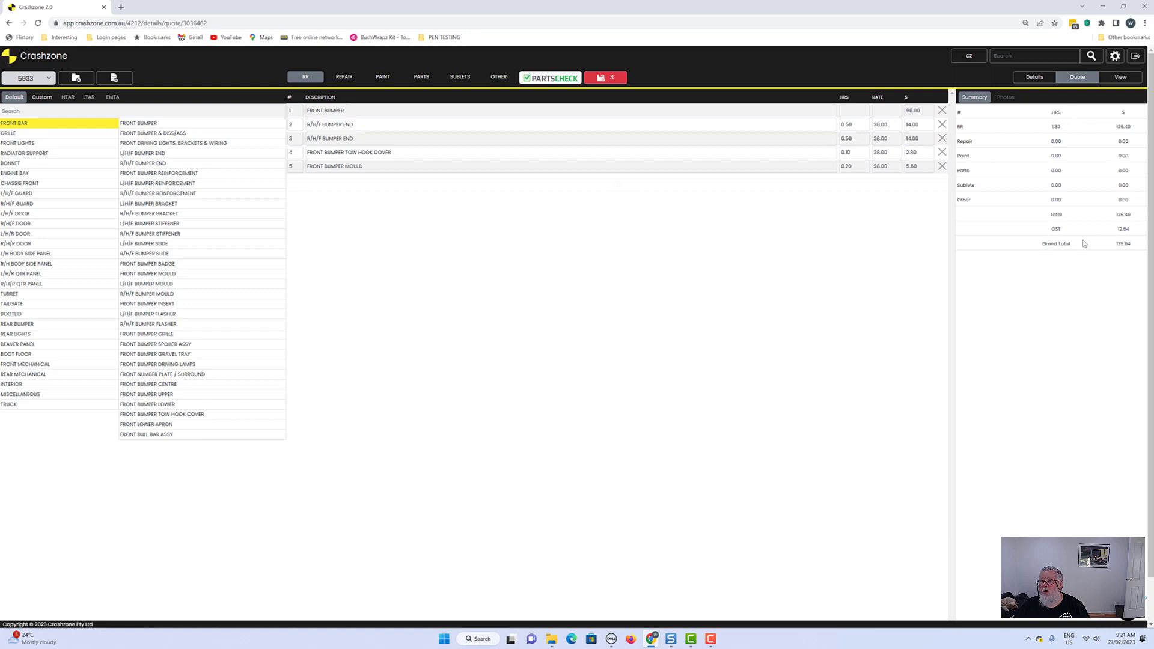
pyautogui.click(1005, 97)
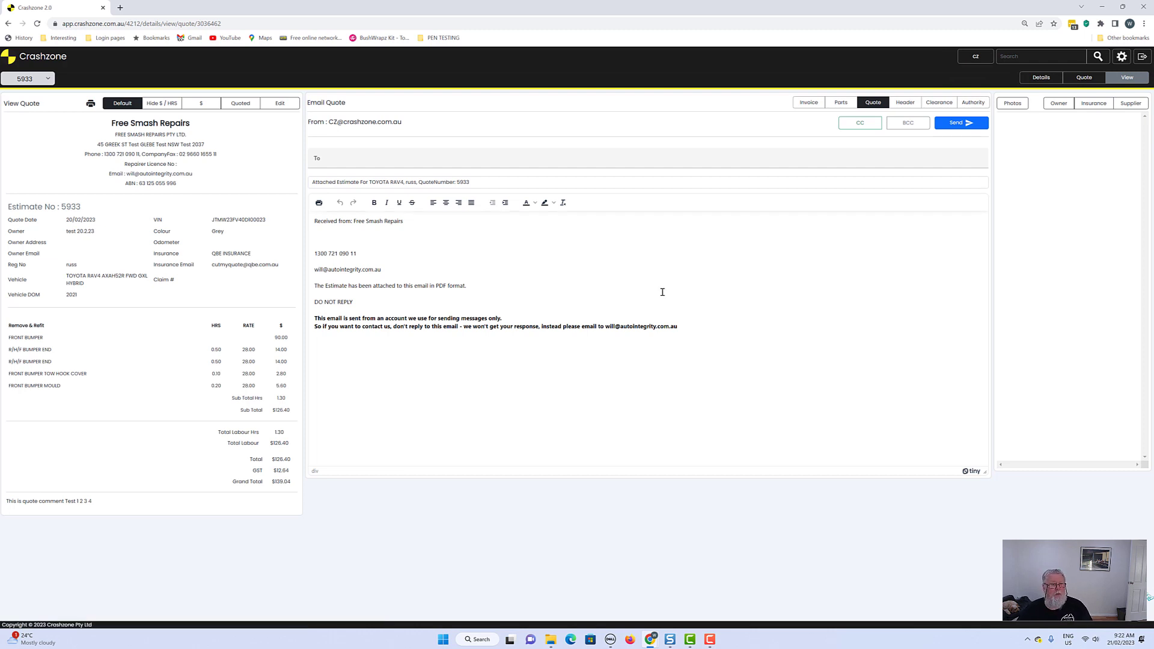
pyautogui.moveTo(132, 252)
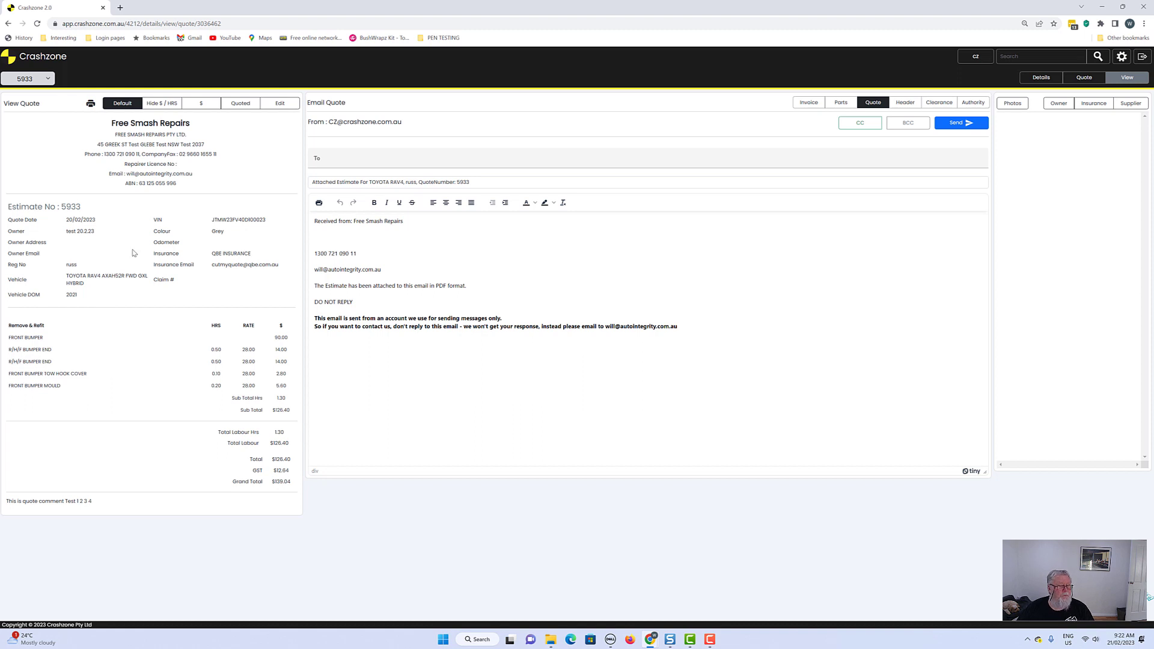
pyautogui.moveTo(186, 249)
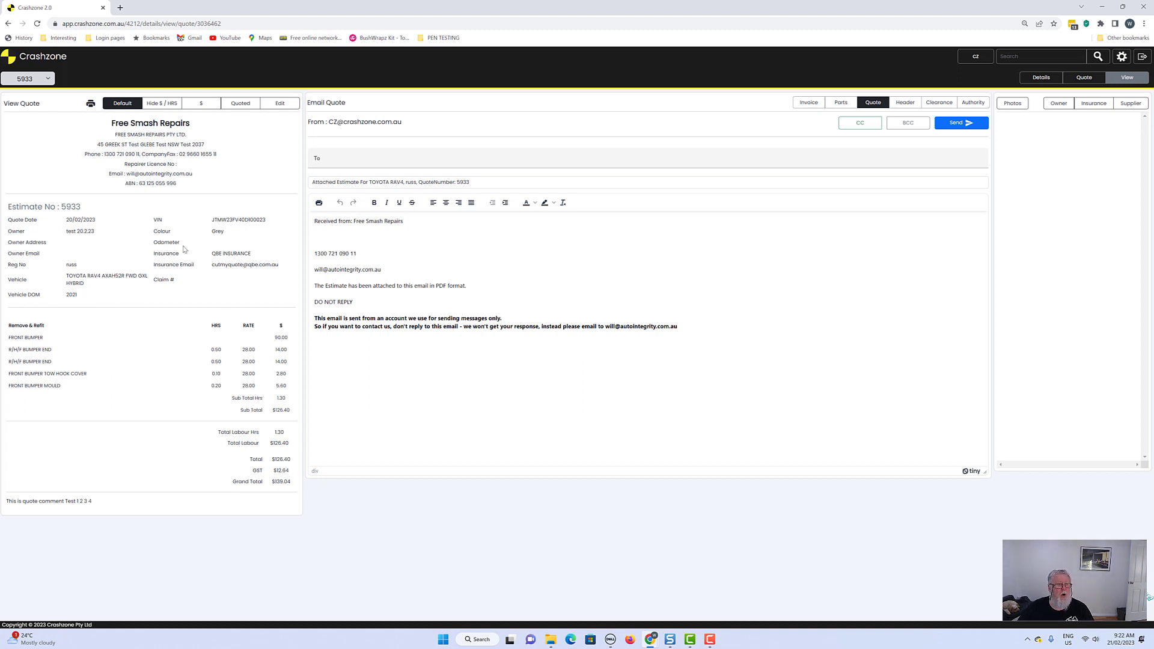
pyautogui.moveTo(96, 300)
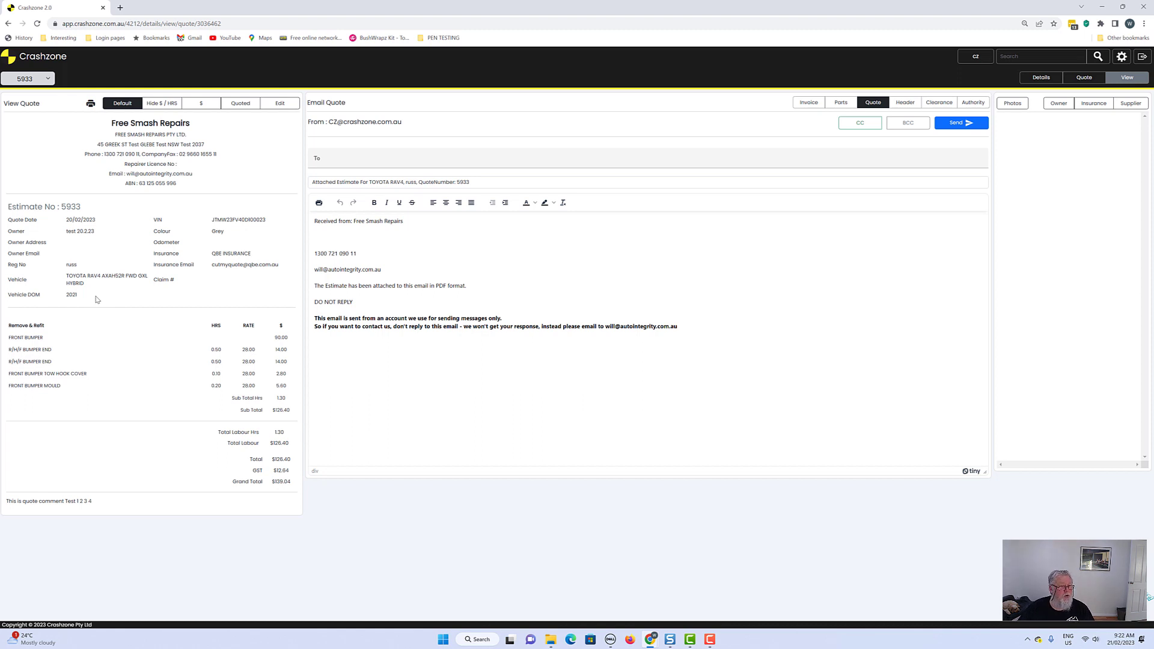
pyautogui.moveTo(171, 278)
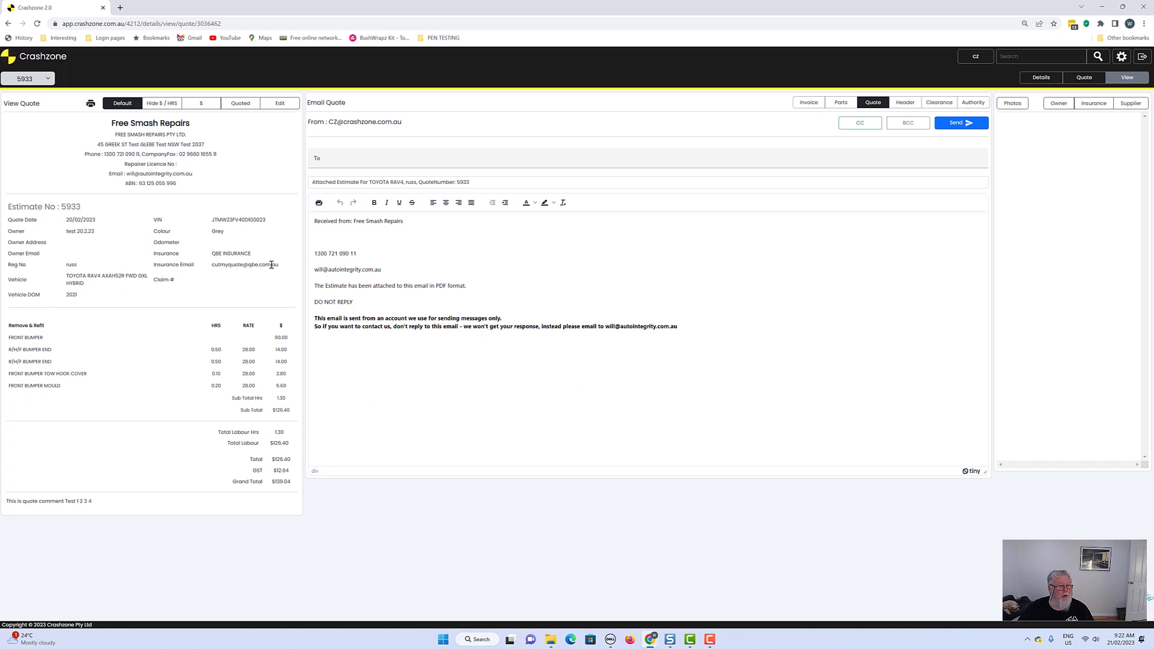
# - Make the quote preview editable, try header text 'very', then switch to the dollars-only layout
pyautogui.click(279, 103)
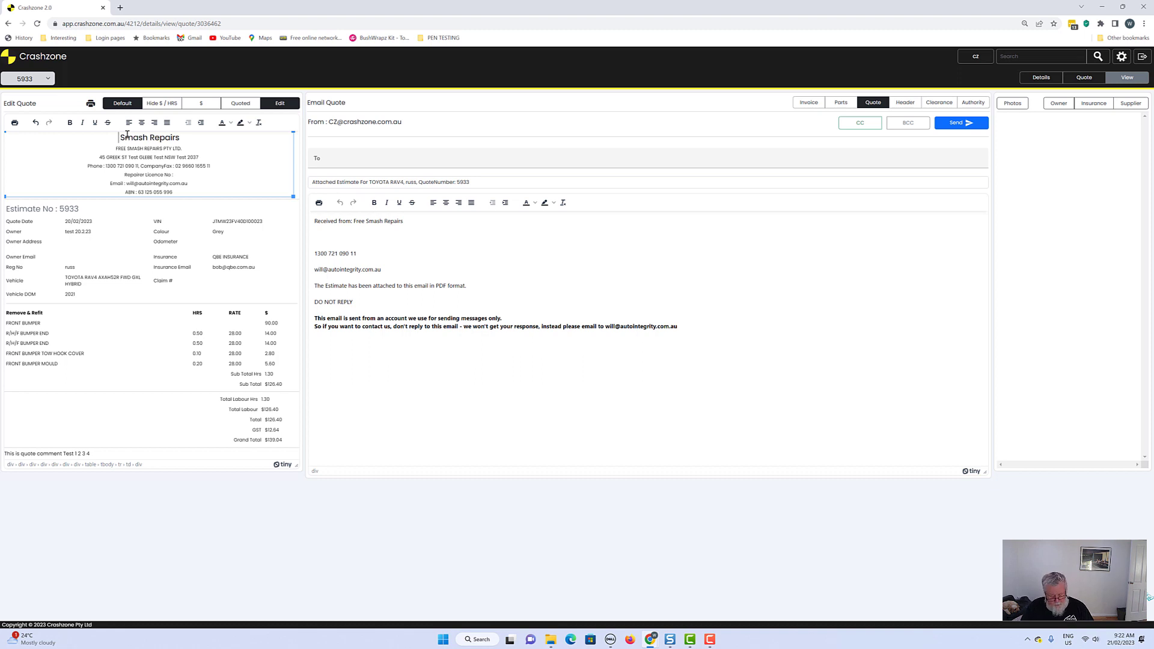
pyautogui.write('very expensive')
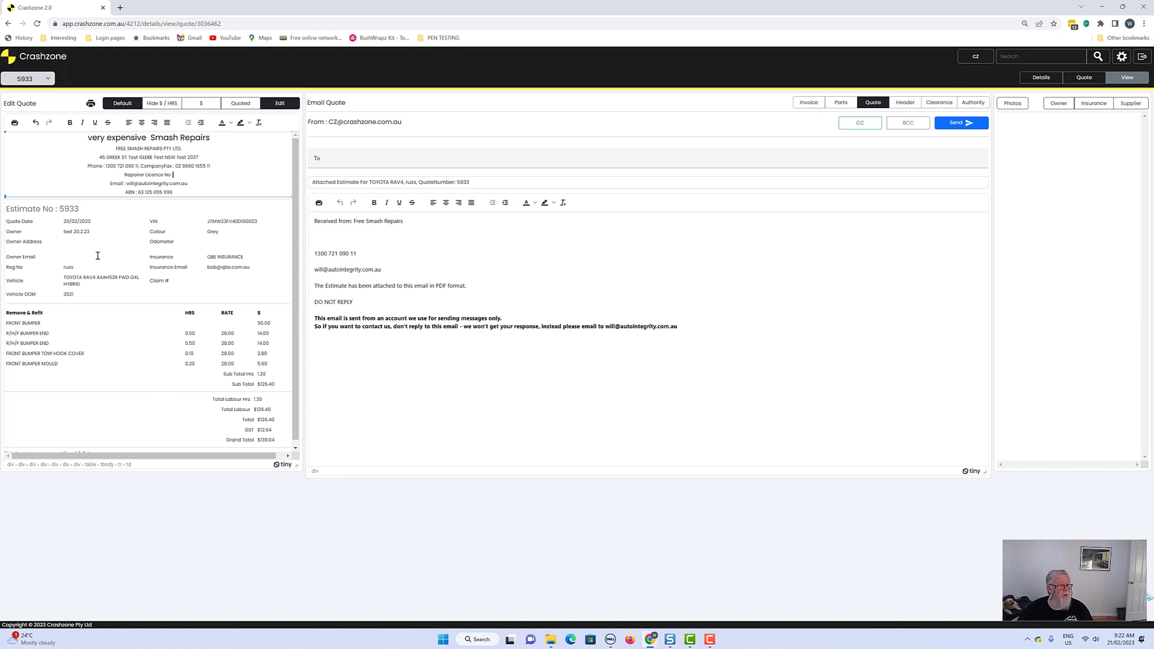
pyautogui.moveTo(127, 287)
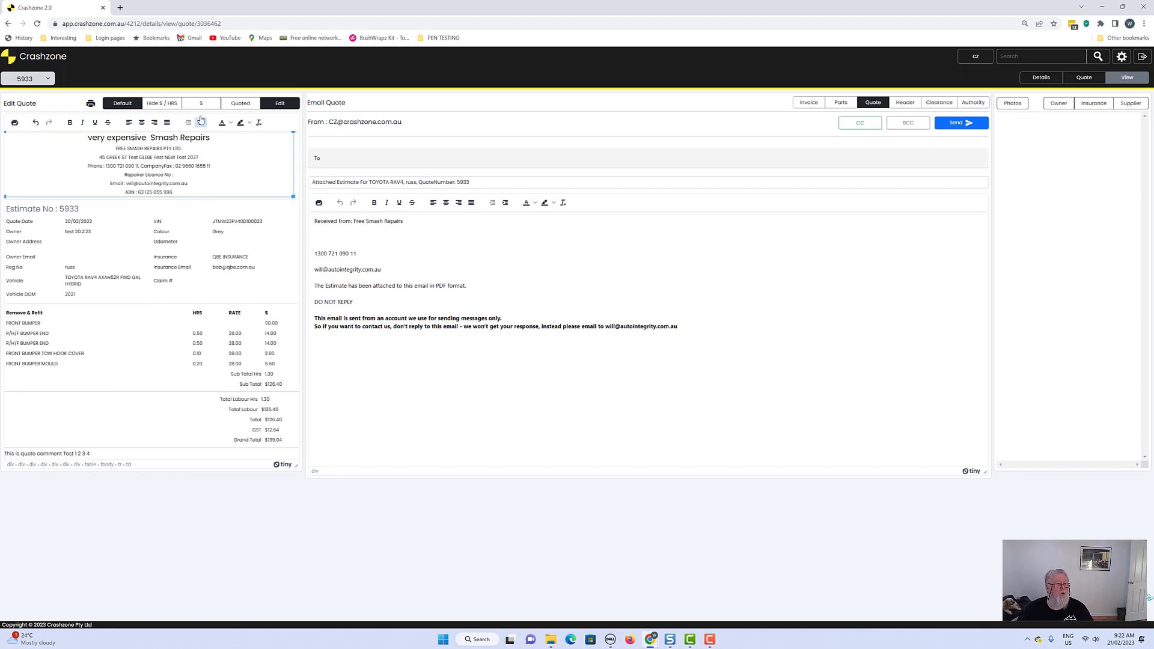
pyautogui.click(200, 104)
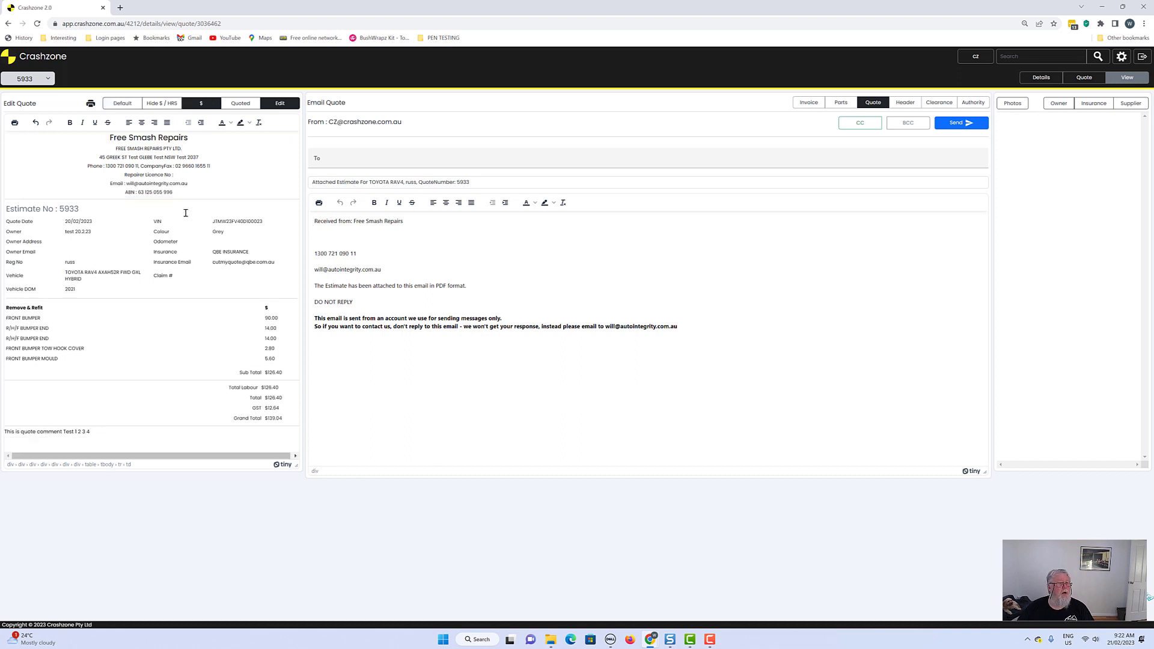
pyautogui.moveTo(310, 371)
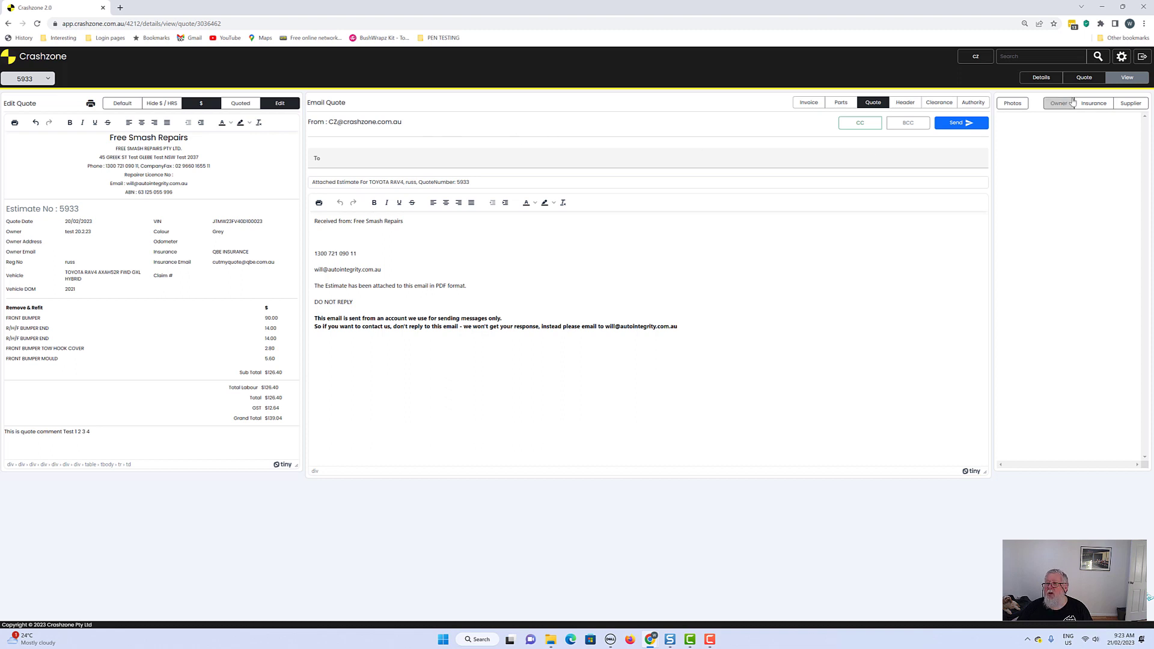
# - Address the estimate email to the owner, QBE INSURANCE and a supplier contact
pyautogui.click(1058, 104)
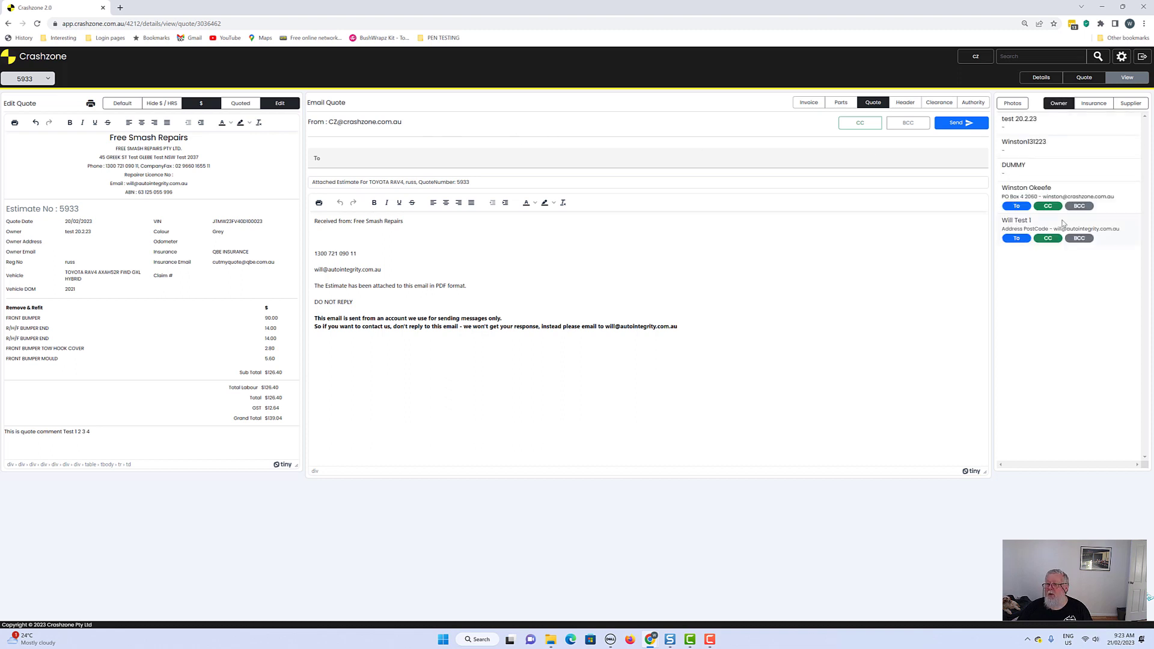
pyautogui.click(1016, 205)
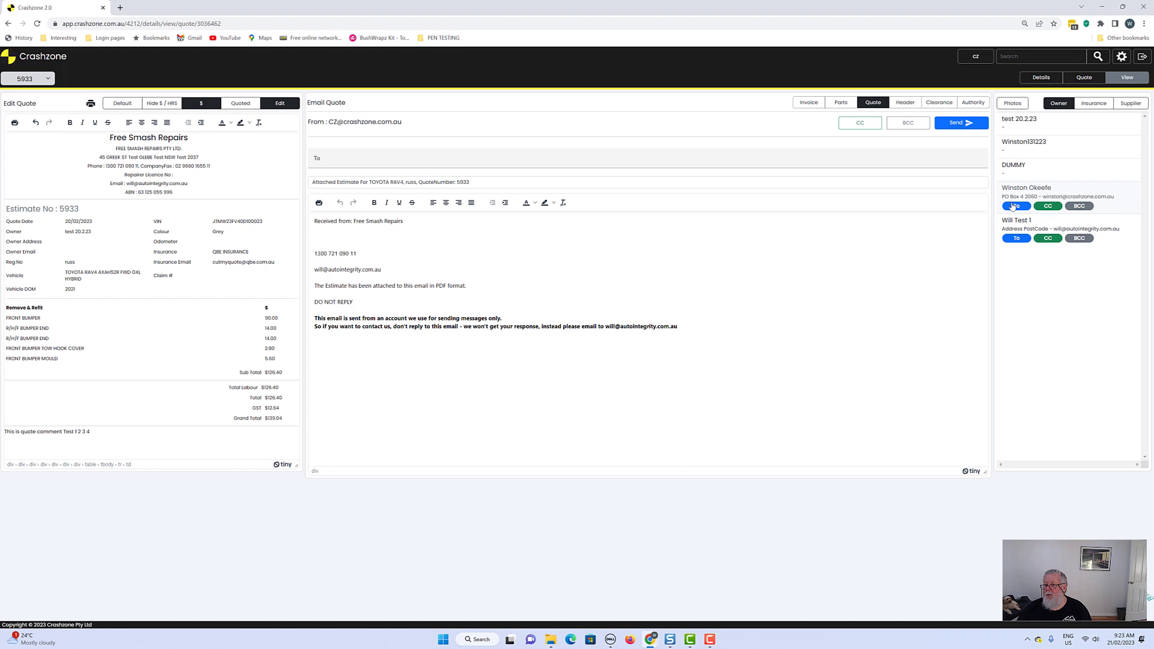
pyautogui.click(1017, 205)
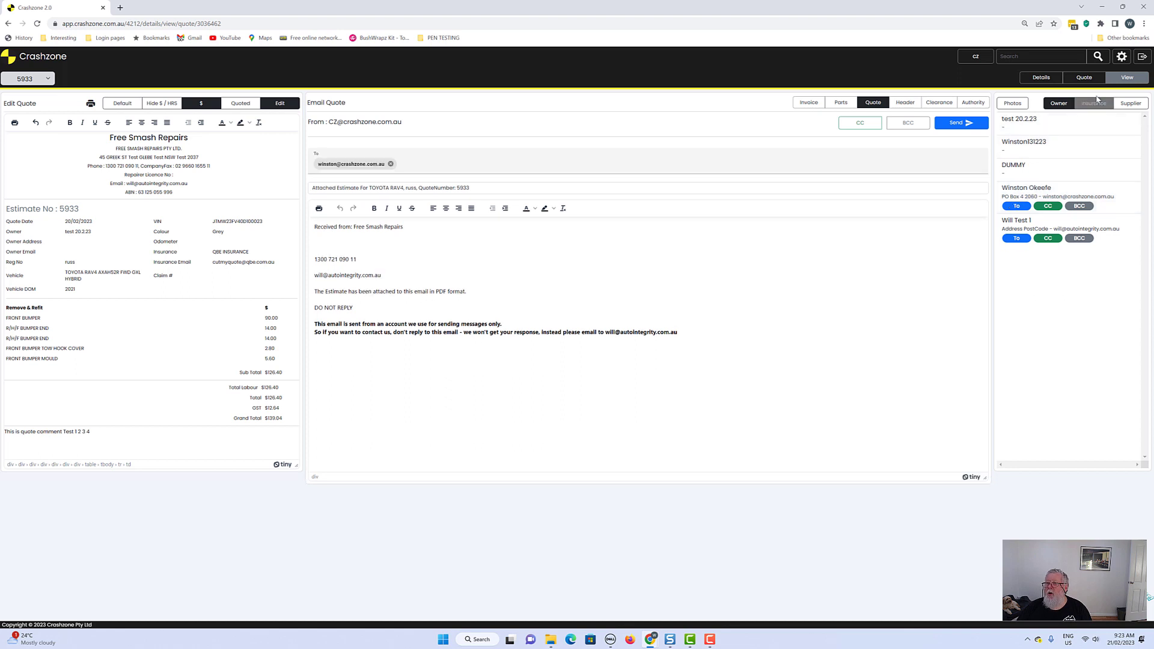
pyautogui.click(1093, 104)
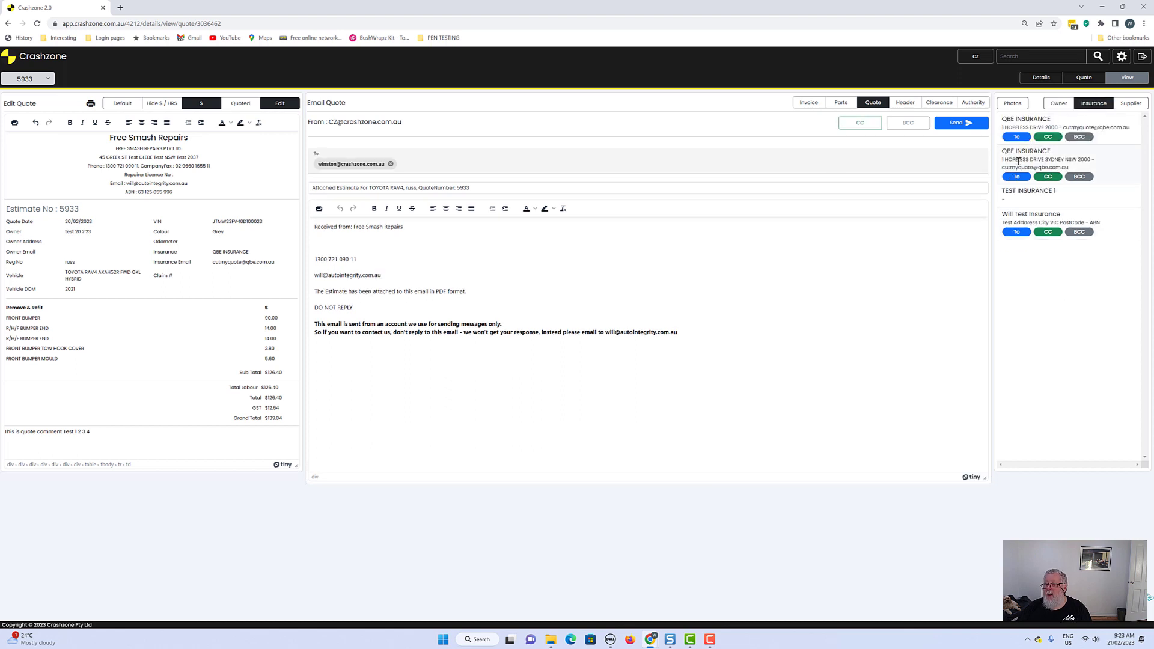
pyautogui.click(1016, 177)
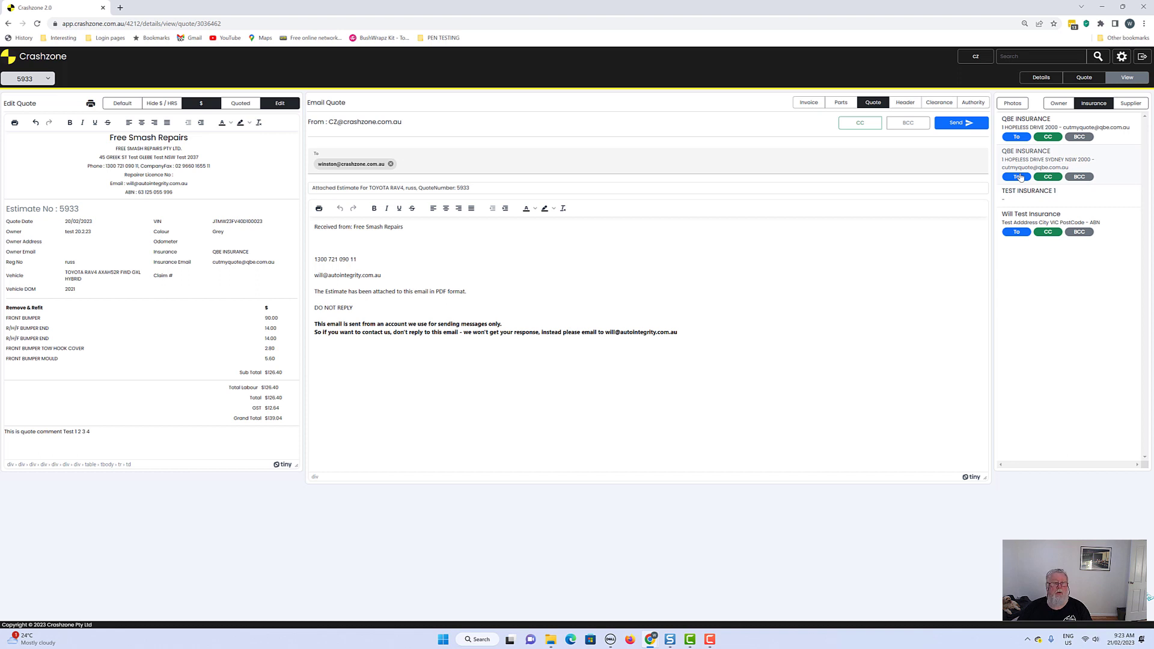
pyautogui.click(1016, 177)
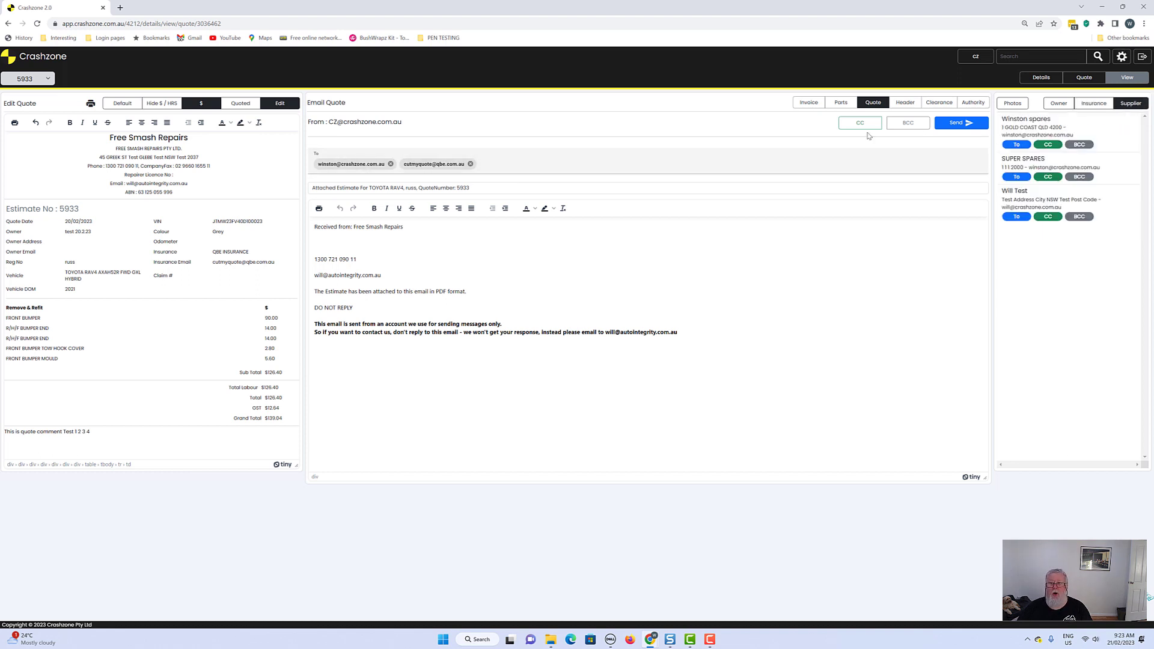
pyautogui.click(1016, 217)
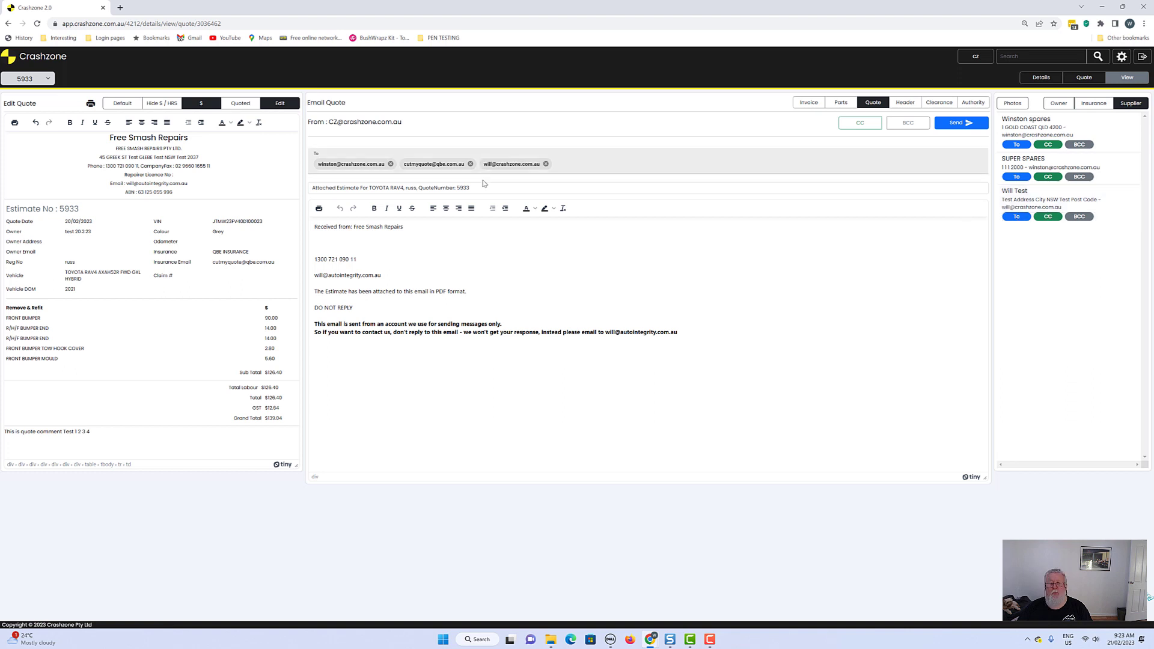
pyautogui.moveTo(589, 181)
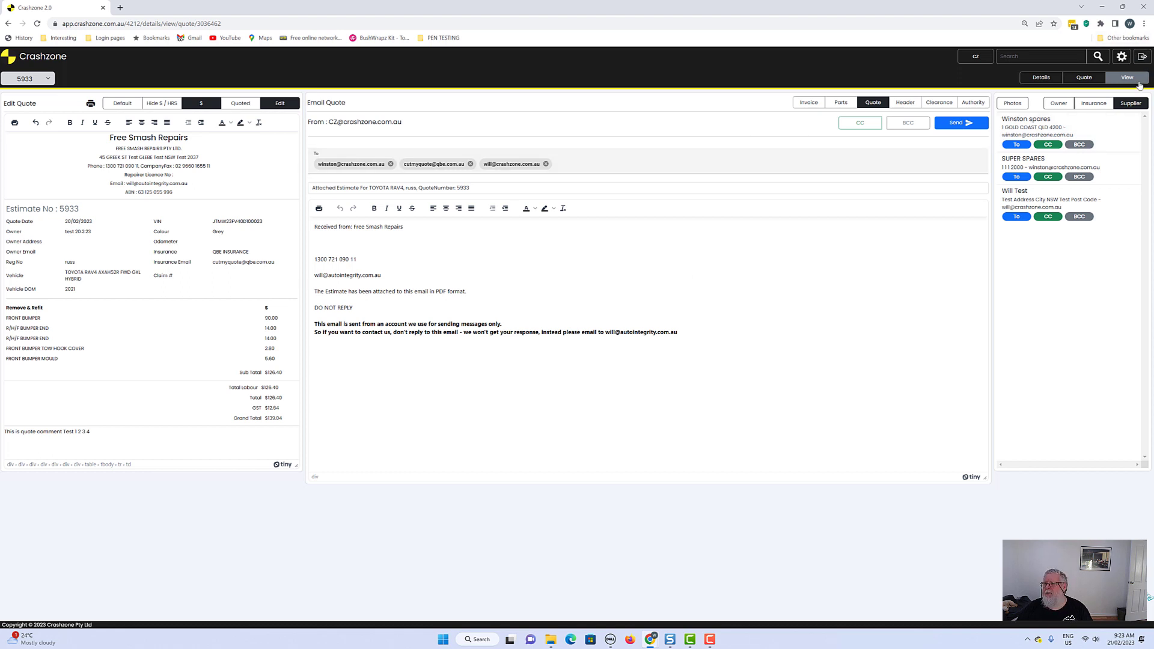
pyautogui.moveTo(906, 102)
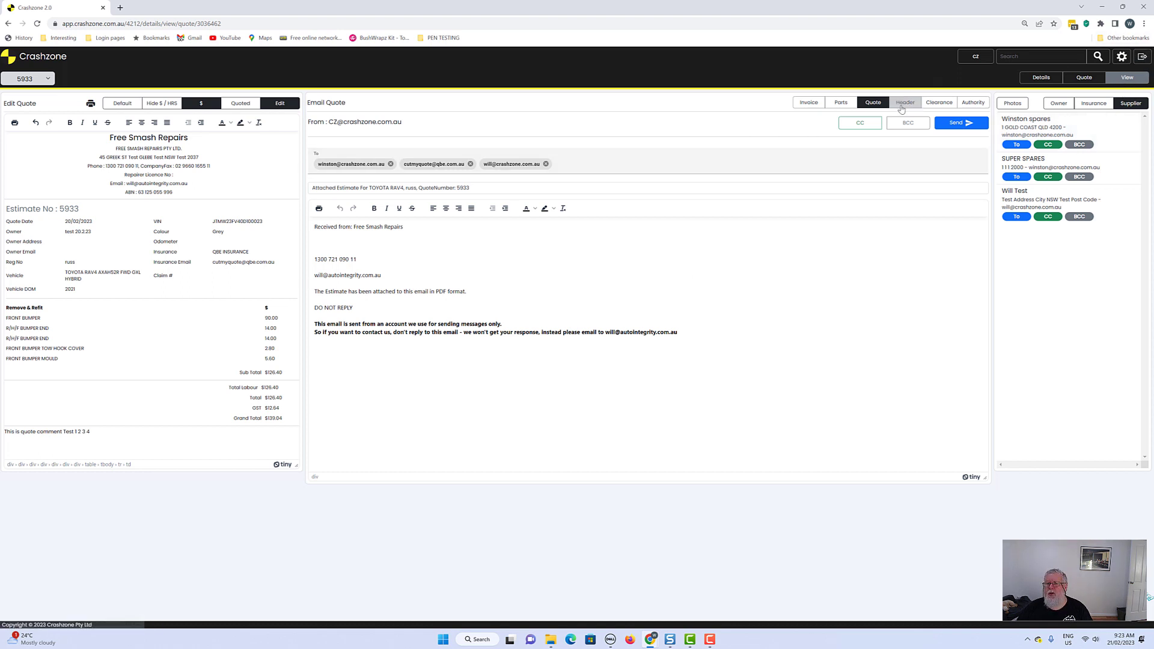
# - Preview the authority, clearance certificate, header and quote documents, ending on the parts list
pyautogui.click(973, 102)
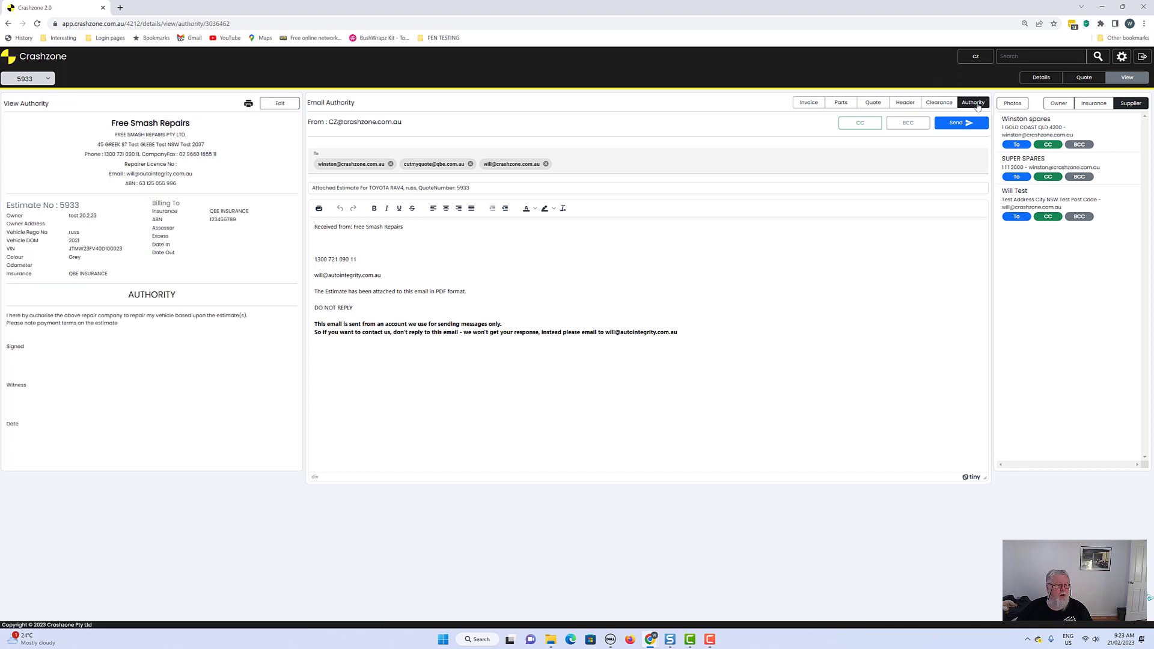
pyautogui.moveTo(757, 214)
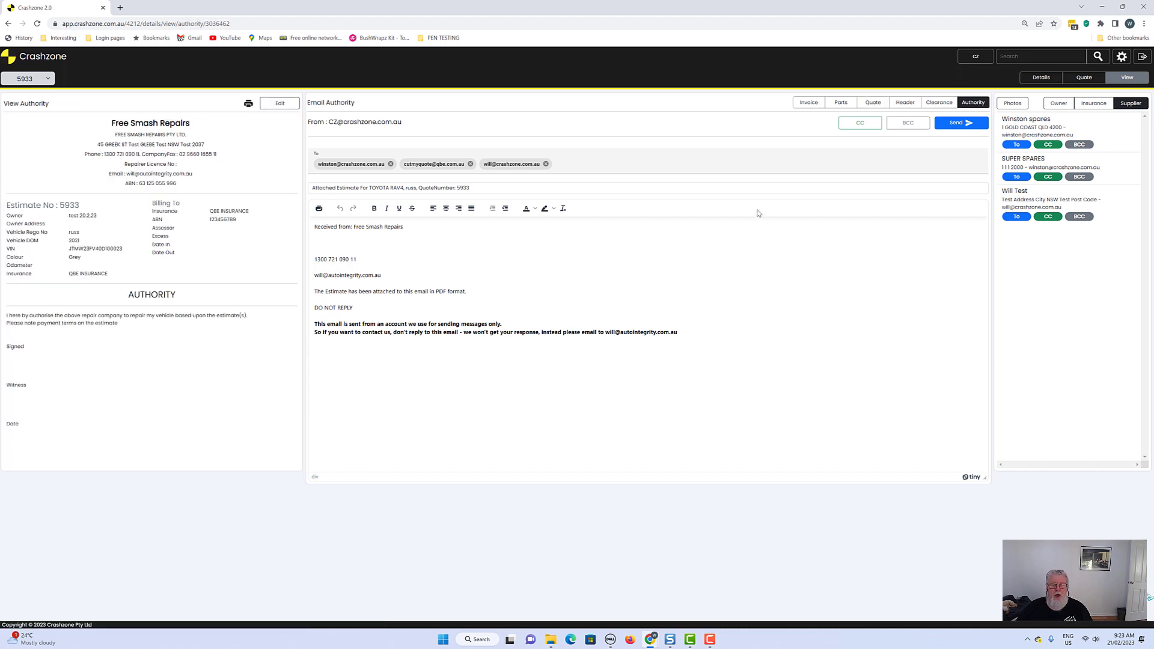
pyautogui.click(939, 101)
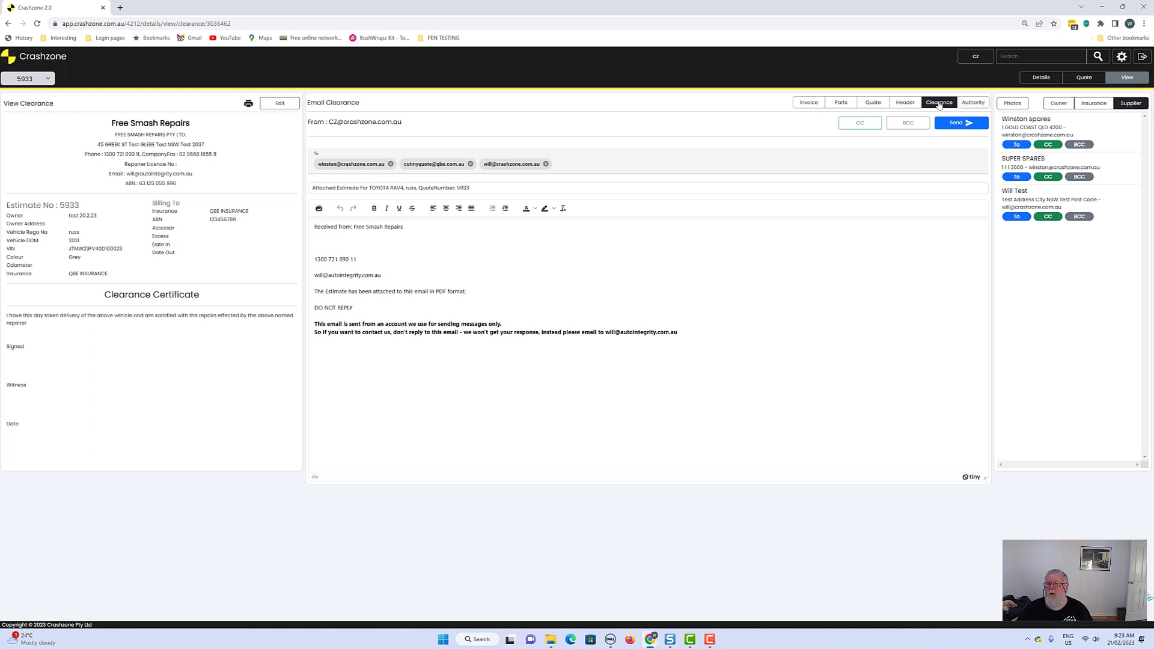
pyautogui.click(904, 102)
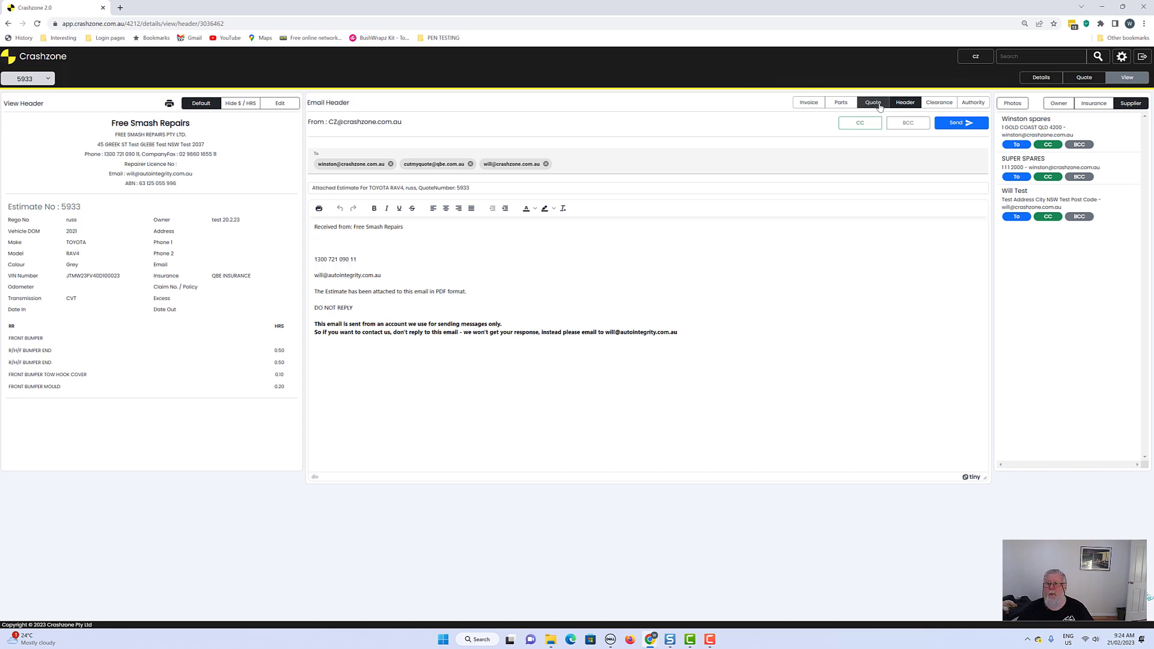
pyautogui.click(873, 102)
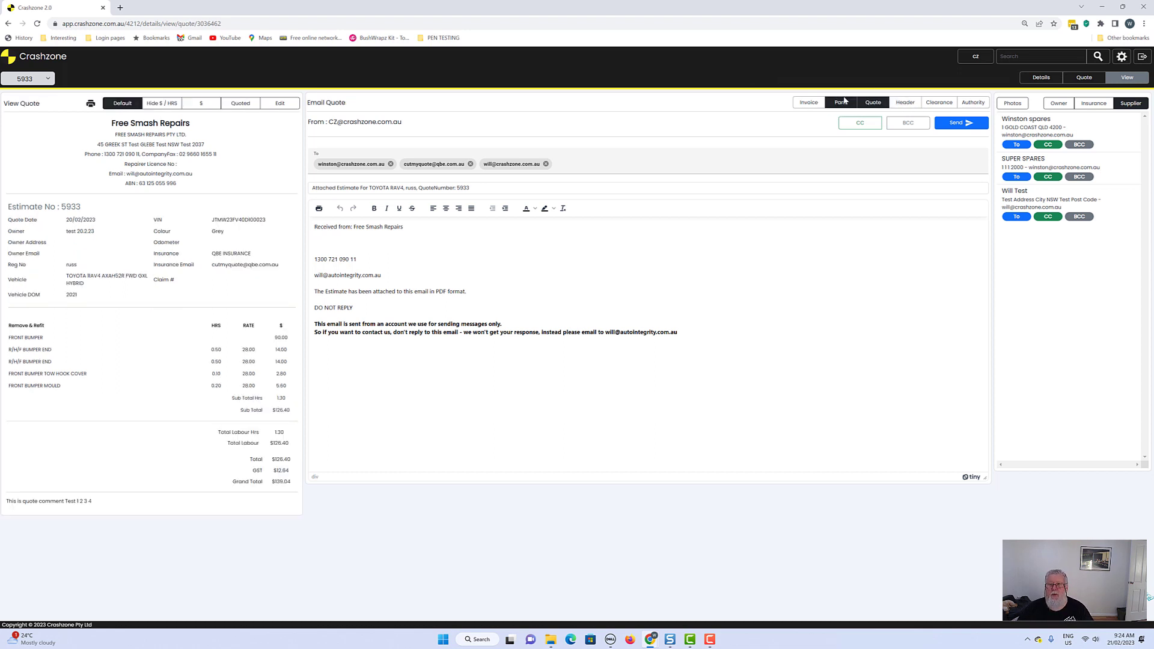
pyautogui.click(841, 102)
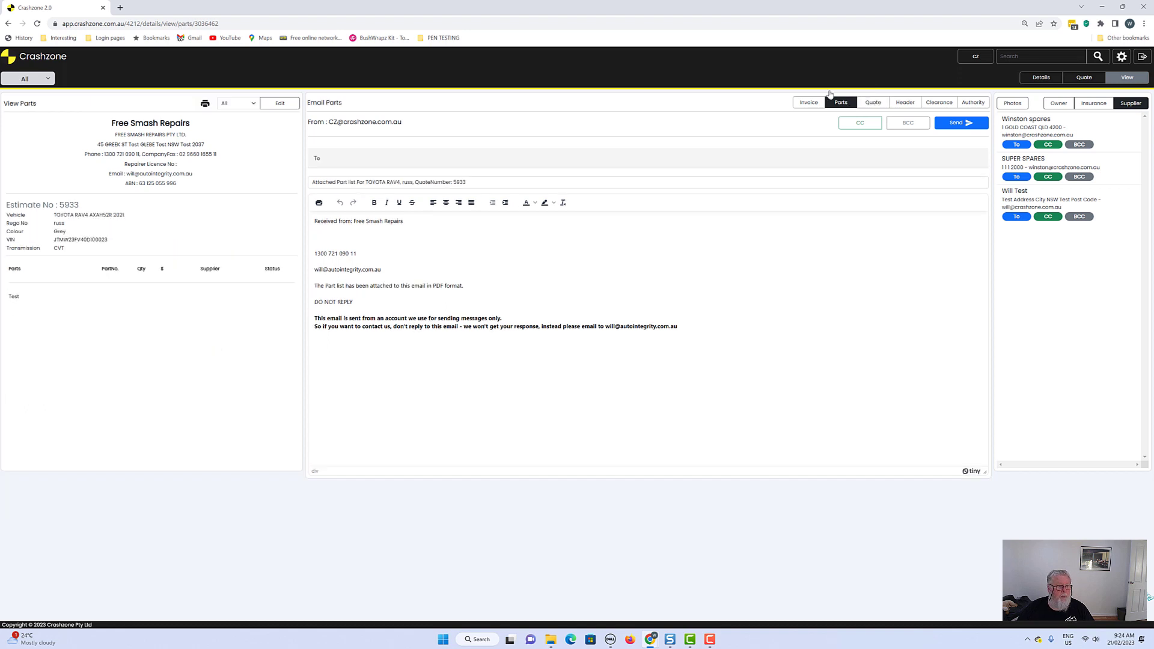
pyautogui.moveTo(1146, 206)
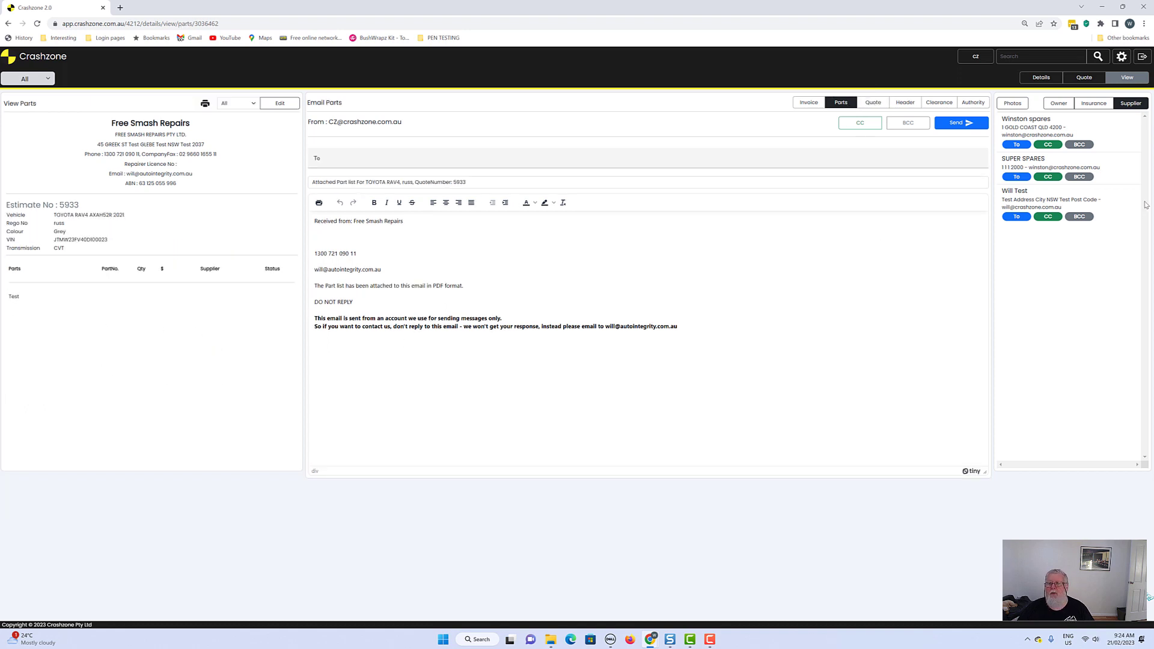
pyautogui.moveTo(1083, 77)
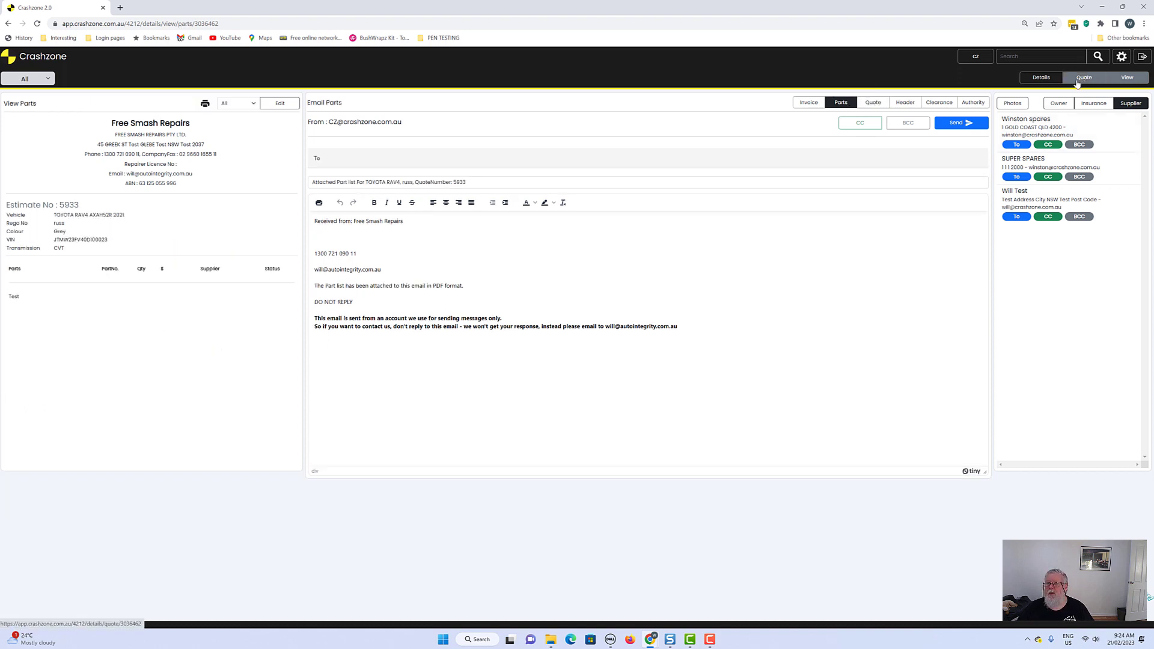
# - Check the PARTS lines, parts list and empty tax invoice, then return to the quote builder
pyautogui.click(1083, 77)
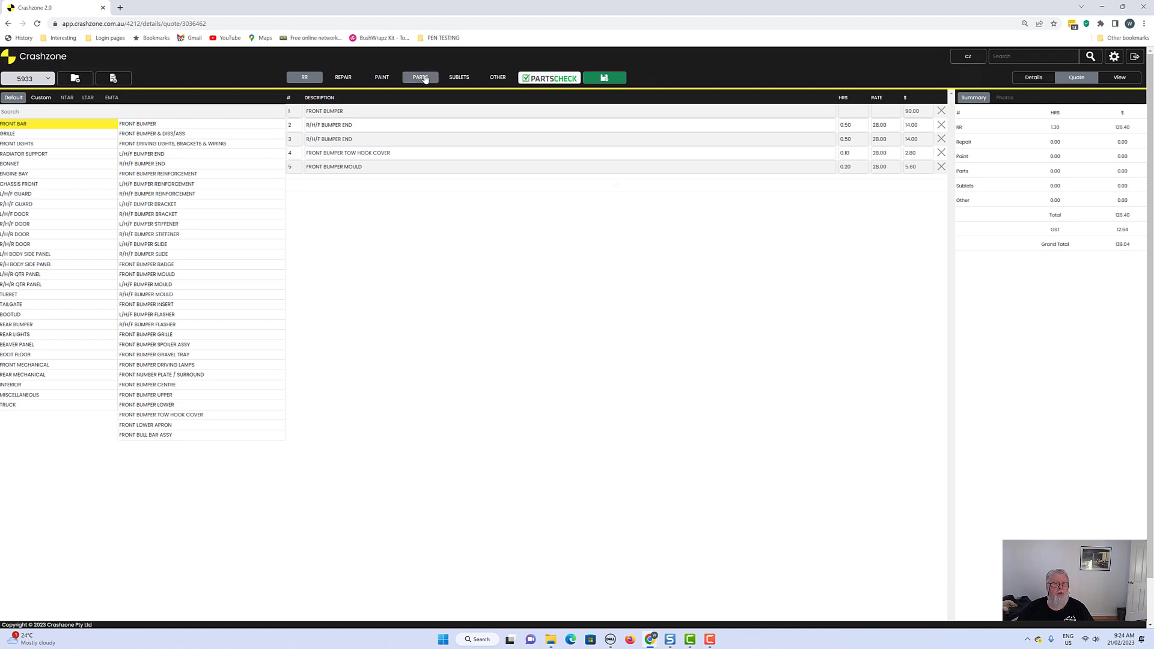
pyautogui.click(421, 77)
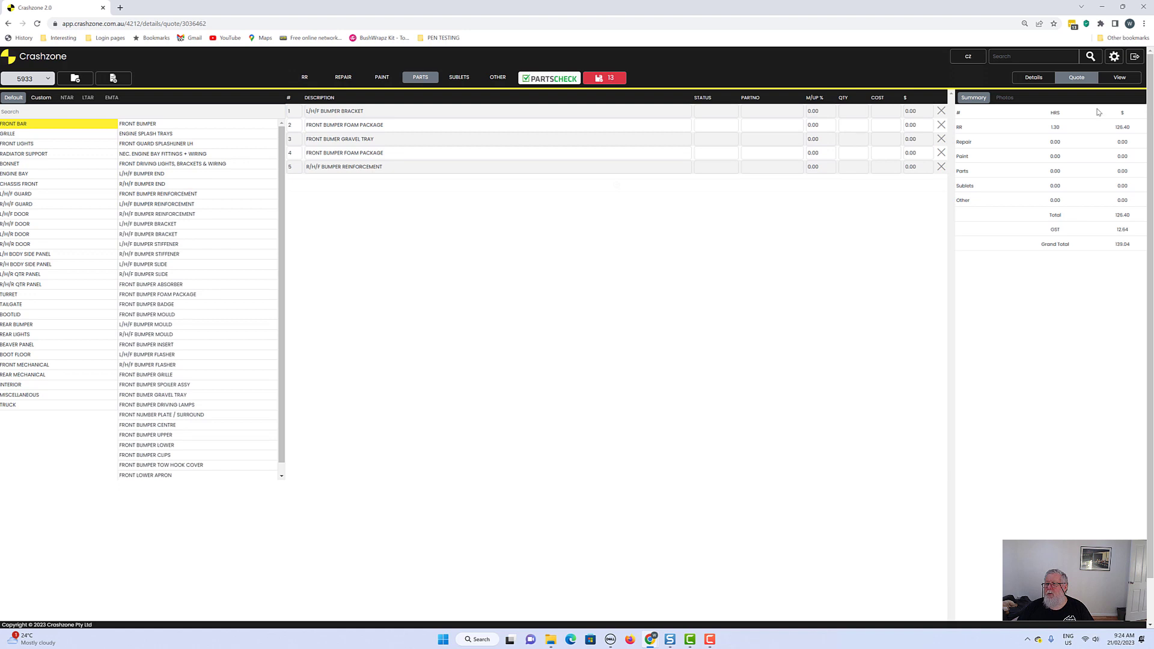
pyautogui.click(1120, 77)
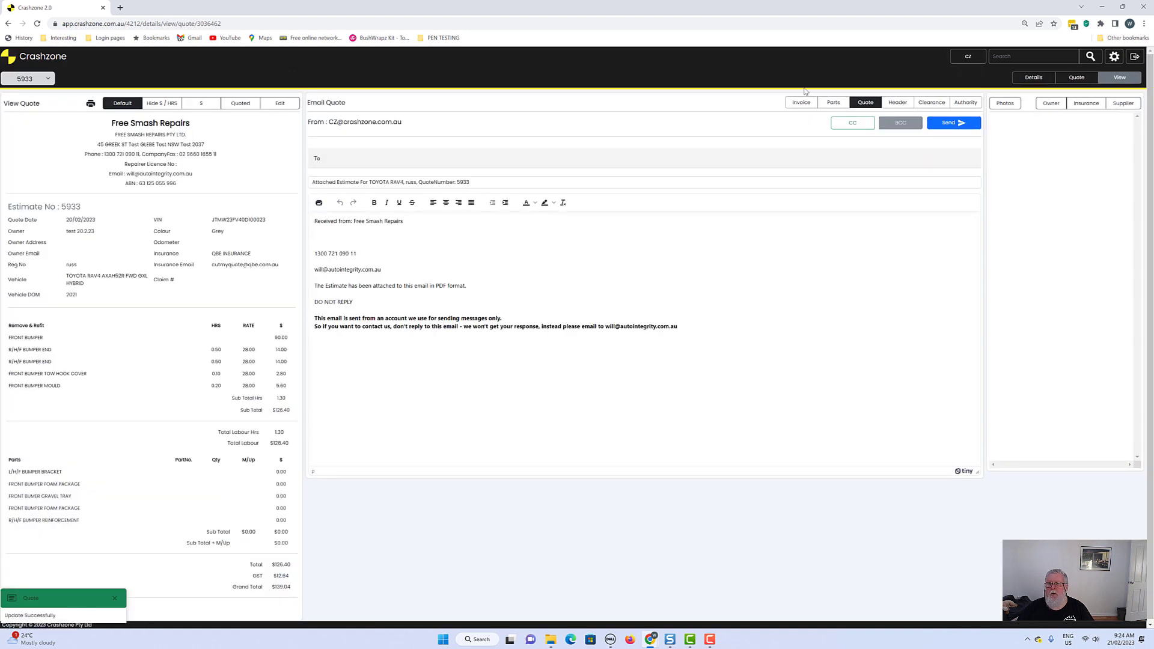
pyautogui.click(832, 102)
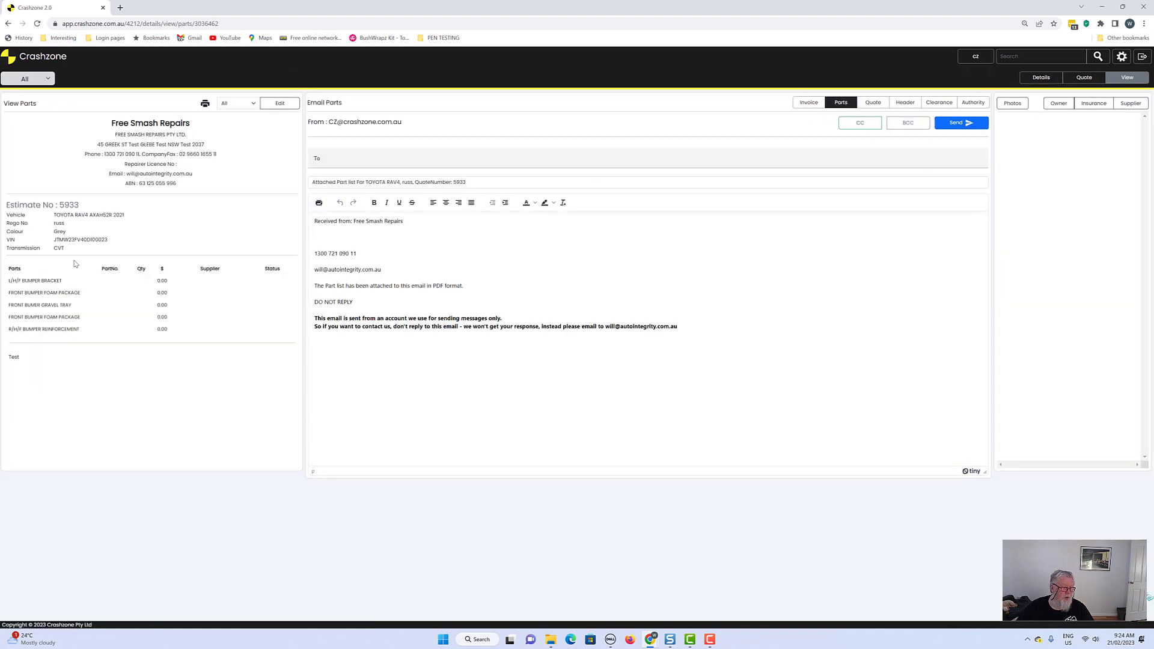
pyautogui.moveTo(219, 201)
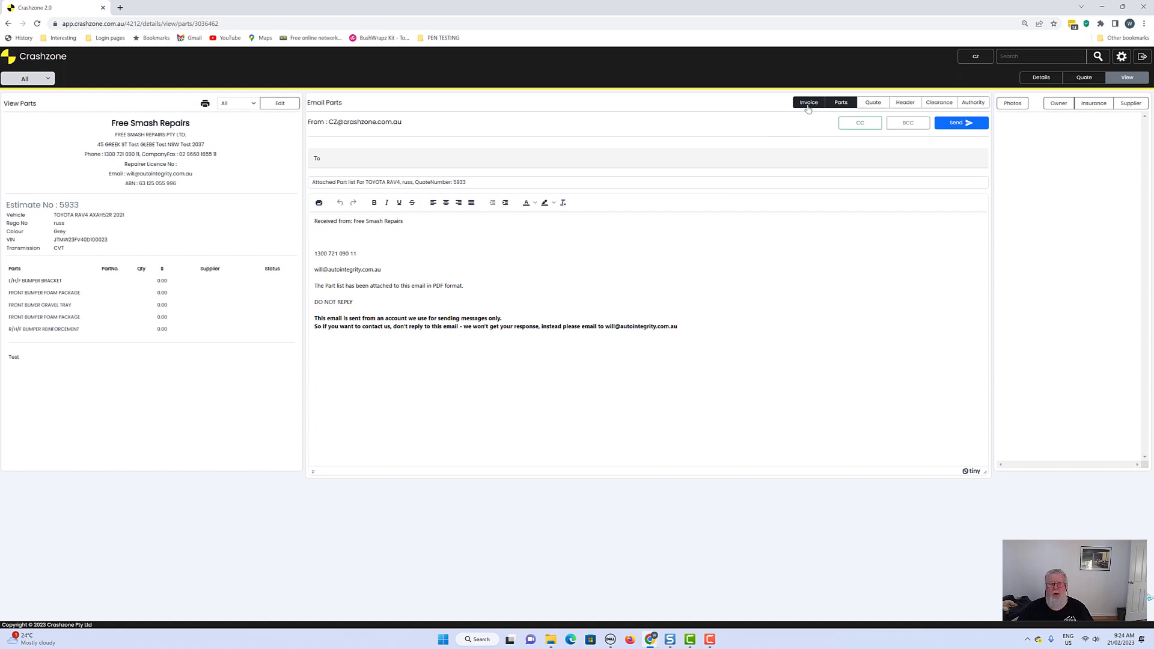
pyautogui.click(808, 102)
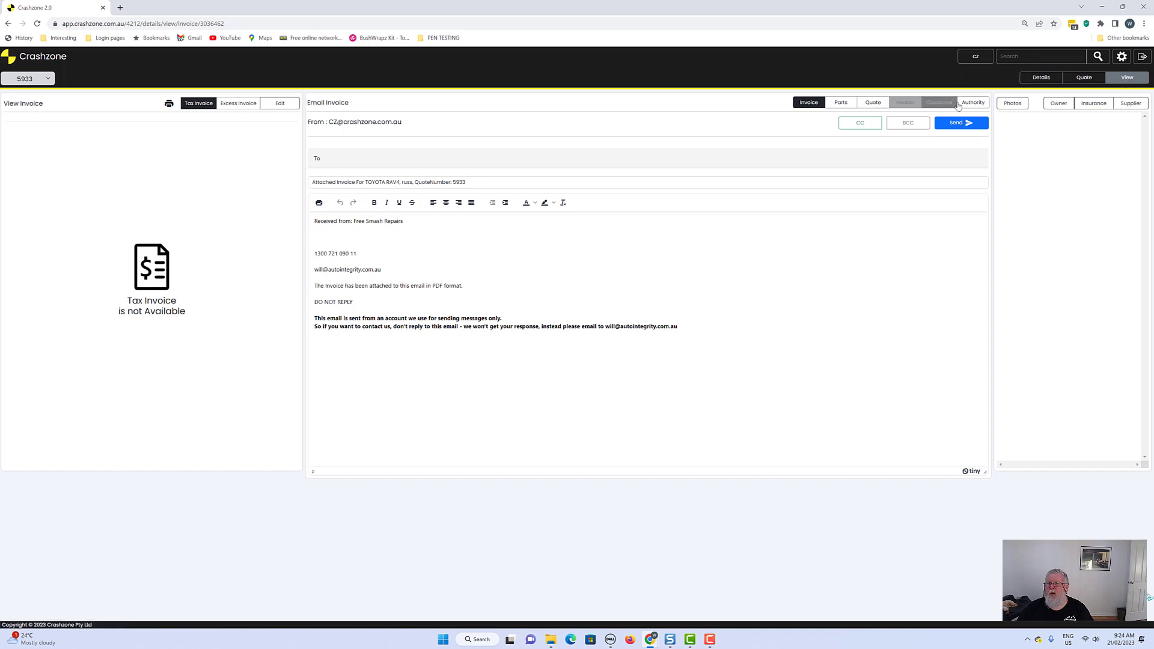
pyautogui.click(1084, 77)
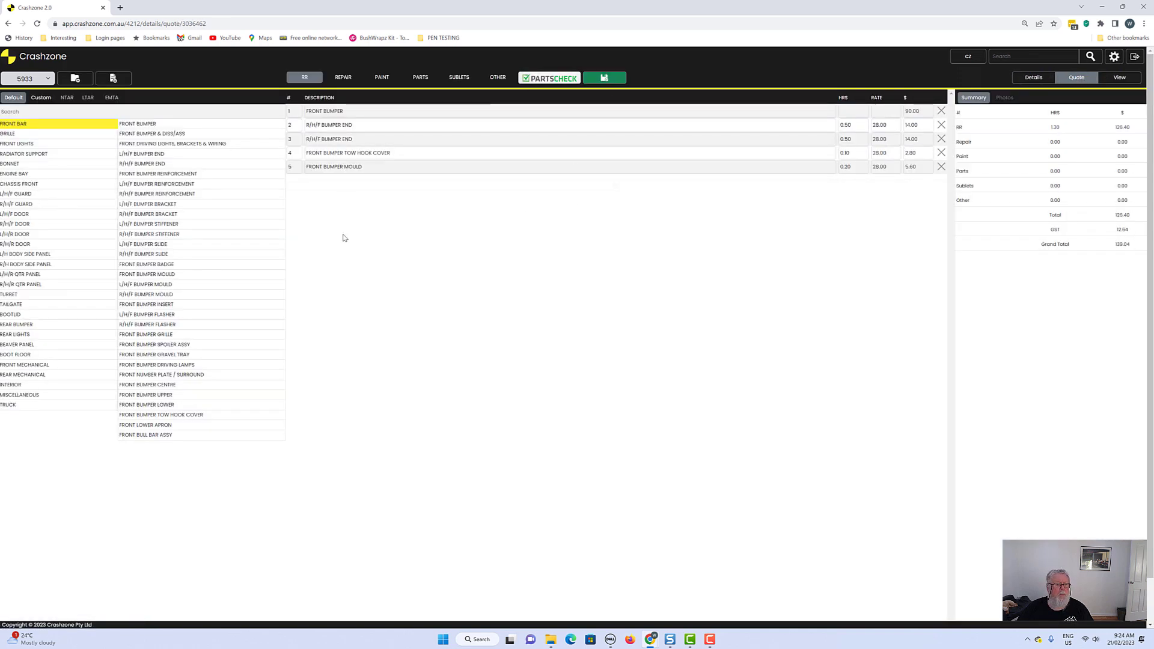
# - Submit job 5933 to PartsCheck with images included and launch the PartsCheck site
pyautogui.click(1034, 77)
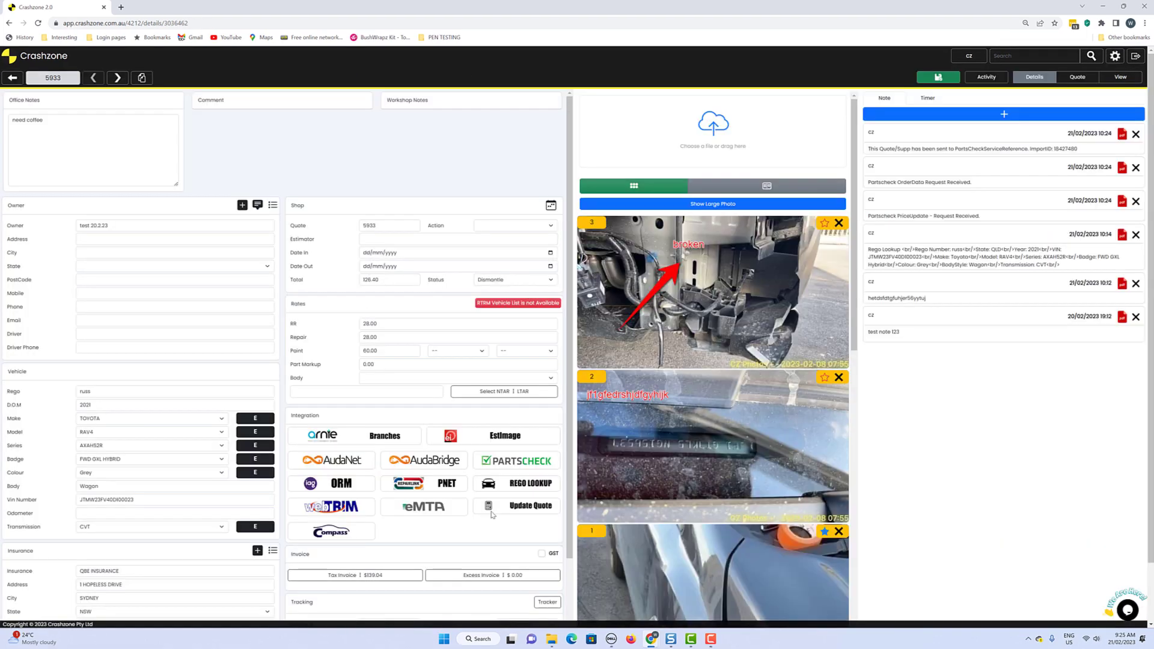
pyautogui.click(522, 460)
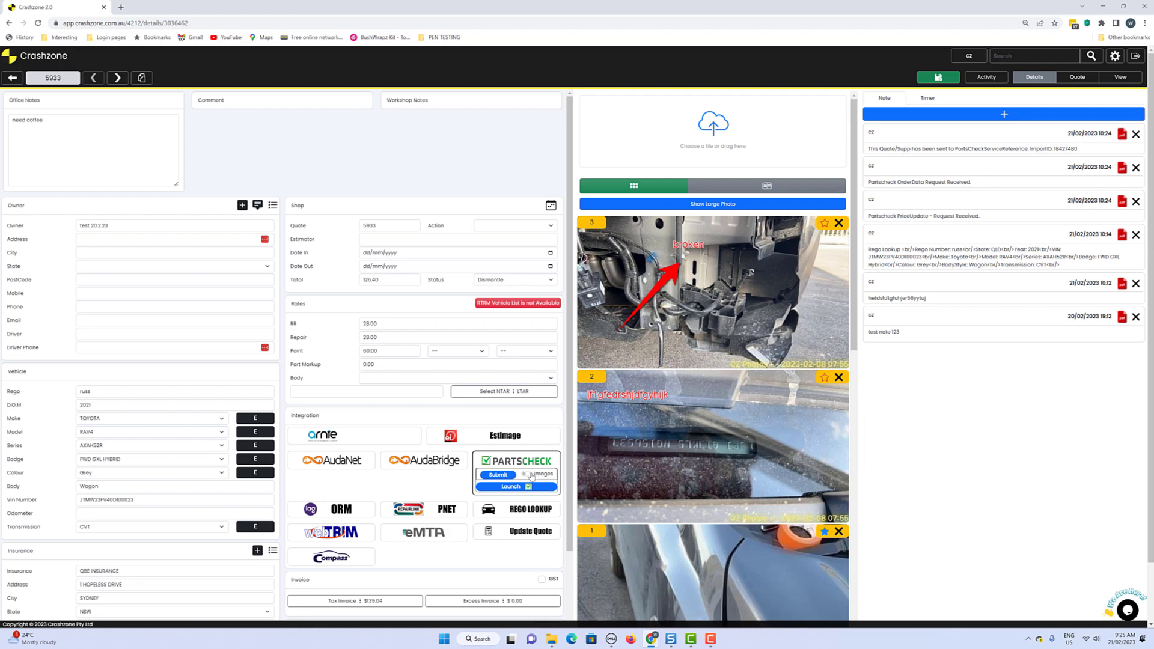
pyautogui.click(534, 474)
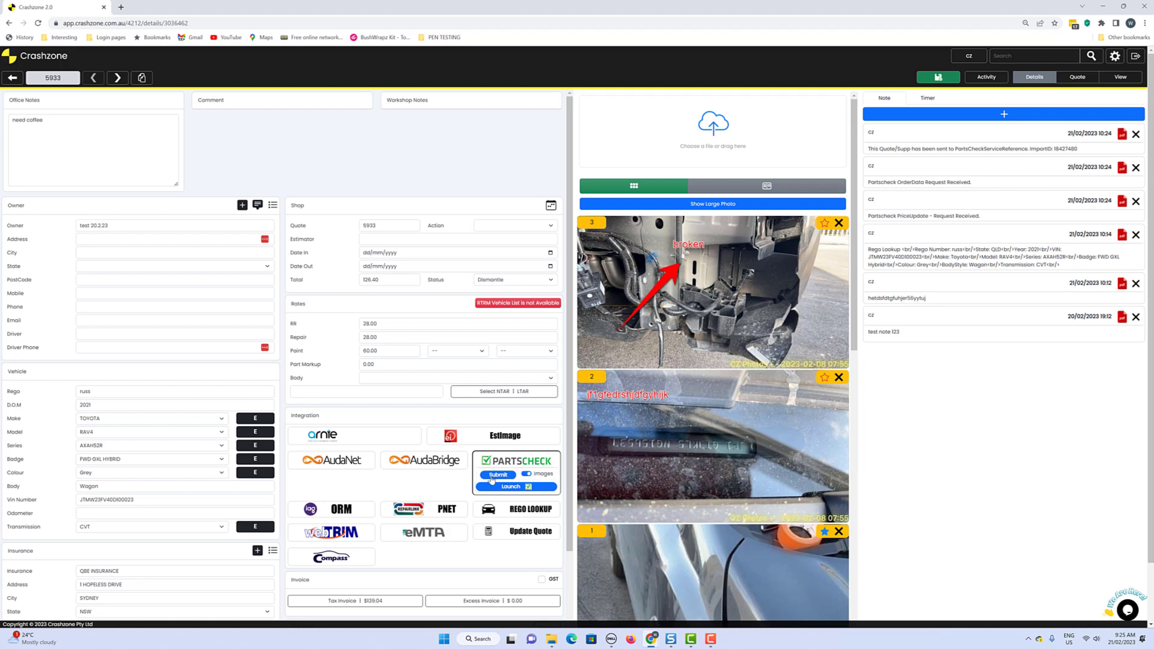
pyautogui.click(497, 474)
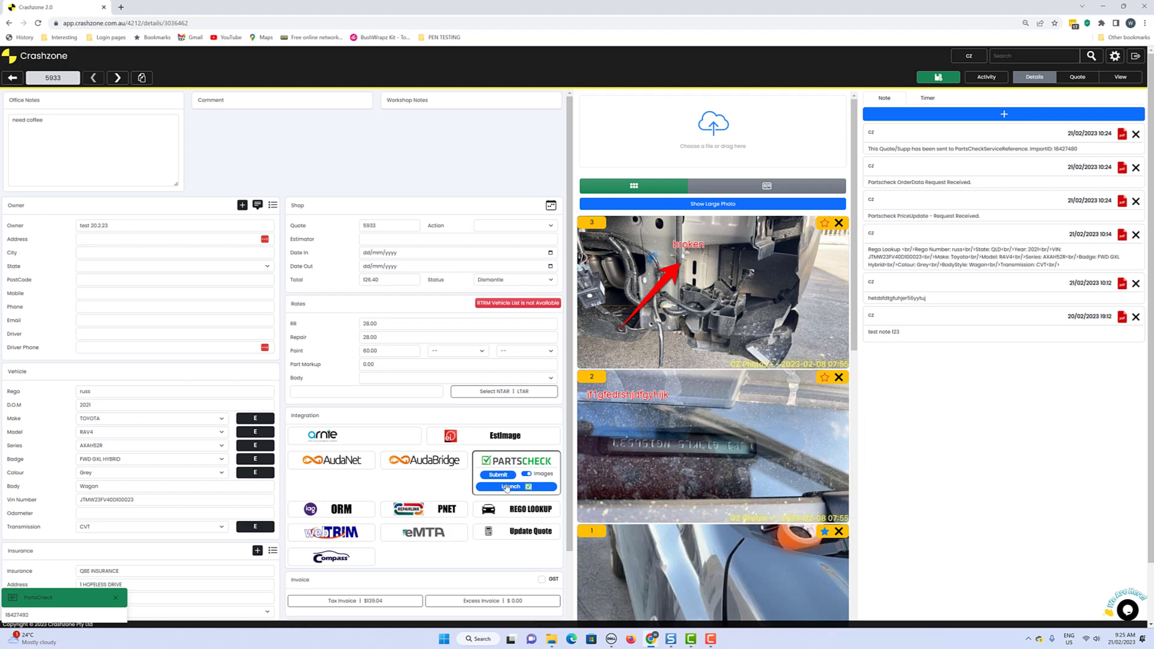
pyautogui.click(514, 487)
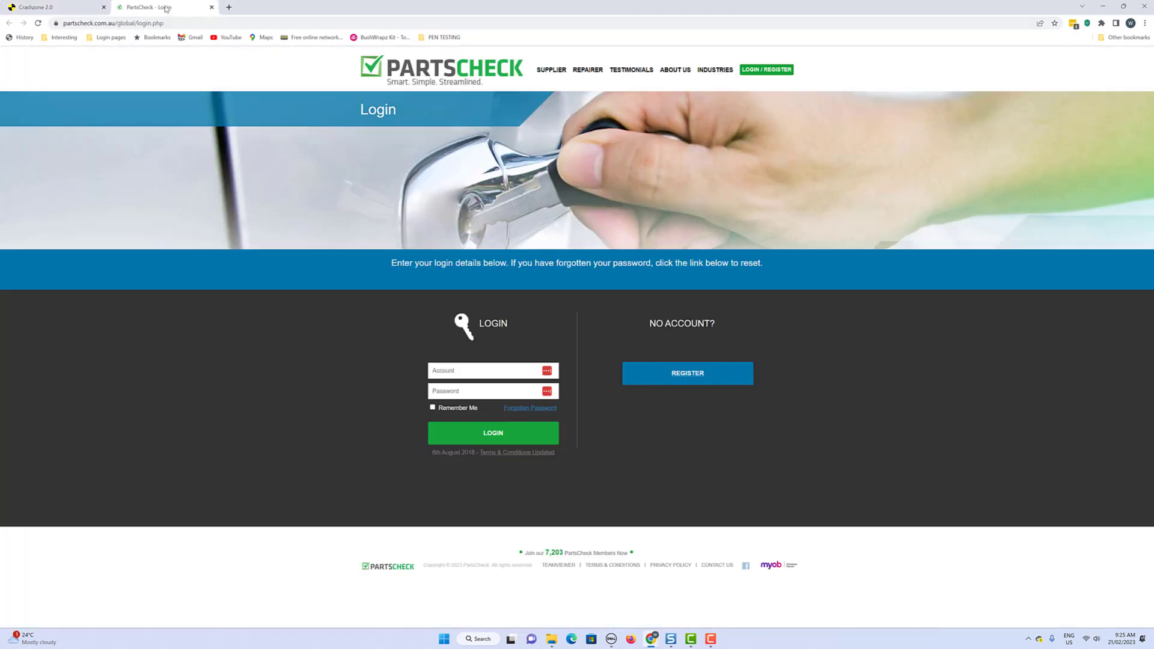
pyautogui.moveTo(508, 458)
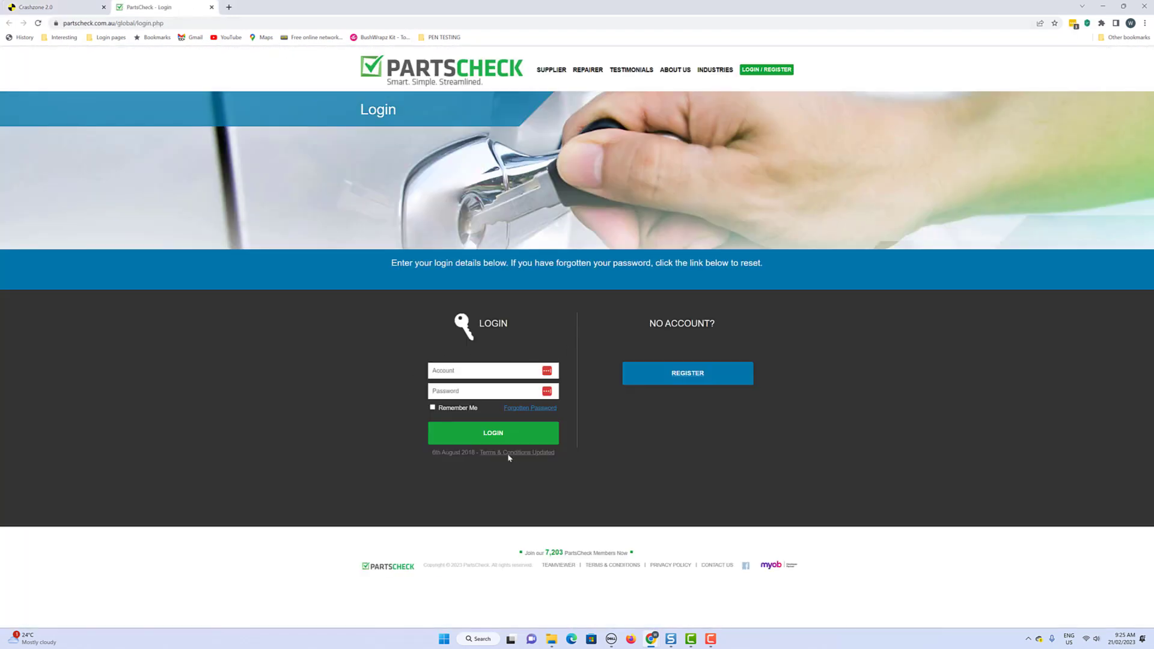
pyautogui.moveTo(493, 433)
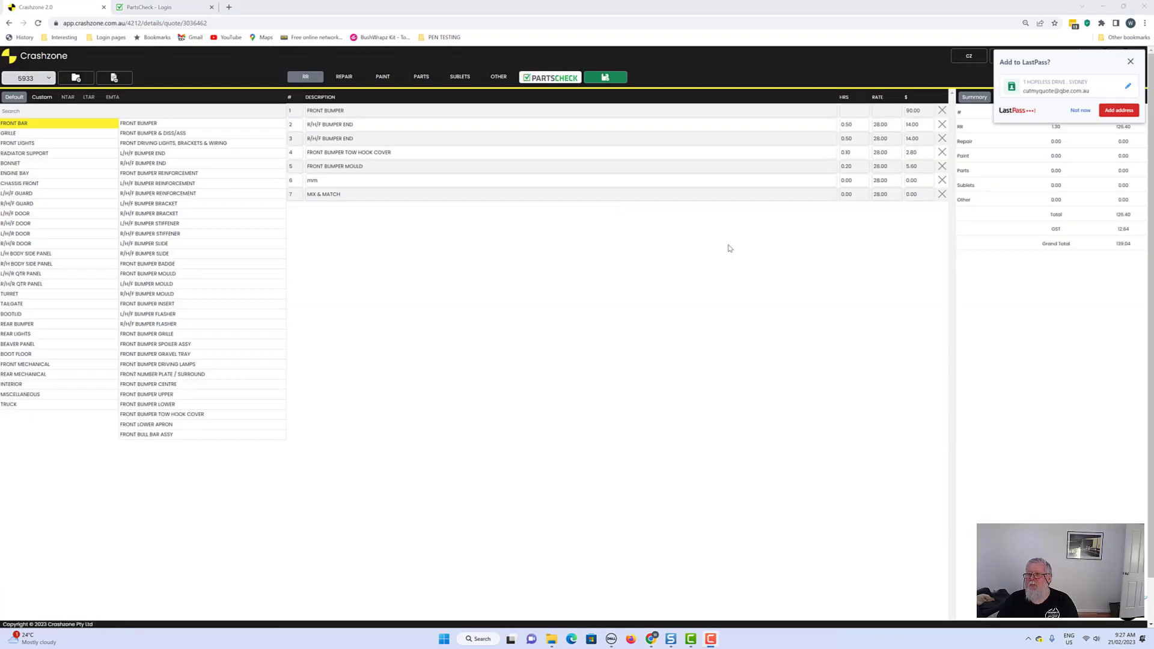
pyautogui.moveTo(1088, 225)
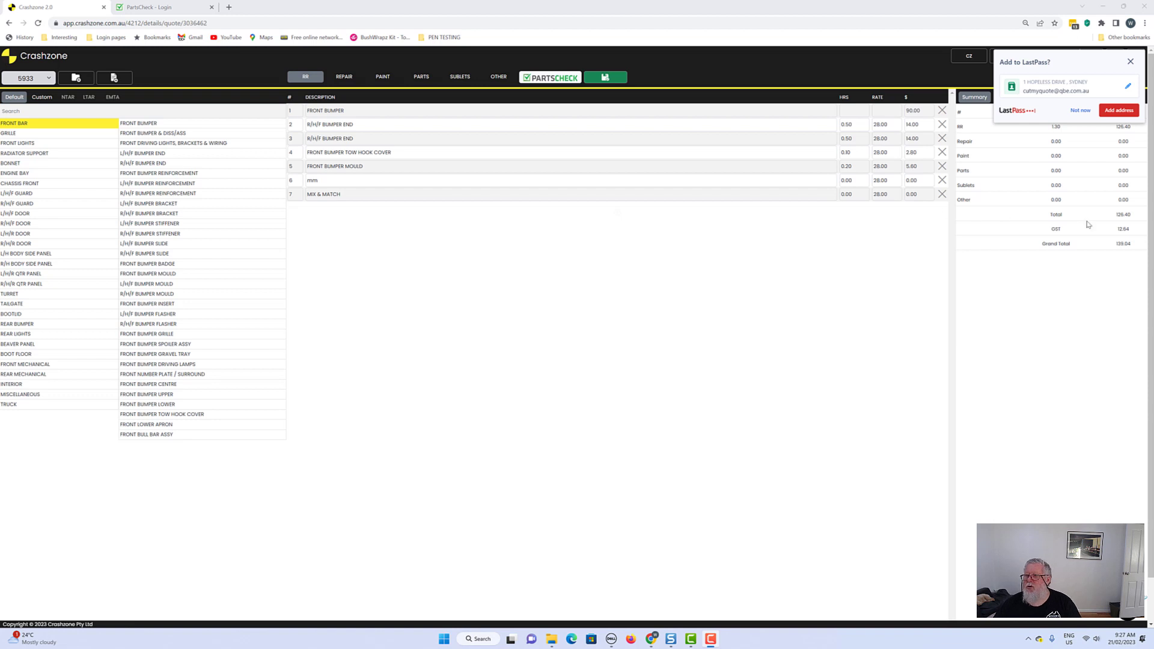
# - Dismiss the address prompt and add an ENGINE SPLASH TRAY line to the quote
pyautogui.click(1130, 62)
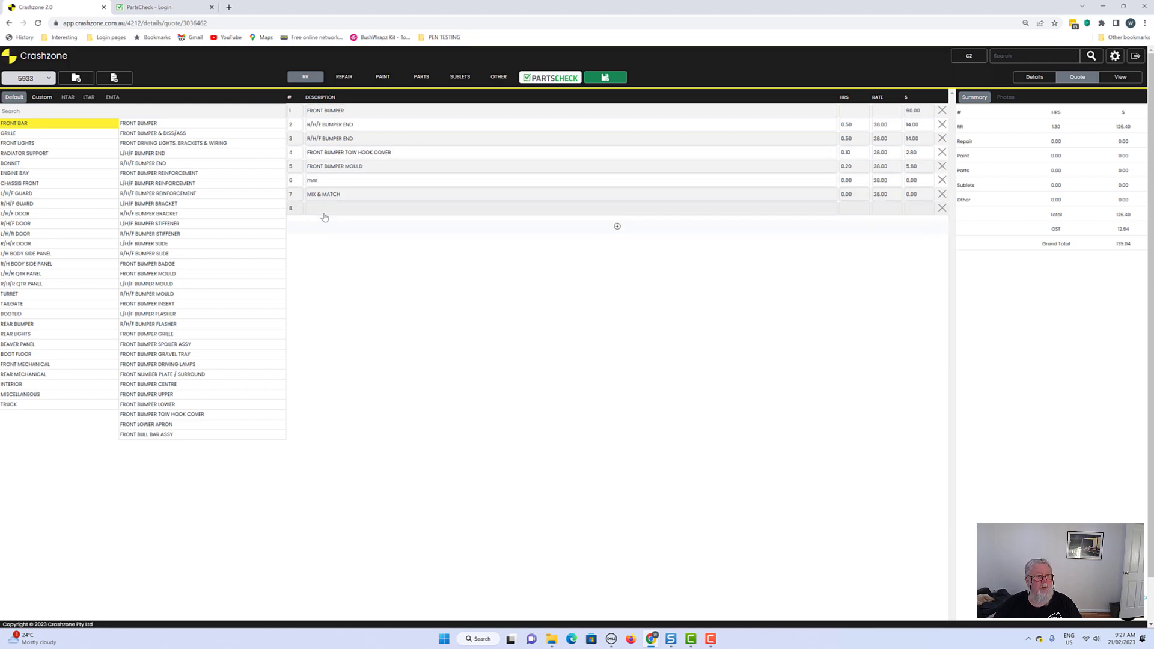
pyautogui.click(516, 208)
pyautogui.write('L/H/F GUARD LINER')
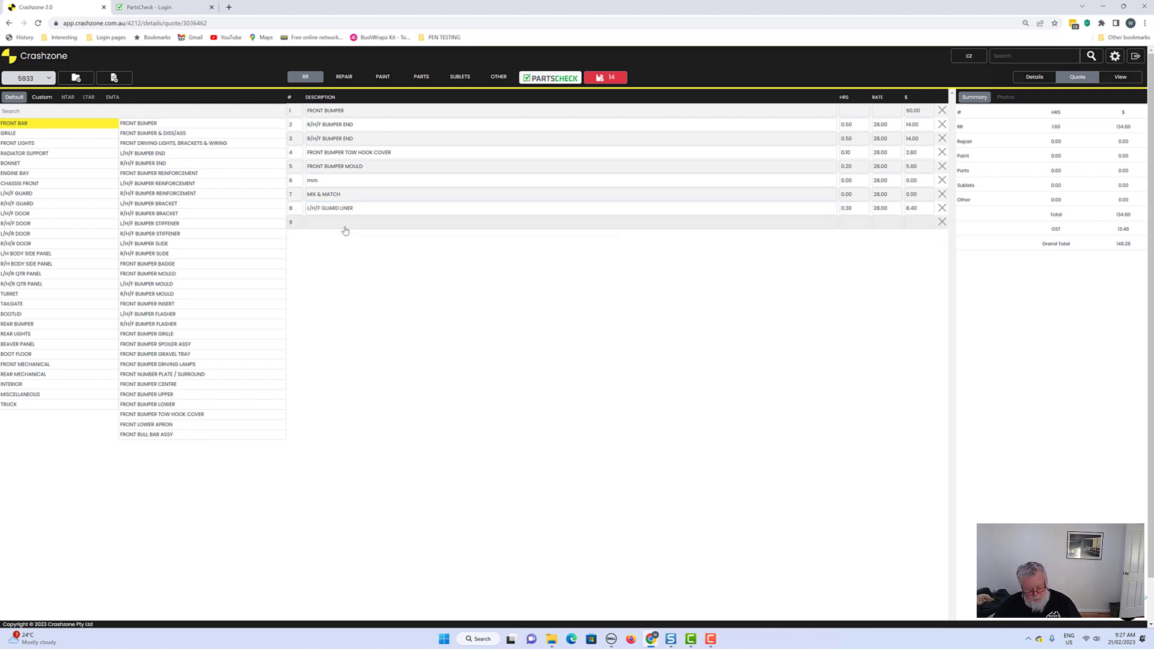
pyautogui.click(345, 222)
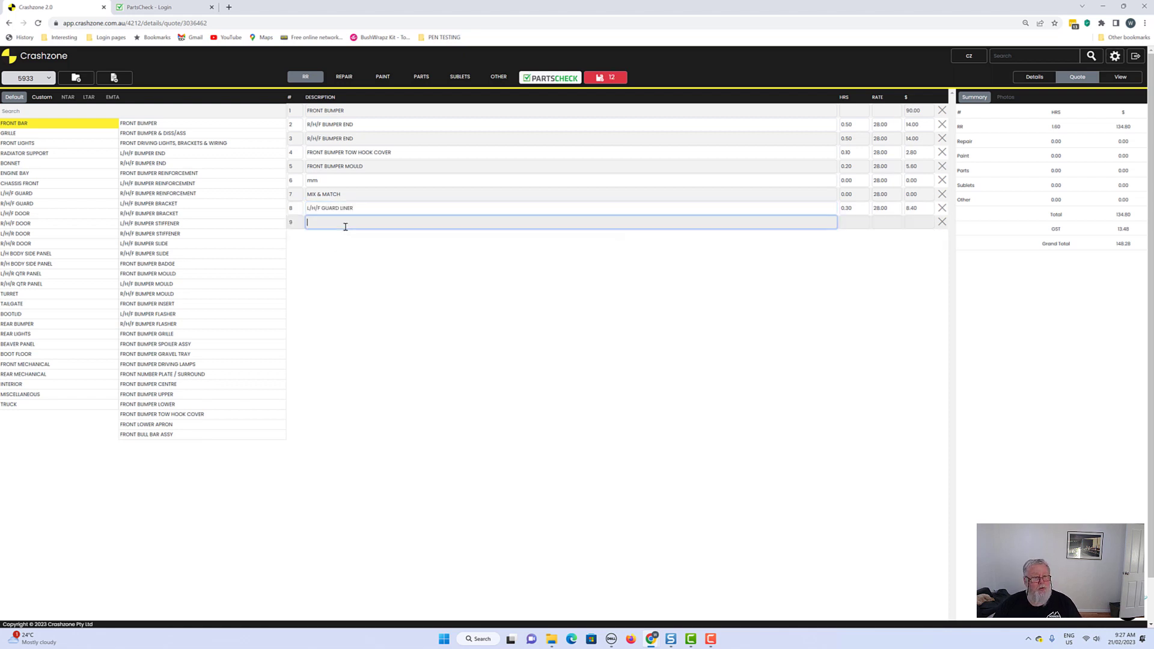
pyautogui.write('est')
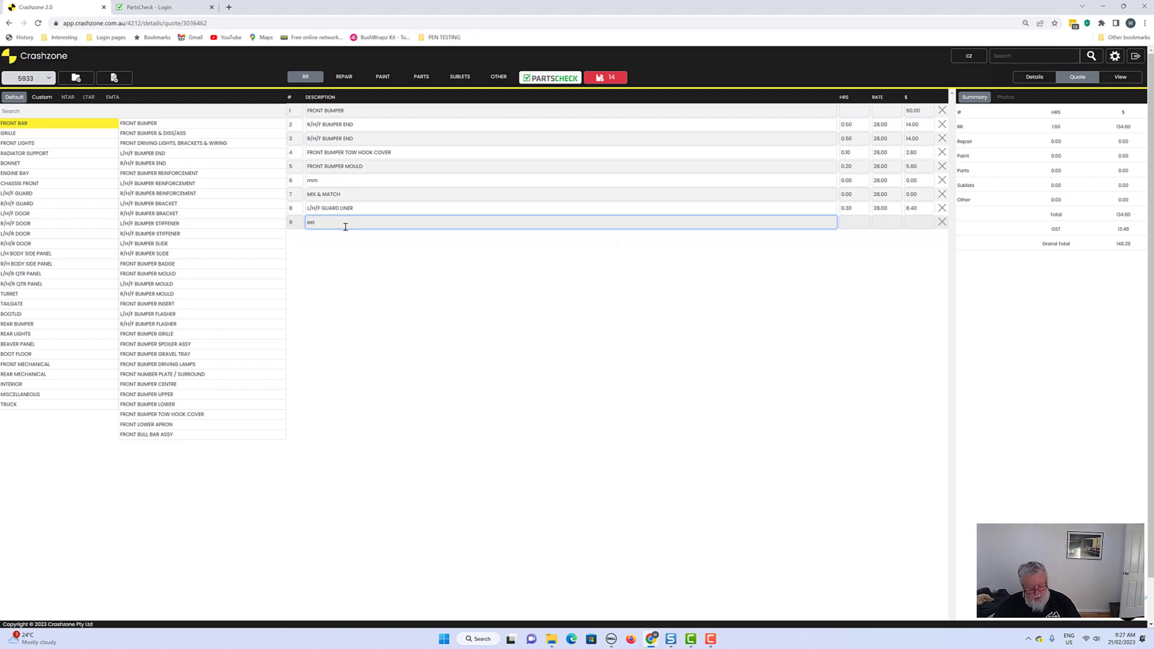
pyautogui.write('ENGINE SPLASH TRAY')
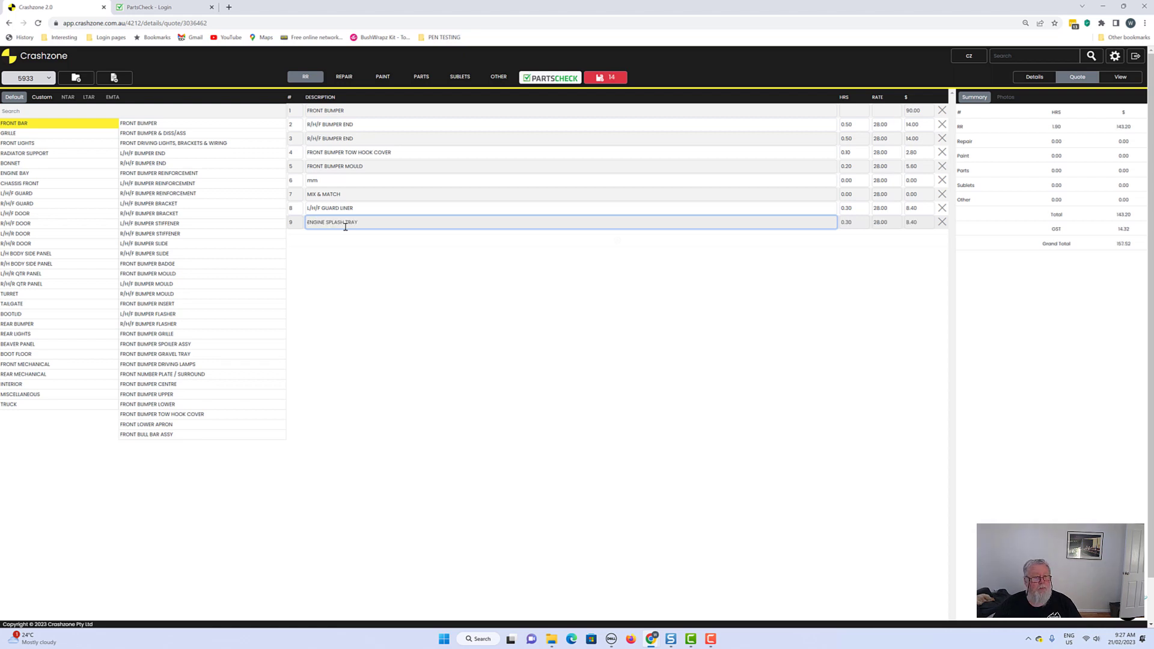
pyautogui.press('Return')
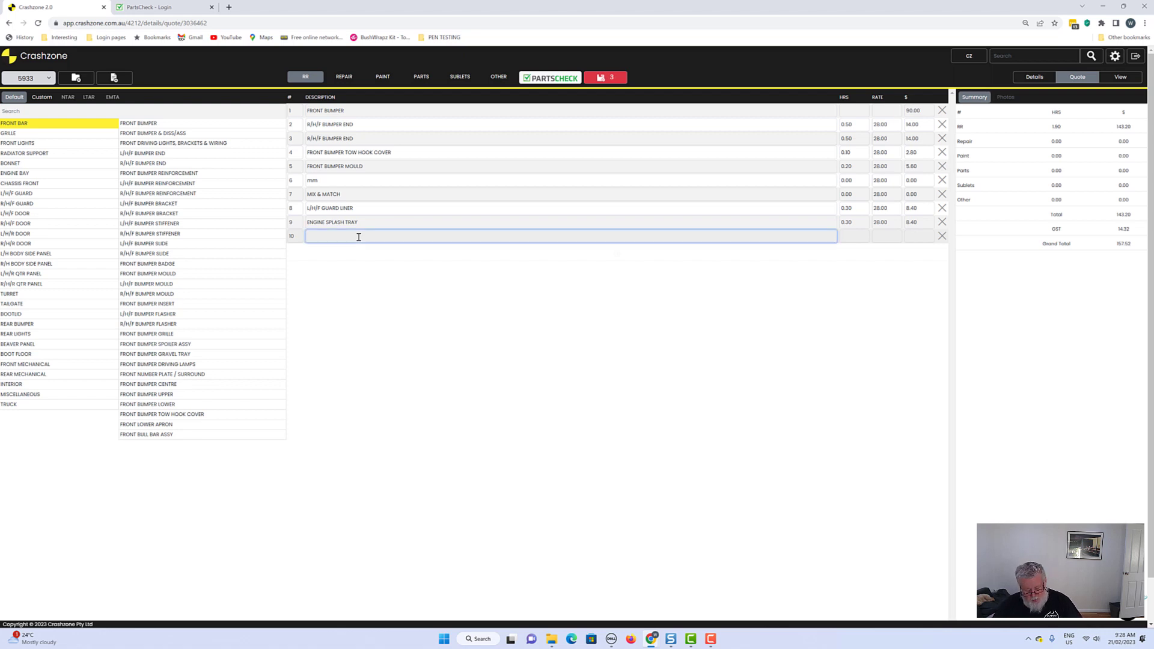
# - Add a BOOTH ALLOWANCE line to the quote
pyautogui.write('BOOTH ALLOWANCE')
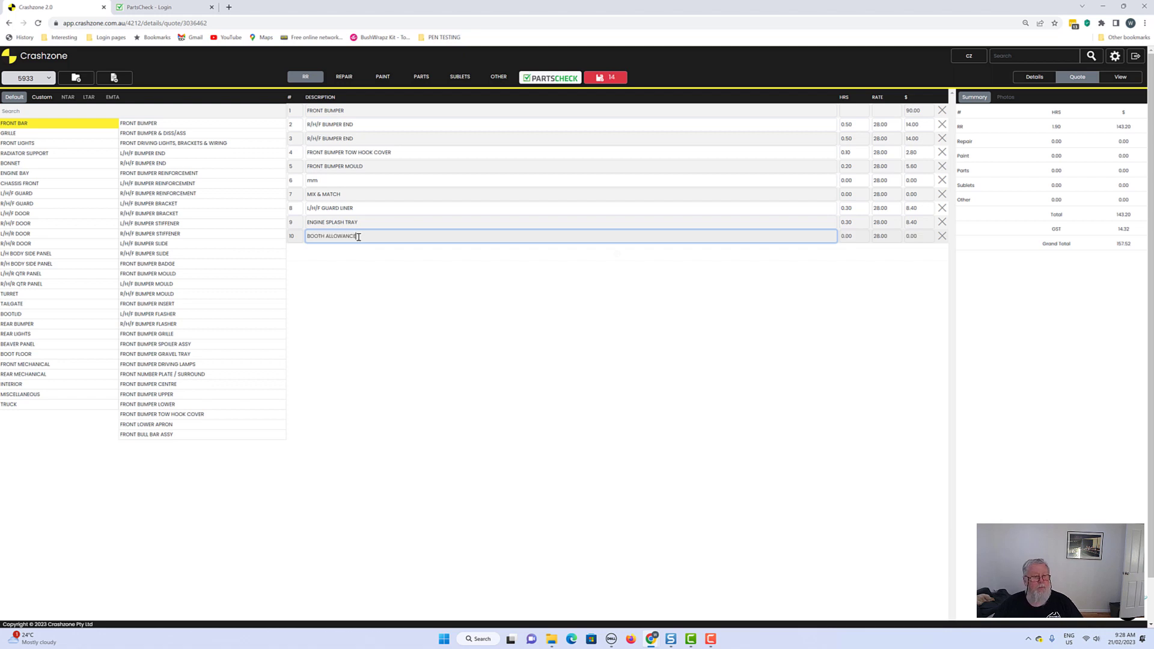
pyautogui.press('enter')
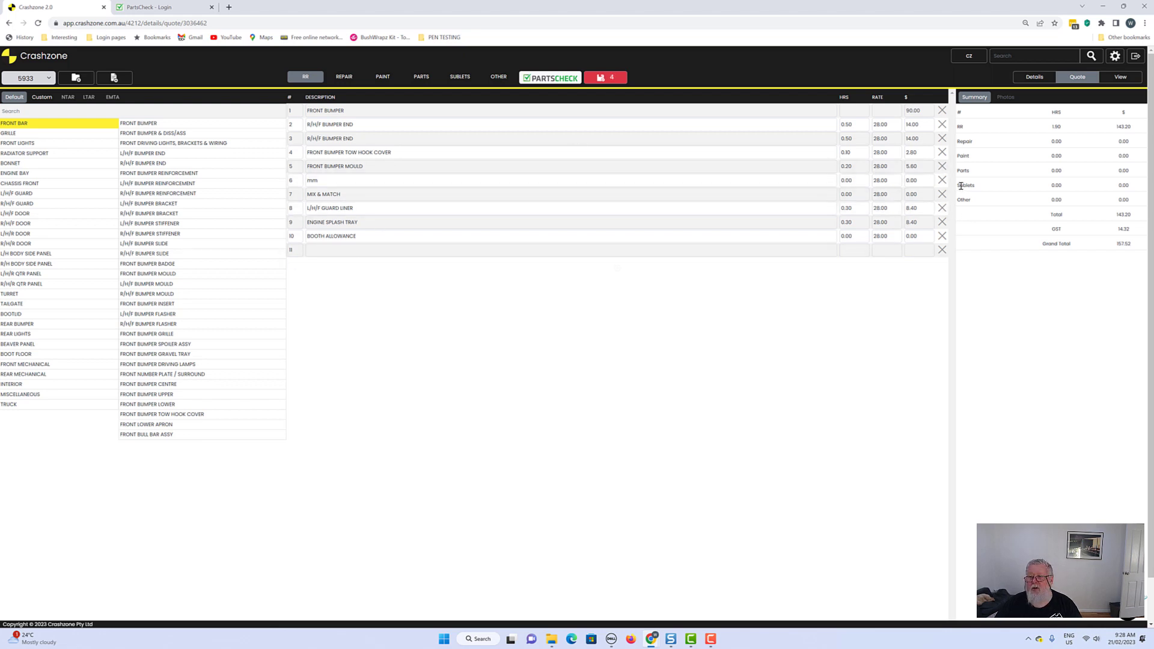
# - Delete the stray 'mm' line and glance at the Repair lines before returning to RR
pyautogui.click(941, 180)
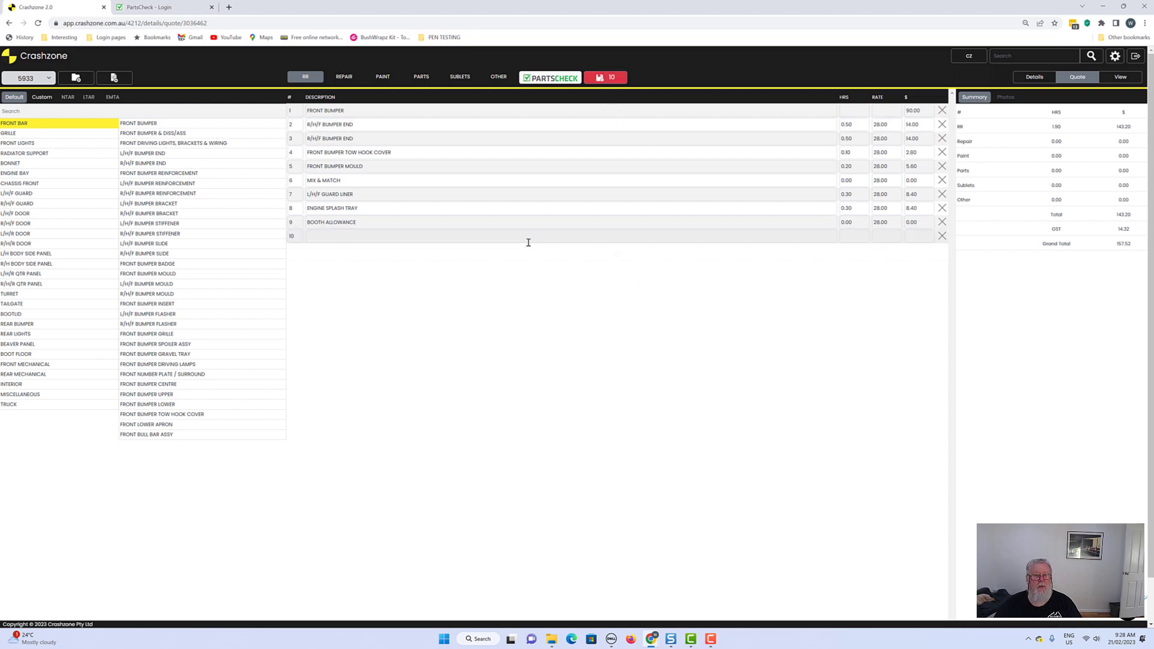
pyautogui.click(516, 236)
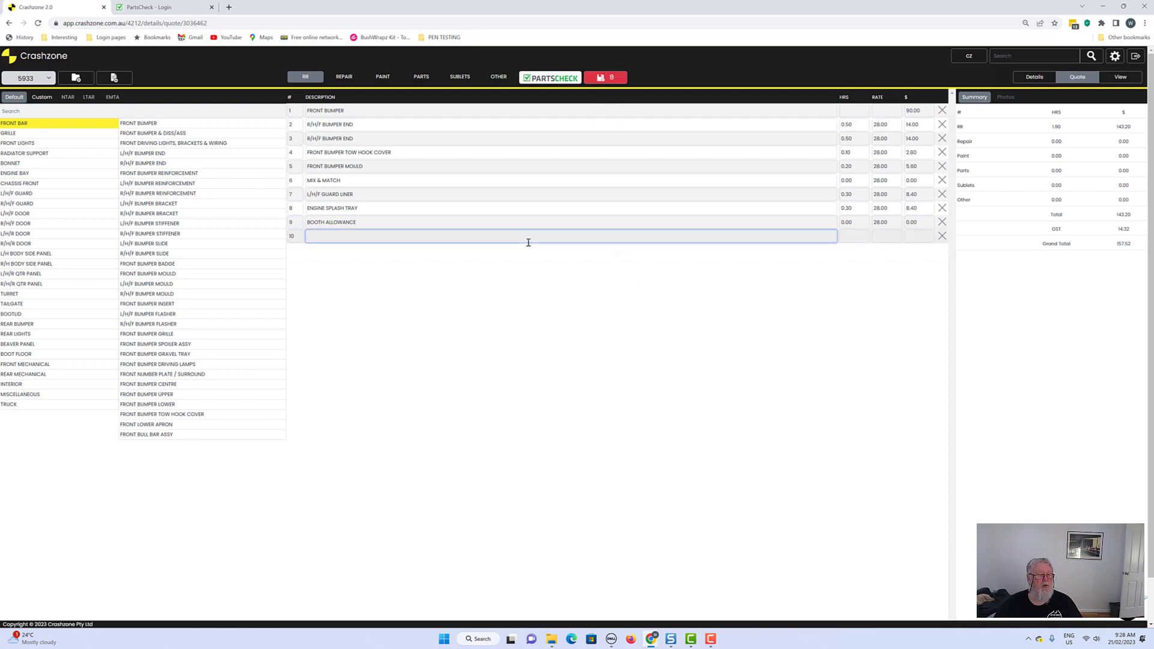
pyautogui.click(343, 76)
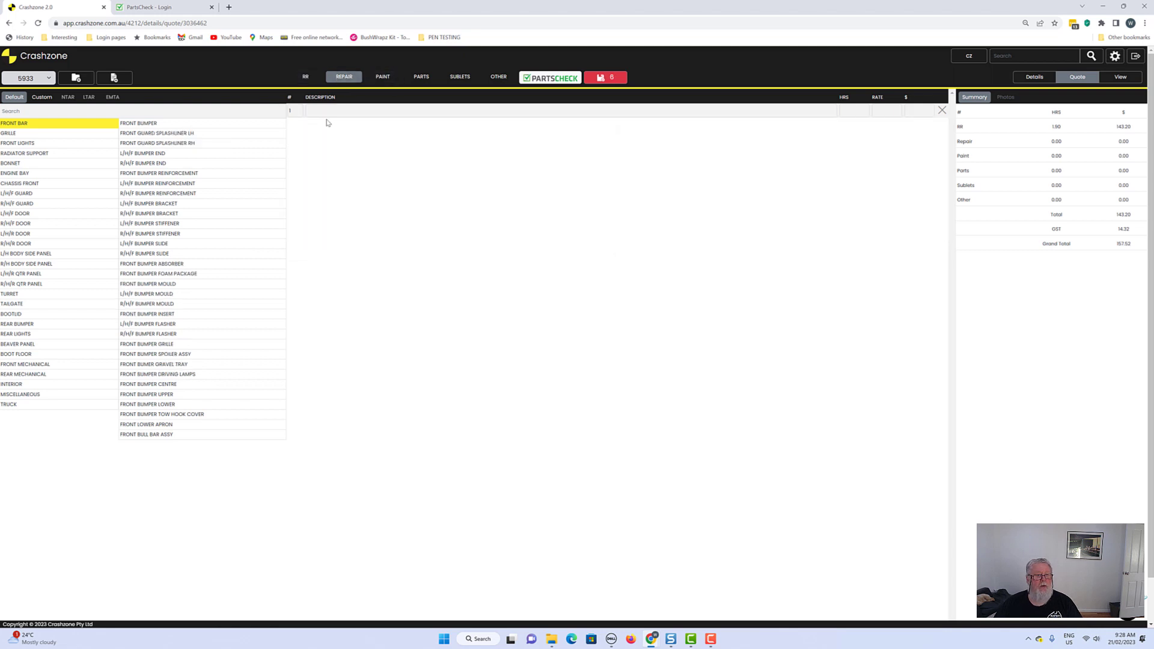
pyautogui.click(304, 77)
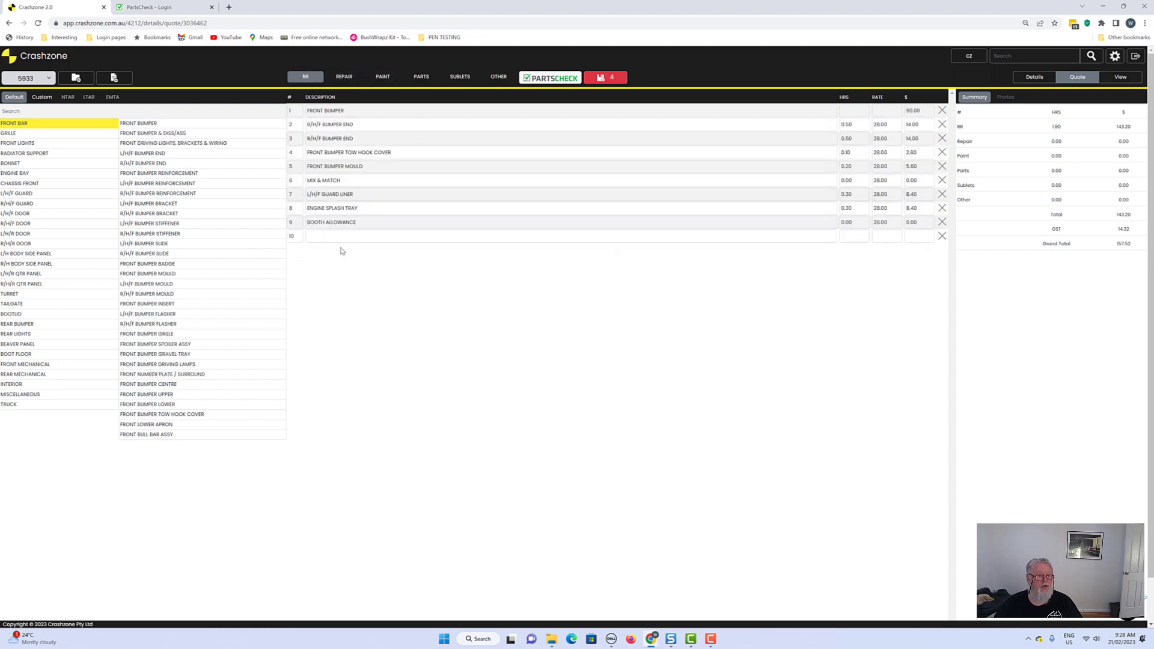
# - Save the updated nine-line quote and confirm the save
pyautogui.click(605, 77)
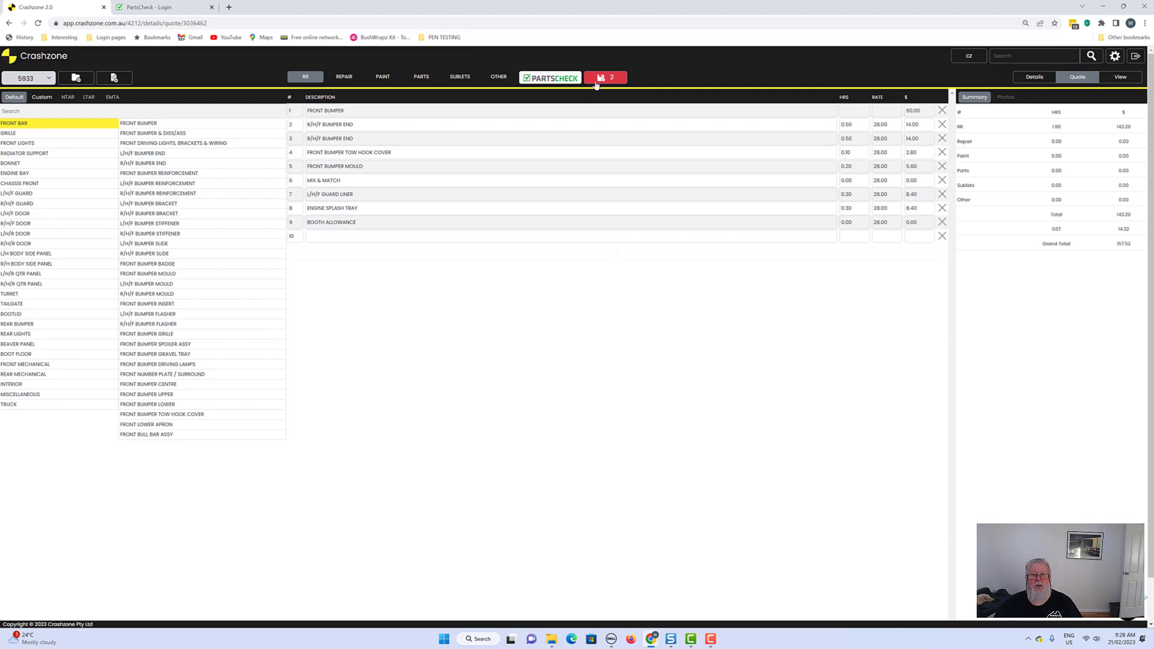
pyautogui.click(605, 77)
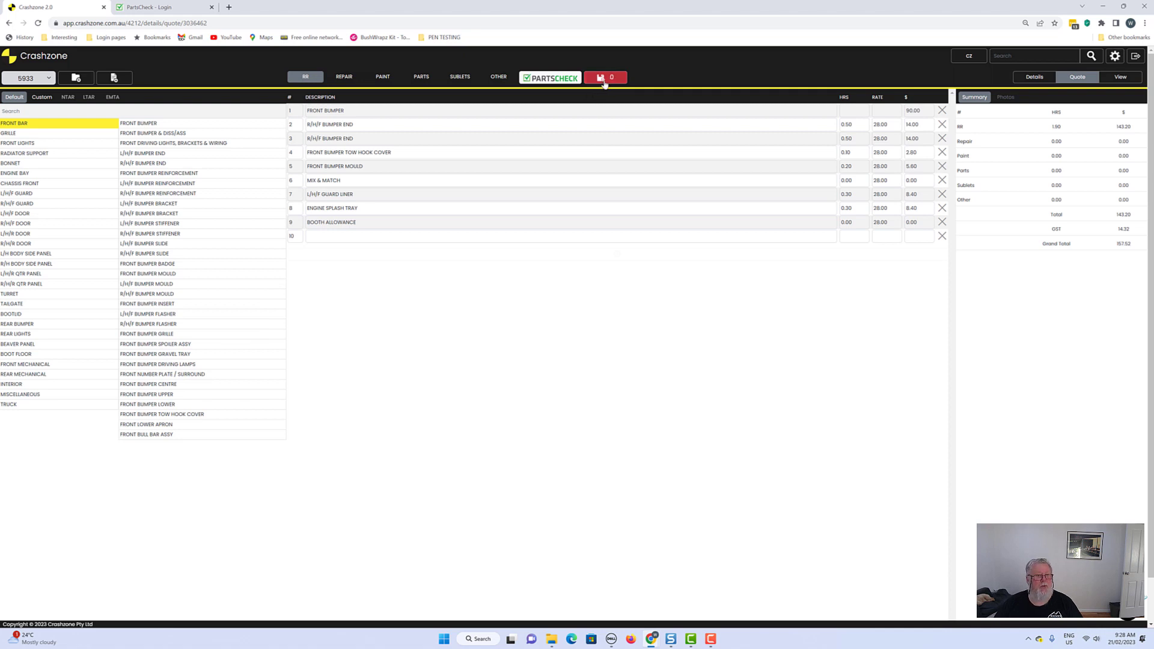
pyautogui.click(605, 77)
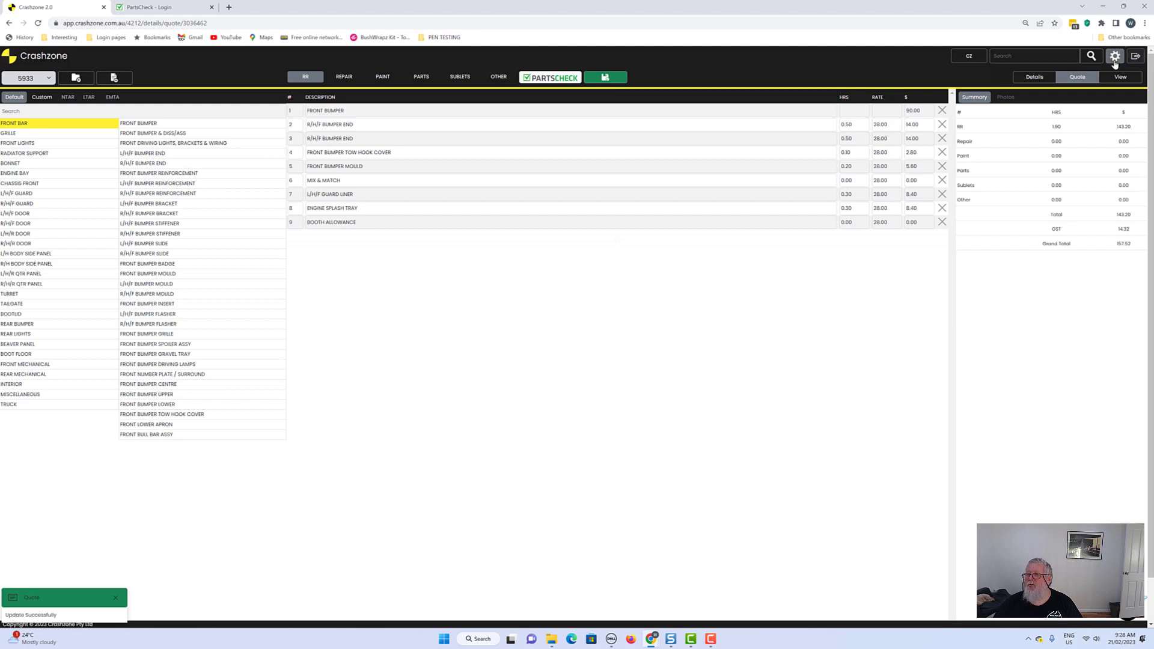
# - Go to Settings > Payment and look over the premium plan options
pyautogui.click(1115, 57)
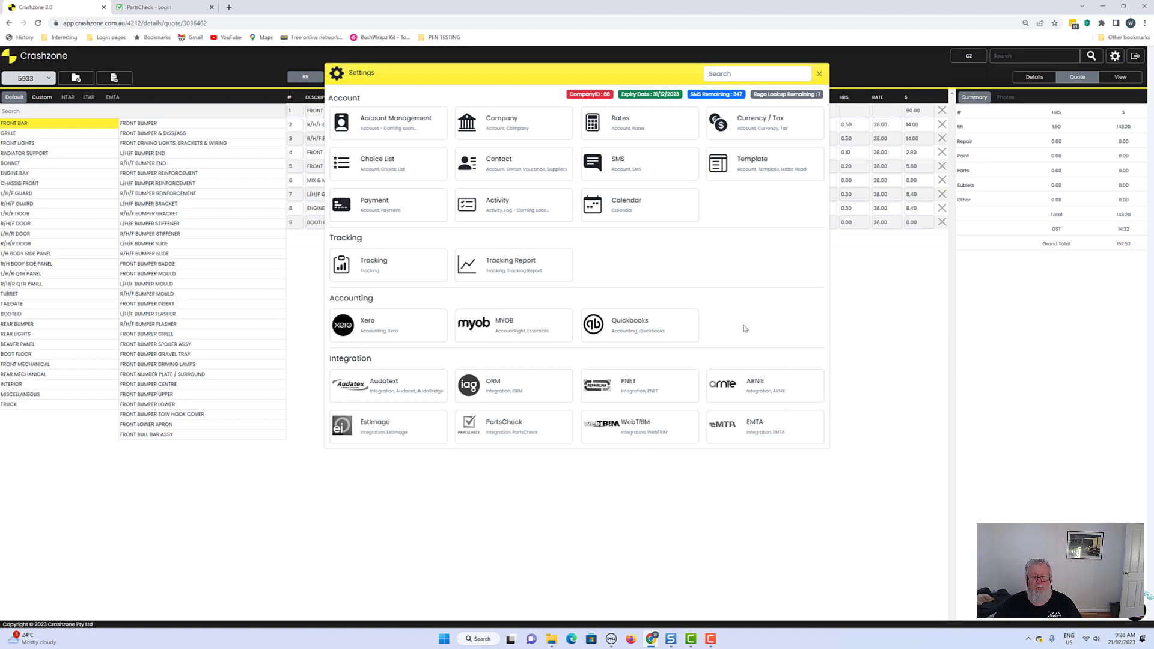
pyautogui.moveTo(367, 89)
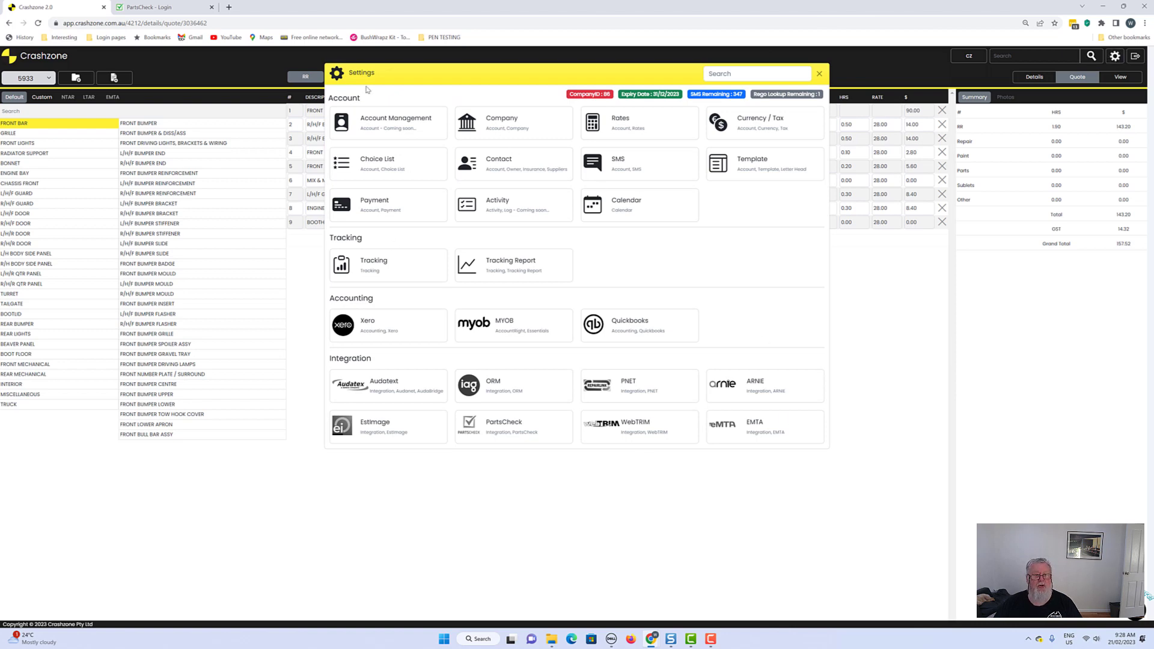
pyautogui.moveTo(427, 212)
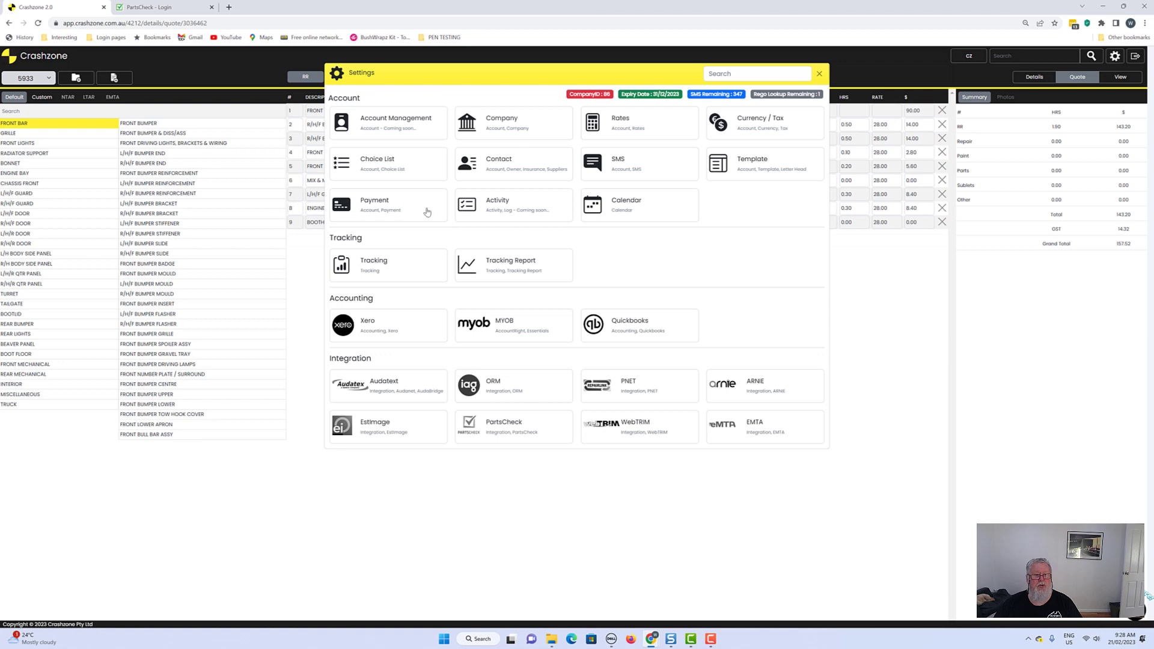
pyautogui.click(374, 204)
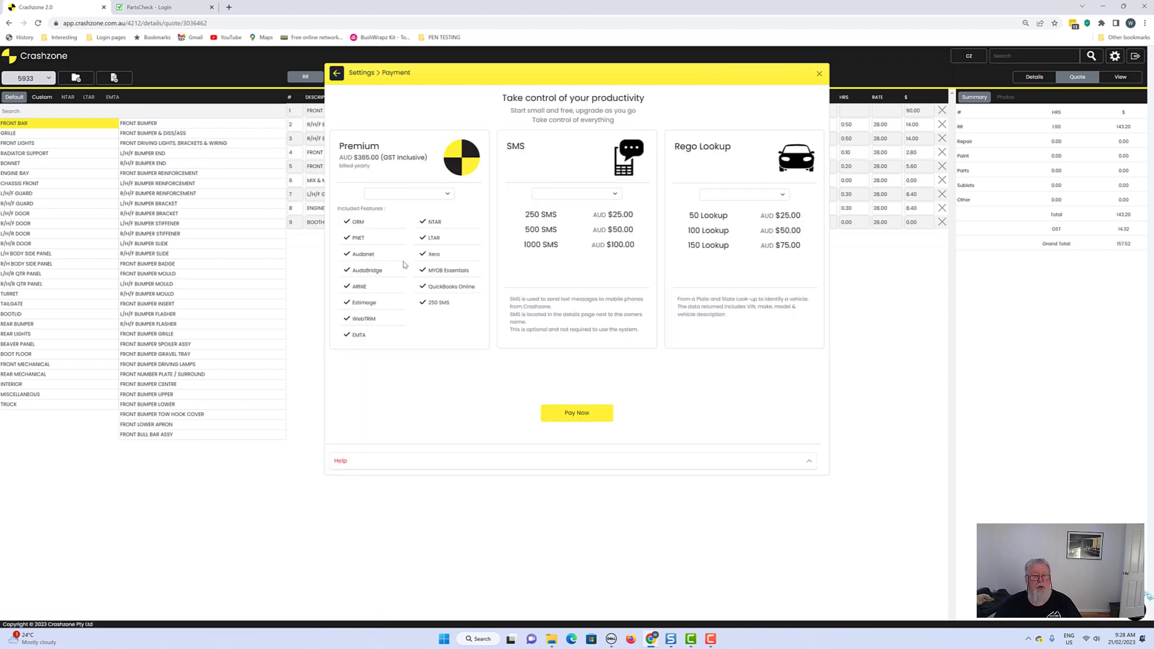
pyautogui.moveTo(407, 176)
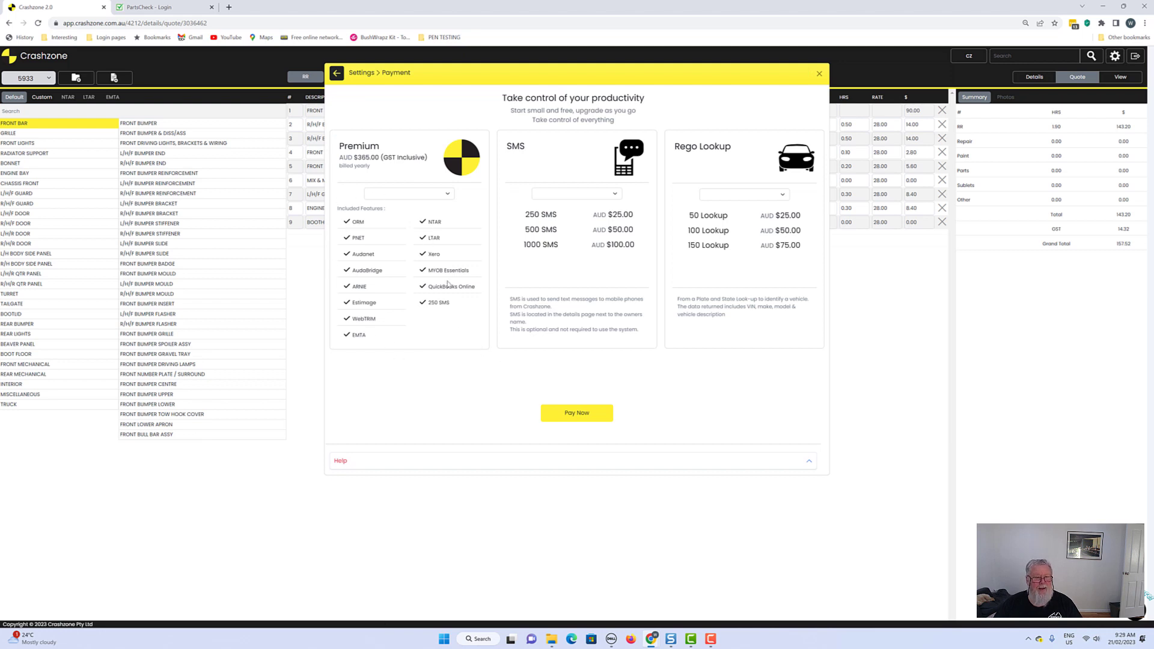
pyautogui.moveTo(449, 223)
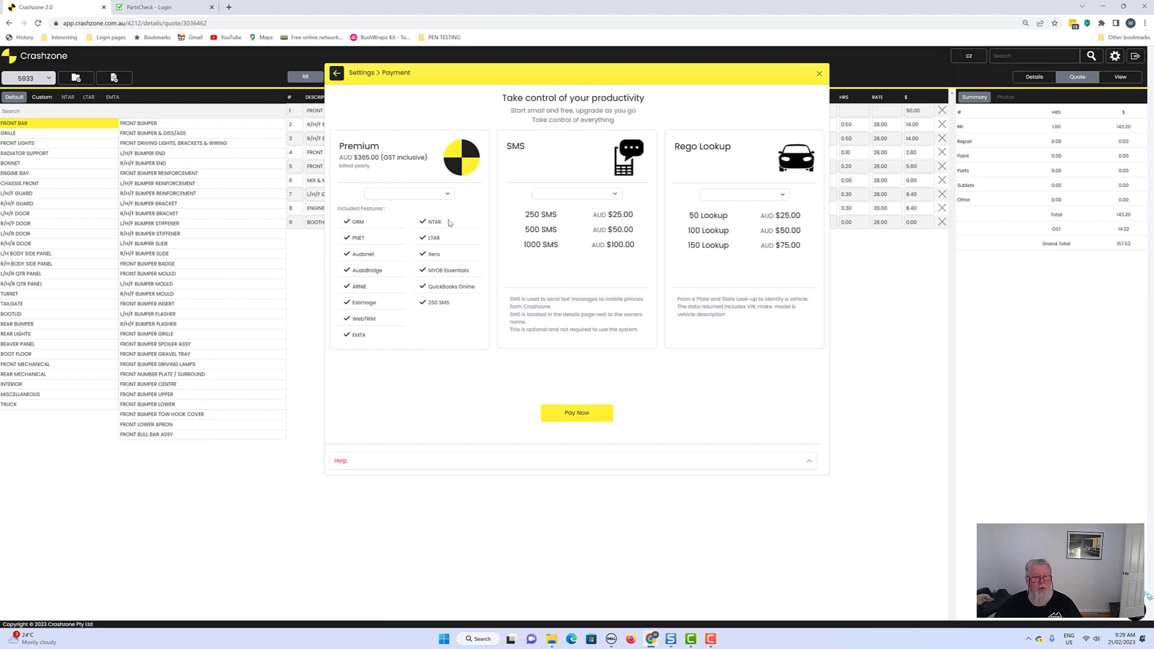
pyautogui.click(407, 193)
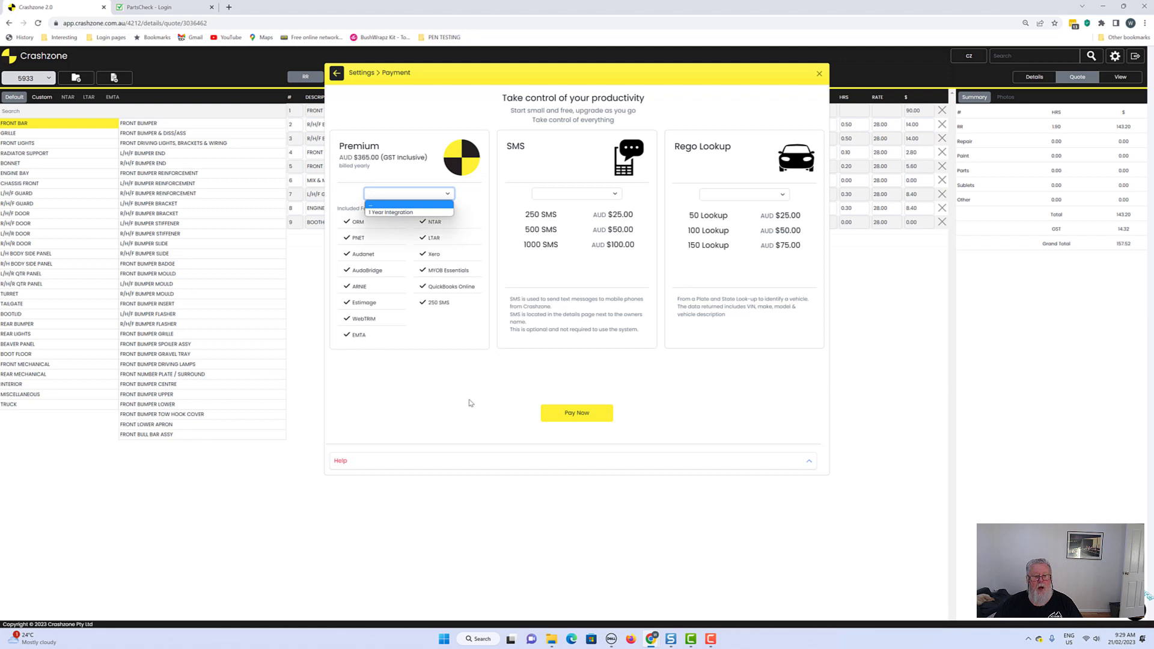
pyautogui.click(407, 193)
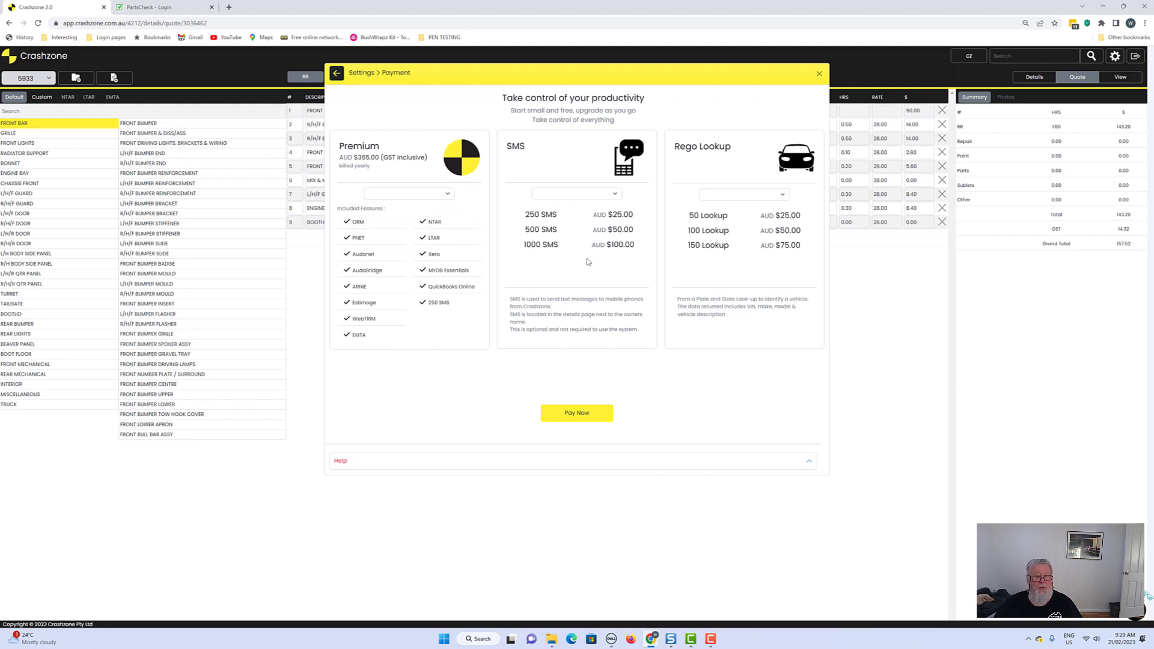
pyautogui.moveTo(719, 291)
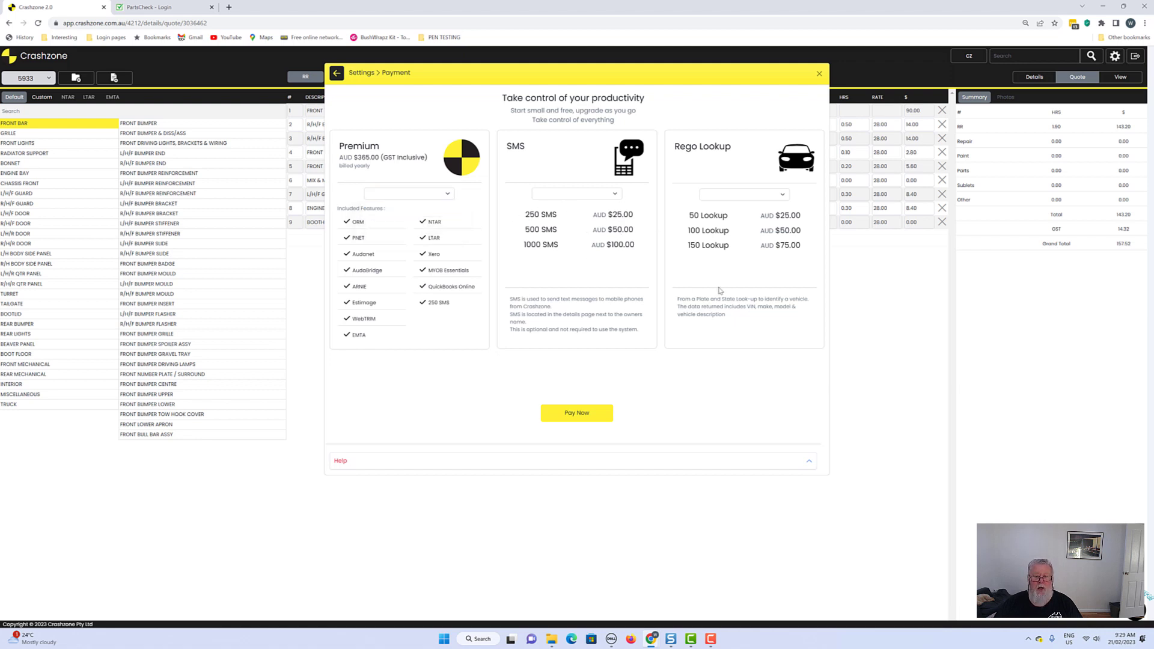
pyautogui.moveTo(592, 155)
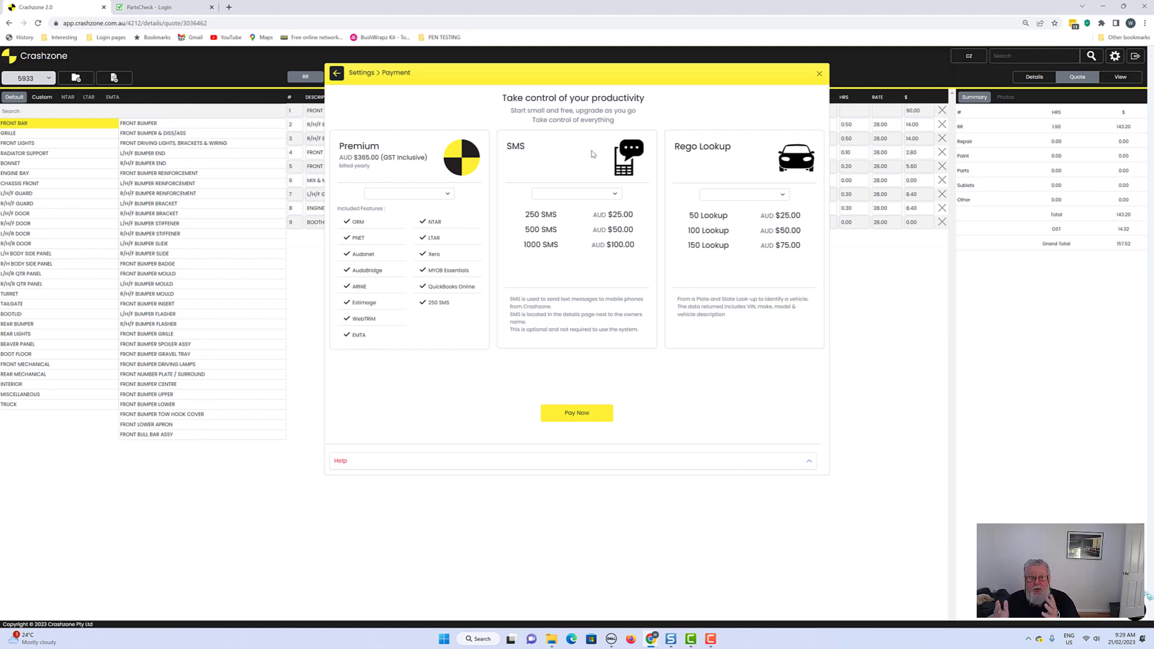
pyautogui.moveTo(711, 291)
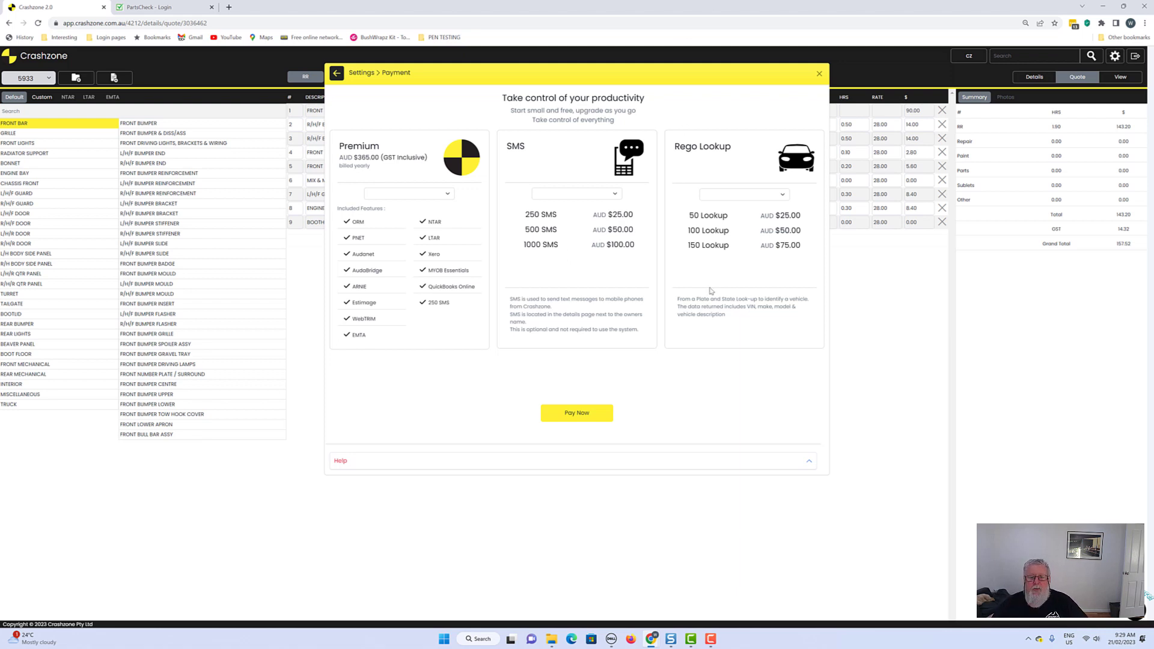
pyautogui.moveTo(748, 280)
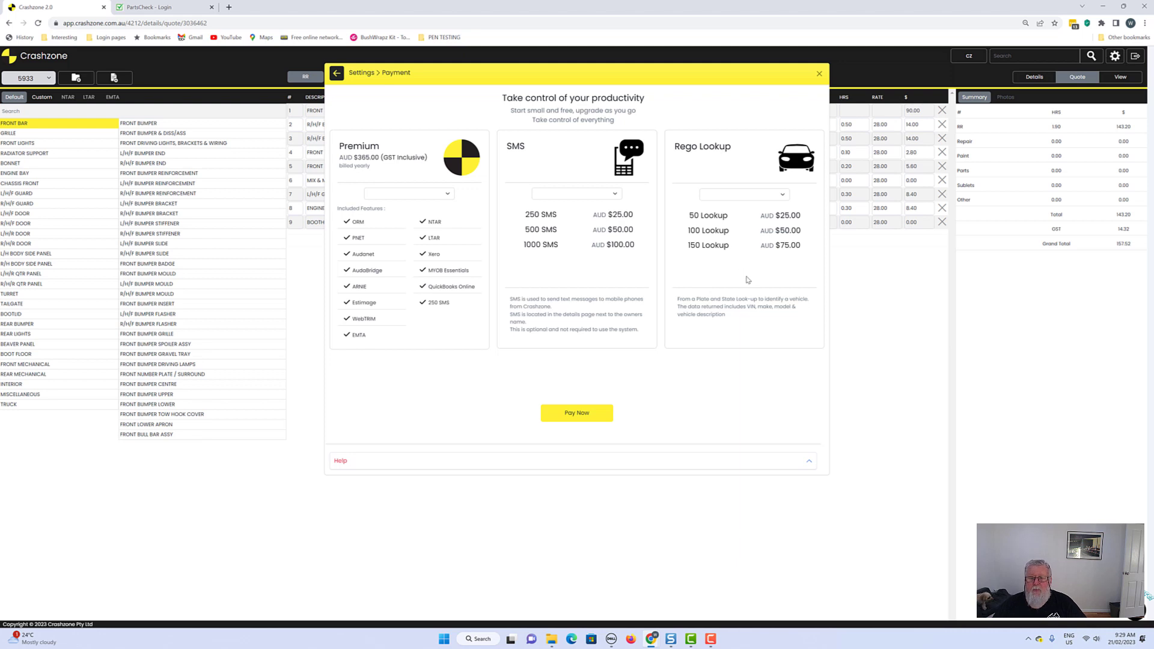
pyautogui.moveTo(451, 249)
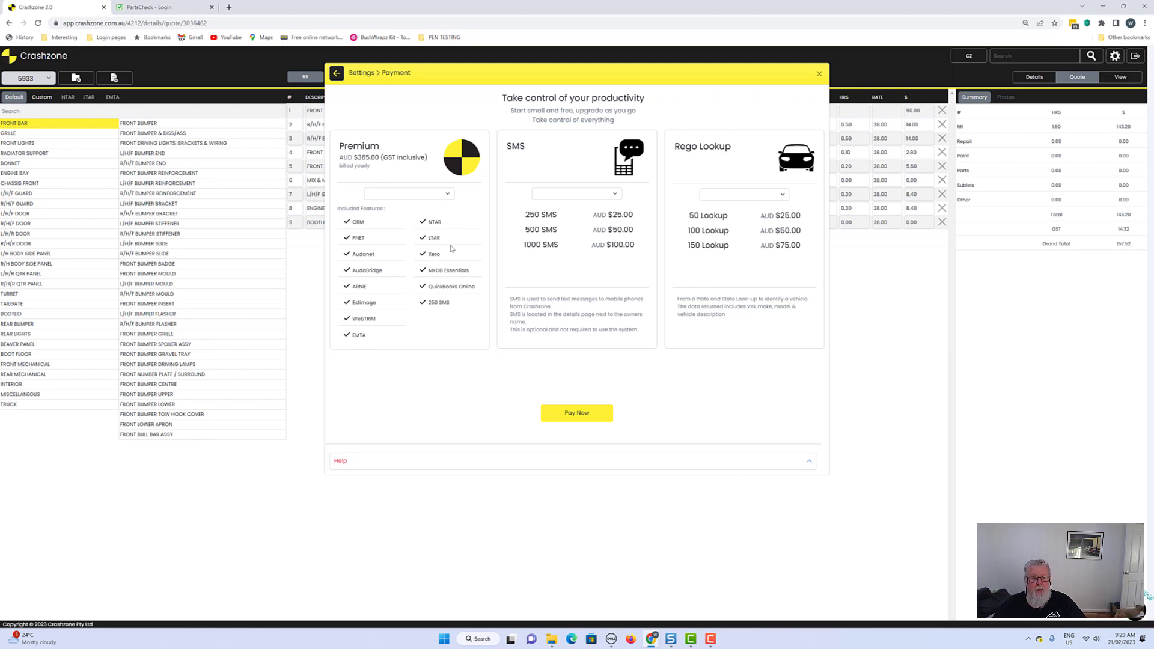
# - Order the 1 Year Integration plan plus 250 SMS, totalling $392.50
pyautogui.click(408, 194)
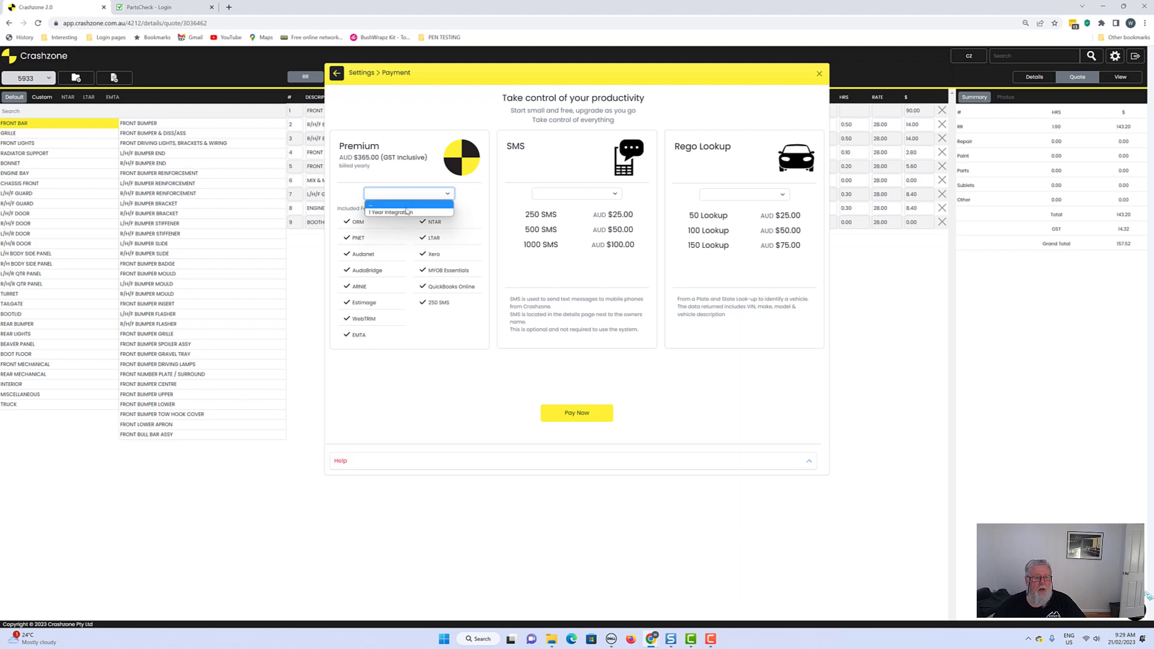
pyautogui.click(408, 212)
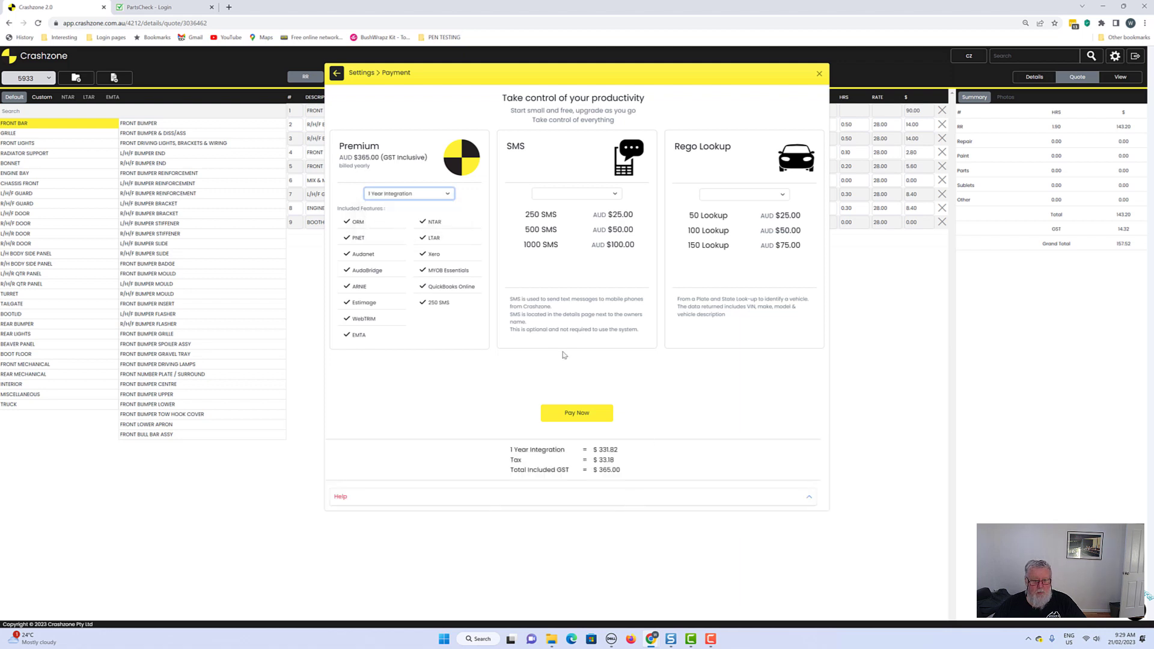
pyautogui.moveTo(570, 418)
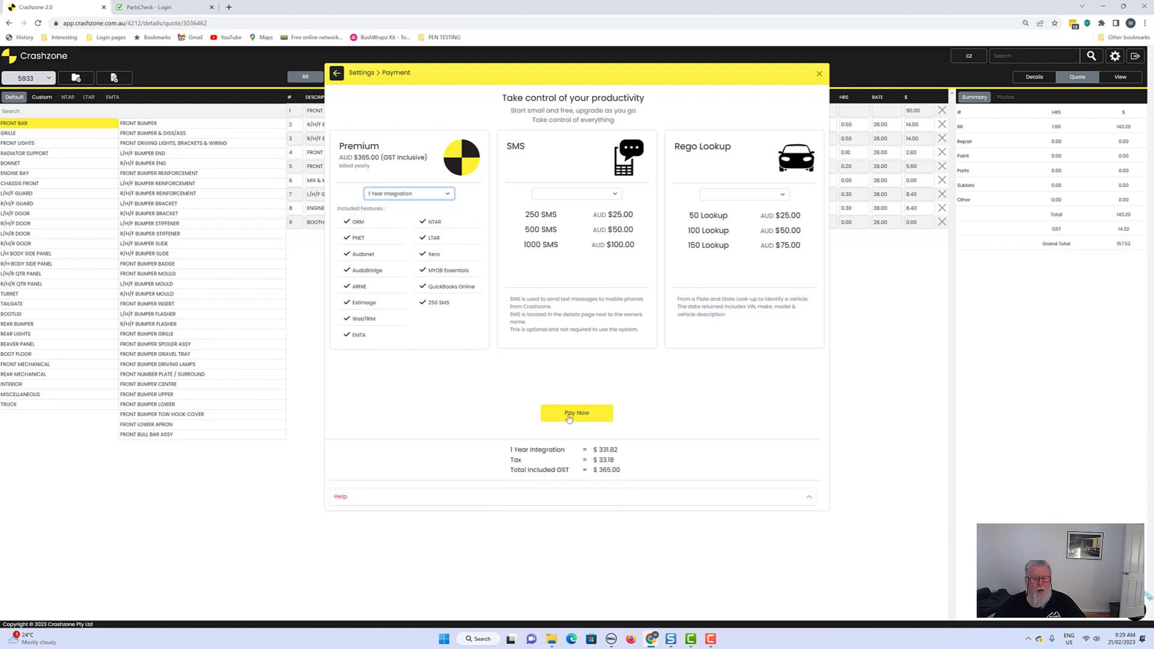
pyautogui.click(576, 193)
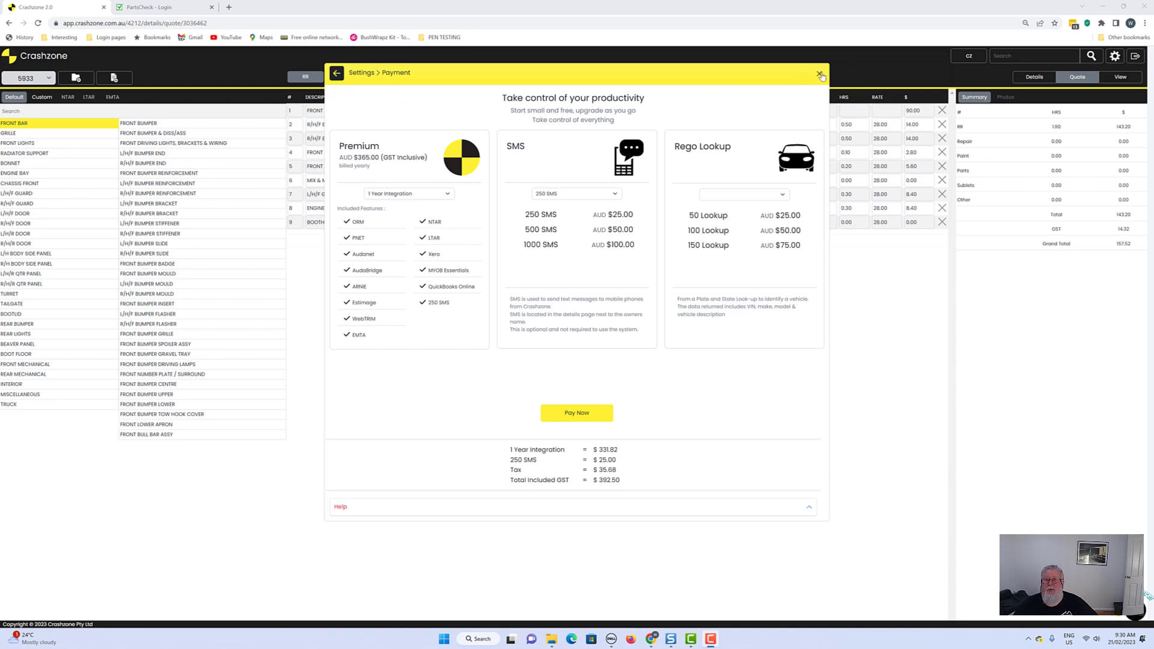
pyautogui.click(819, 76)
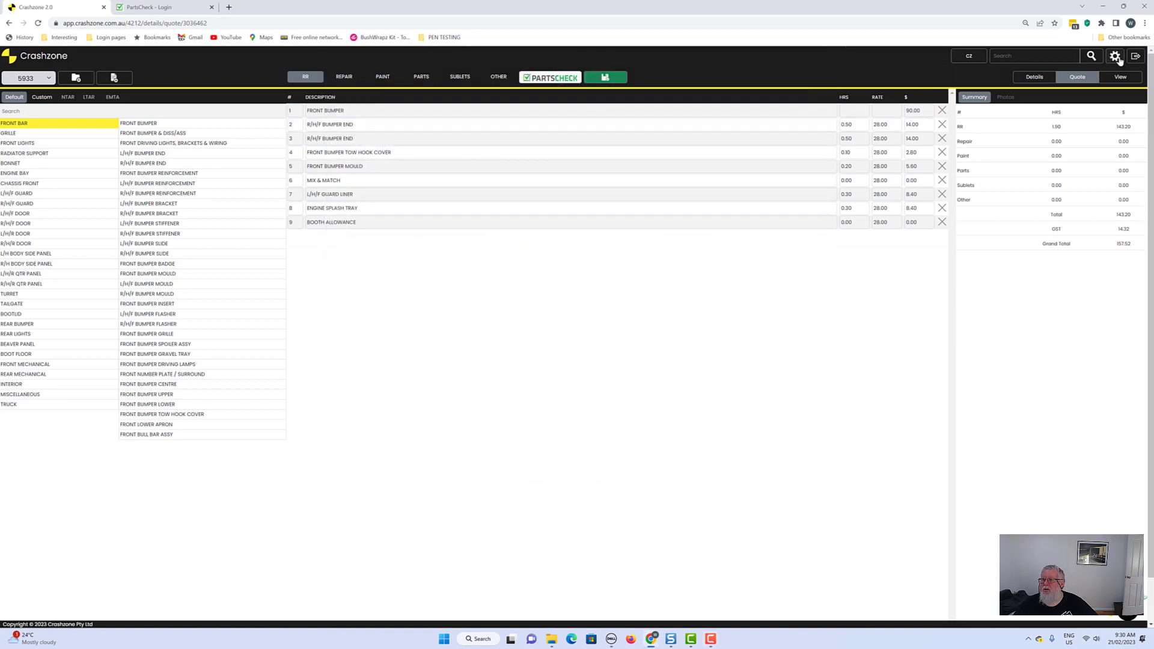
# - Revisit the payment plans, go back to the settings overview and enter Company Details
pyautogui.click(1116, 55)
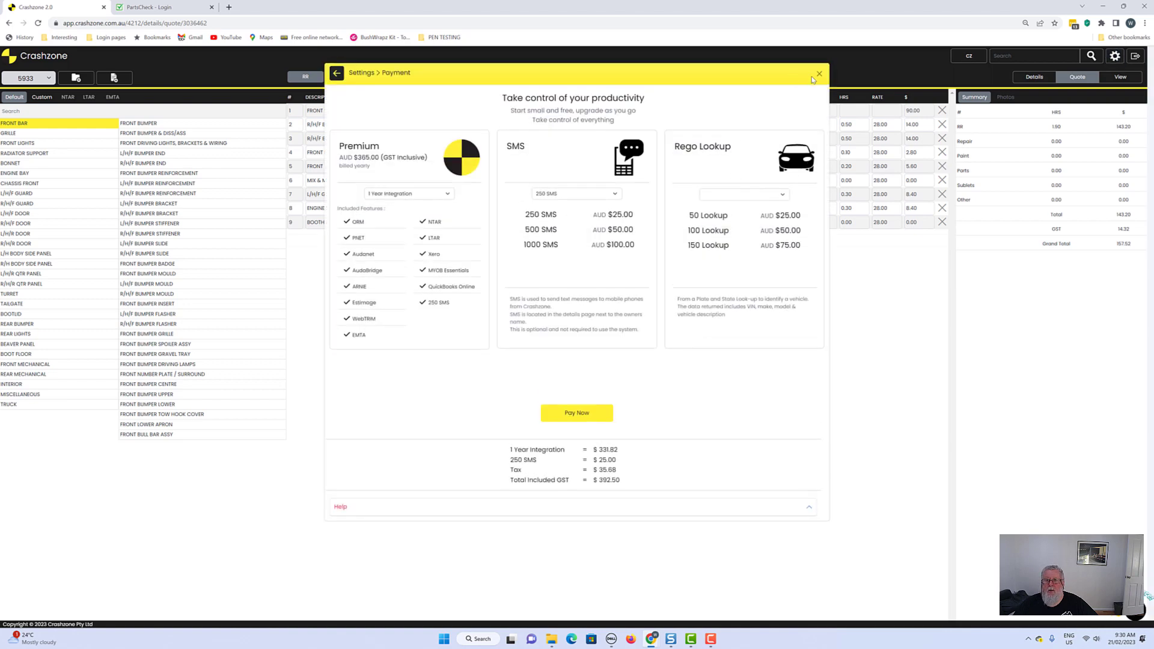
pyautogui.click(337, 73)
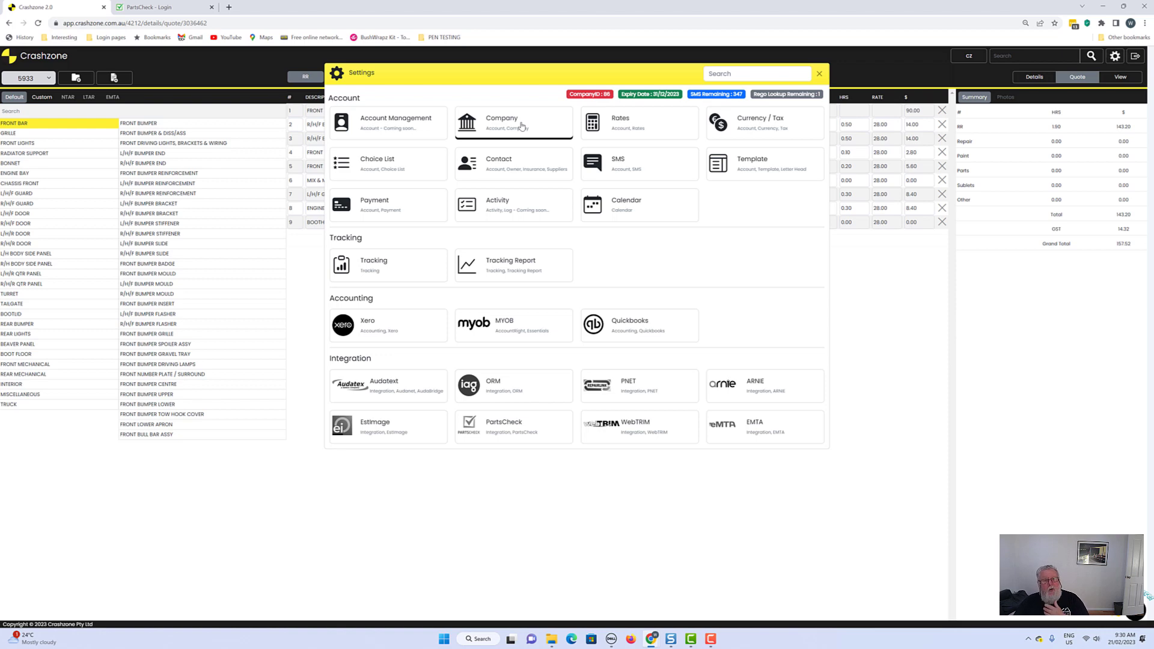
pyautogui.click(514, 123)
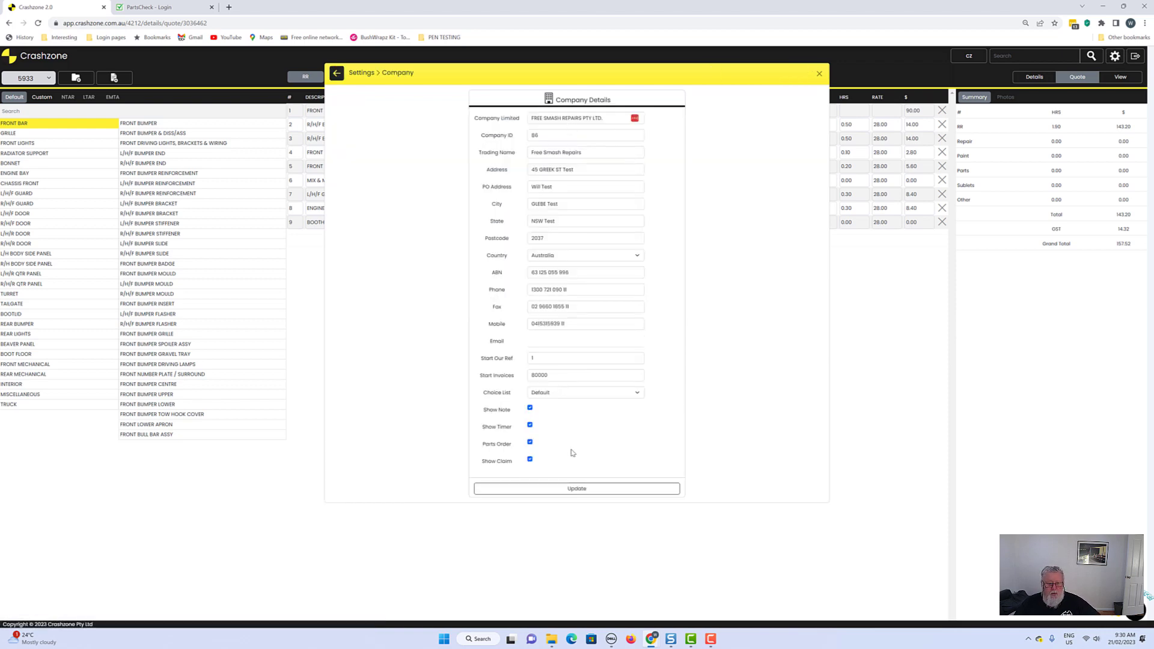
# - Update the Free Smash Repairs company details and go back to Settings
pyautogui.click(576, 488)
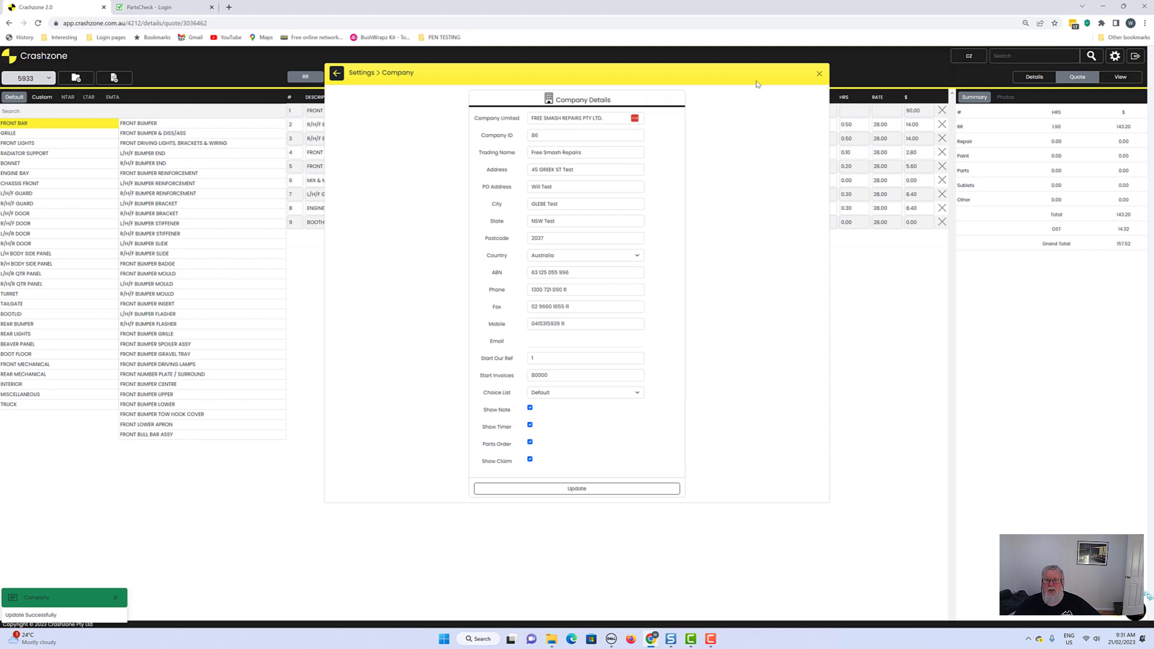
pyautogui.moveTo(667, 73)
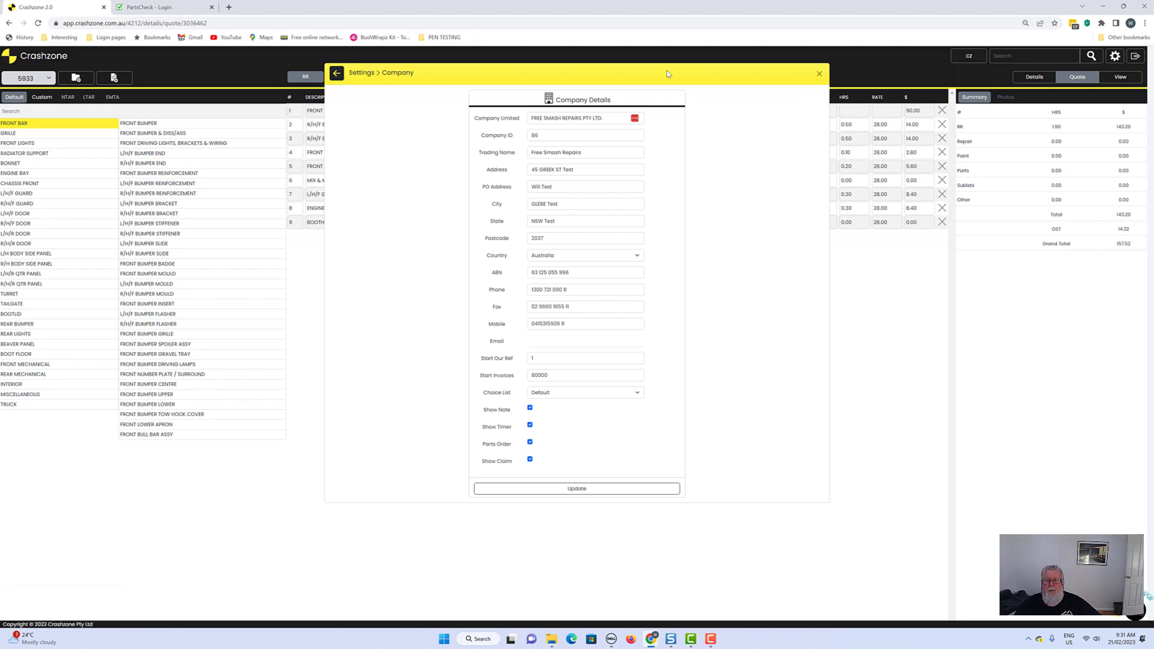
pyautogui.click(337, 73)
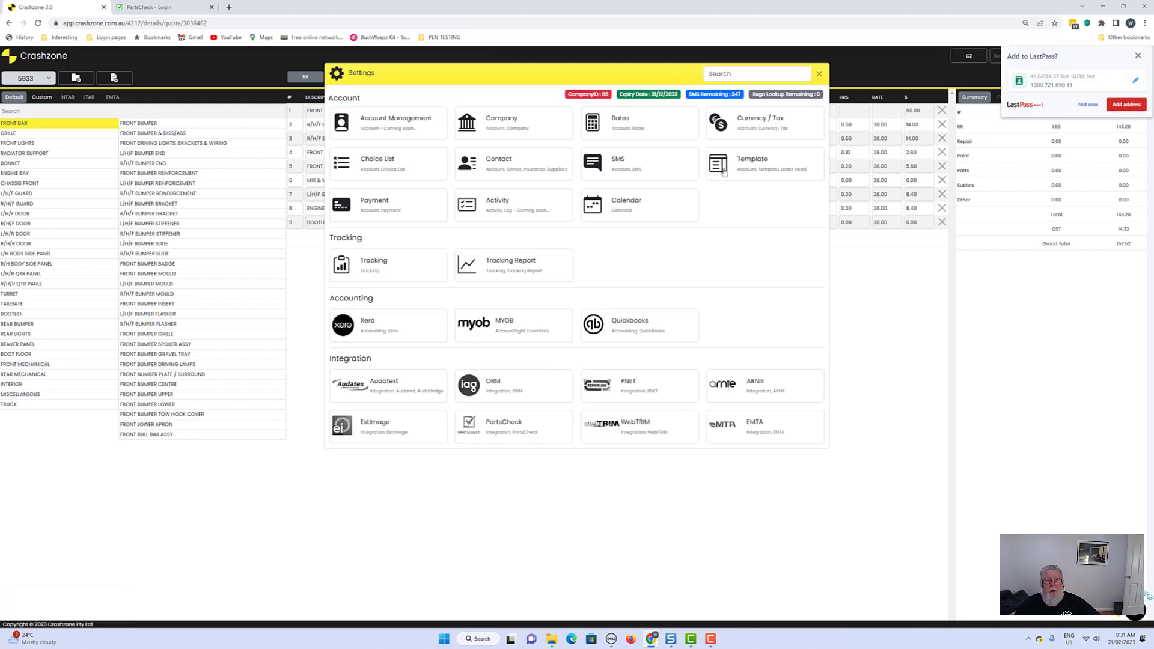
# - Enter RR rate 100, repair rate 125 and paint rate 150 under Rates and update them
pyautogui.click(619, 122)
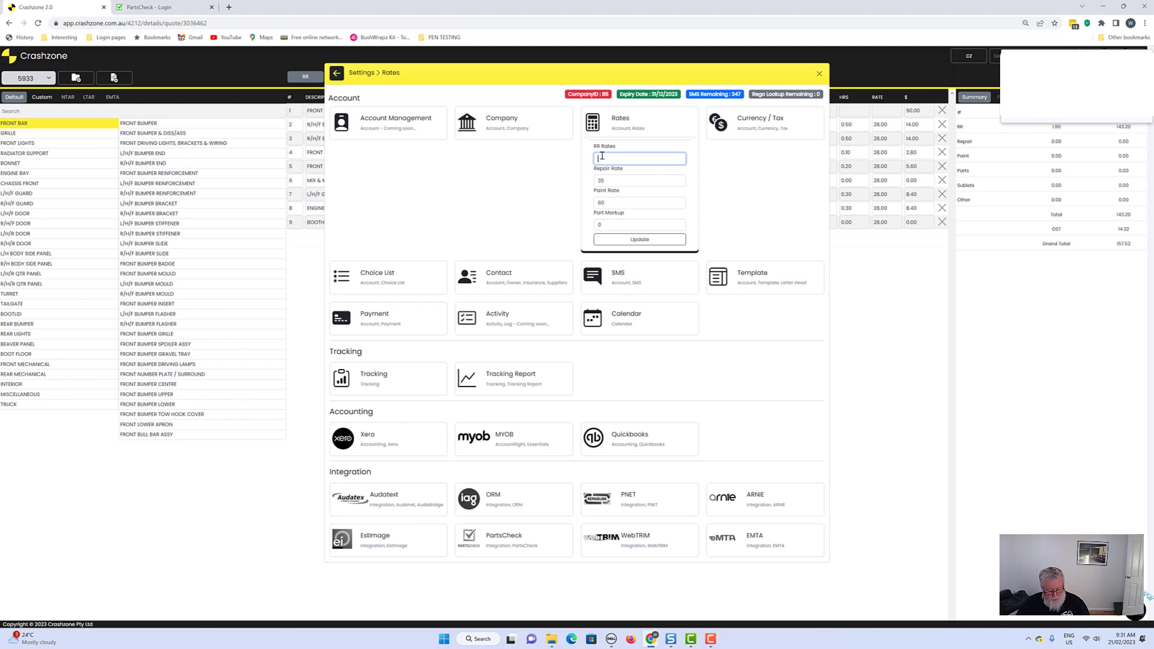
pyautogui.write('100')
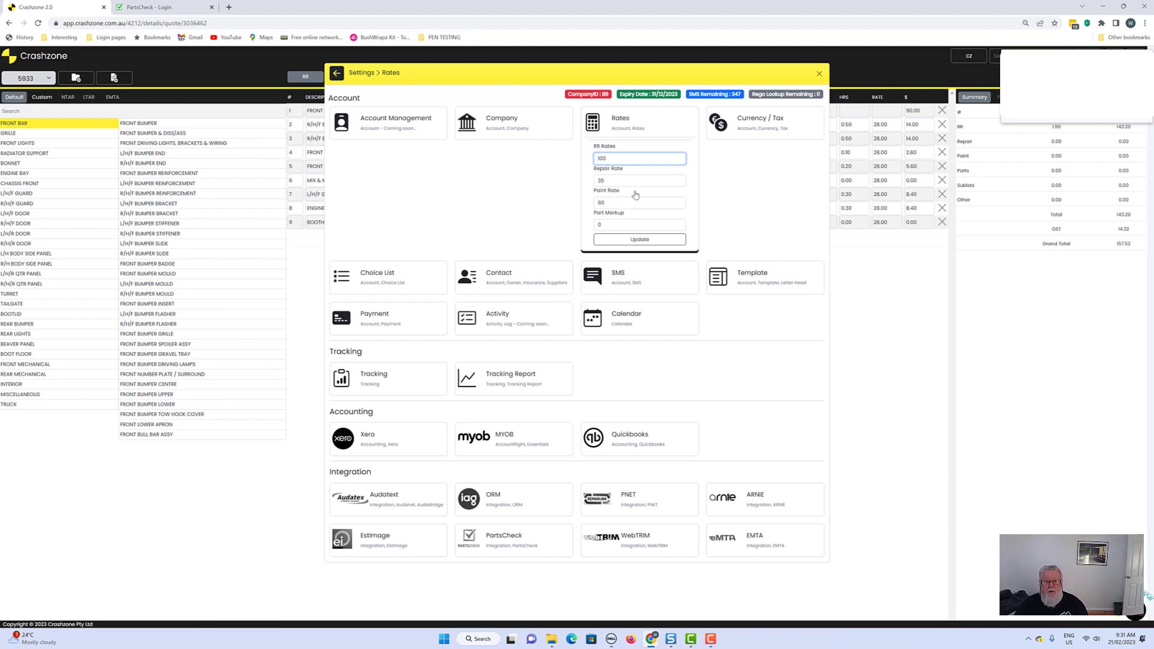
pyautogui.click(638, 180)
pyautogui.write('125')
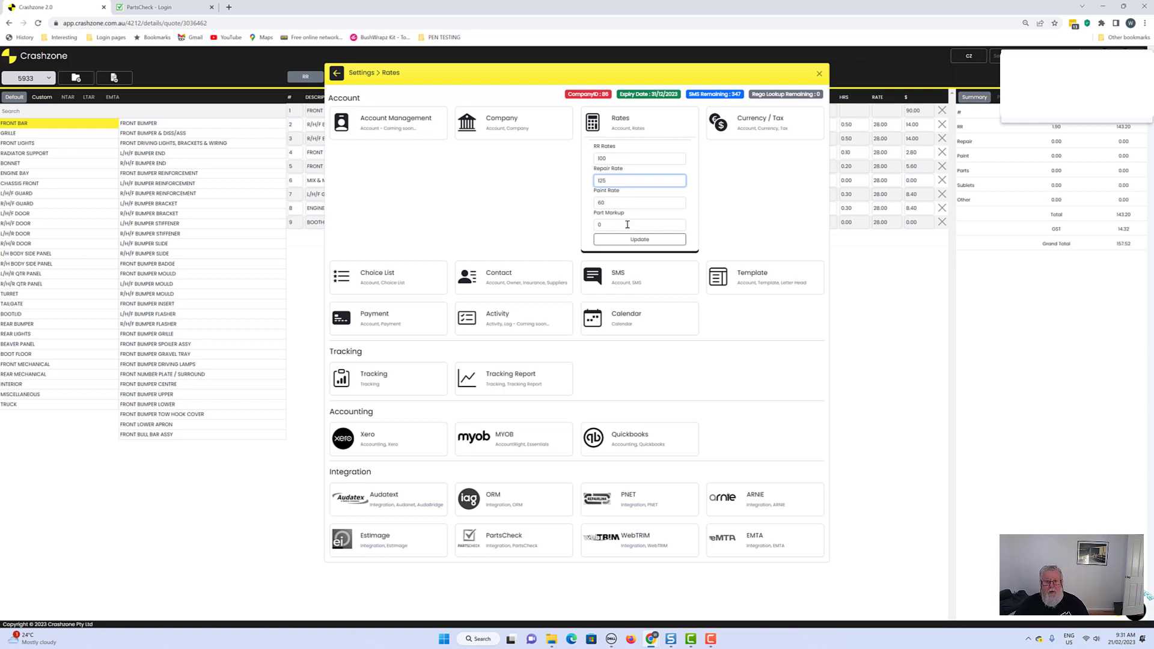
pyautogui.click(639, 202)
pyautogui.write('150')
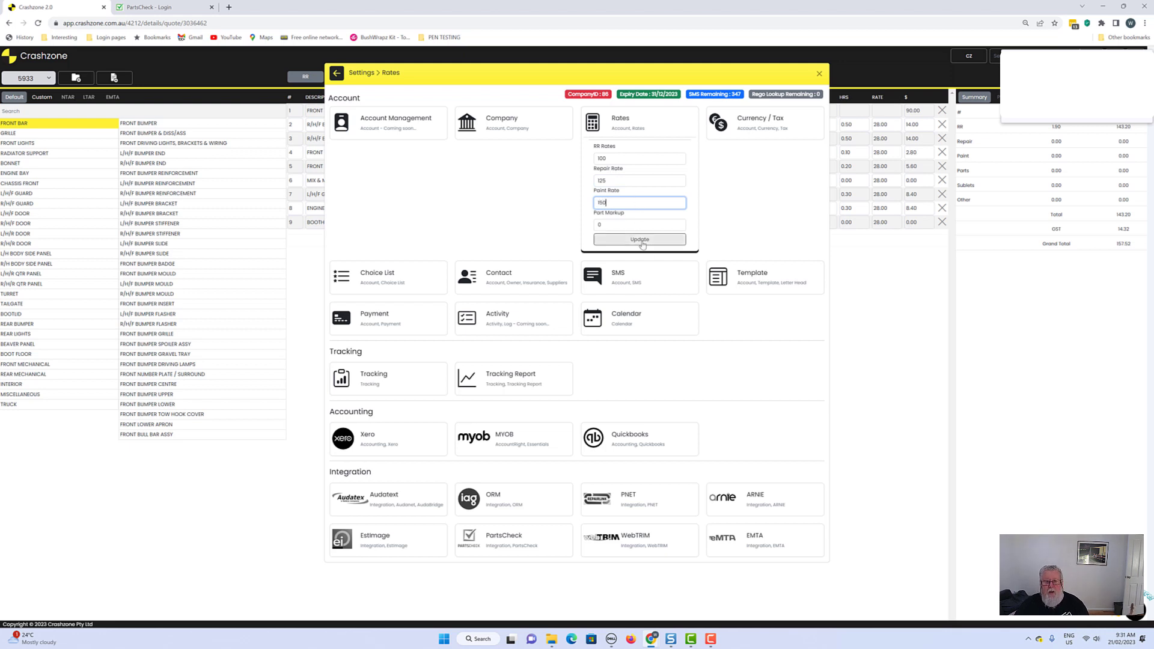
pyautogui.click(638, 239)
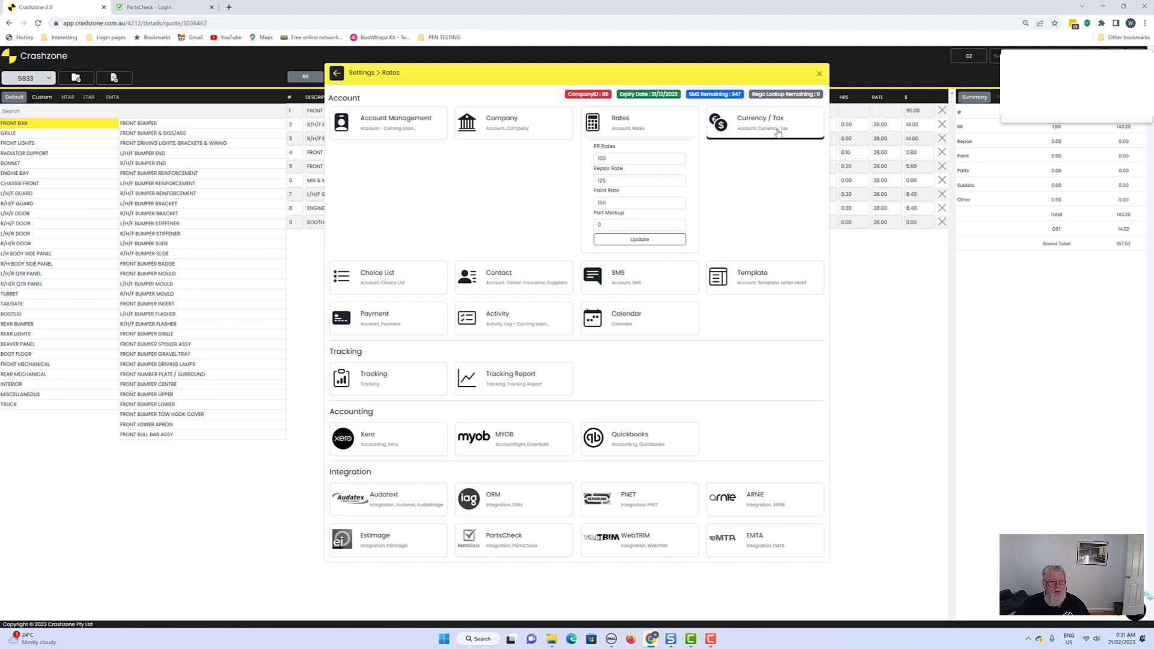
pyautogui.moveTo(515, 277)
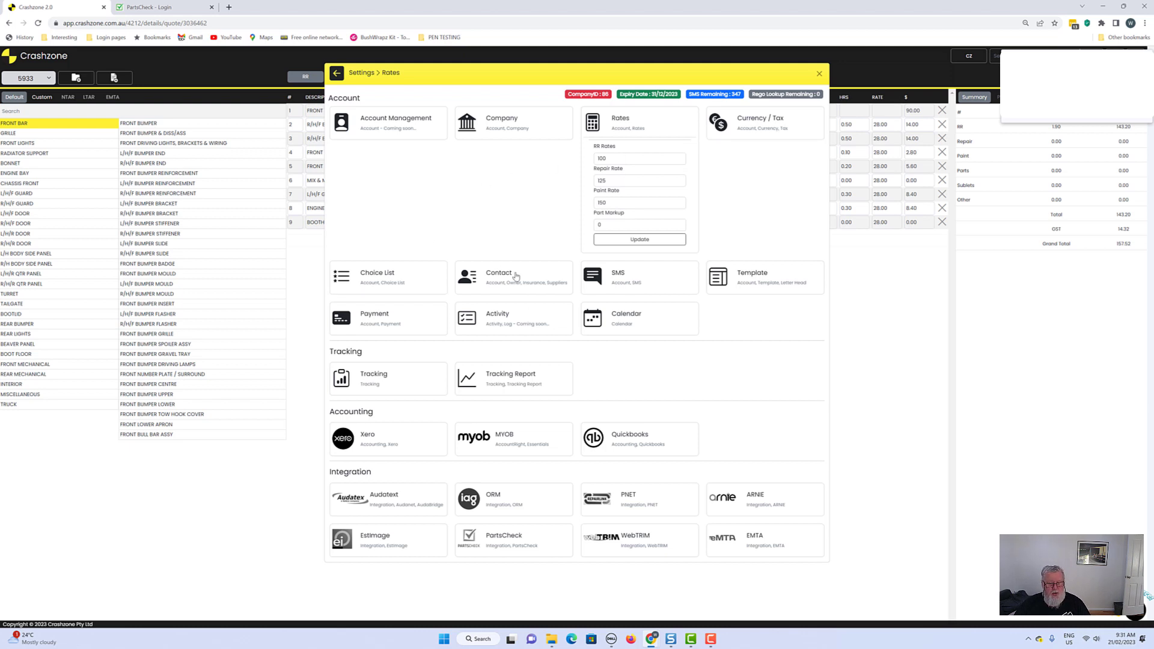
pyautogui.moveTo(647, 290)
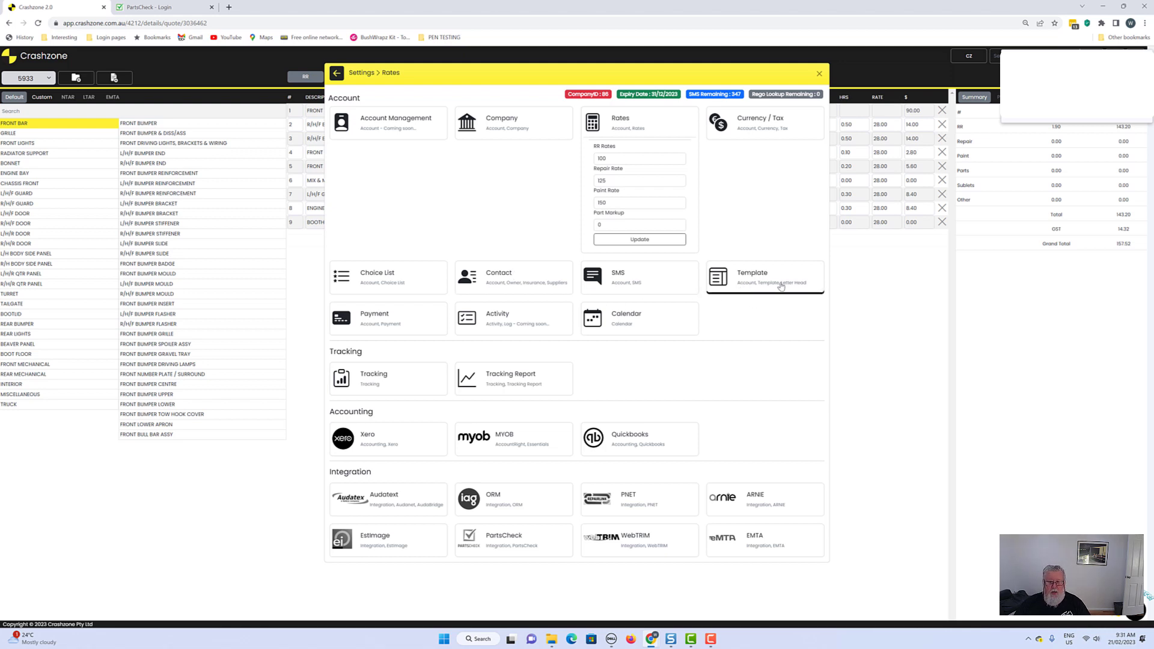
pyautogui.moveTo(392, 323)
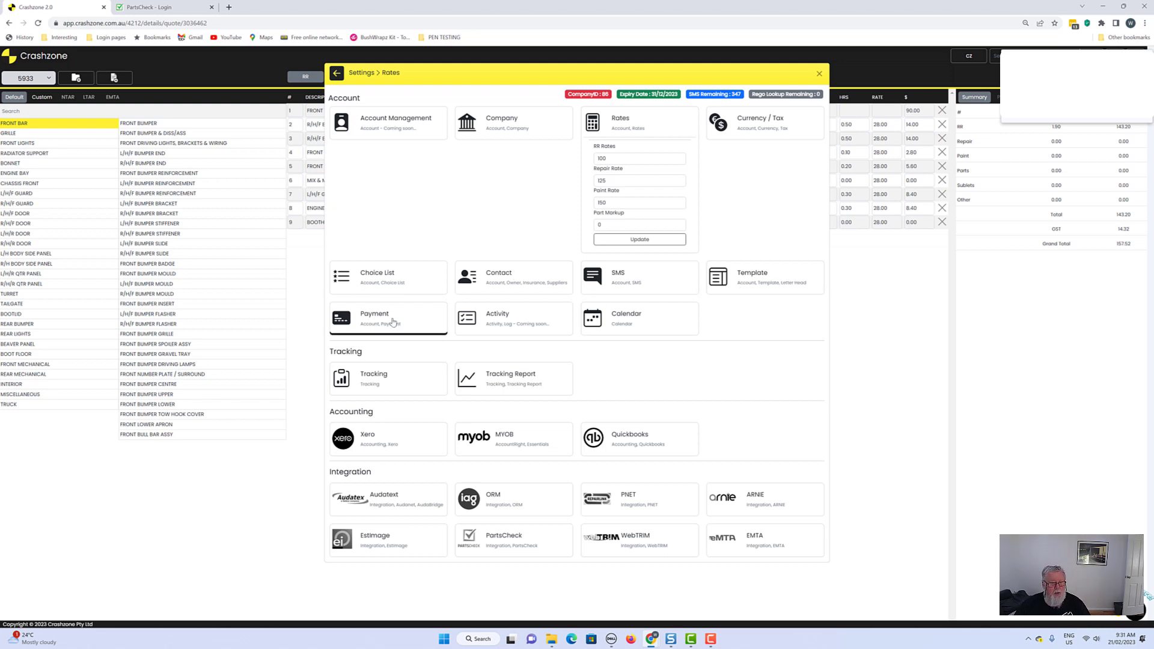
pyautogui.moveTo(543, 319)
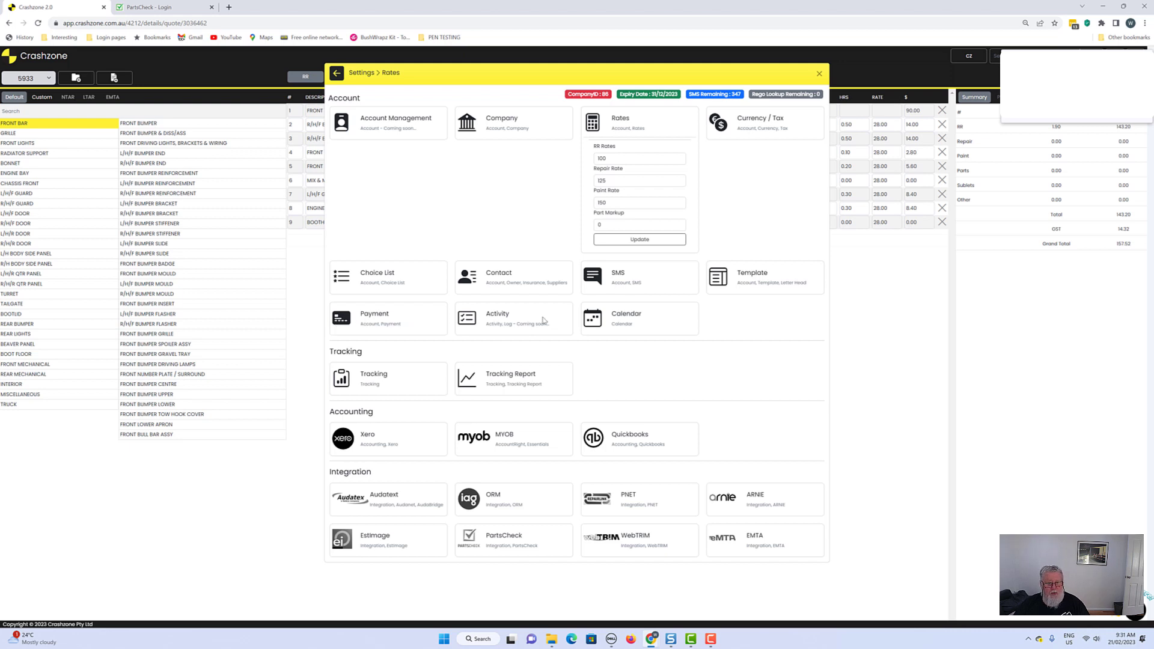
pyautogui.moveTo(634, 325)
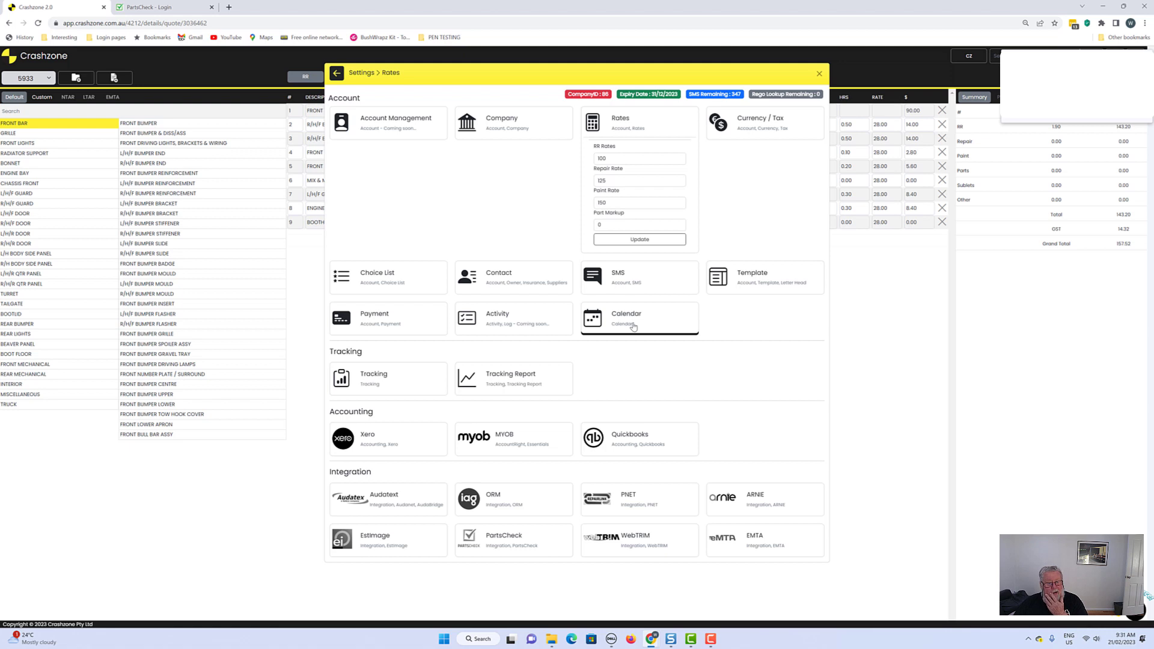
pyautogui.moveTo(388, 377)
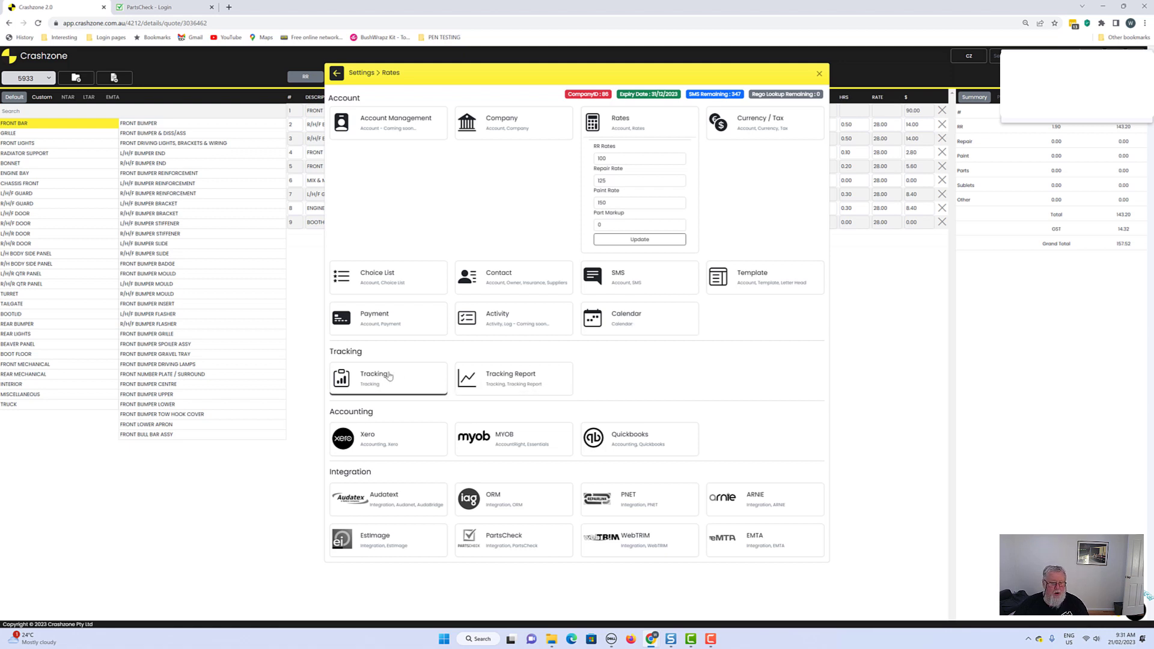
pyautogui.moveTo(586, 400)
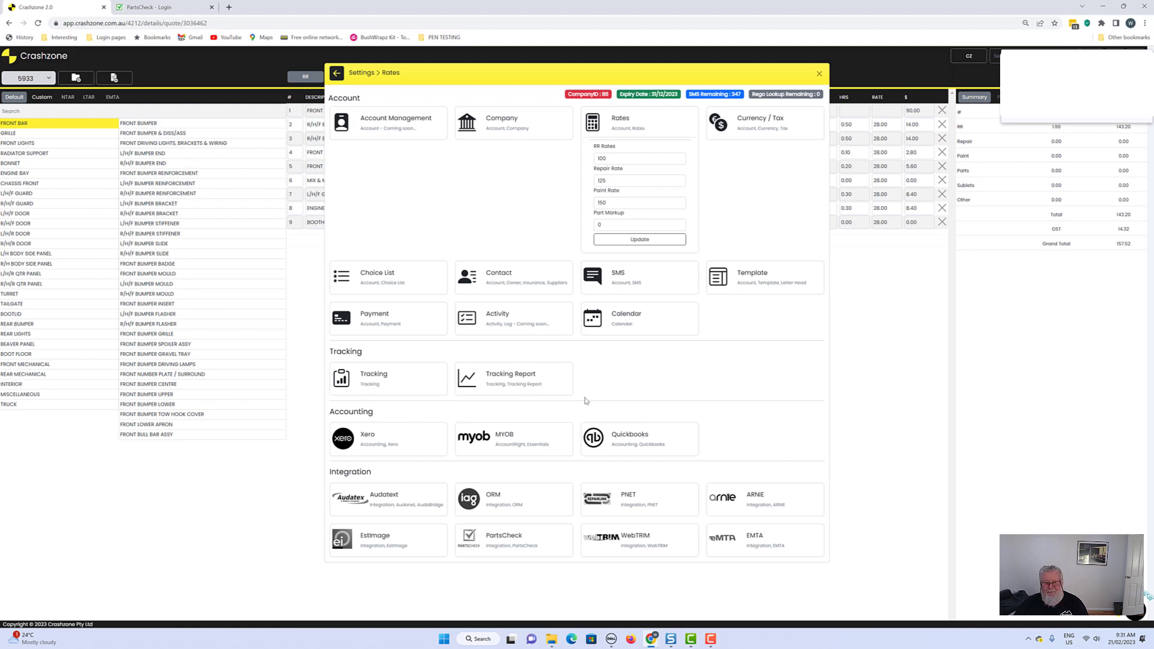
pyautogui.moveTo(679, 476)
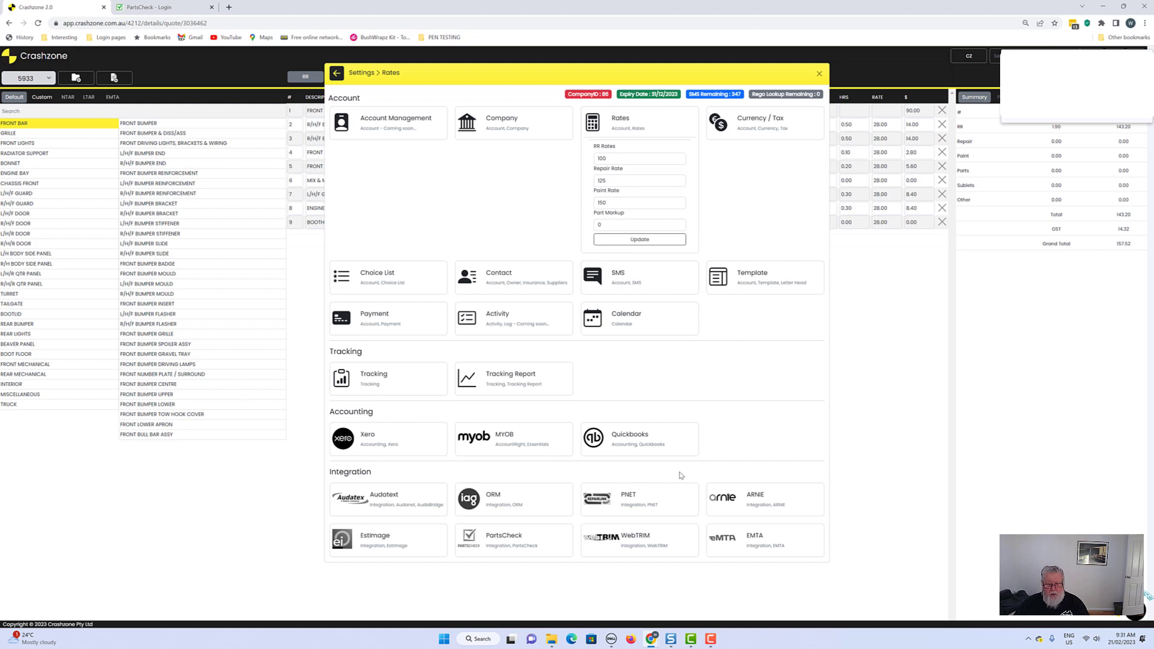
pyautogui.moveTo(782, 601)
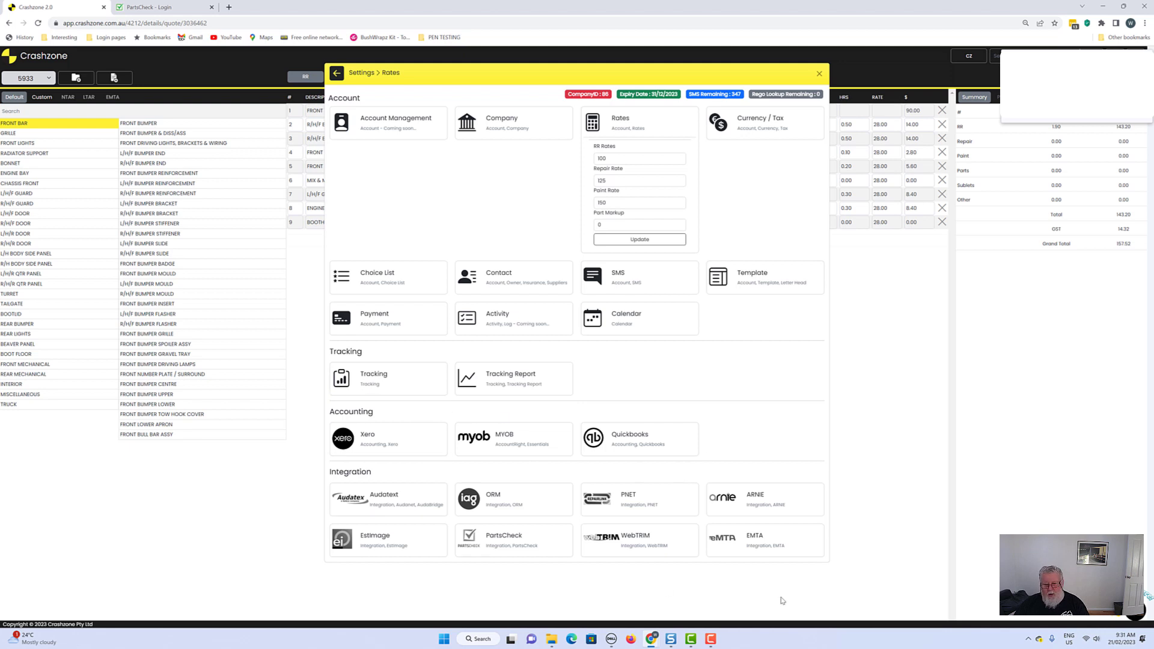
pyautogui.moveTo(327, 527)
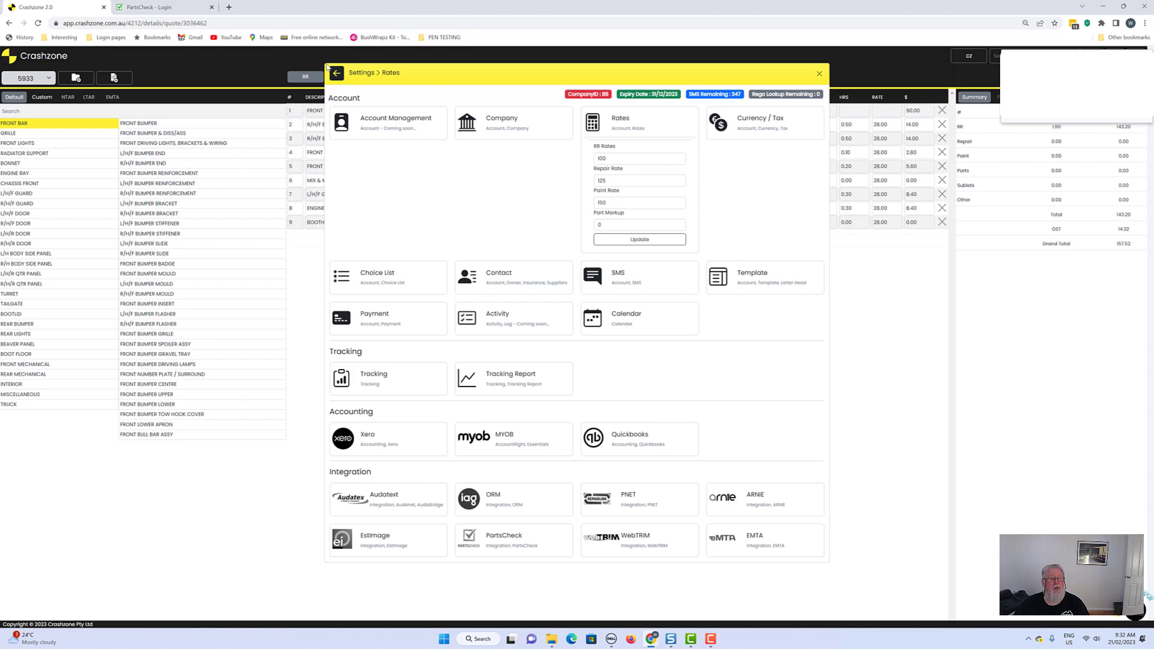
# - Leave the Rates panel via the back arrow to the settings overview
pyautogui.click(337, 73)
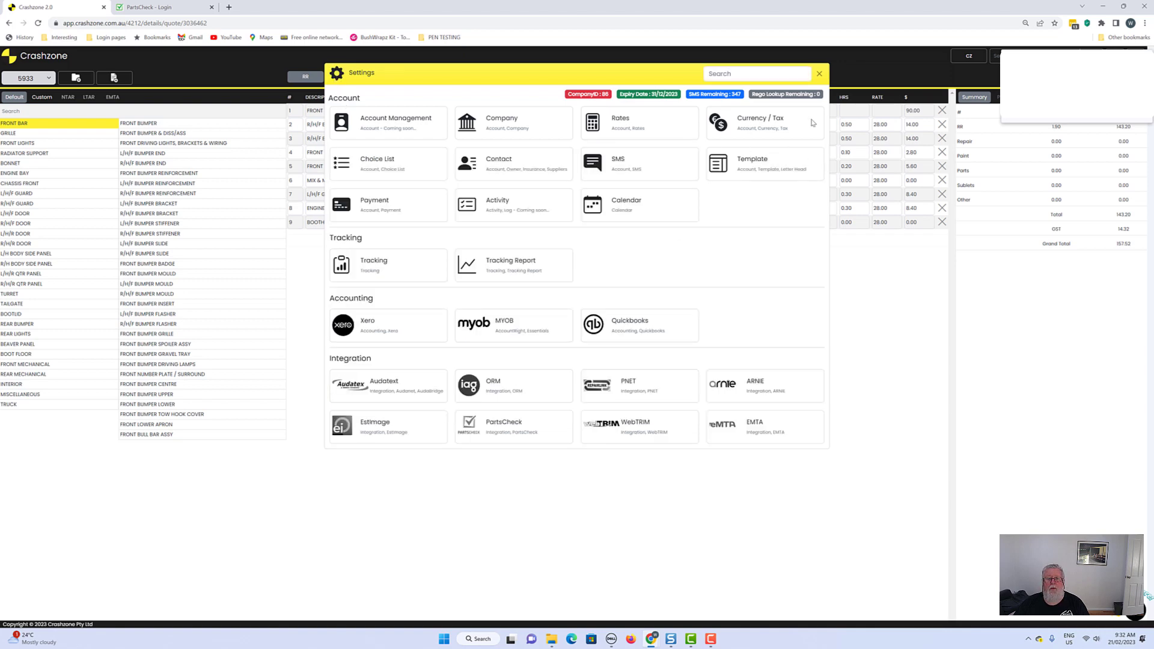
pyautogui.click(819, 73)
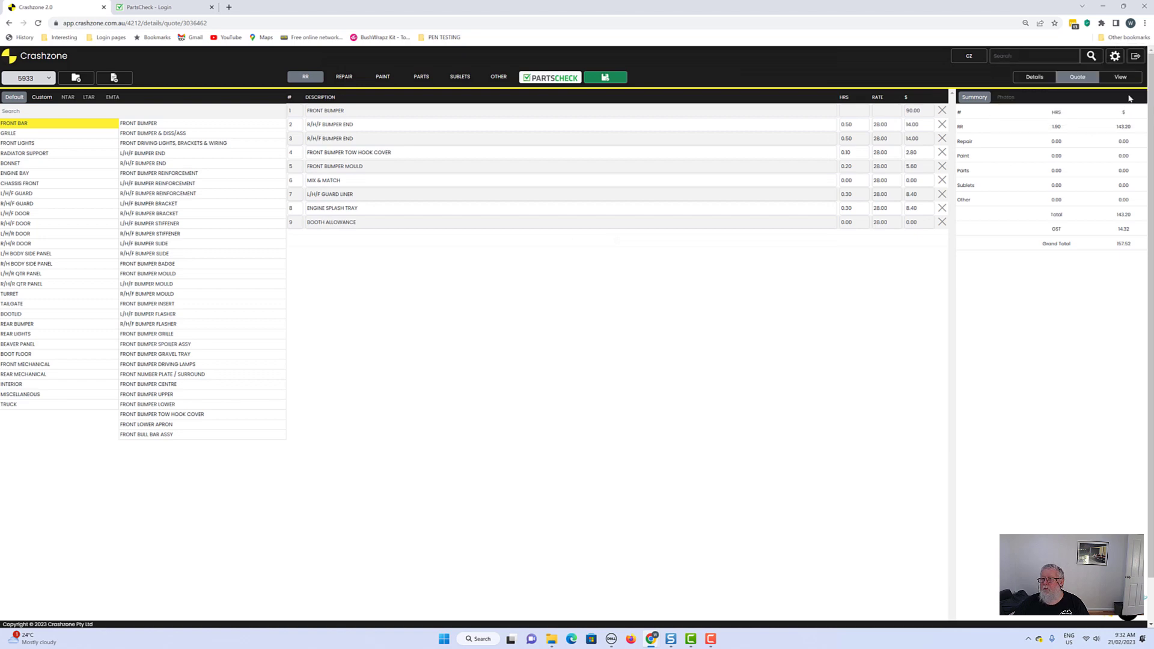
pyautogui.click(1114, 55)
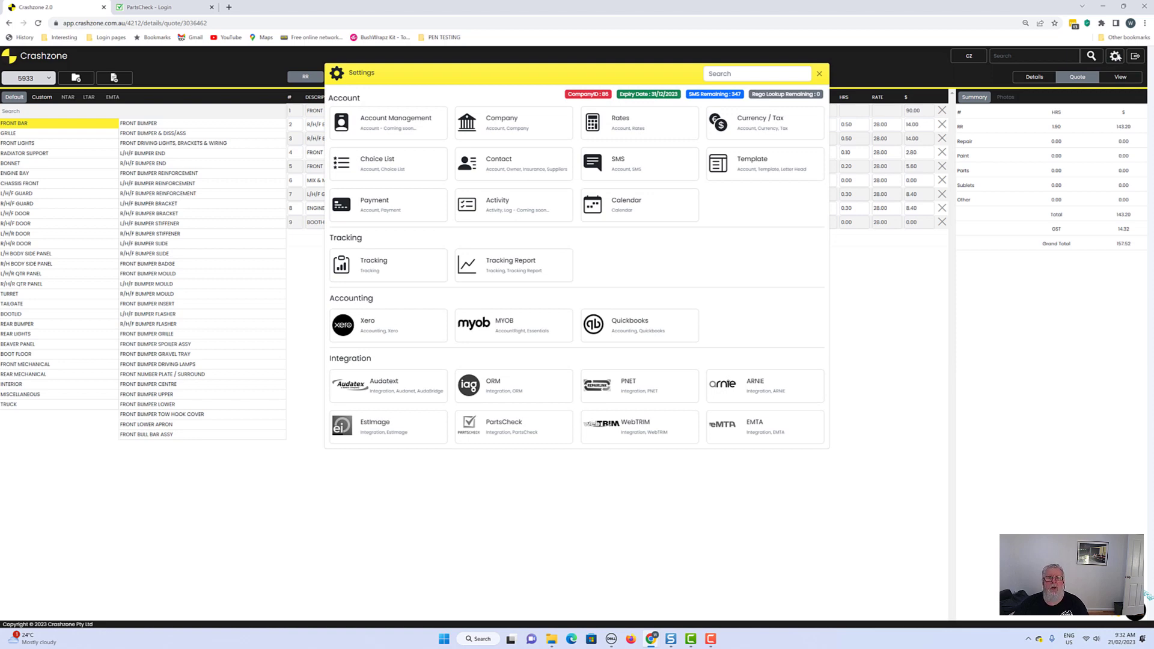
pyautogui.moveTo(890, 15)
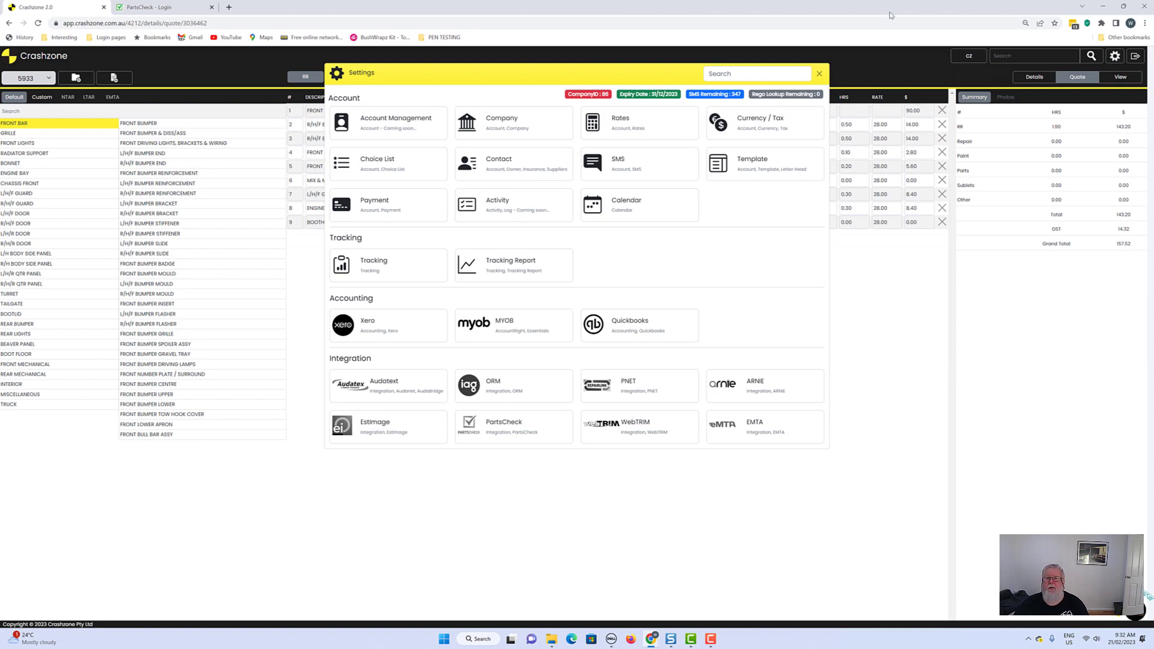